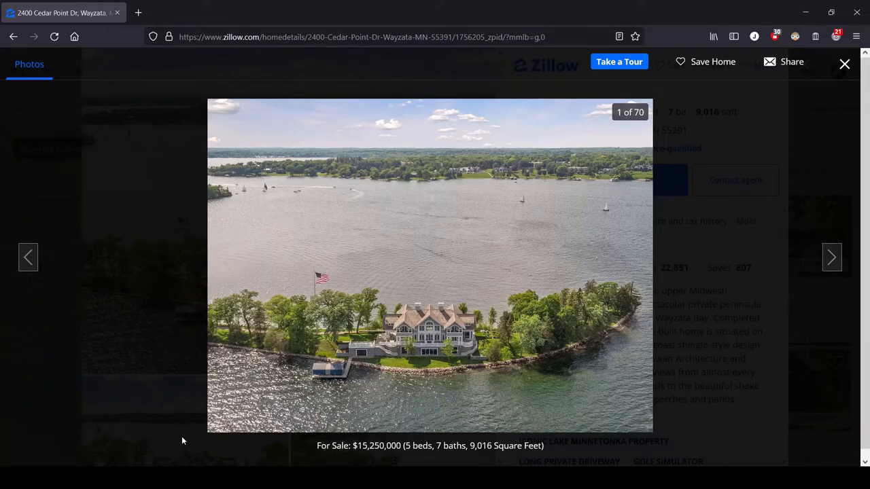
pyautogui.moveTo(233, 402)
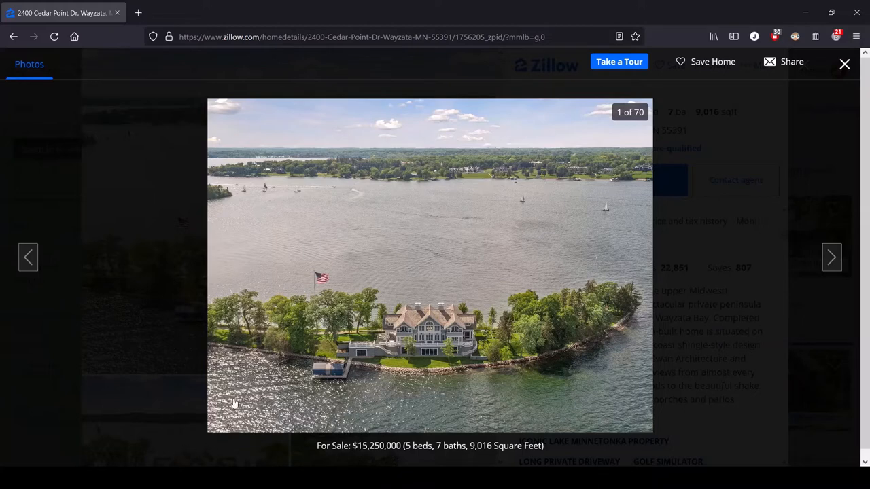
pyautogui.moveTo(544, 248)
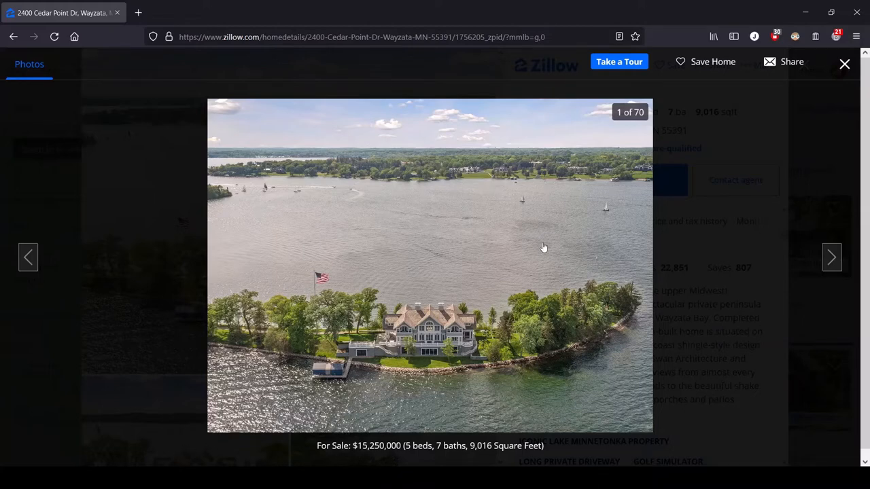
pyautogui.moveTo(397, 277)
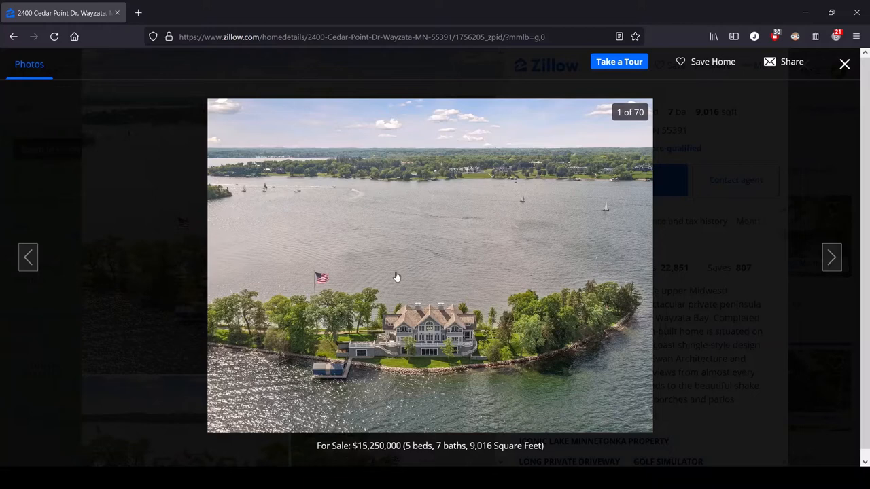
pyautogui.moveTo(604, 356)
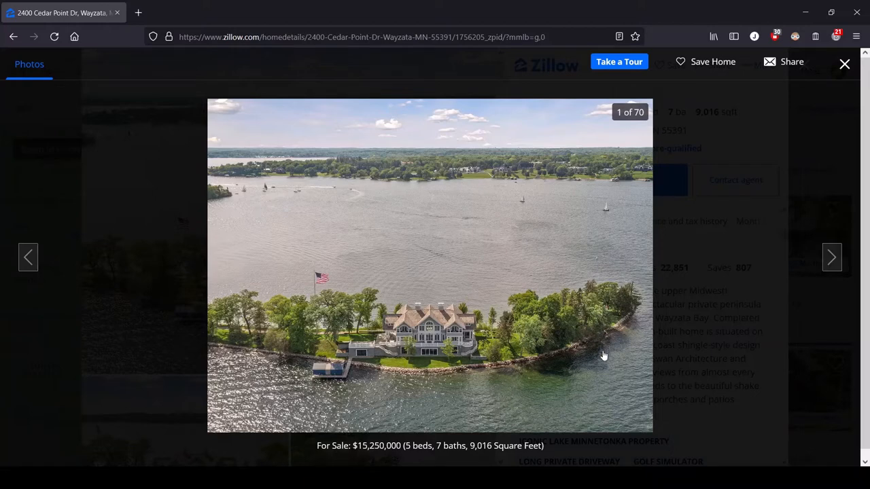
pyautogui.moveTo(474, 371)
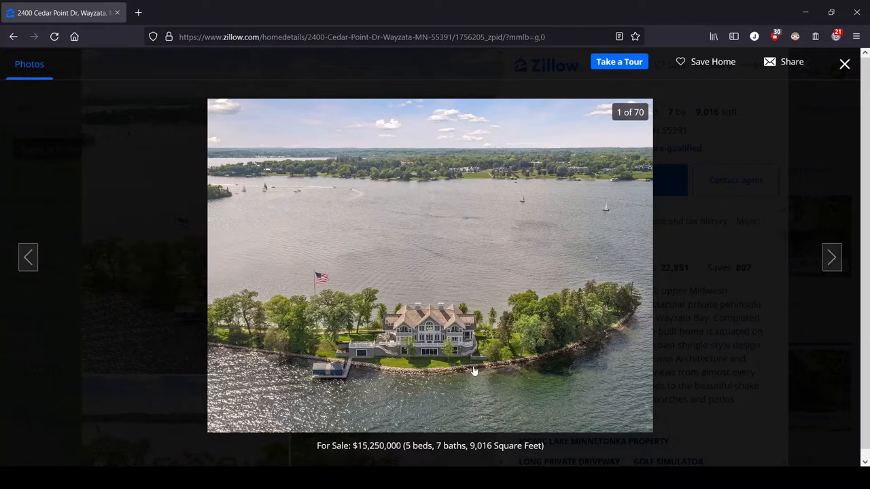
pyautogui.moveTo(614, 405)
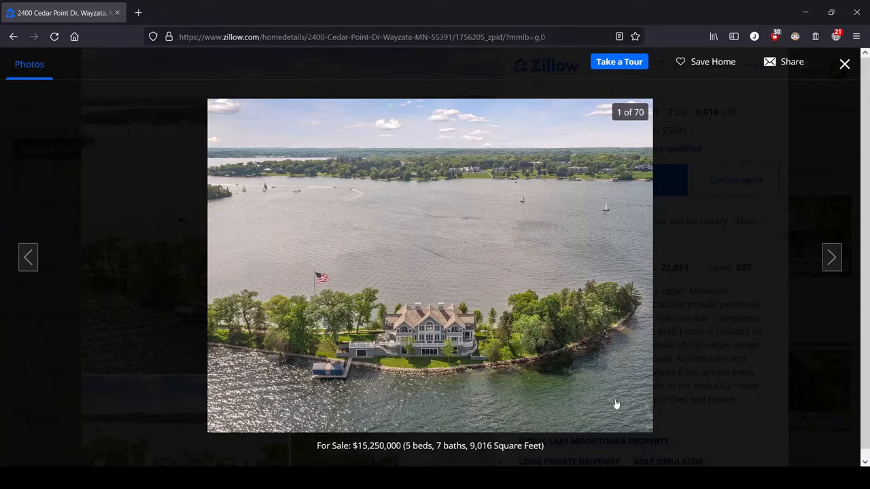
pyautogui.moveTo(358, 281)
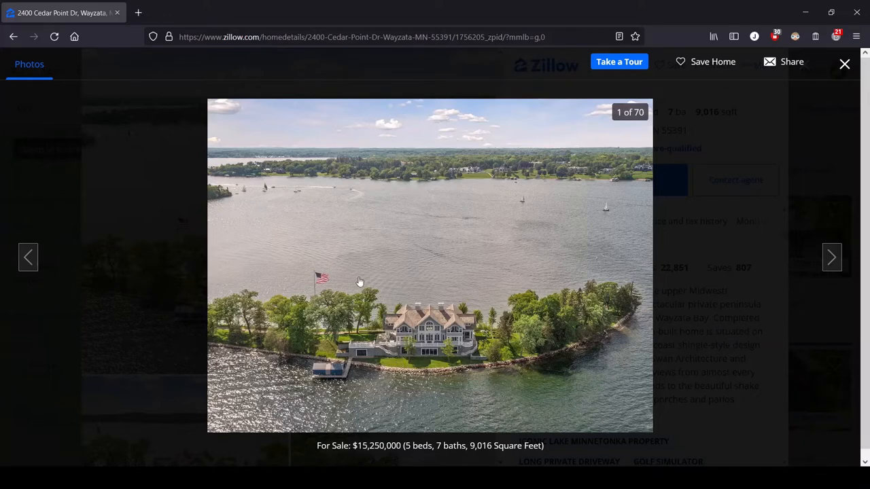
pyautogui.moveTo(233, 438)
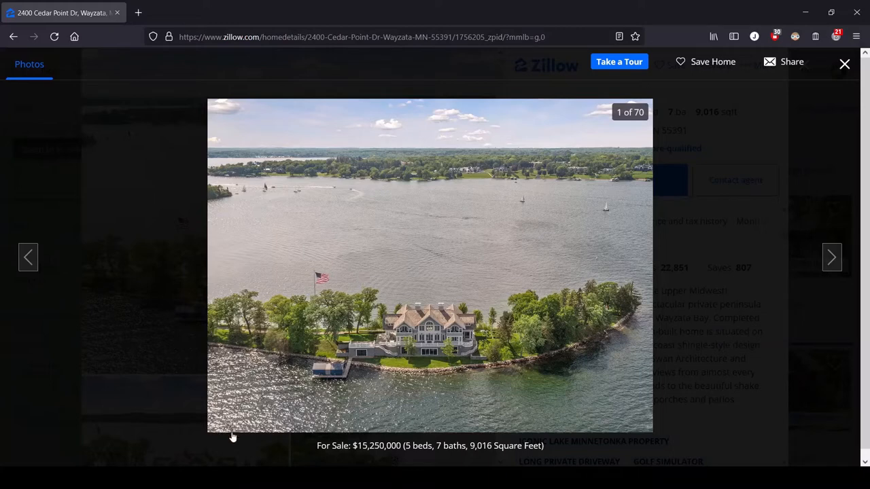
pyautogui.moveTo(372, 464)
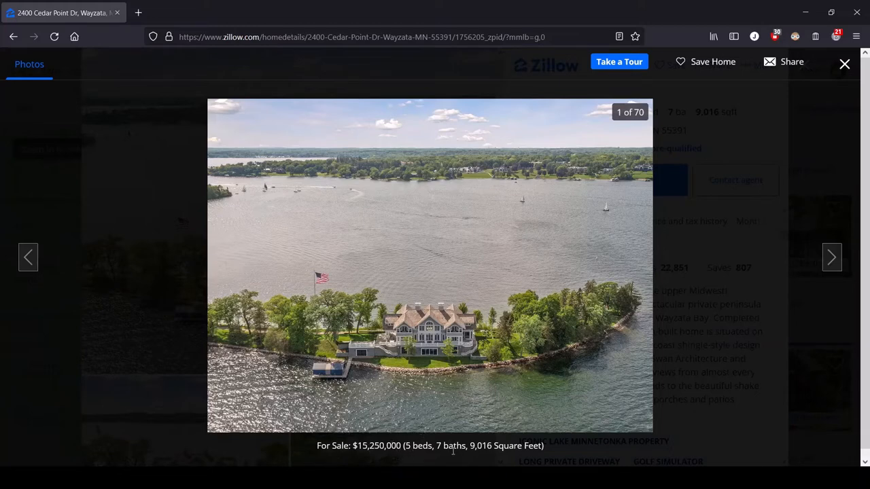
pyautogui.moveTo(467, 460)
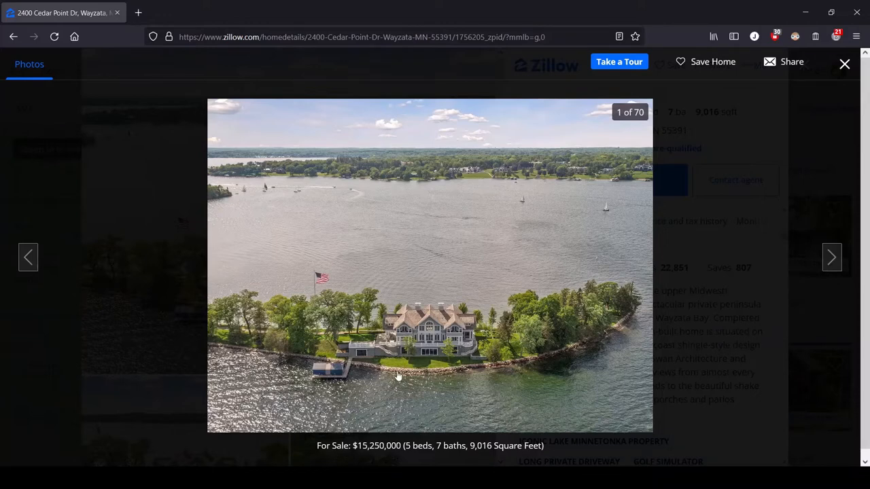
pyautogui.moveTo(454, 385)
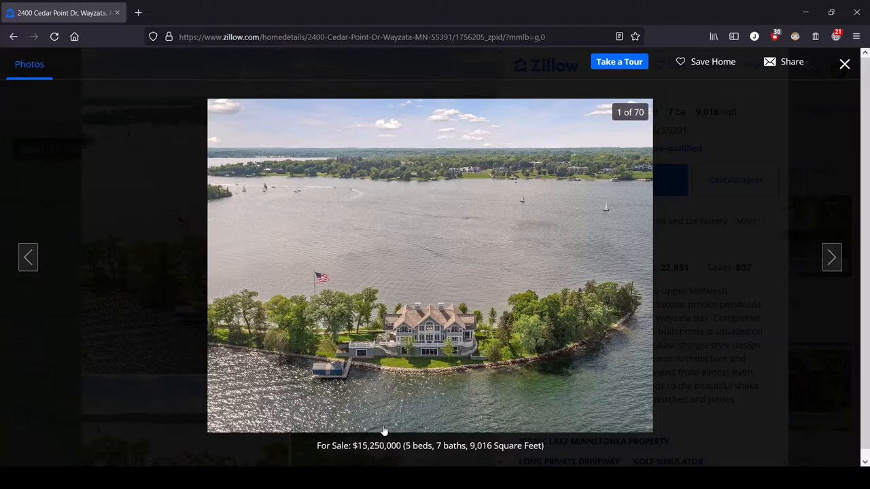
pyautogui.moveTo(487, 374)
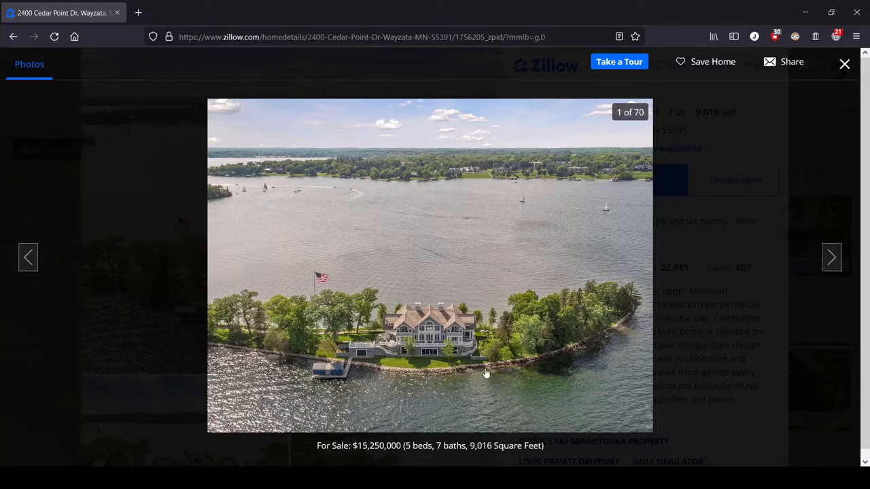
pyautogui.moveTo(401, 343)
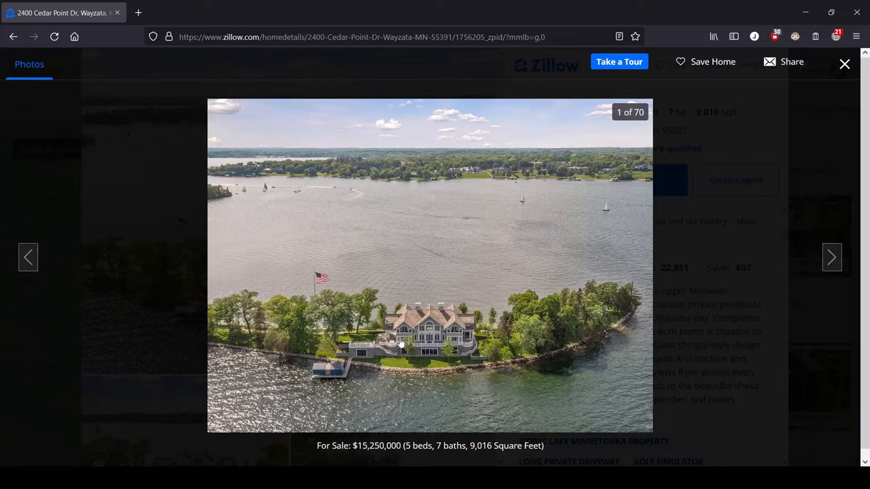
pyautogui.moveTo(559, 272)
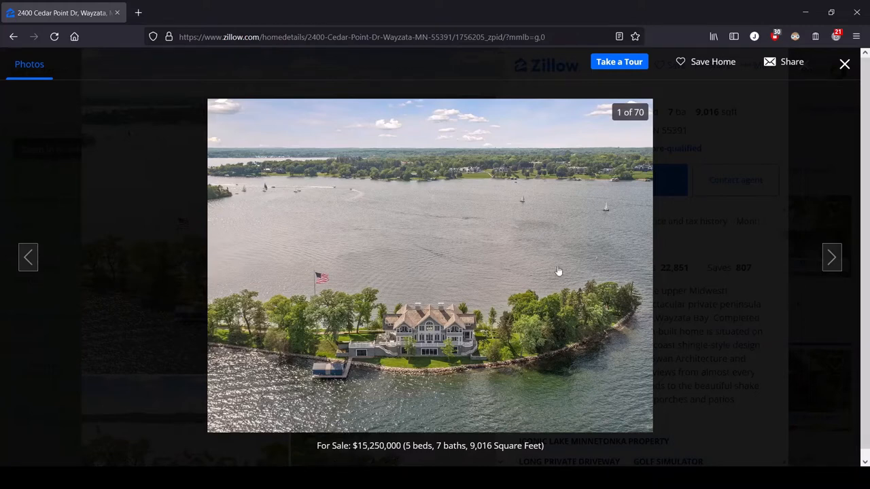
# Advance the gallery to photo 2 of 70, the closer aerial of the mansion and dock
pyautogui.click(831, 257)
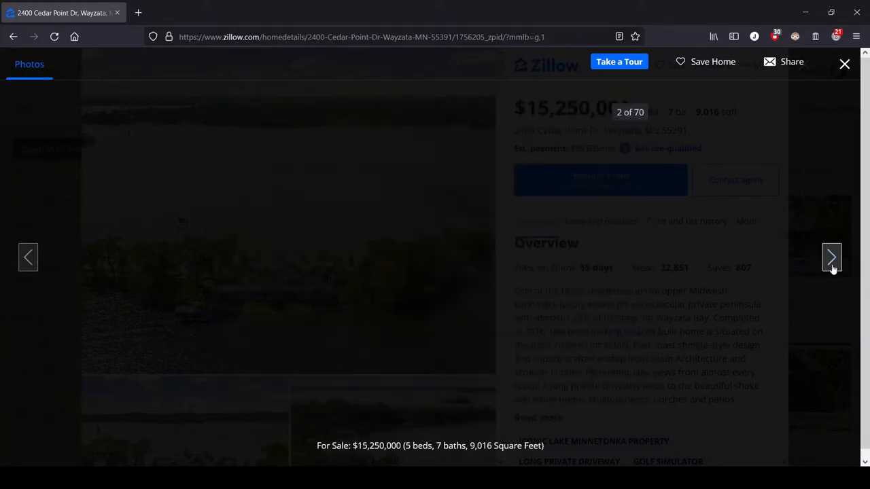
pyautogui.click(832, 257)
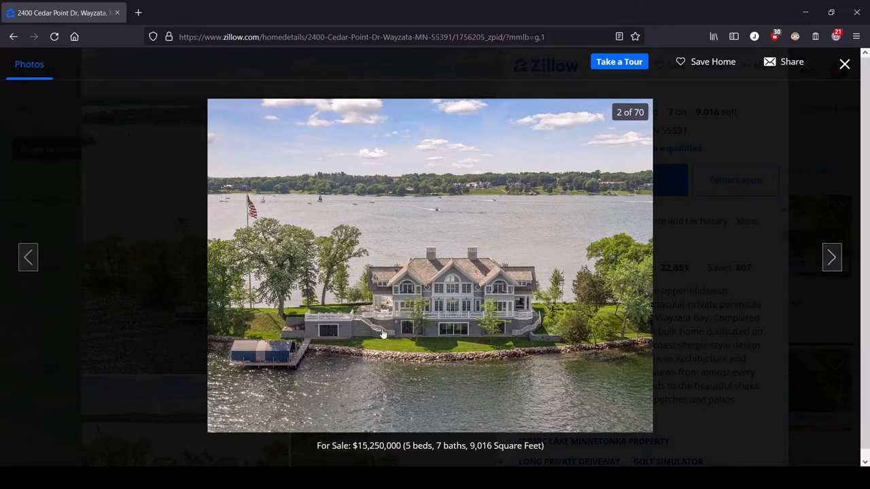
pyautogui.moveTo(540, 342)
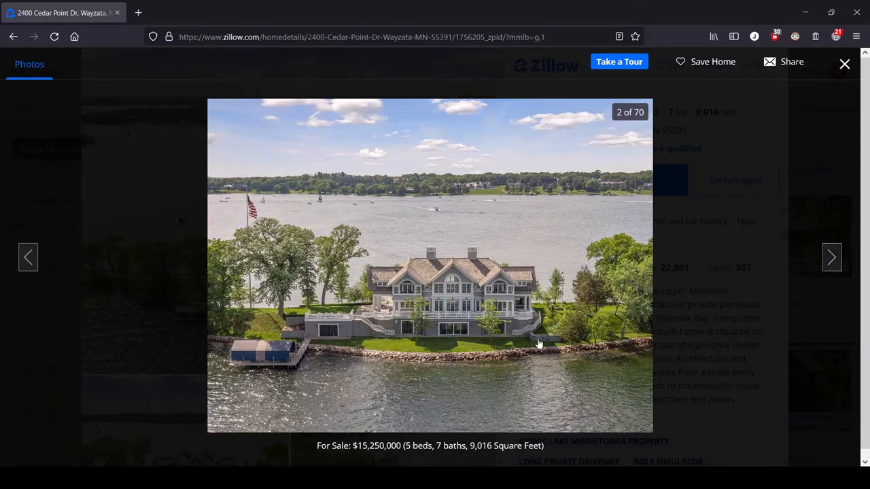
pyautogui.moveTo(502, 347)
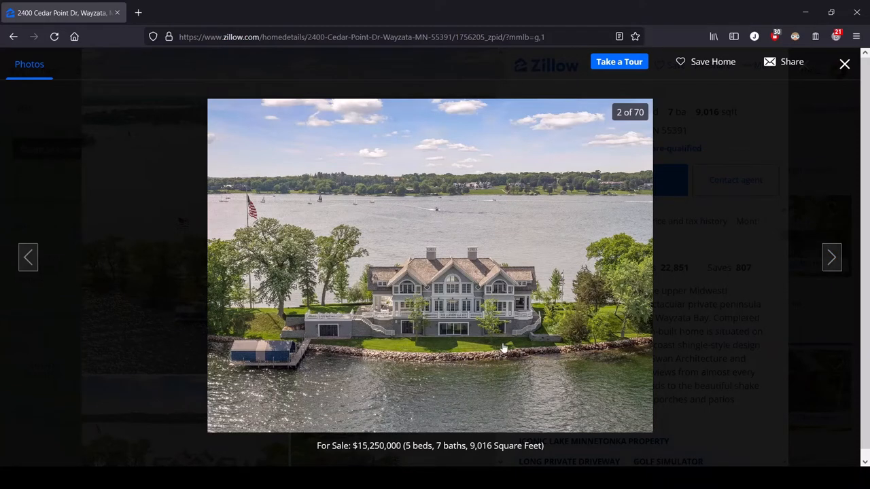
pyautogui.moveTo(472, 320)
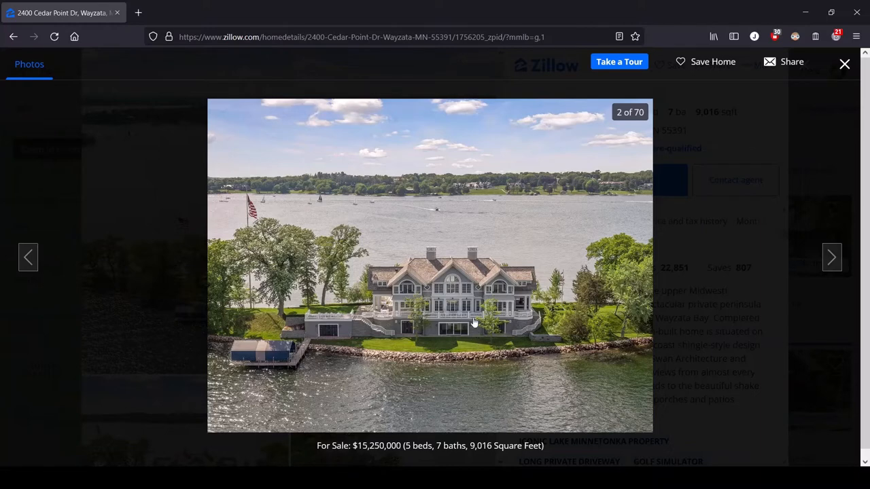
pyautogui.moveTo(481, 296)
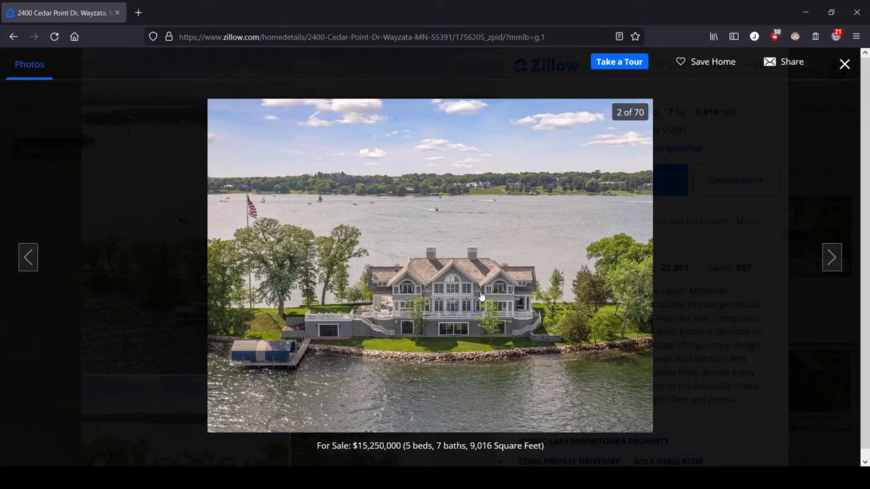
pyautogui.moveTo(359, 359)
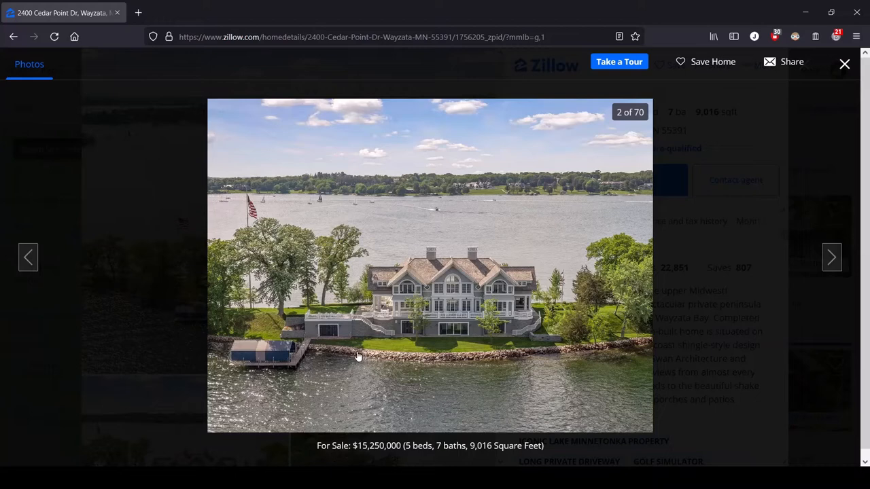
pyautogui.moveTo(242, 336)
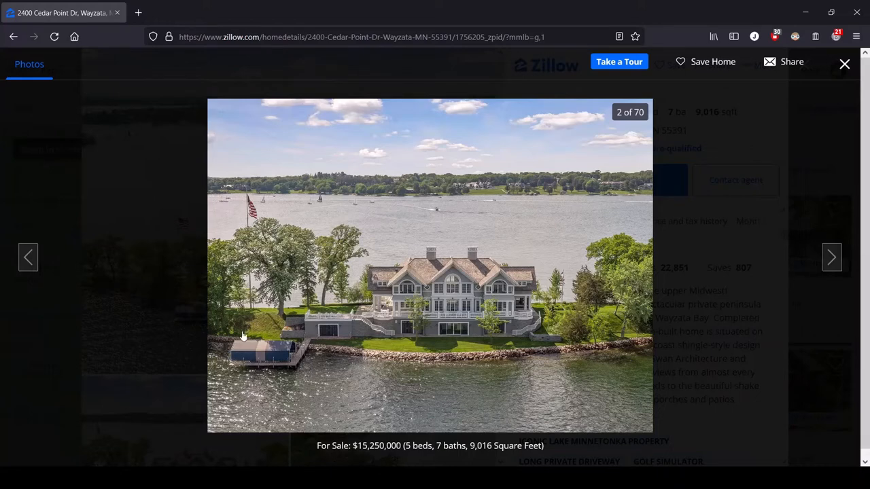
pyautogui.moveTo(236, 225)
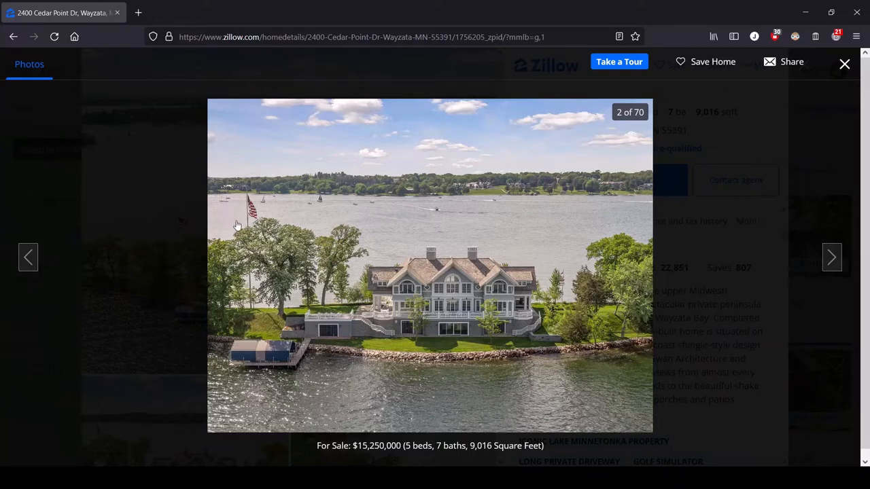
pyautogui.moveTo(240, 226)
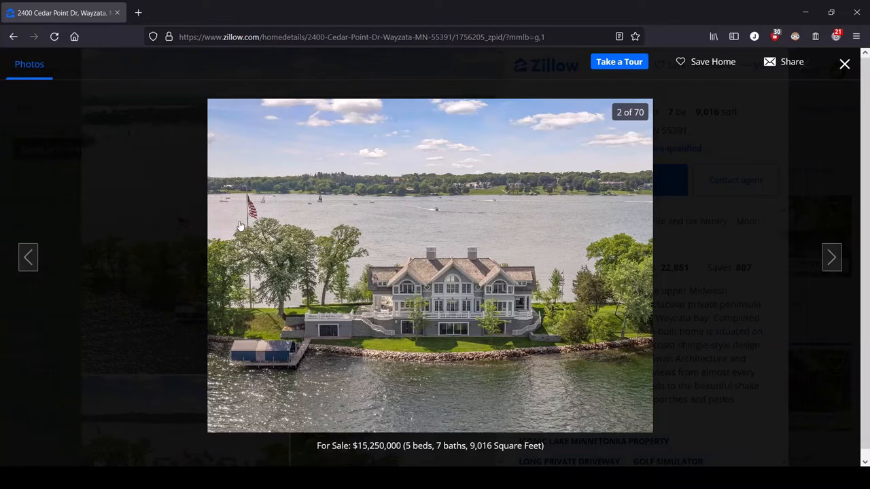
pyautogui.moveTo(826, 272)
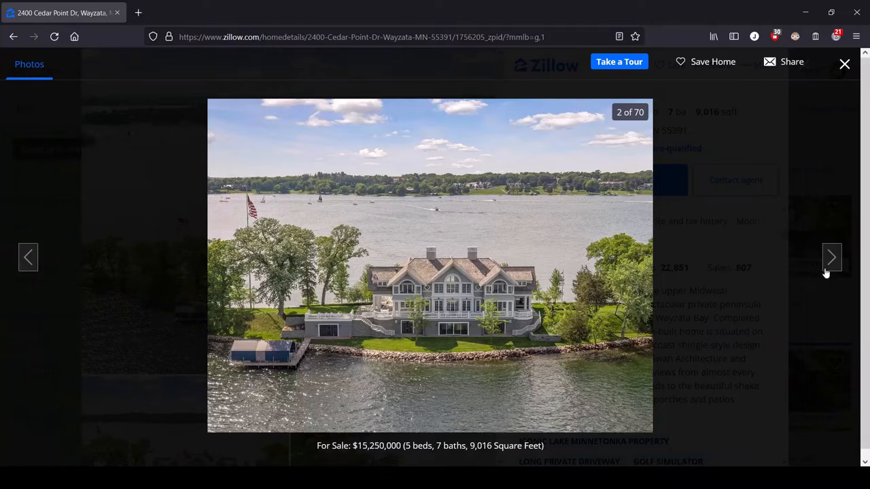
# Step through photo 3 to photo 4 of 70, the peninsula aerial with the distant skyline
pyautogui.click(831, 257)
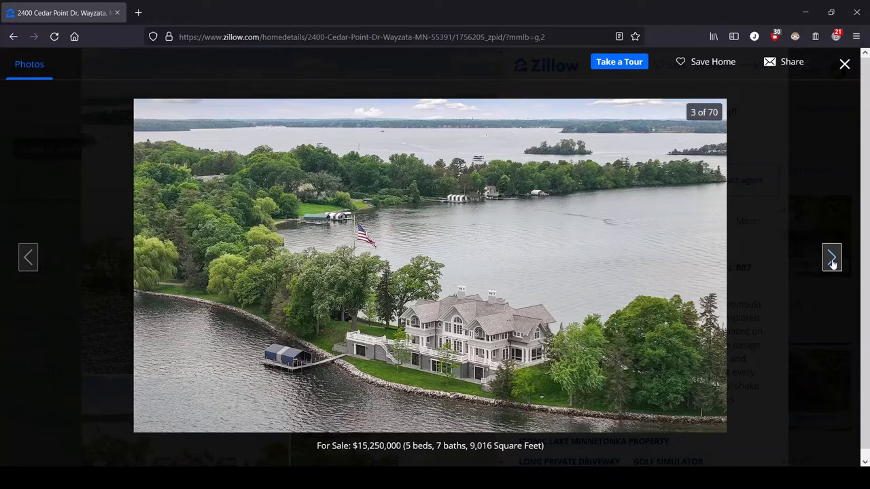
pyautogui.click(832, 256)
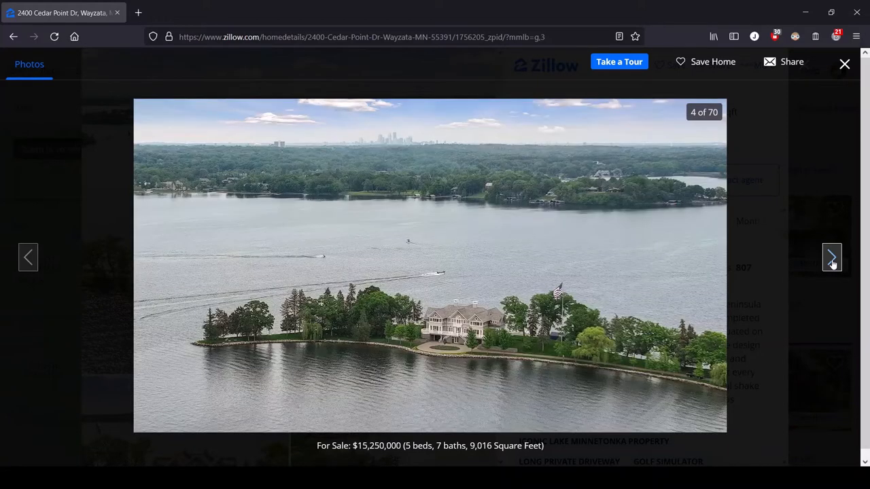
pyautogui.moveTo(473, 360)
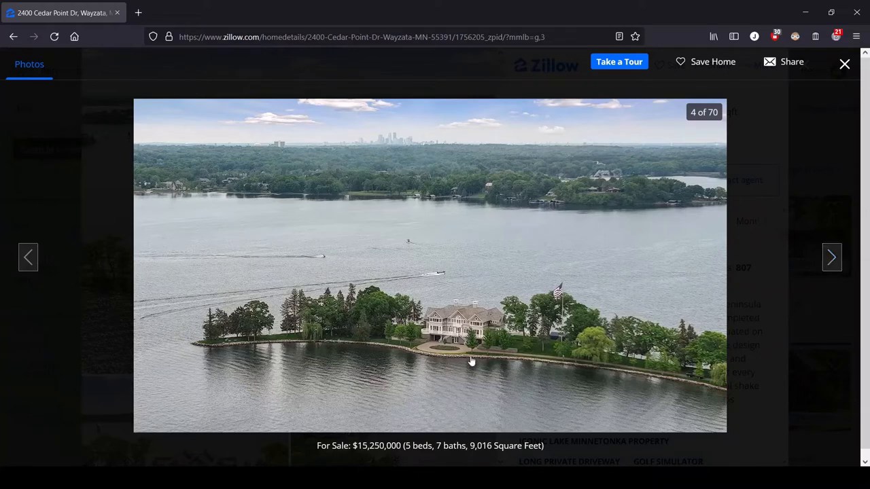
pyautogui.moveTo(583, 322)
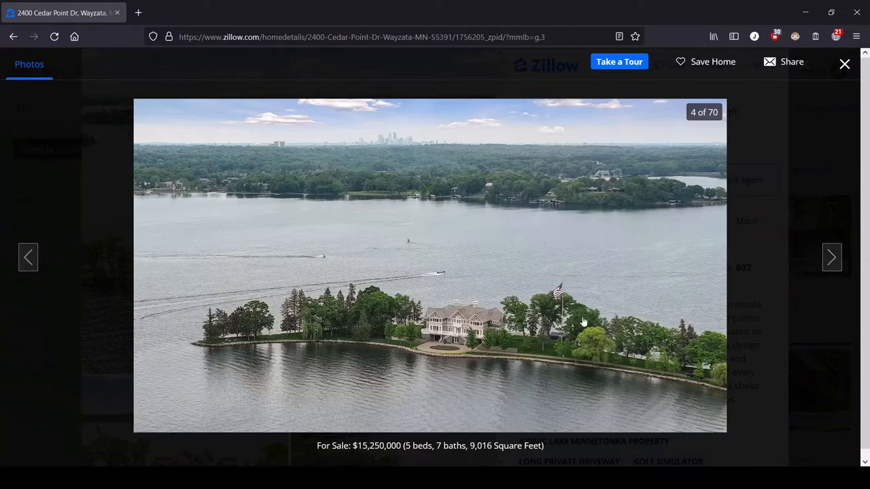
pyautogui.moveTo(831, 257)
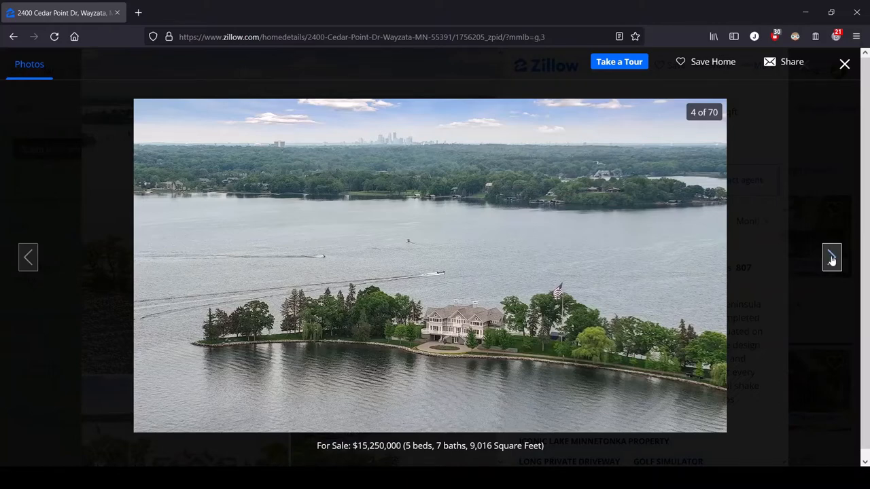
pyautogui.click(831, 257)
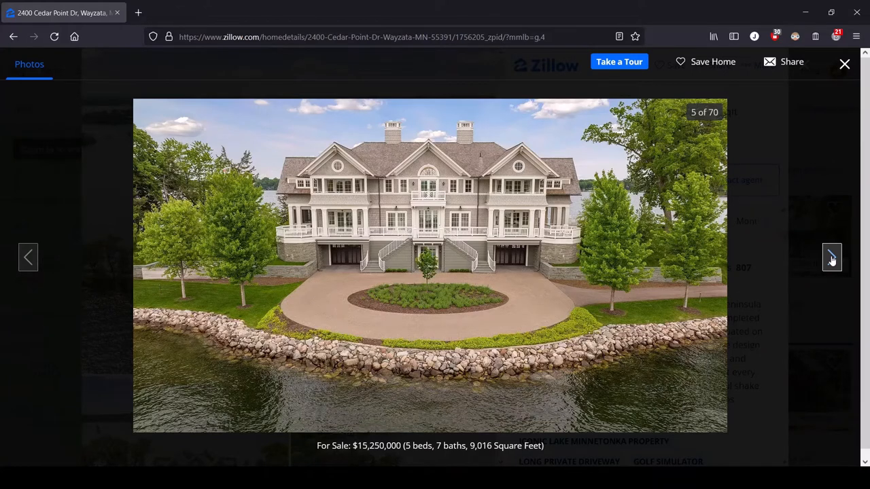
pyautogui.moveTo(578, 247)
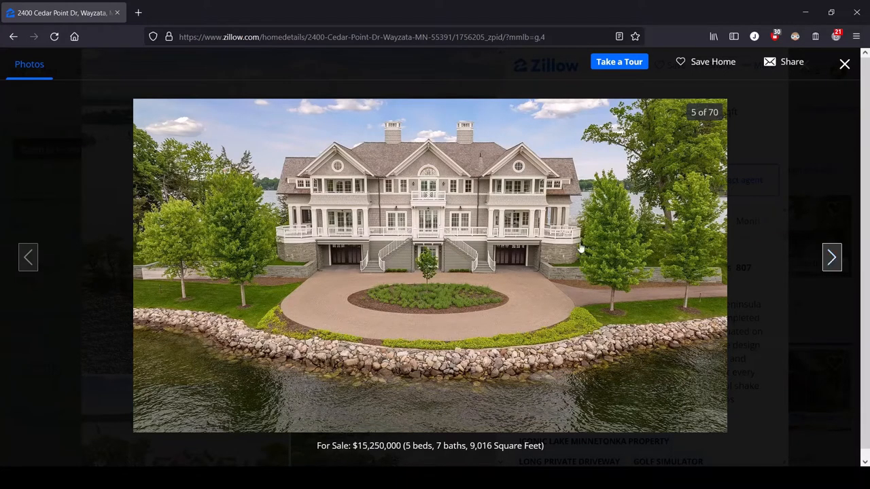
pyautogui.moveTo(421, 315)
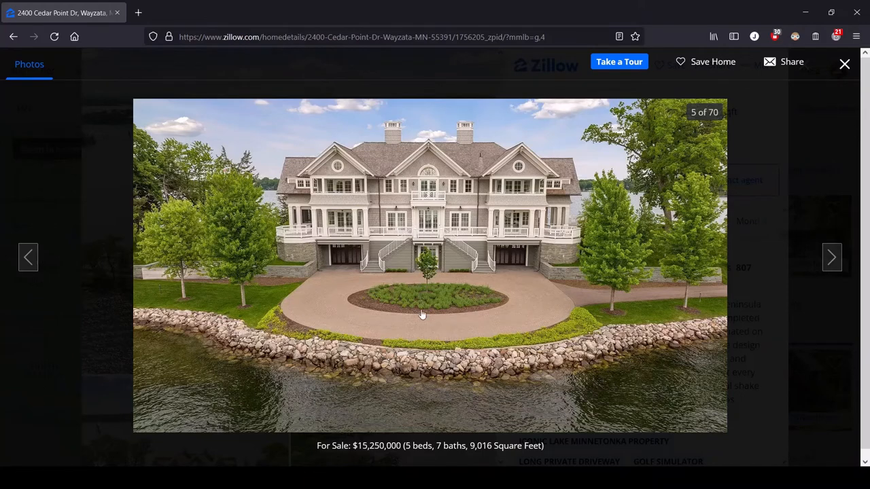
pyautogui.moveTo(438, 244)
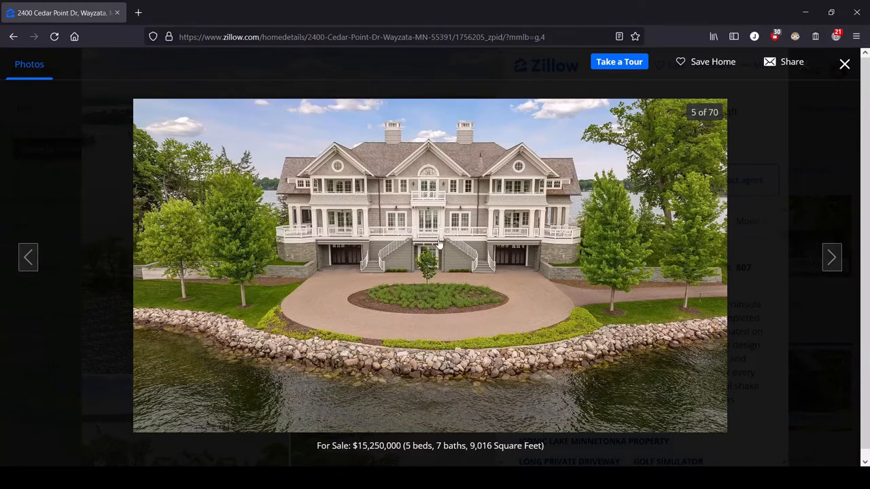
pyautogui.moveTo(410, 302)
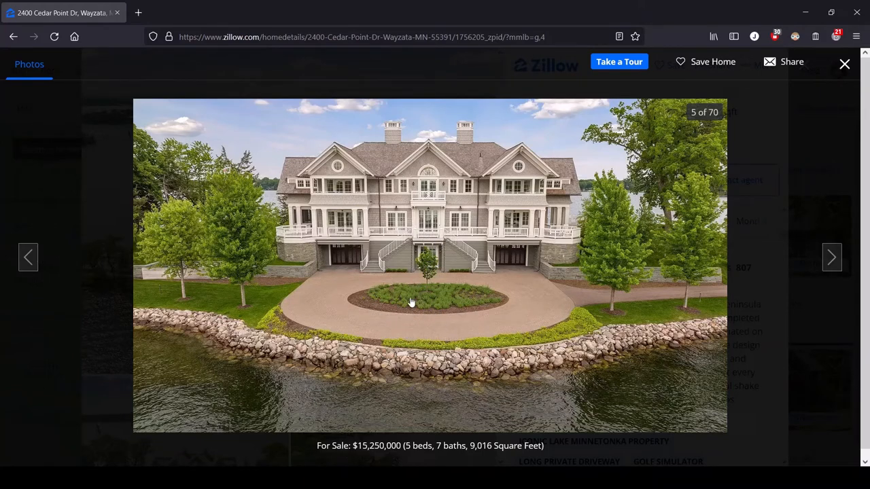
pyautogui.moveTo(415, 306)
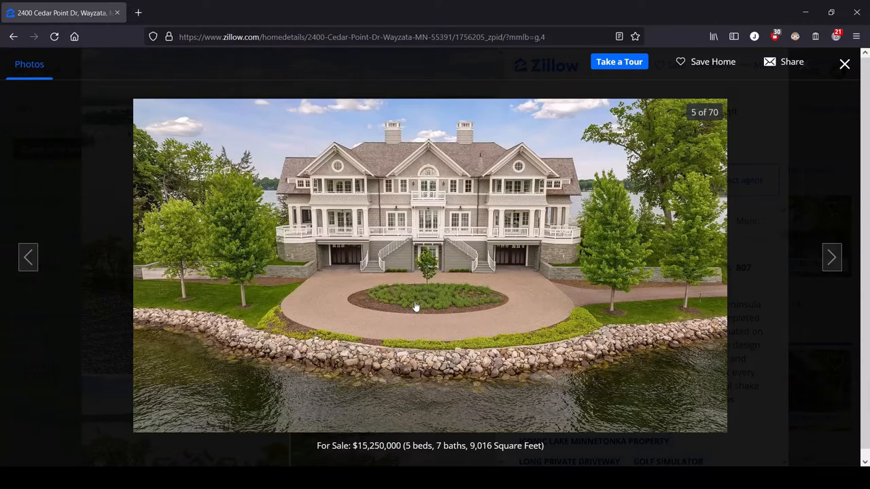
pyautogui.moveTo(333, 244)
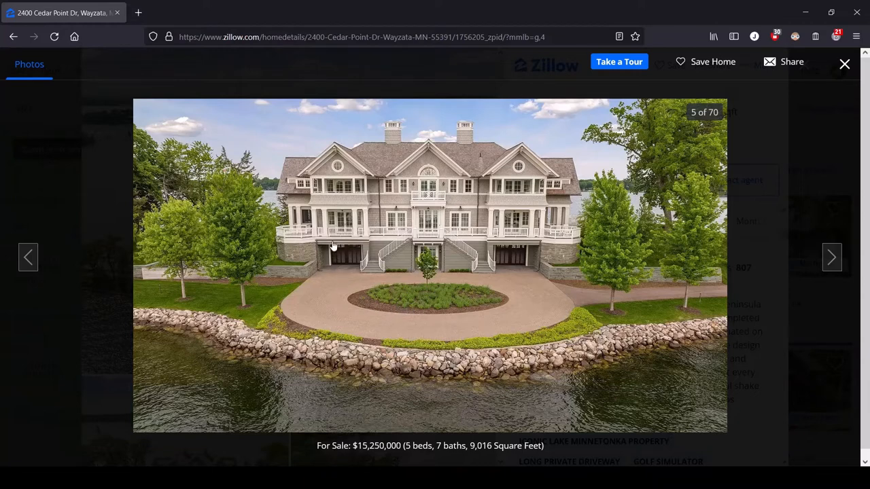
pyautogui.moveTo(557, 292)
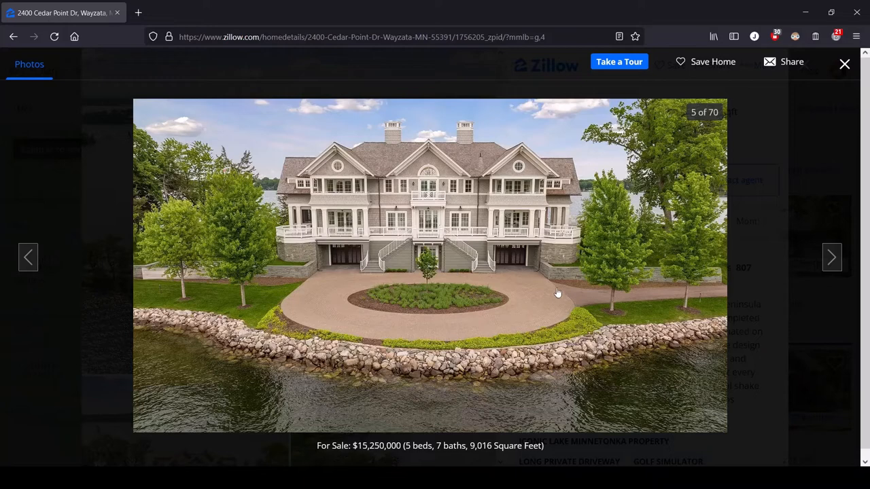
pyautogui.moveTo(522, 294)
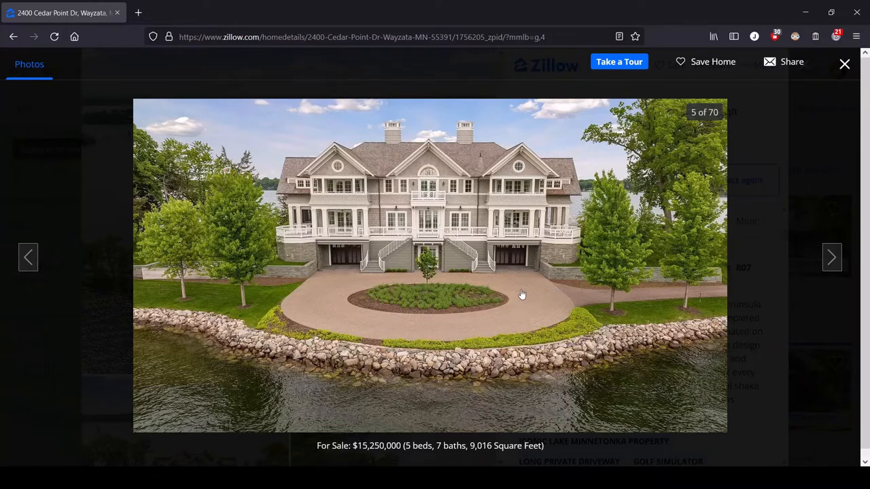
pyautogui.moveTo(495, 269)
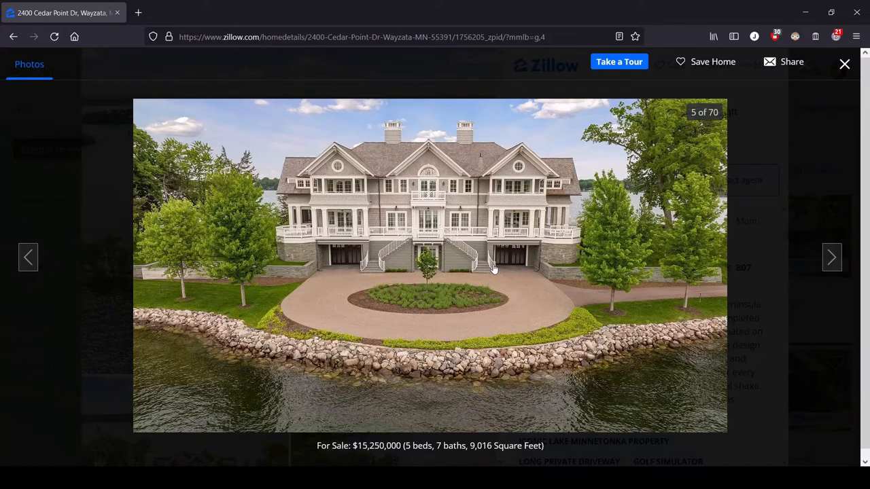
pyautogui.moveTo(490, 275)
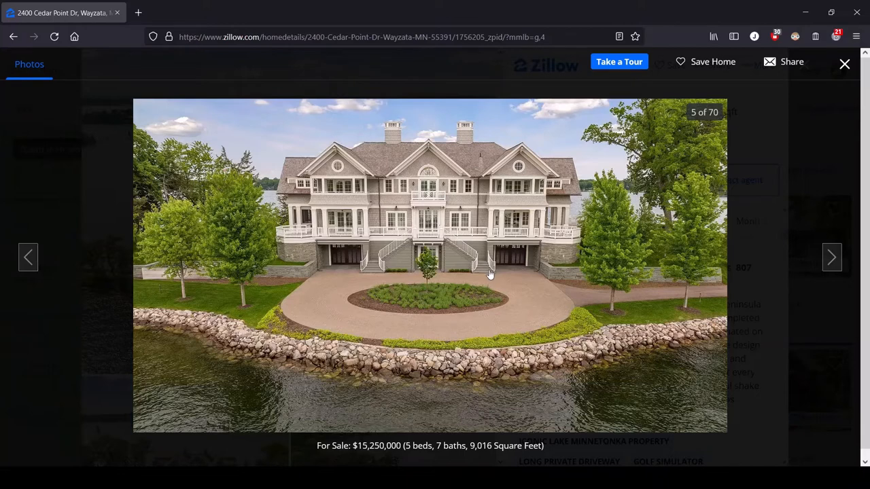
pyautogui.moveTo(334, 263)
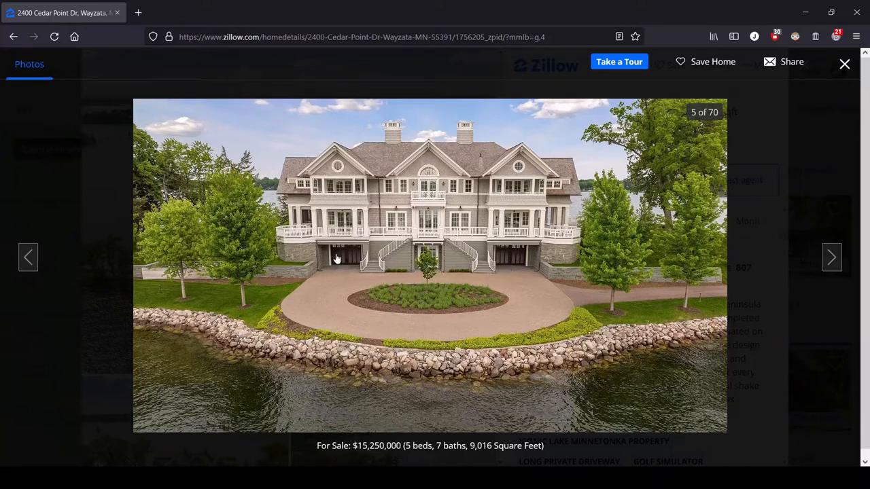
pyautogui.moveTo(386, 278)
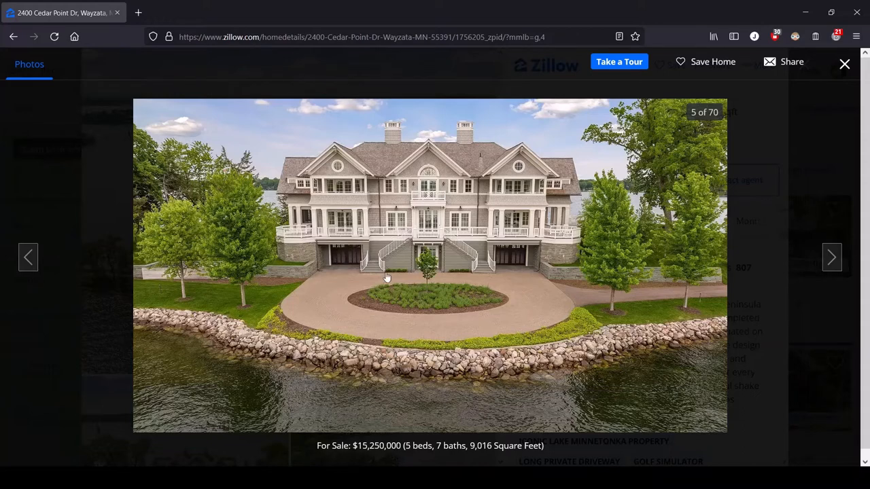
pyautogui.moveTo(433, 229)
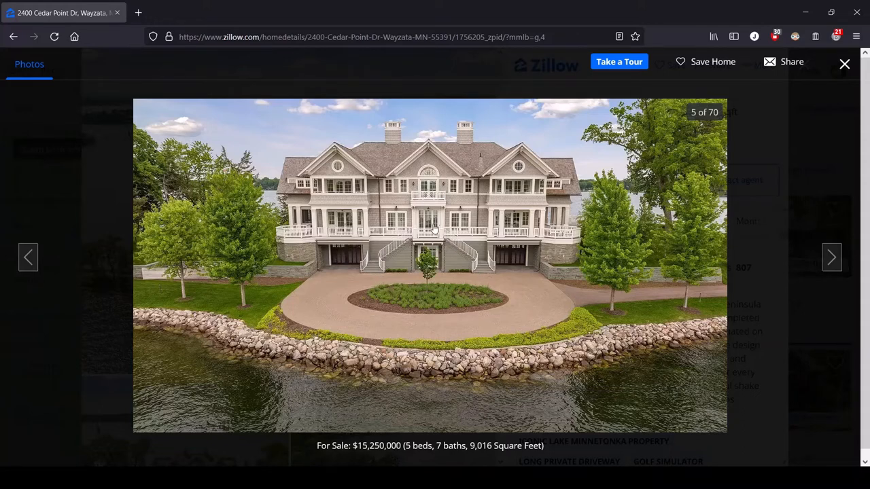
pyautogui.moveTo(418, 223)
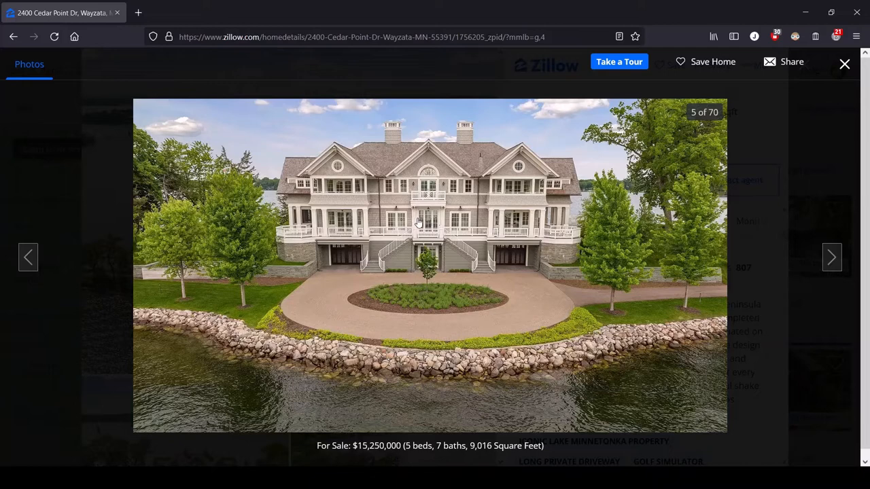
pyautogui.moveTo(432, 216)
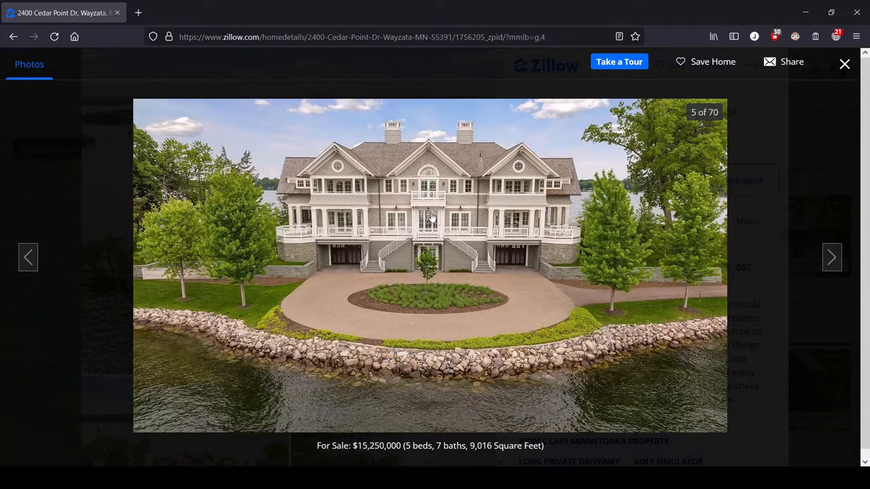
pyautogui.moveTo(554, 280)
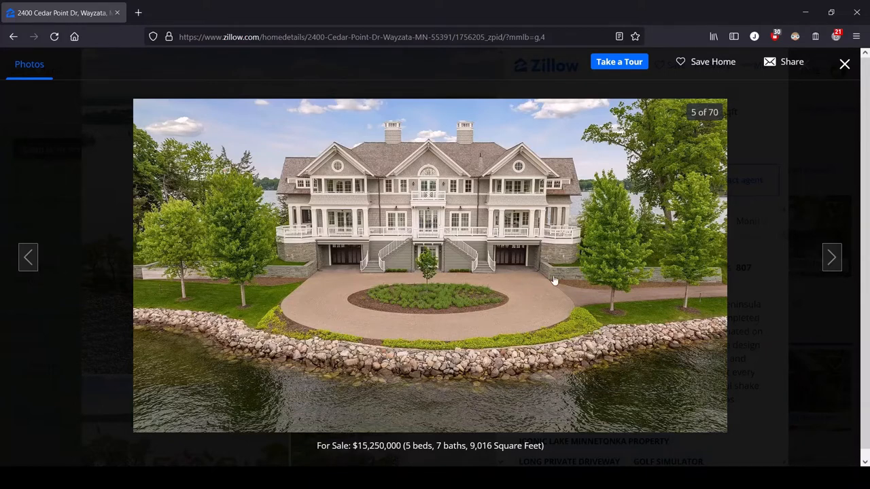
pyautogui.moveTo(367, 321)
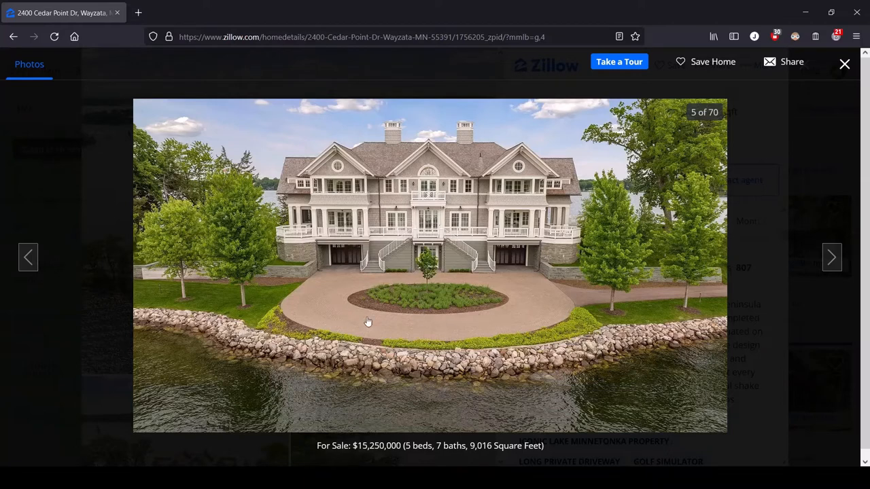
pyautogui.moveTo(445, 250)
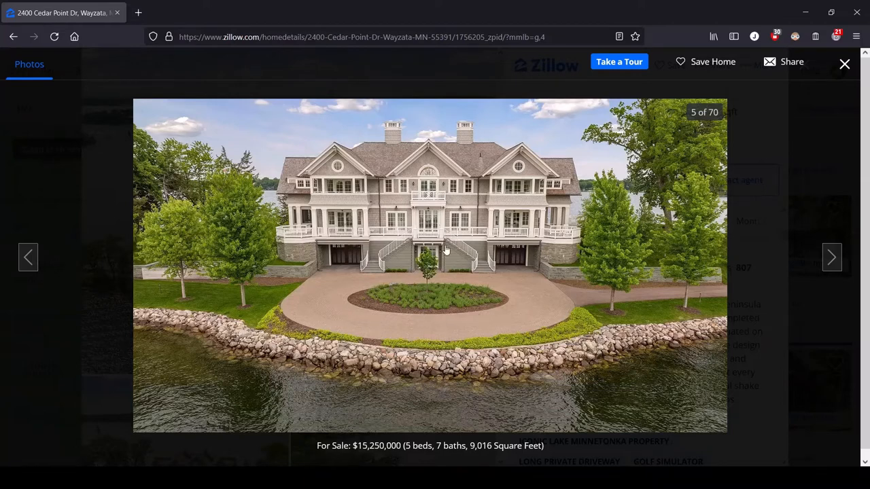
pyautogui.moveTo(421, 214)
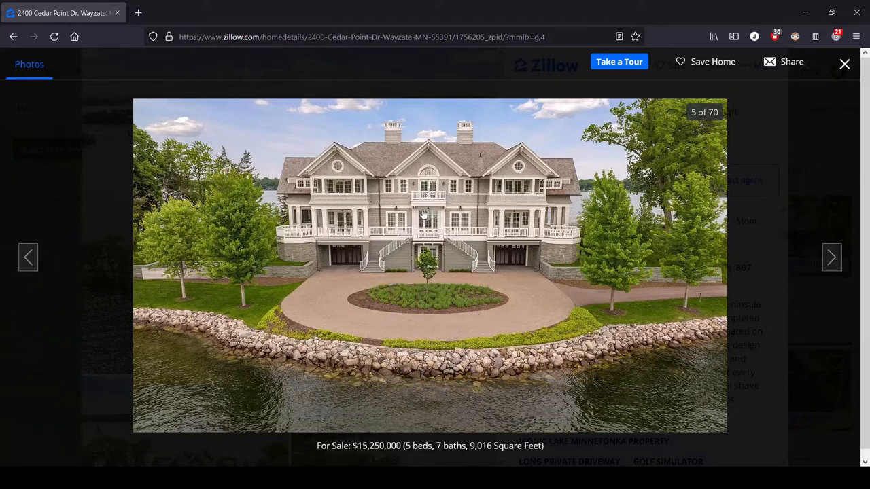
pyautogui.moveTo(329, 274)
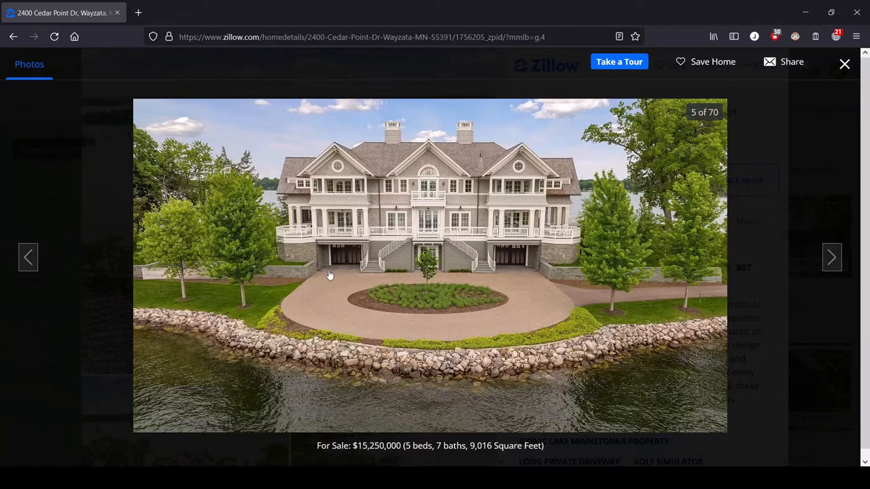
pyautogui.moveTo(527, 275)
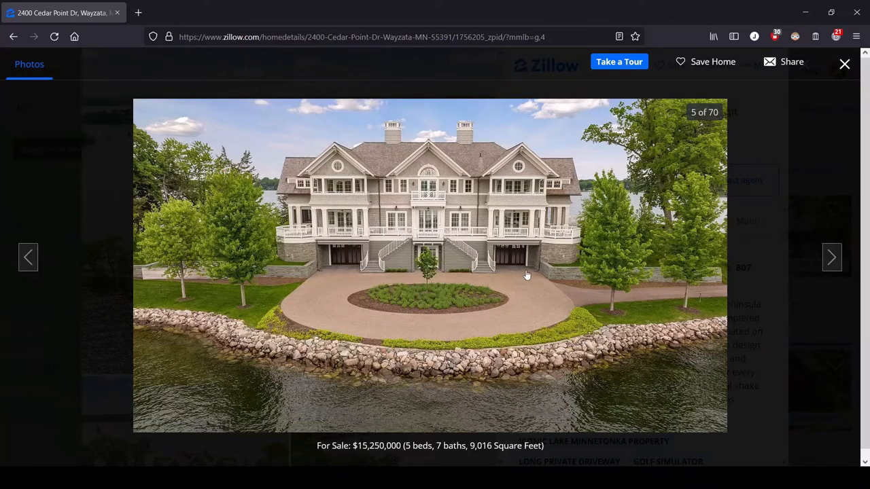
# Step past photo 6 to photo 7 of 70, the house above the rocky shoreline
pyautogui.click(832, 257)
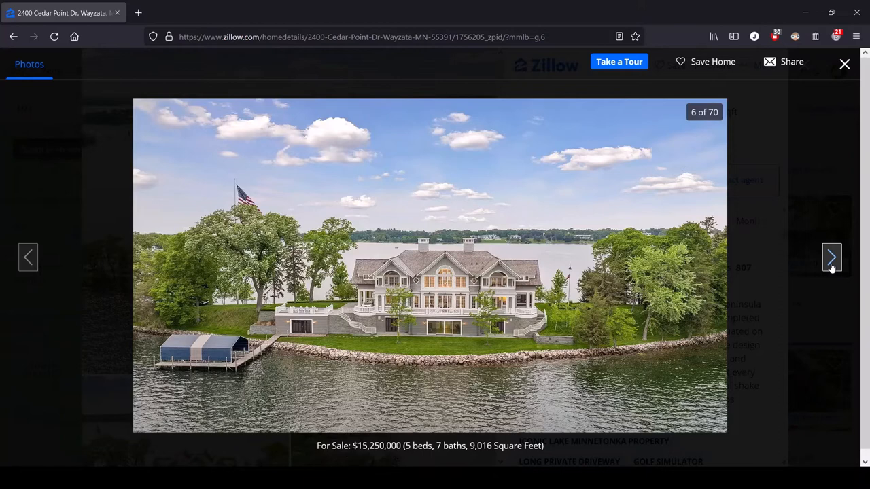
pyautogui.click(831, 256)
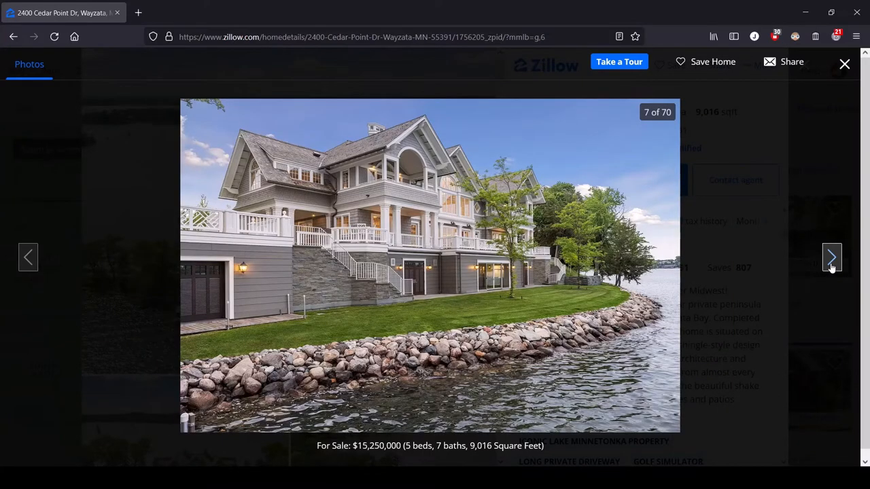
pyautogui.moveTo(831, 266)
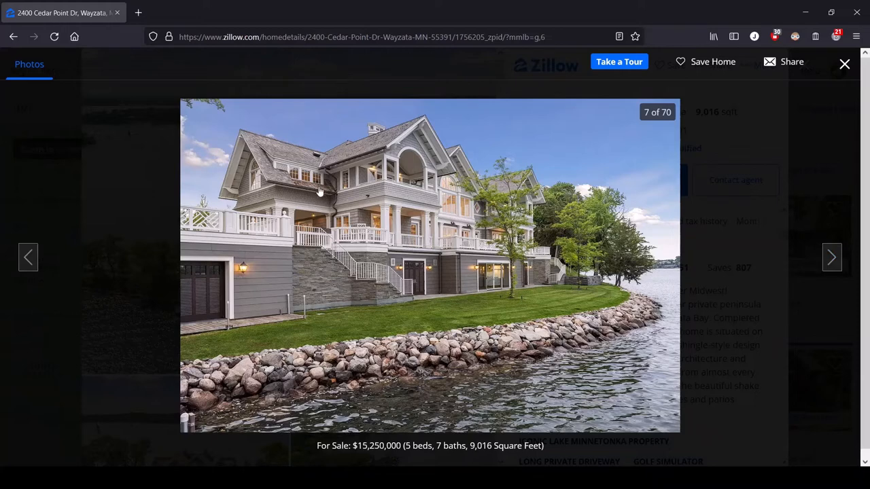
pyautogui.moveTo(413, 187)
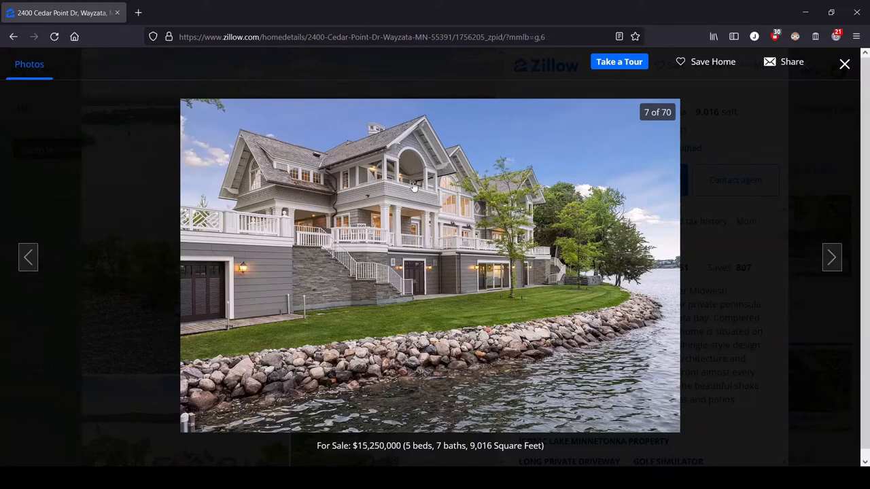
pyautogui.moveTo(238, 287)
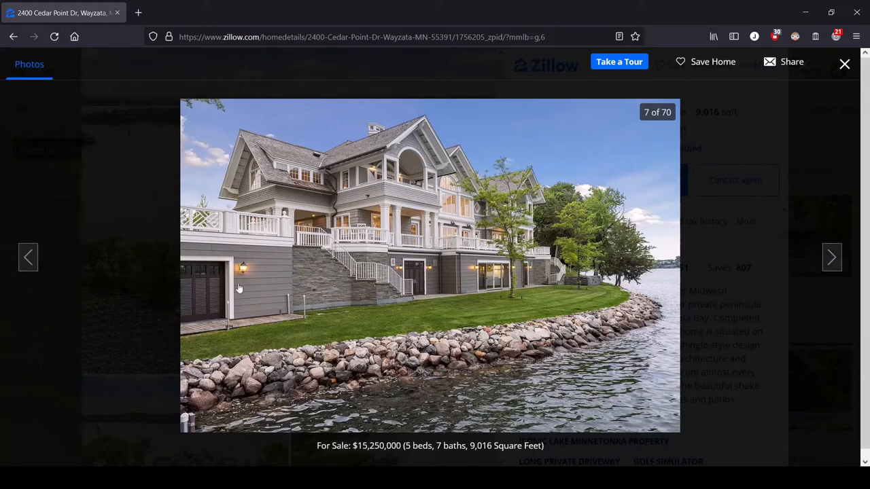
pyautogui.moveTo(394, 197)
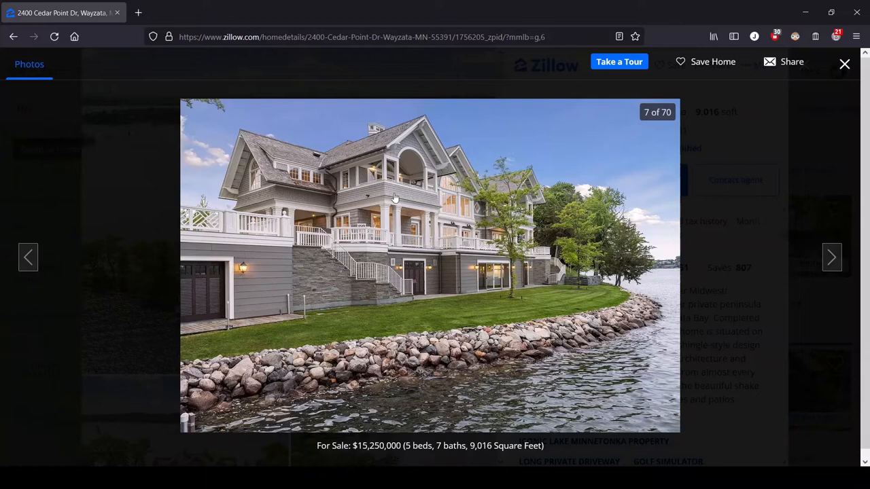
pyautogui.moveTo(317, 296)
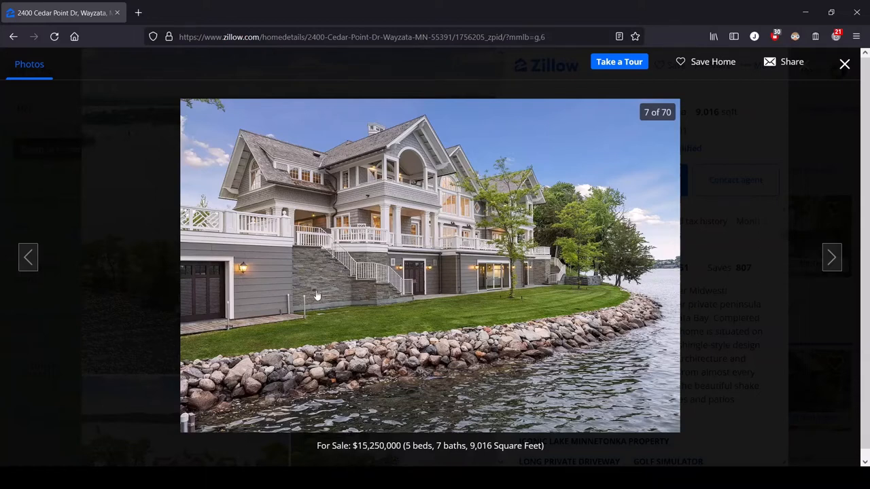
pyautogui.moveTo(331, 297)
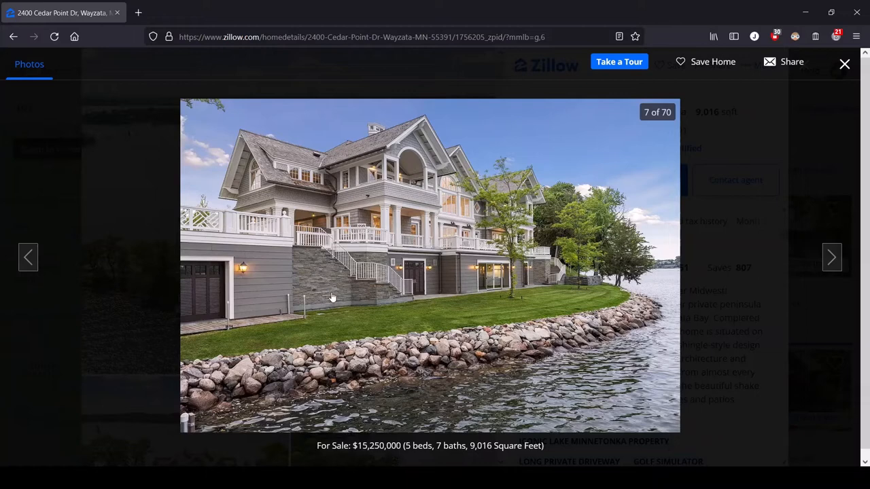
pyautogui.moveTo(326, 255)
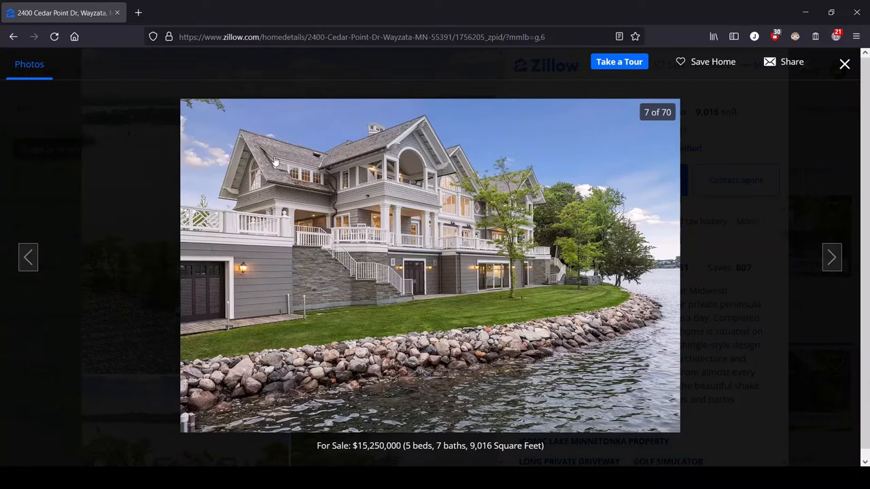
pyautogui.moveTo(481, 205)
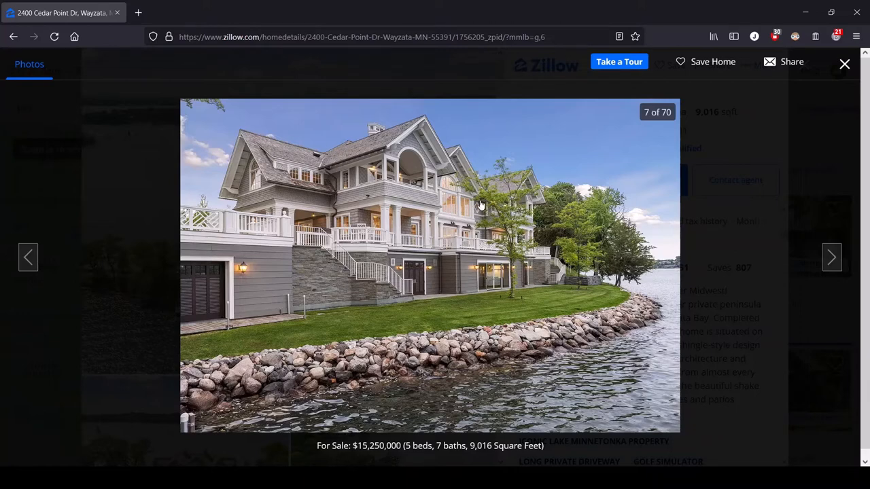
pyautogui.moveTo(503, 256)
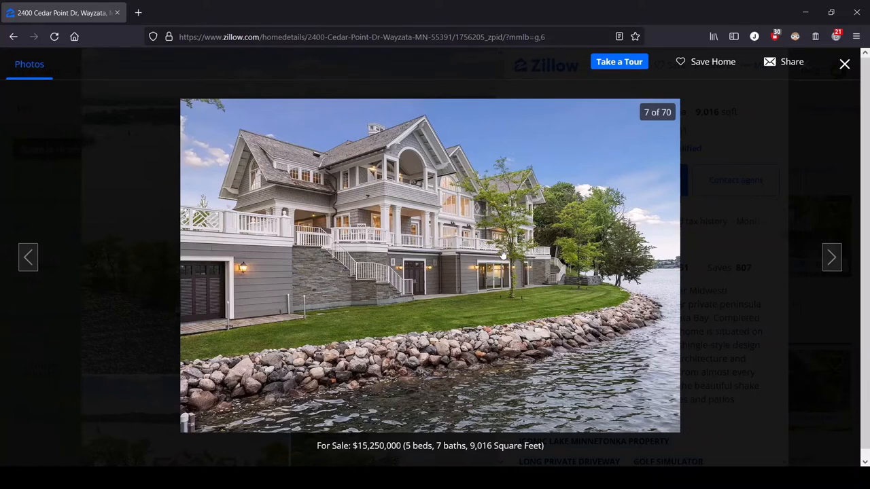
pyautogui.moveTo(556, 292)
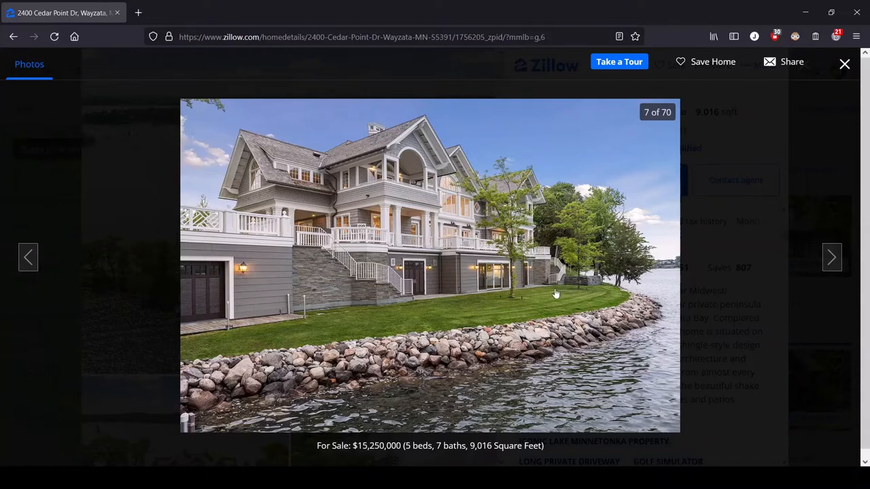
pyautogui.moveTo(544, 314)
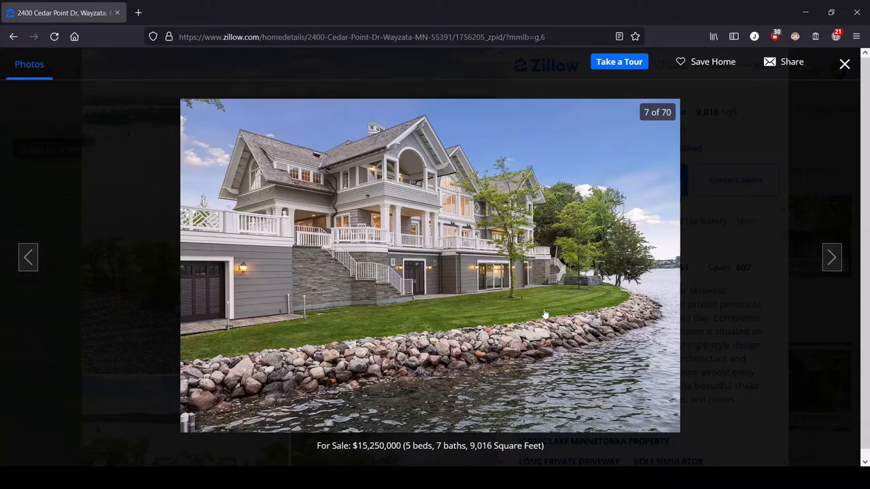
pyautogui.moveTo(786, 265)
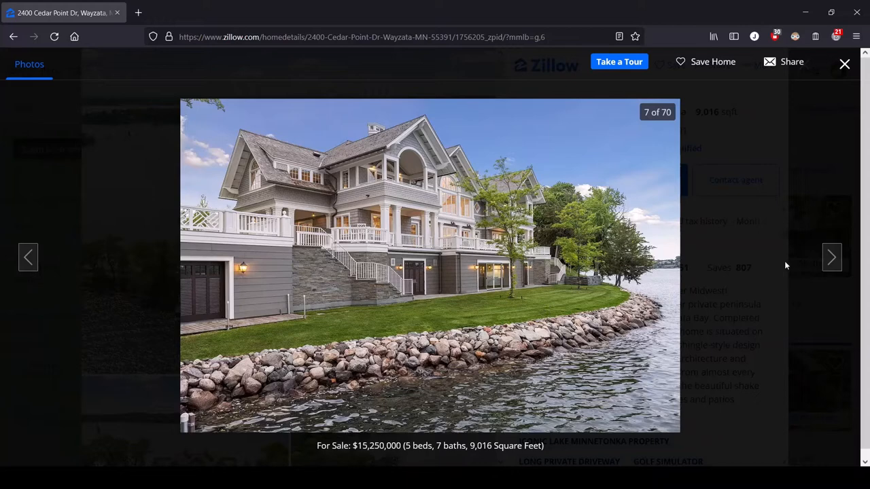
# Advance to photo 8 of 70, the lake-facing facade with lawn and stone patio
pyautogui.click(832, 257)
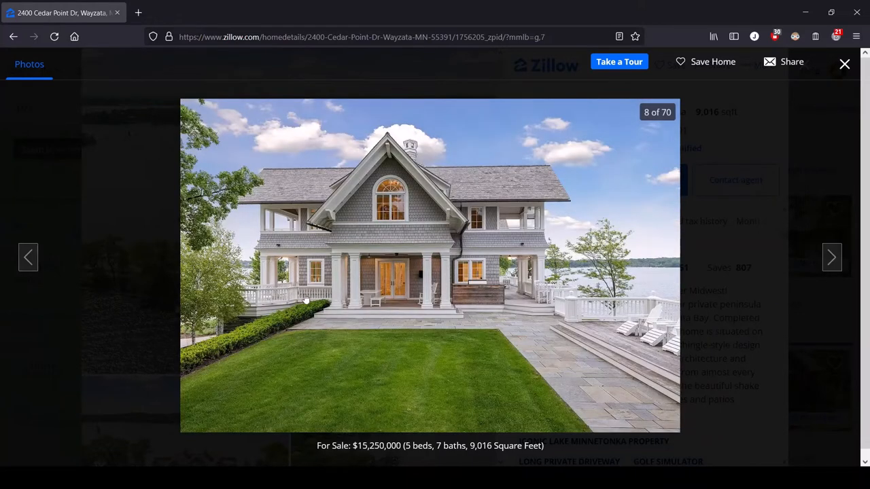
pyautogui.moveTo(513, 435)
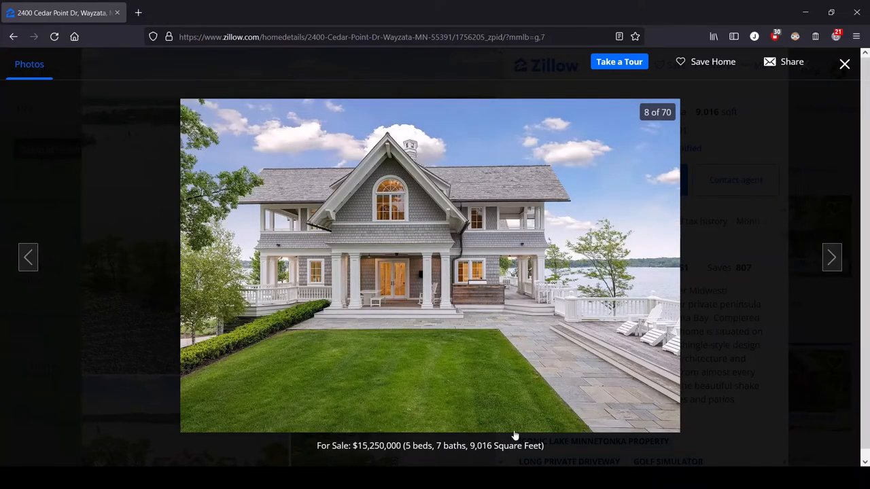
pyautogui.moveTo(522, 427)
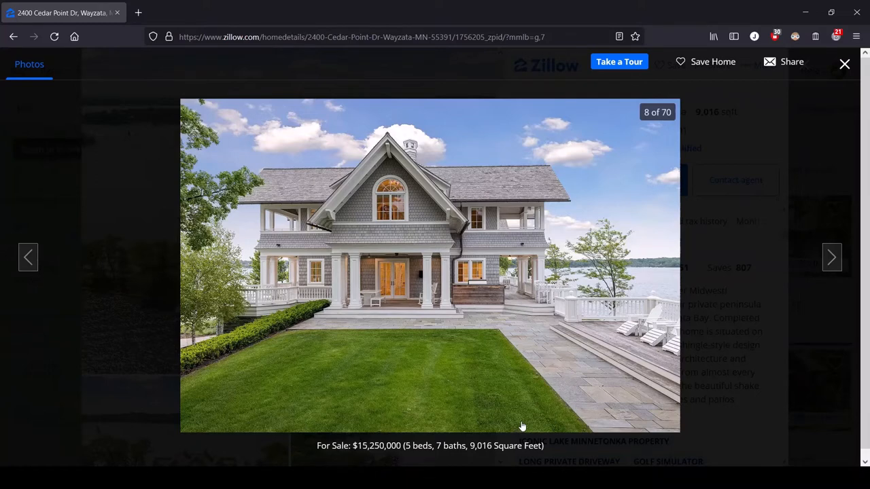
pyautogui.moveTo(304, 372)
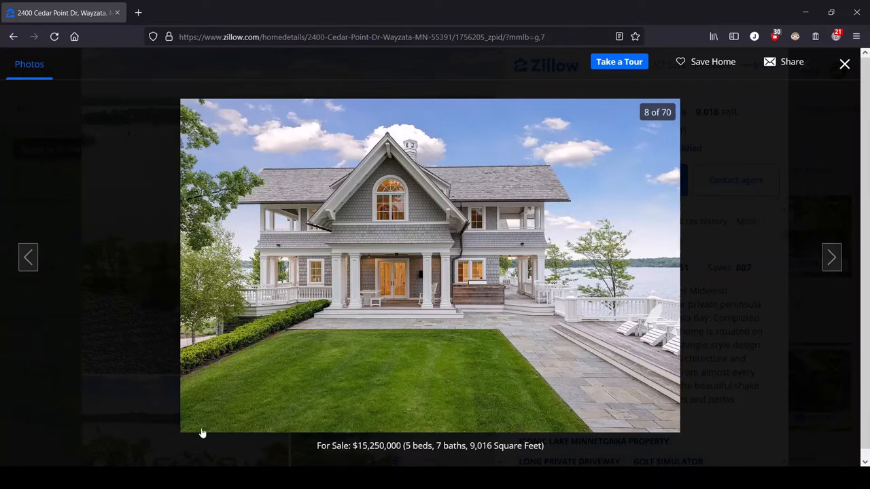
pyautogui.moveTo(677, 370)
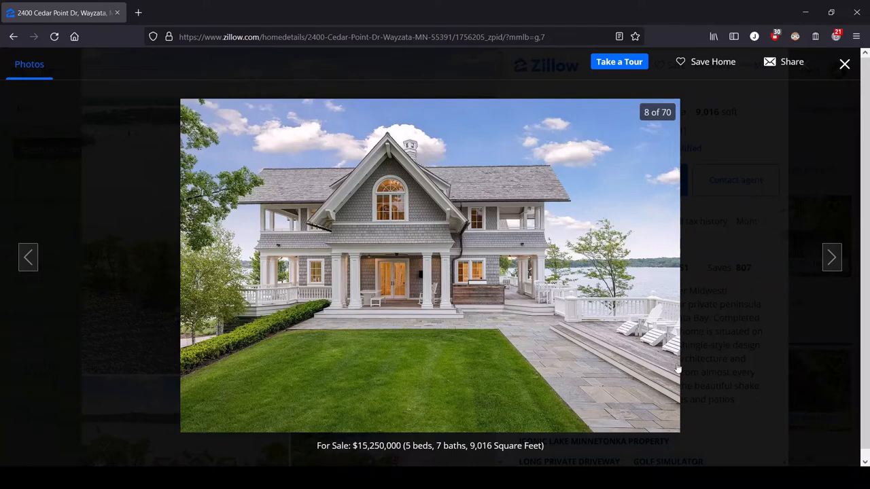
pyautogui.moveTo(644, 307)
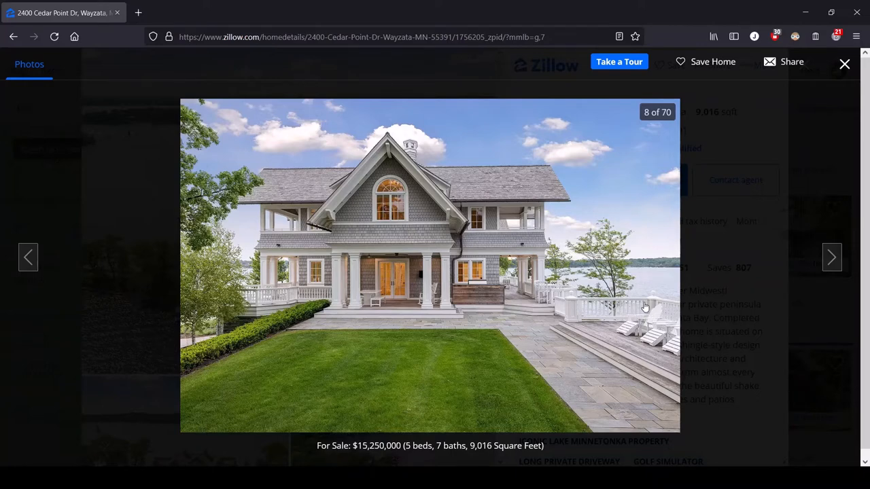
pyautogui.moveTo(361, 407)
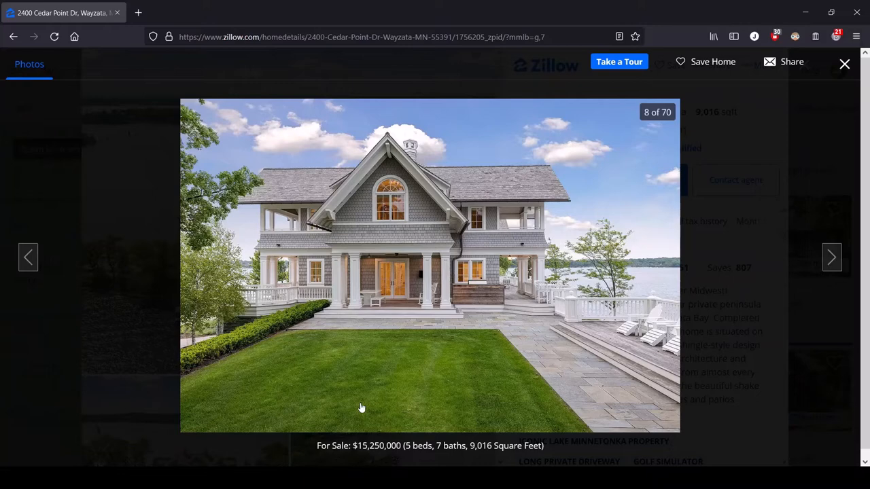
pyautogui.moveTo(677, 318)
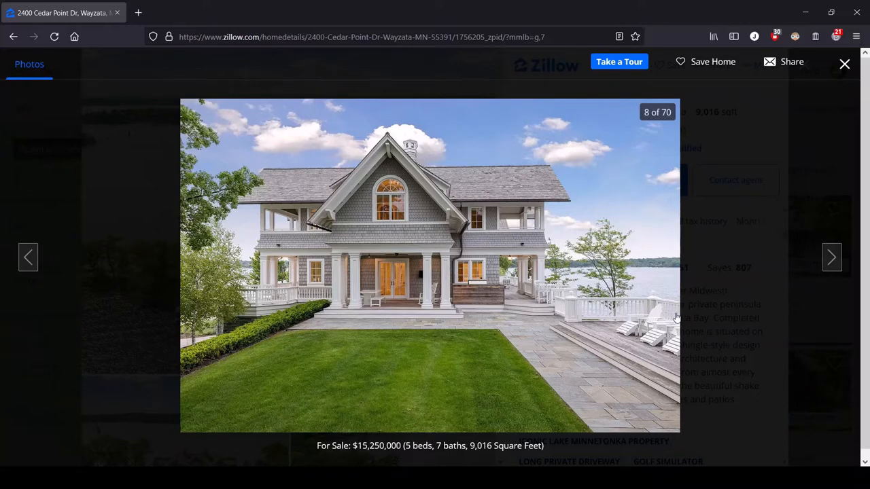
pyautogui.moveTo(712, 284)
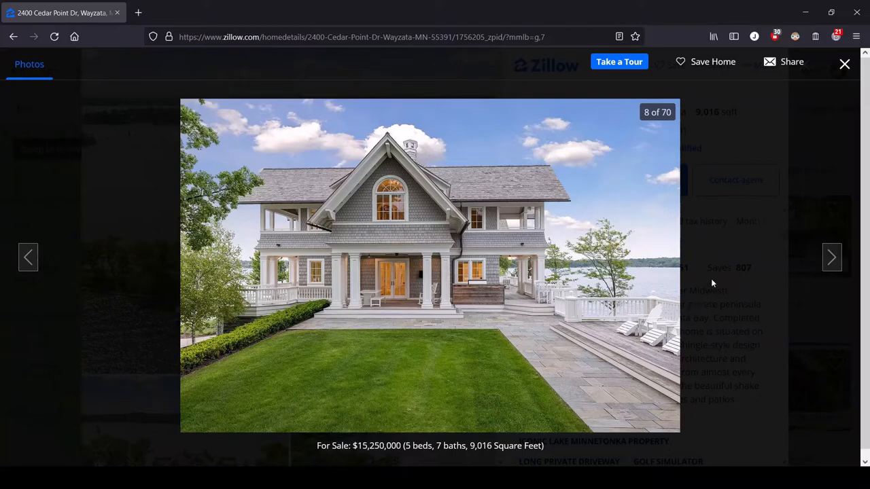
# Advance to photo 10 of 70, the covered porch with white furniture and lake views
pyautogui.click(832, 257)
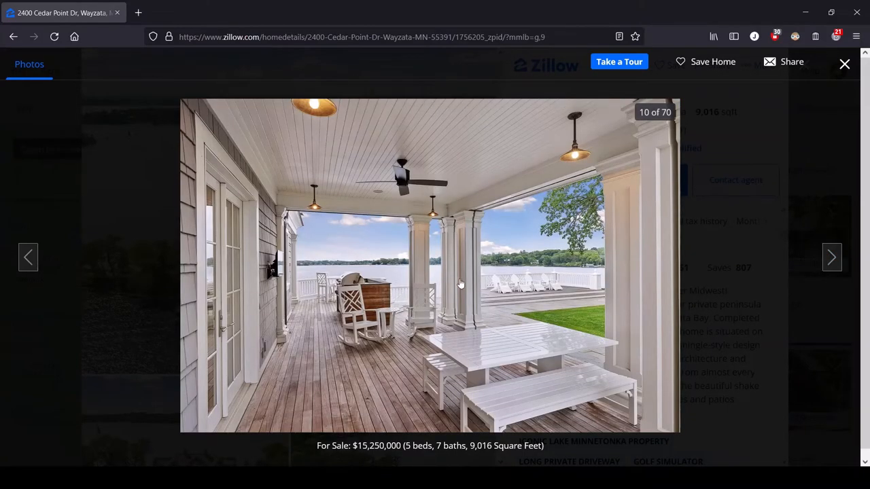
pyautogui.moveTo(503, 389)
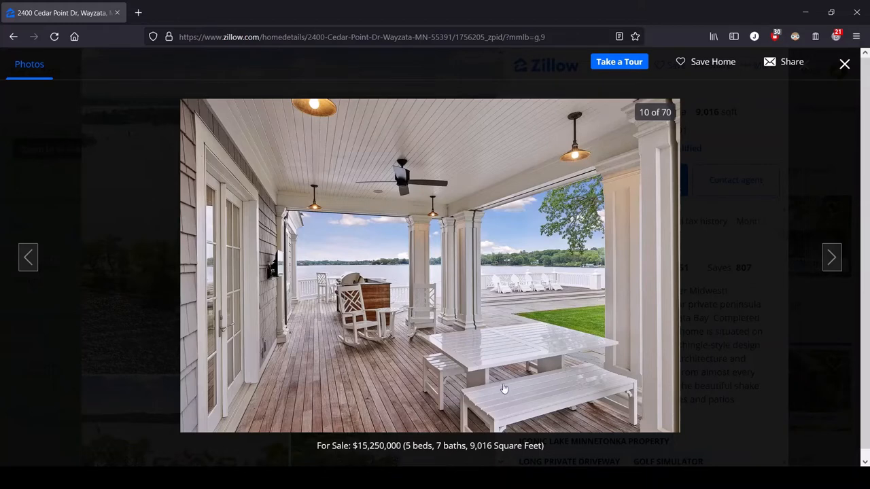
pyautogui.moveTo(530, 331)
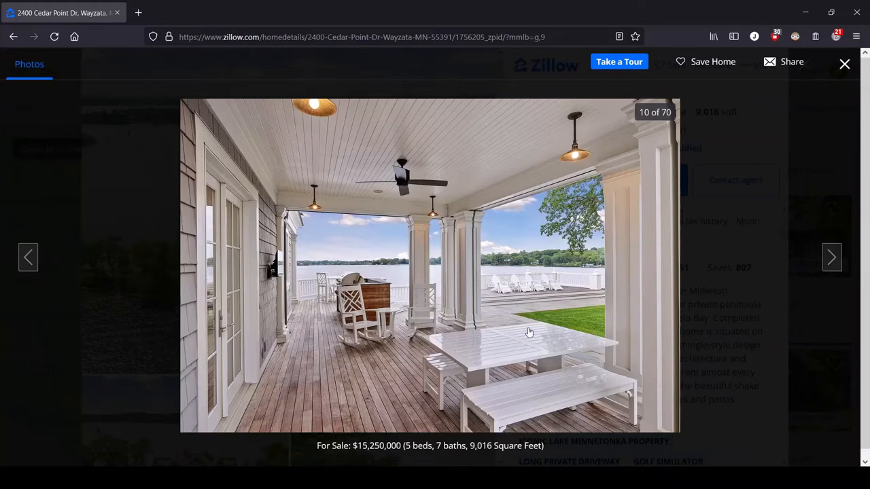
pyautogui.moveTo(527, 395)
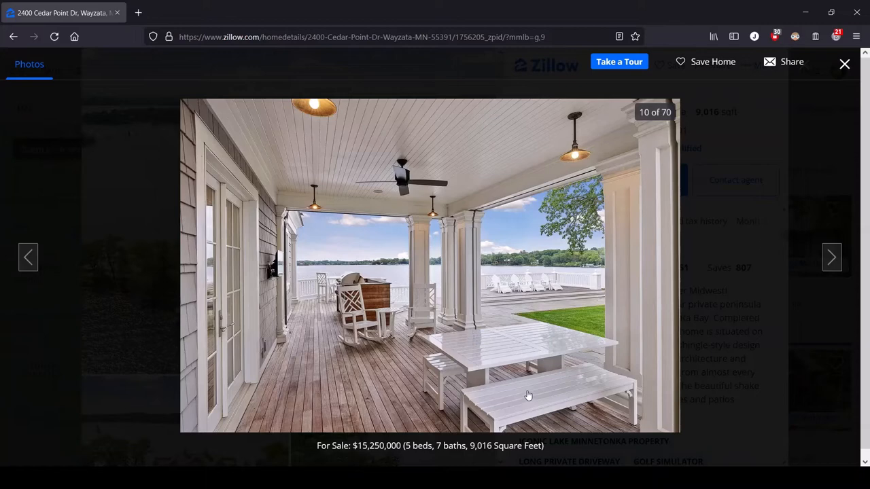
pyautogui.moveTo(459, 351)
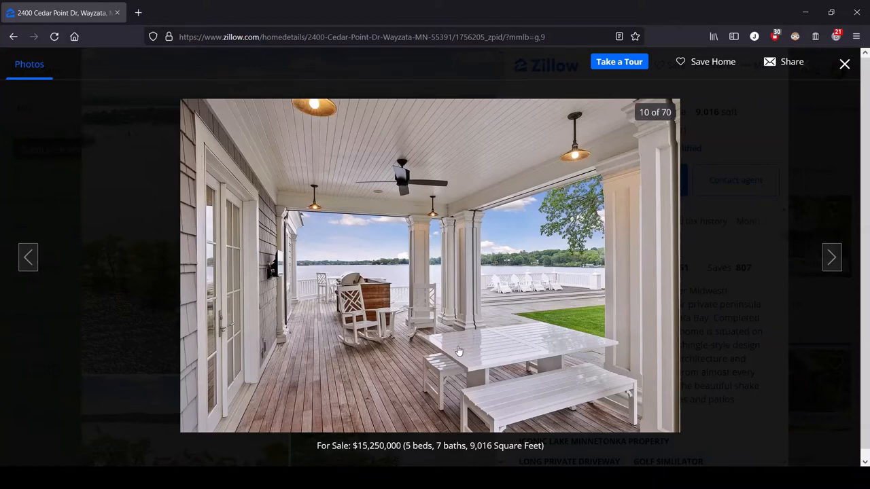
pyautogui.moveTo(489, 360)
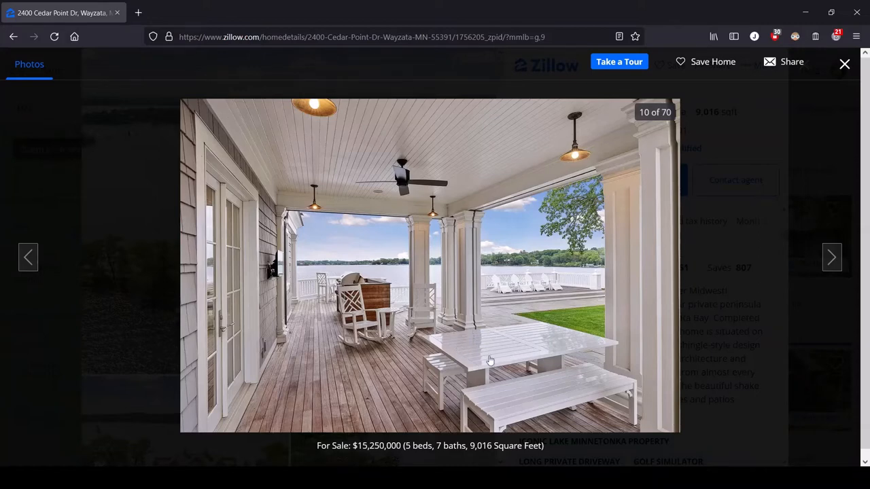
pyautogui.moveTo(498, 362)
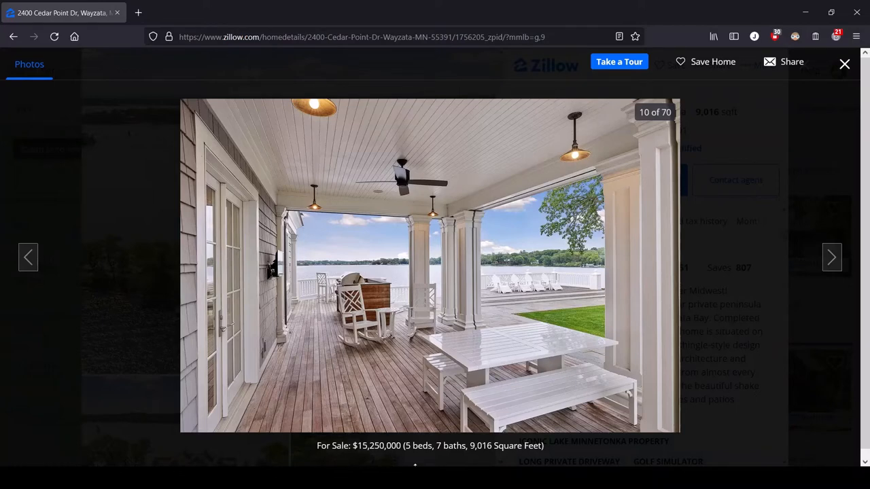
pyautogui.moveTo(563, 343)
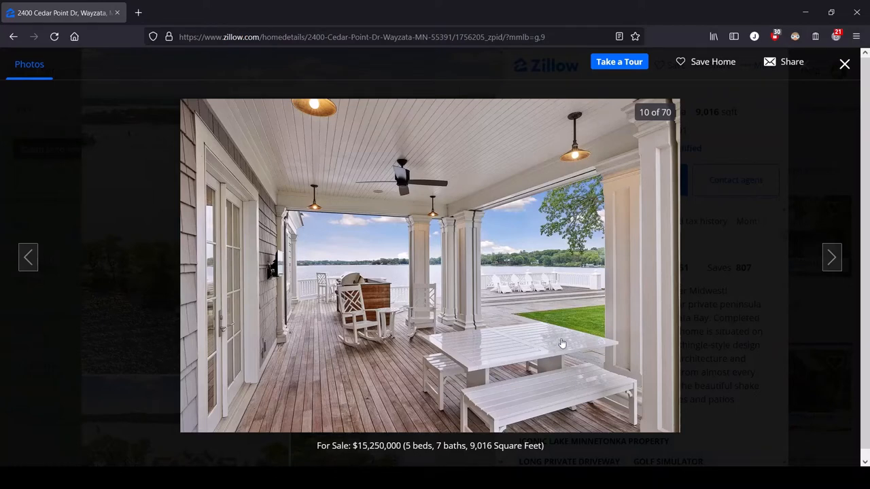
pyautogui.moveTo(401, 343)
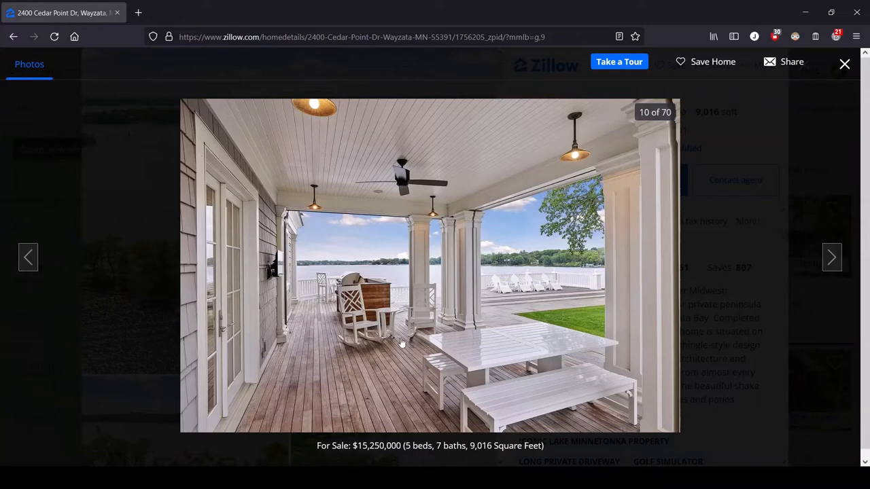
# Step past photo 11 to photo 12 of 70, the lake view over the circular driveway
pyautogui.click(832, 257)
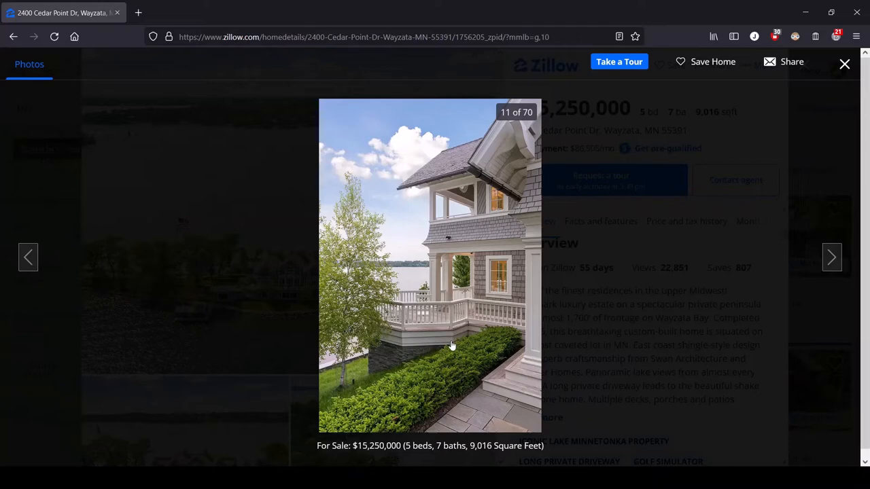
pyautogui.click(832, 257)
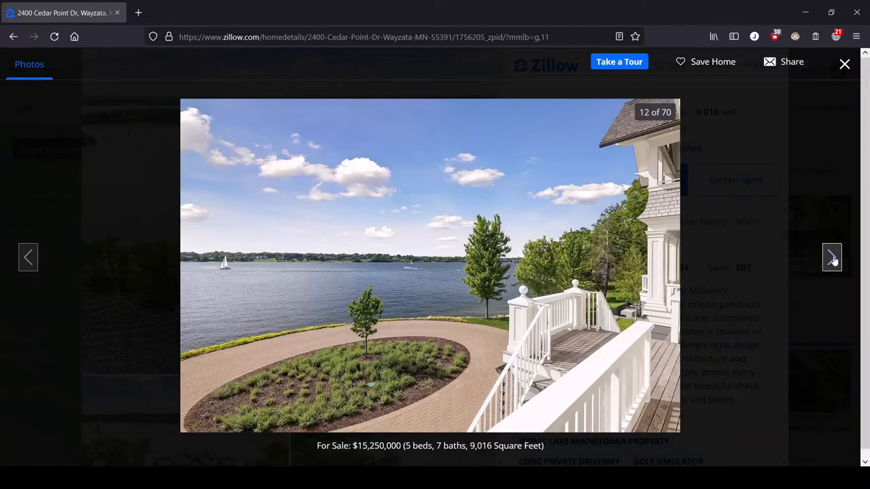
pyautogui.click(832, 257)
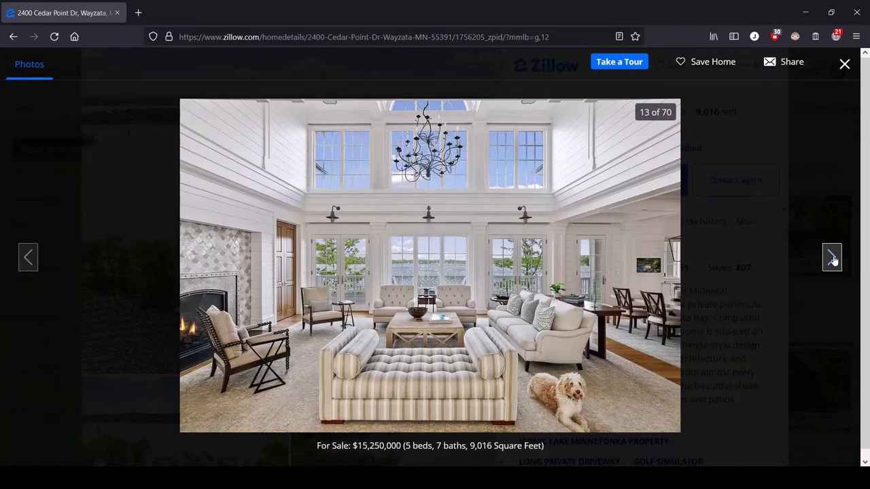
pyautogui.moveTo(745, 326)
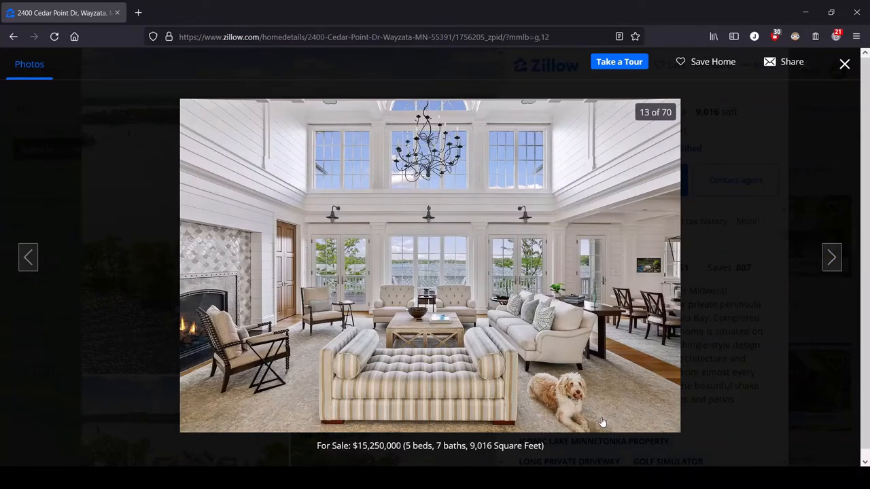
pyautogui.moveTo(315, 377)
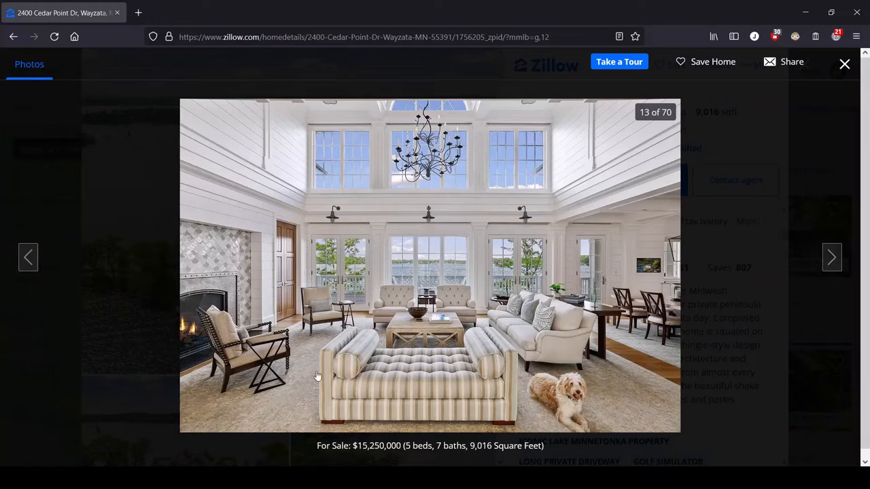
pyautogui.moveTo(315, 375)
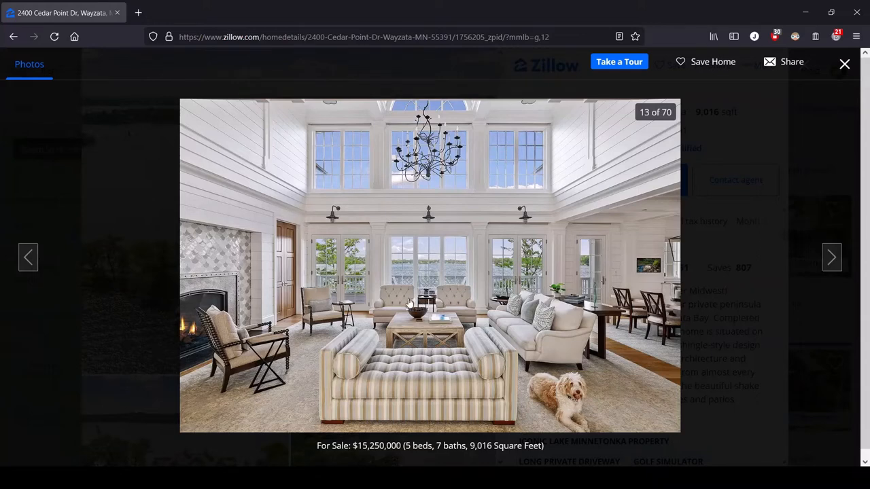
pyautogui.moveTo(258, 304)
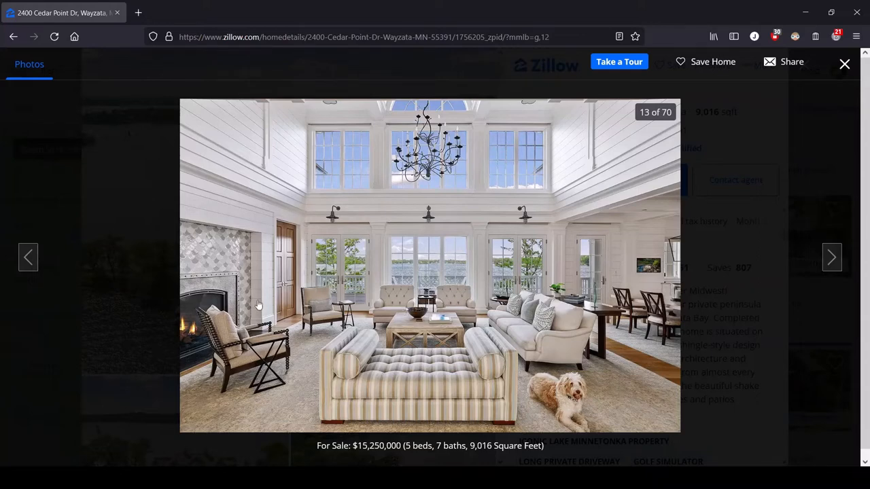
pyautogui.moveTo(536, 313)
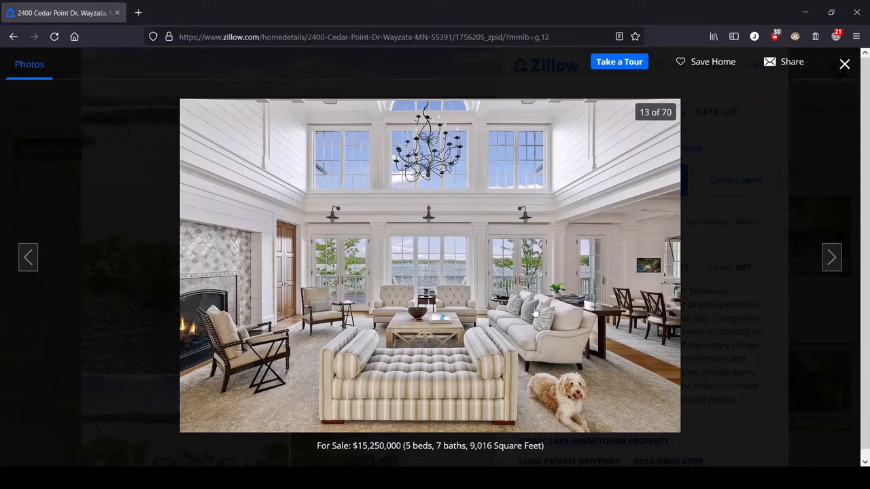
pyautogui.moveTo(432, 367)
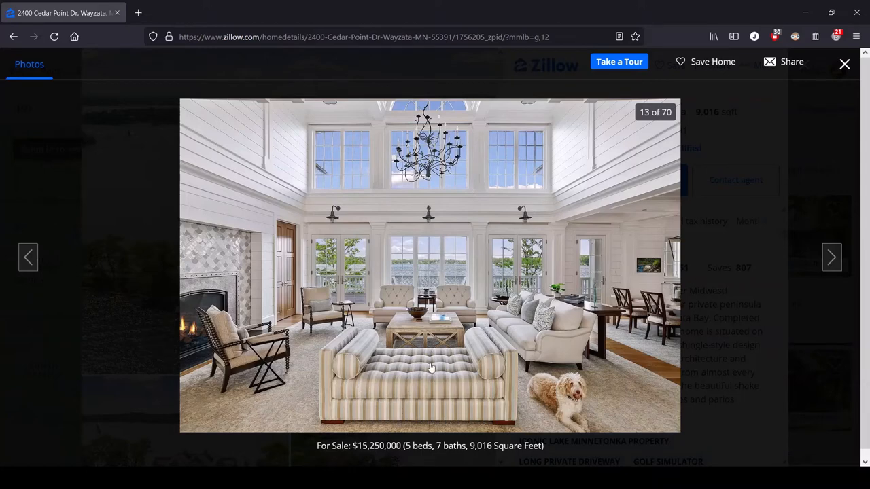
pyautogui.moveTo(448, 373)
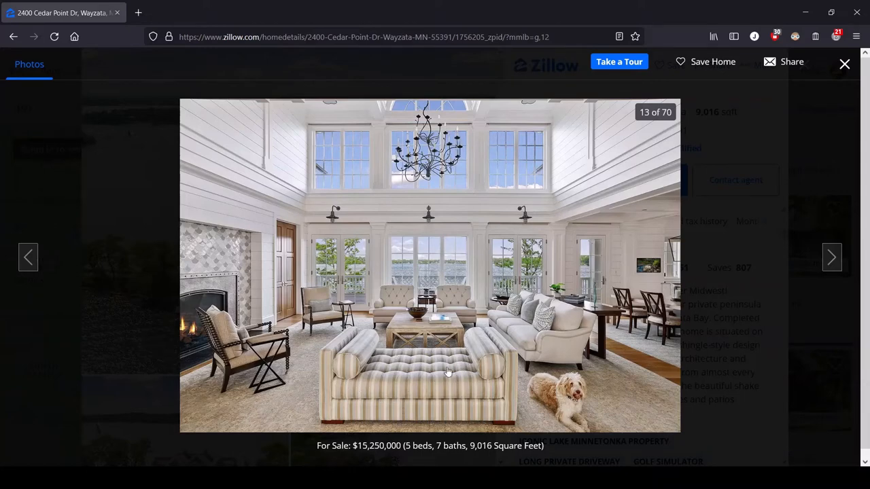
pyautogui.moveTo(375, 356)
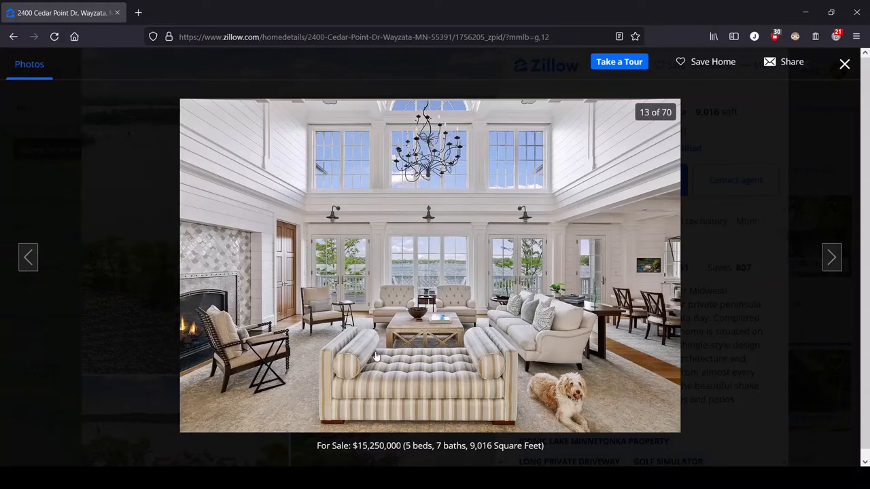
pyautogui.moveTo(455, 370)
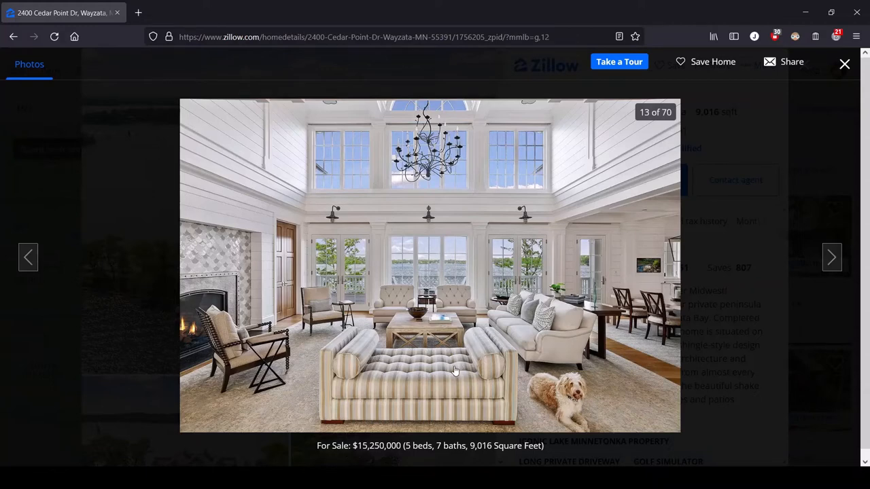
pyautogui.moveTo(465, 367)
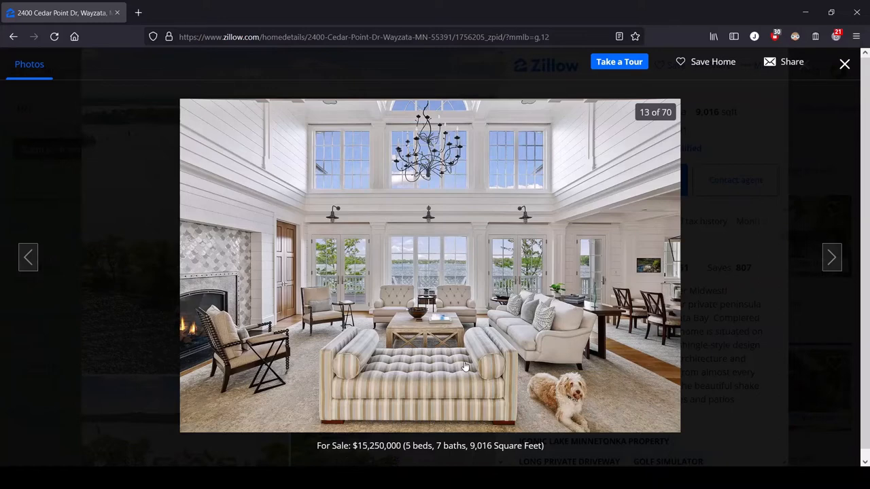
pyautogui.moveTo(223, 279)
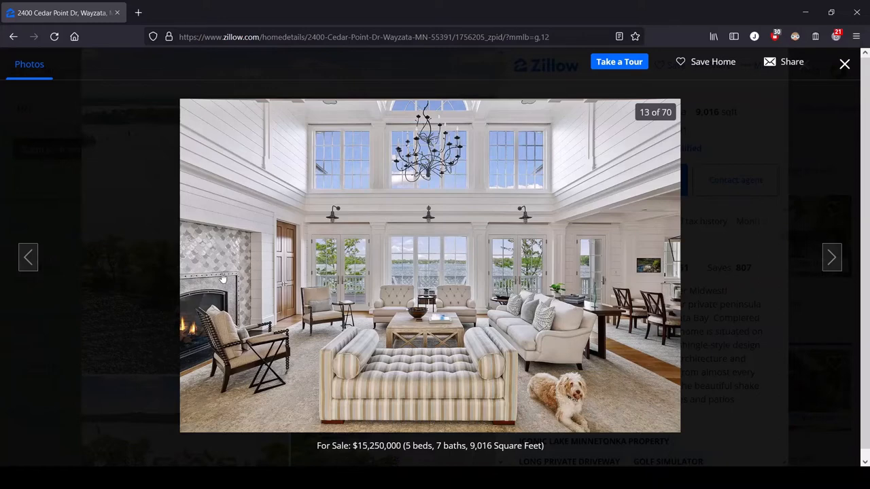
pyautogui.moveTo(237, 293)
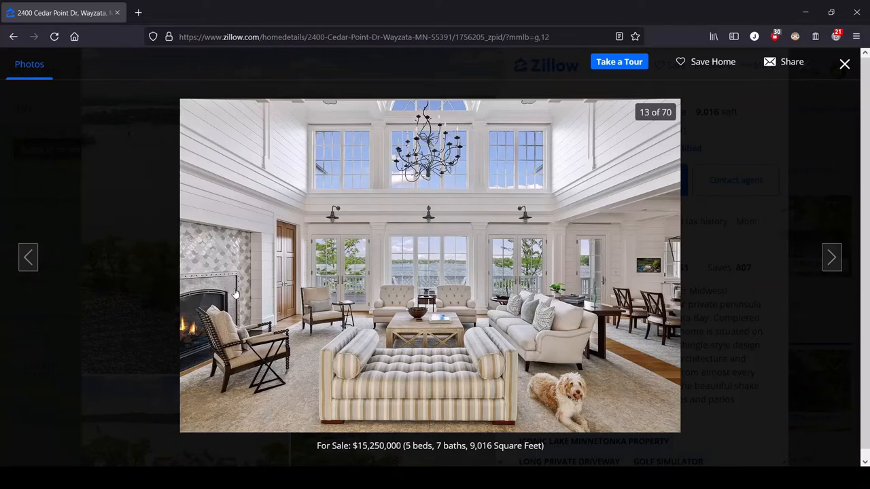
pyautogui.moveTo(581, 214)
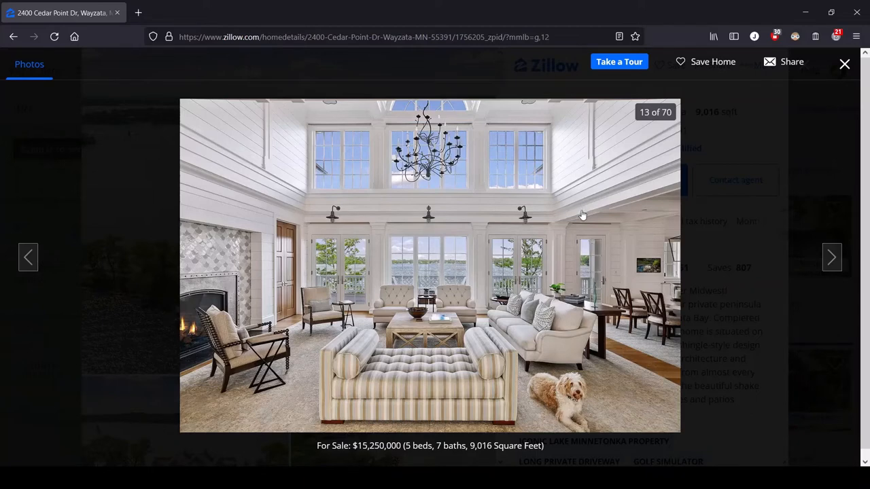
pyautogui.moveTo(559, 223)
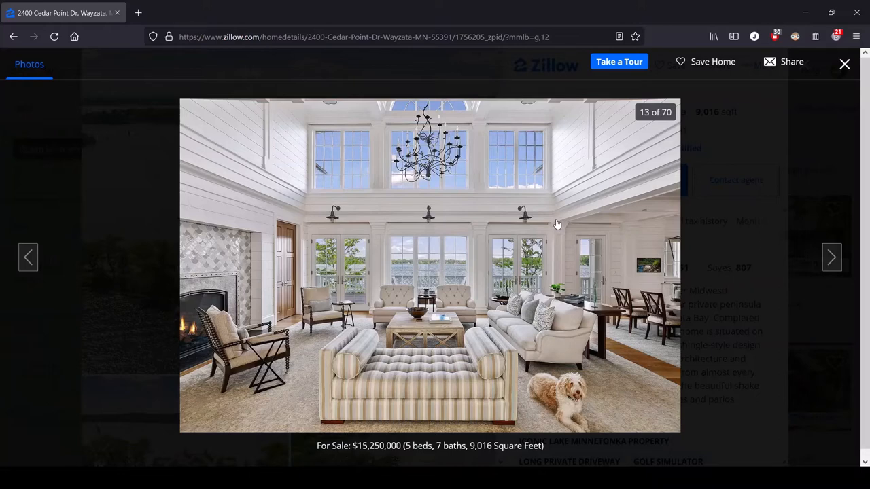
pyautogui.moveTo(253, 144)
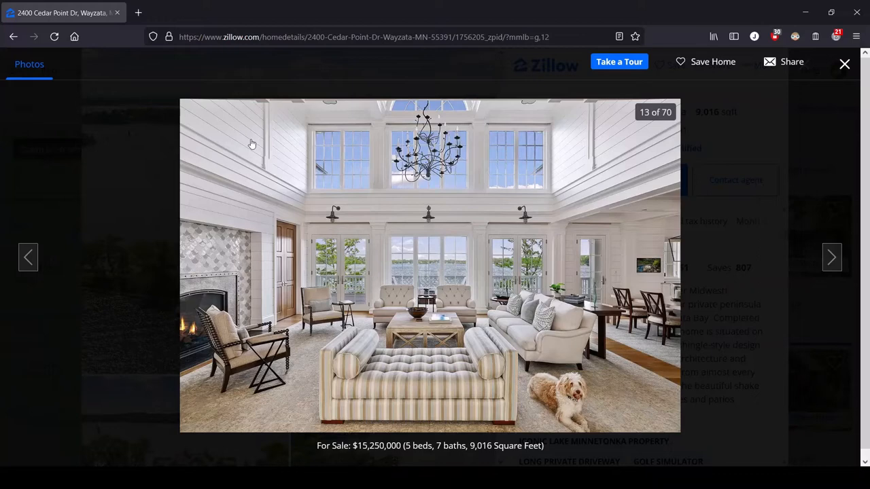
pyautogui.moveTo(551, 89)
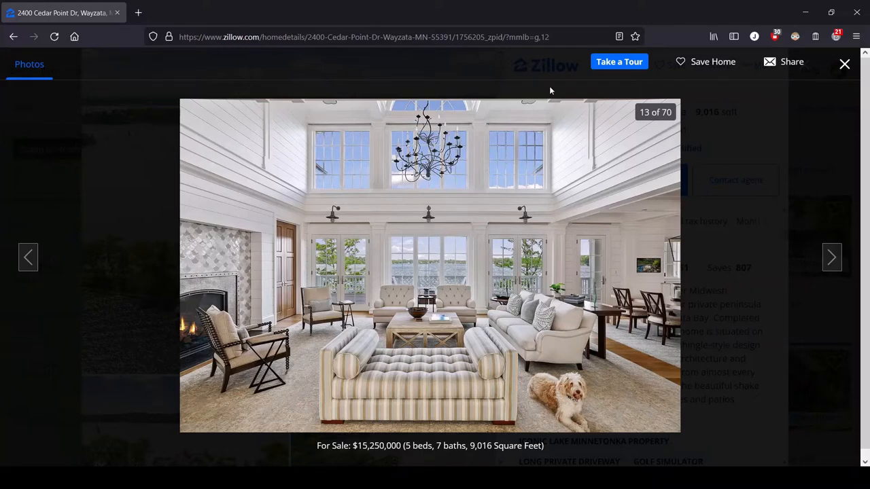
pyautogui.moveTo(601, 144)
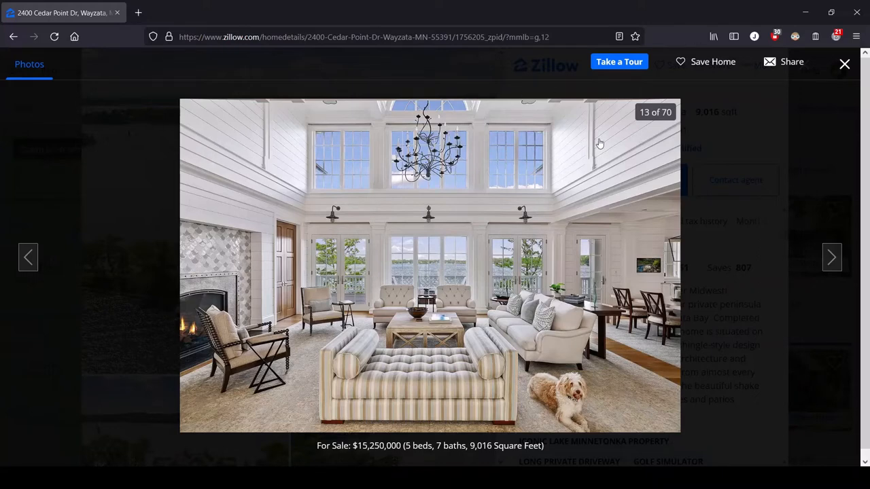
pyautogui.moveTo(802, 256)
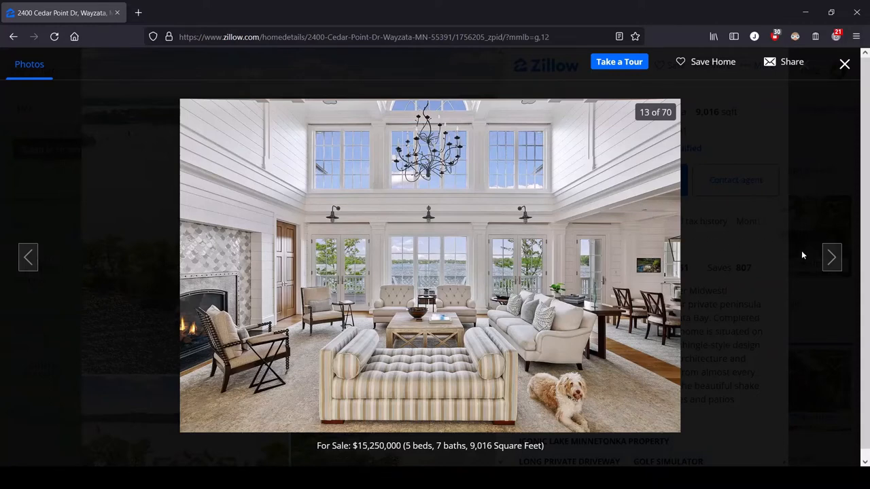
# Advance to photo 14 of 70, the great room with lakeside French doors
pyautogui.click(831, 257)
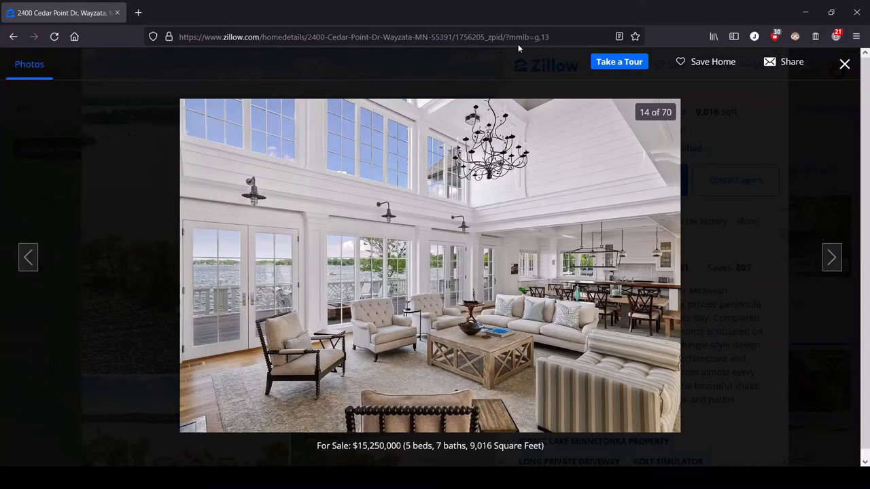
pyautogui.moveTo(434, 185)
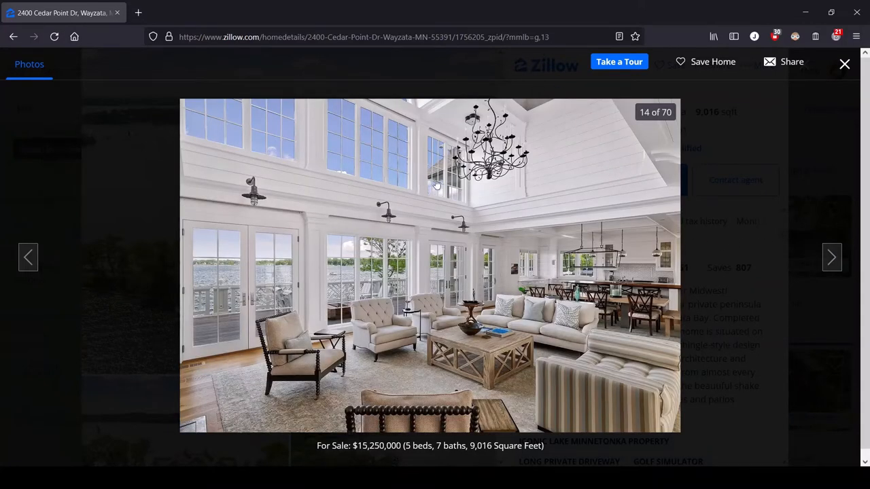
pyautogui.moveTo(265, 296)
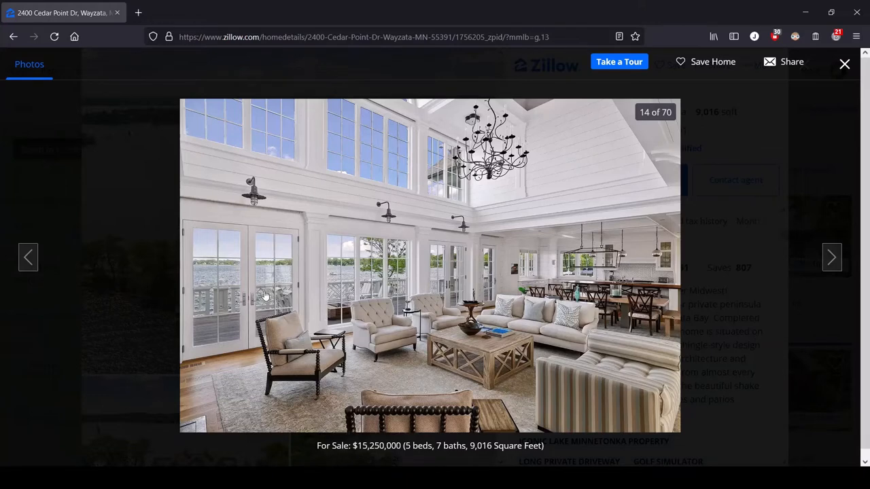
pyautogui.moveTo(334, 285)
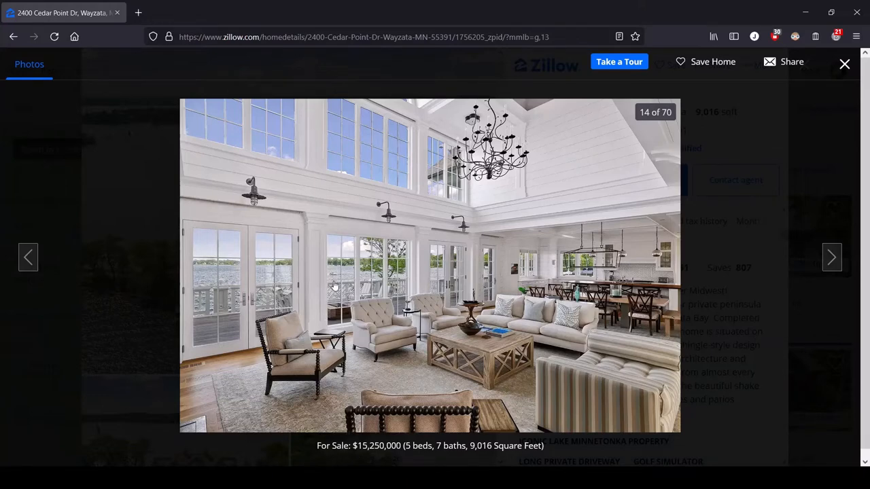
pyautogui.moveTo(331, 294)
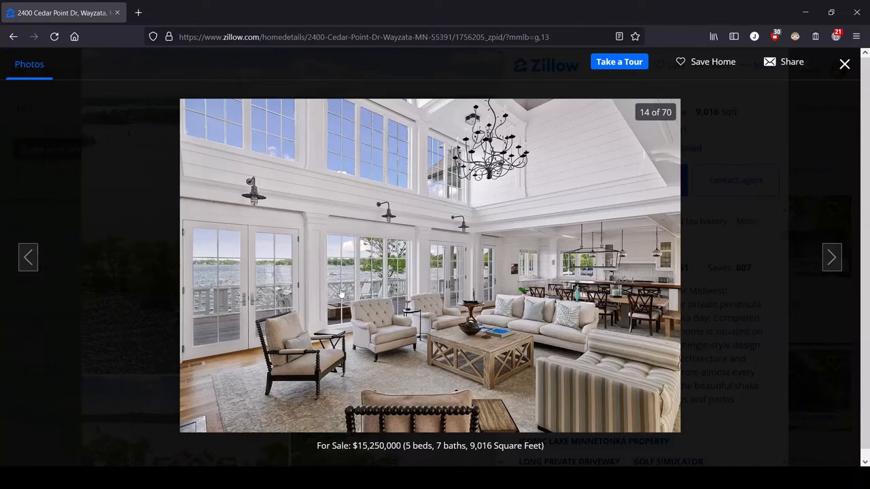
pyautogui.moveTo(218, 282)
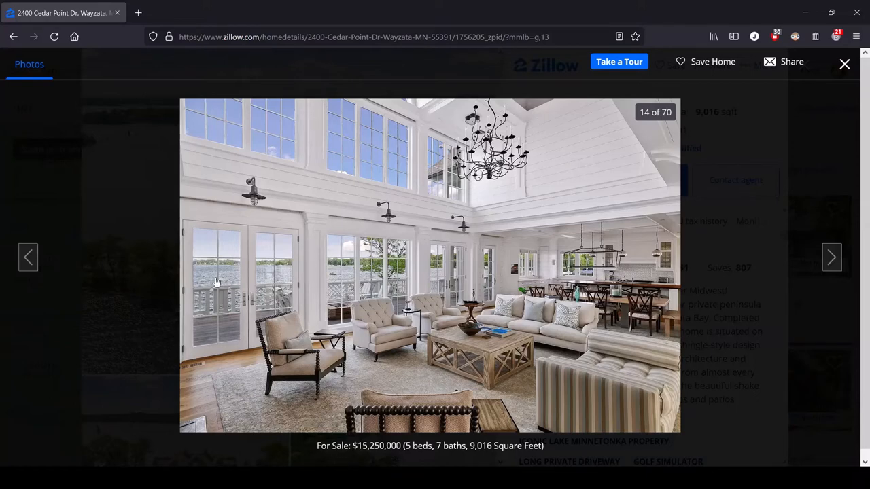
pyautogui.moveTo(299, 310)
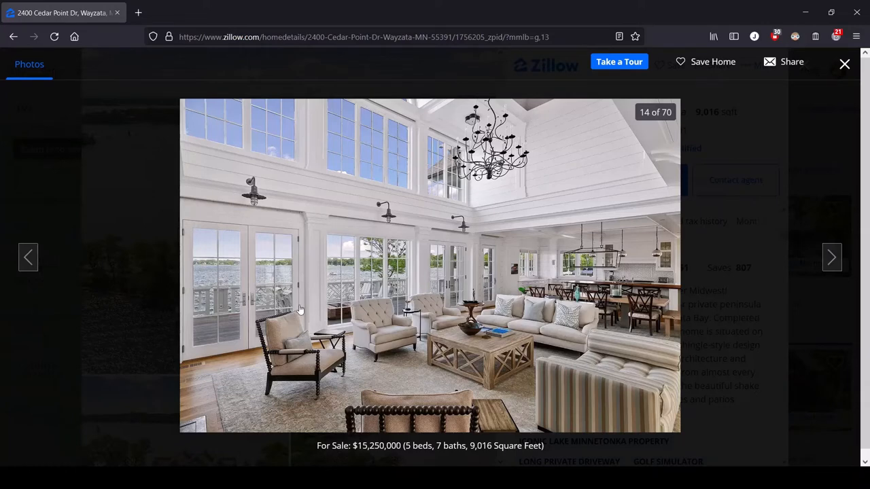
pyautogui.moveTo(410, 275)
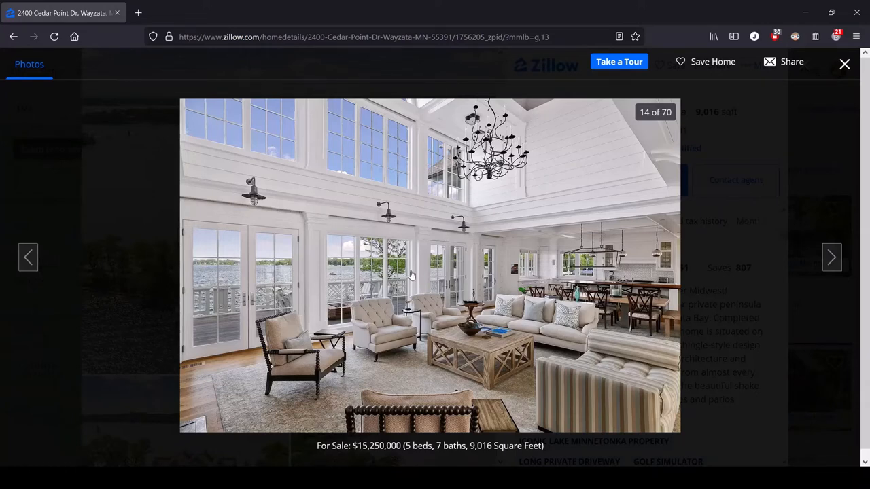
pyautogui.moveTo(762, 343)
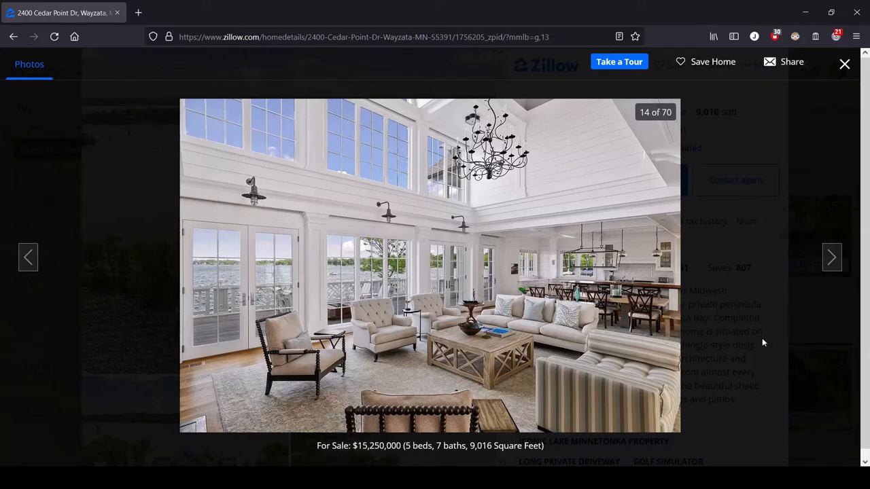
pyautogui.moveTo(516, 401)
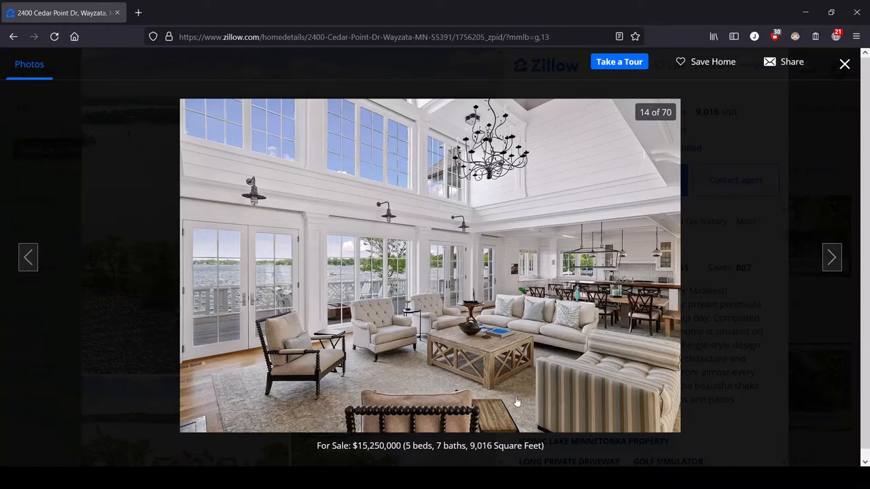
pyautogui.moveTo(255, 321)
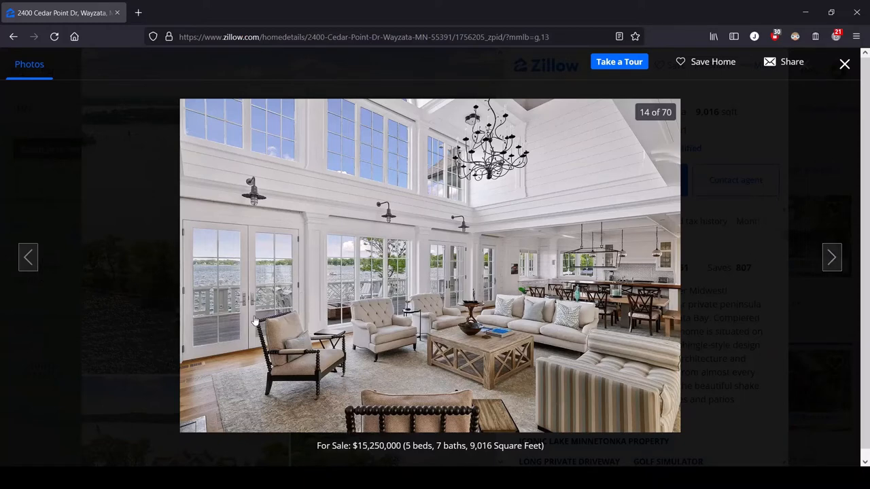
pyautogui.moveTo(369, 319)
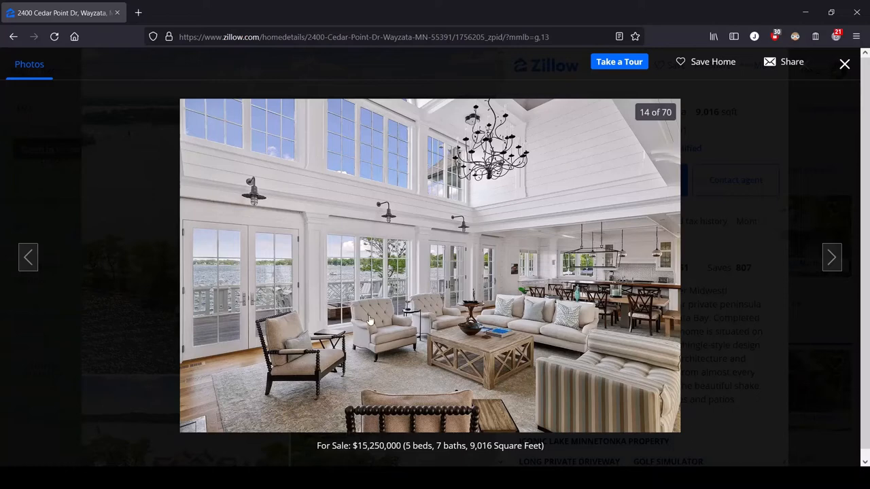
pyautogui.moveTo(641, 334)
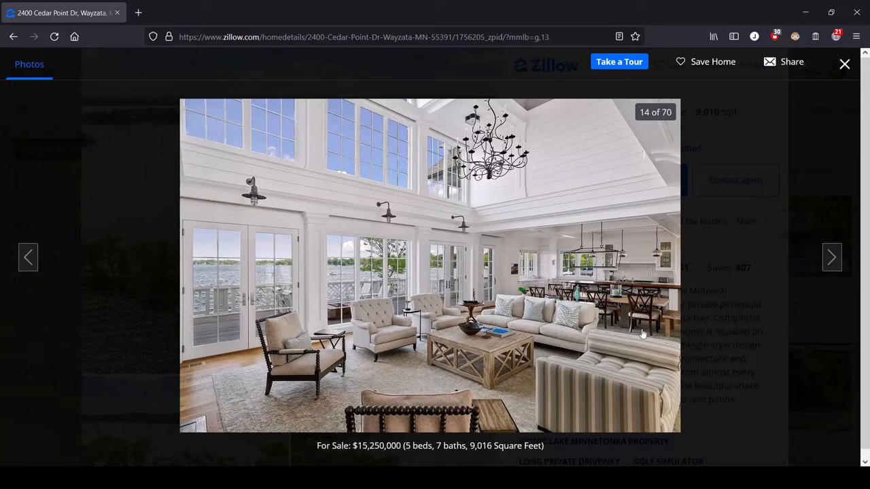
pyautogui.moveTo(657, 316)
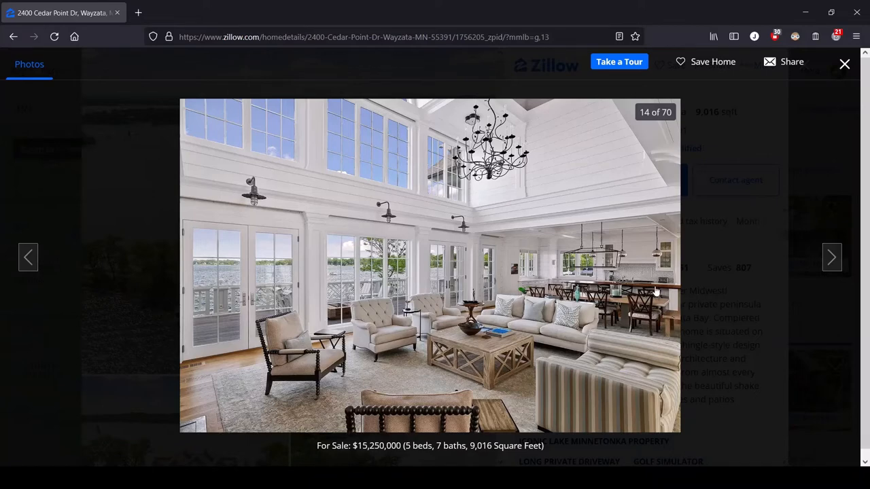
pyautogui.moveTo(546, 351)
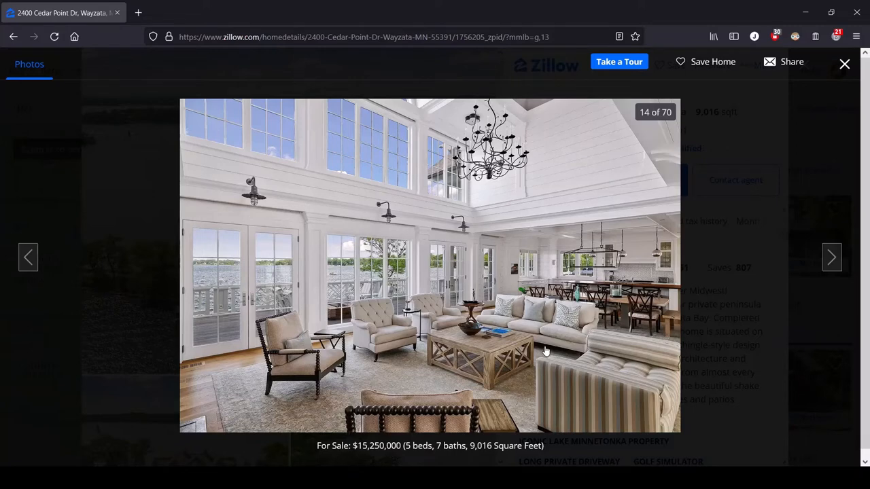
pyautogui.moveTo(650, 310)
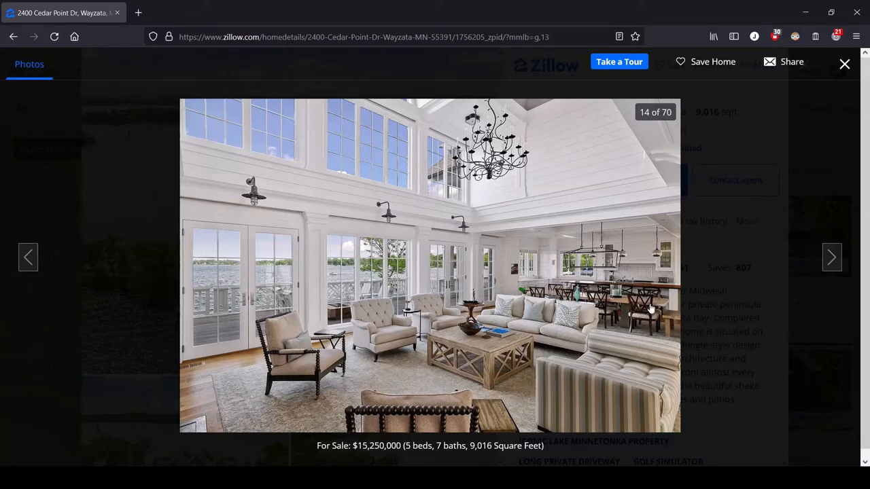
pyautogui.moveTo(832, 257)
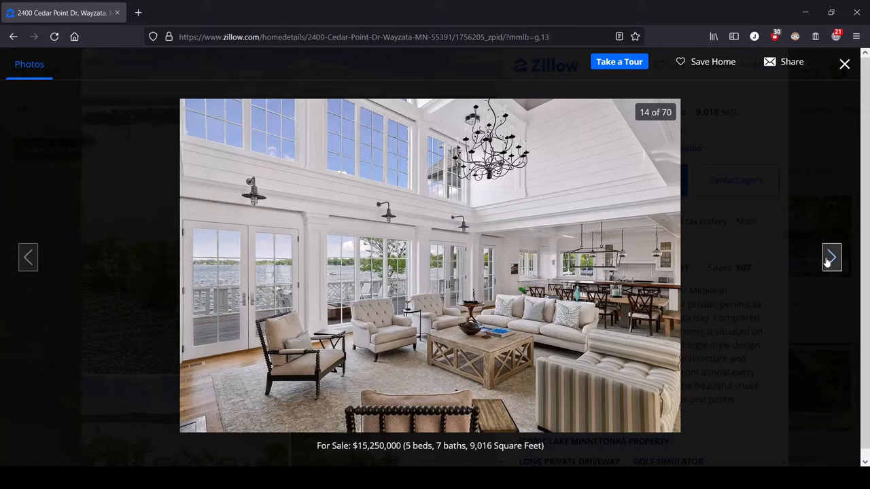
pyautogui.click(832, 256)
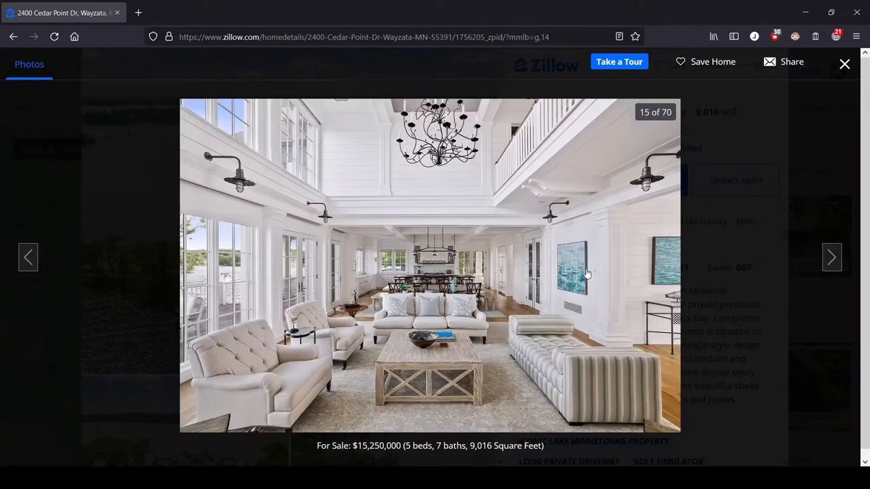
pyautogui.moveTo(679, 266)
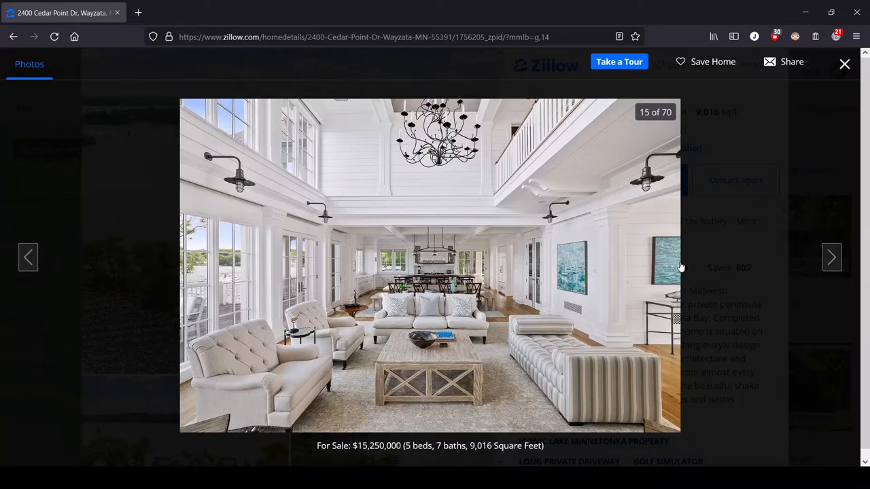
pyautogui.moveTo(337, 281)
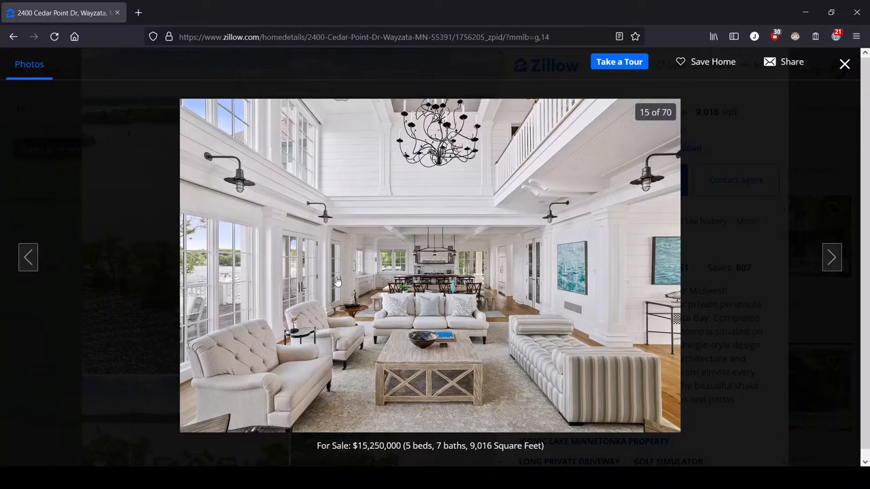
pyautogui.moveTo(605, 275)
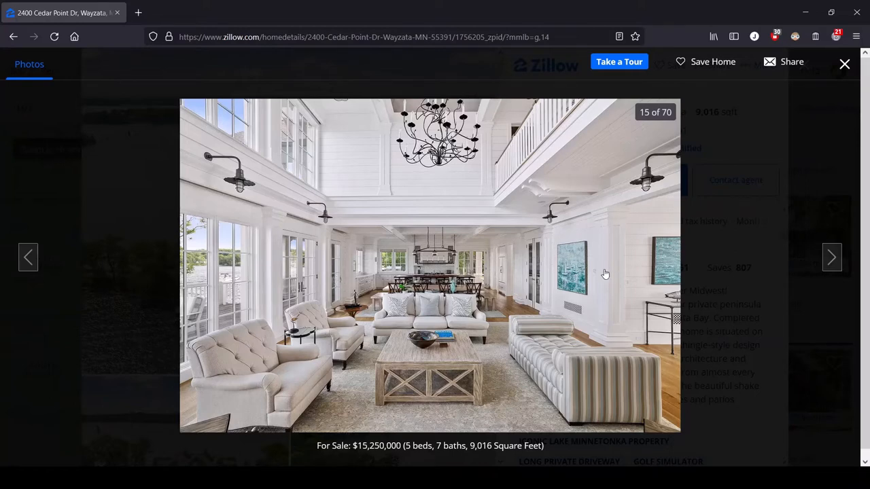
pyautogui.moveTo(590, 277)
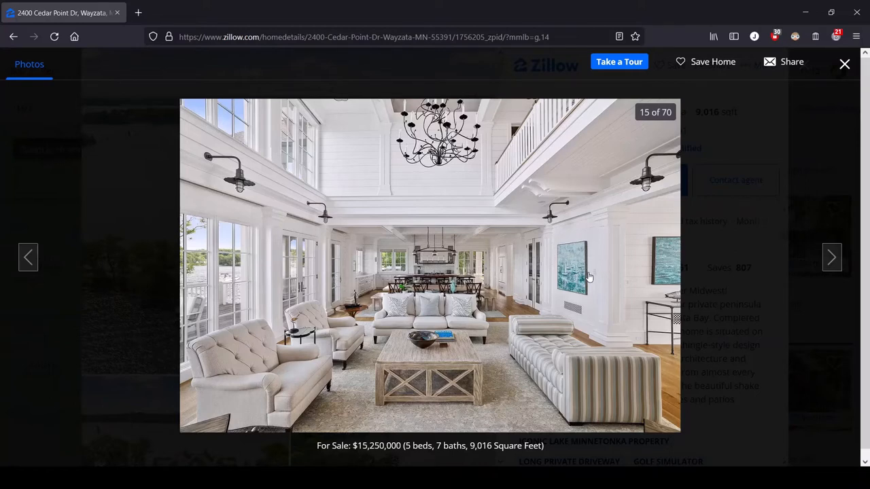
pyautogui.moveTo(562, 144)
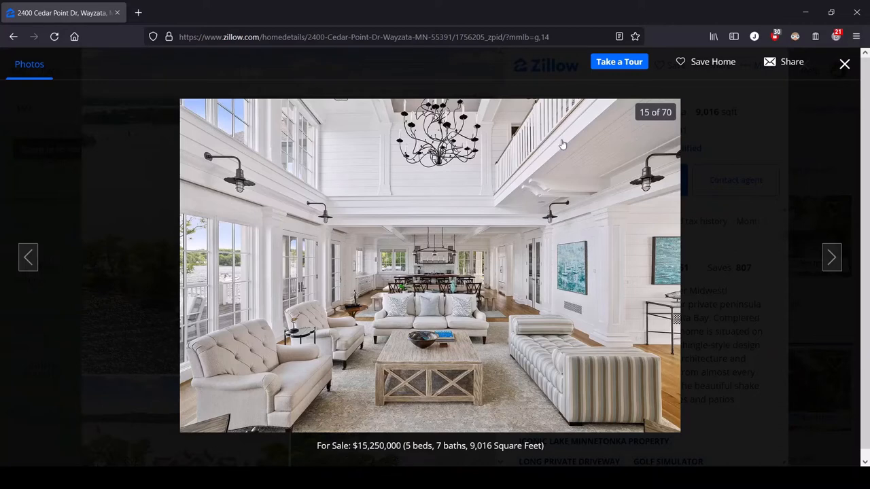
pyautogui.moveTo(538, 220)
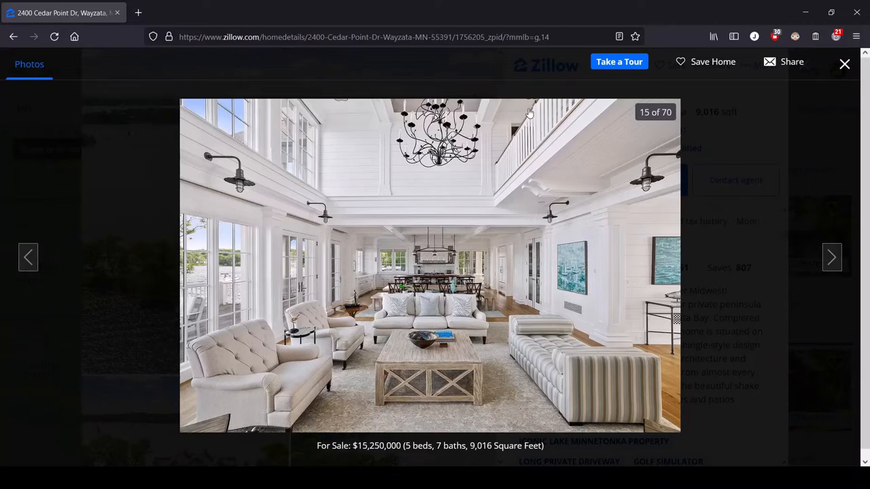
pyautogui.moveTo(537, 150)
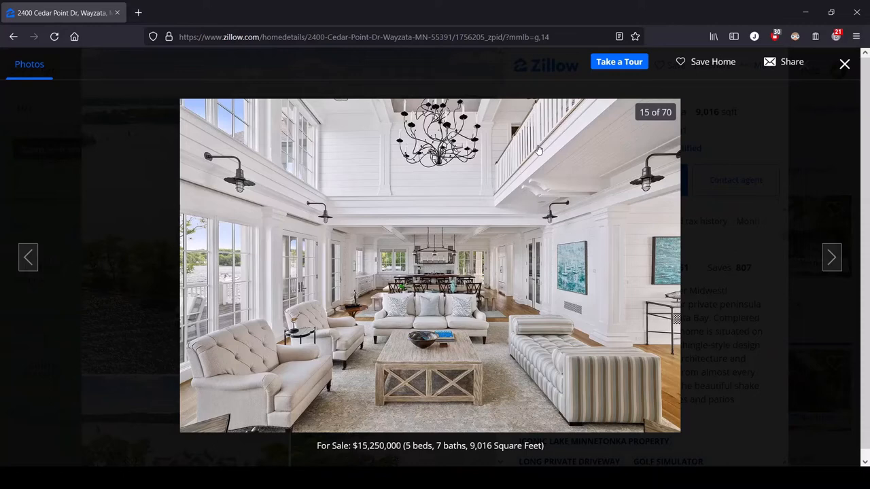
pyautogui.moveTo(522, 133)
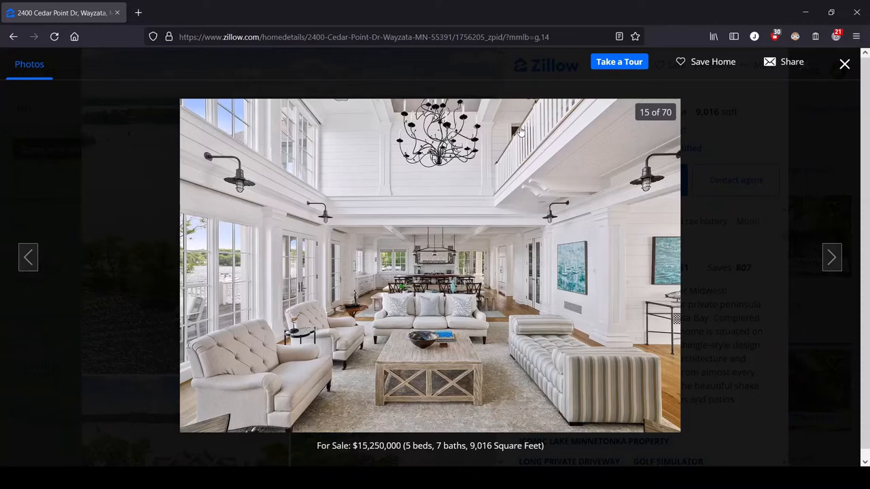
pyautogui.moveTo(504, 239)
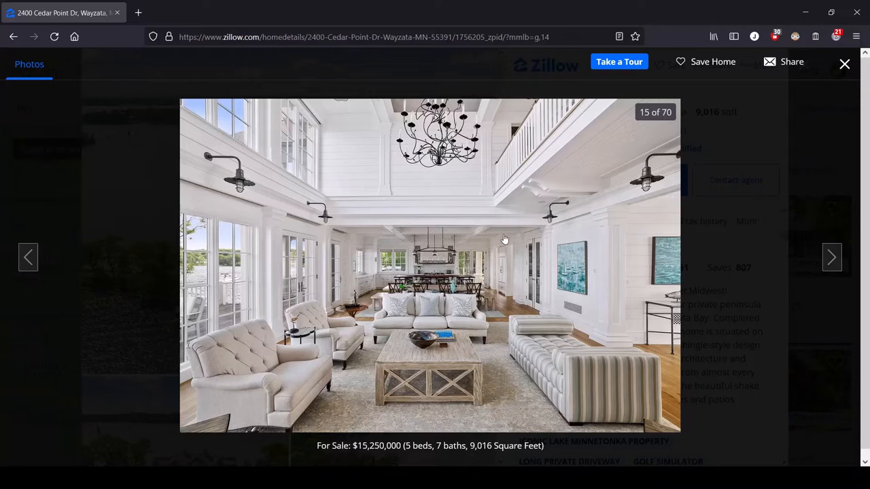
# Step past photo 16 to photo 17 of 70, the dining table facing the stone fireplace
pyautogui.click(831, 257)
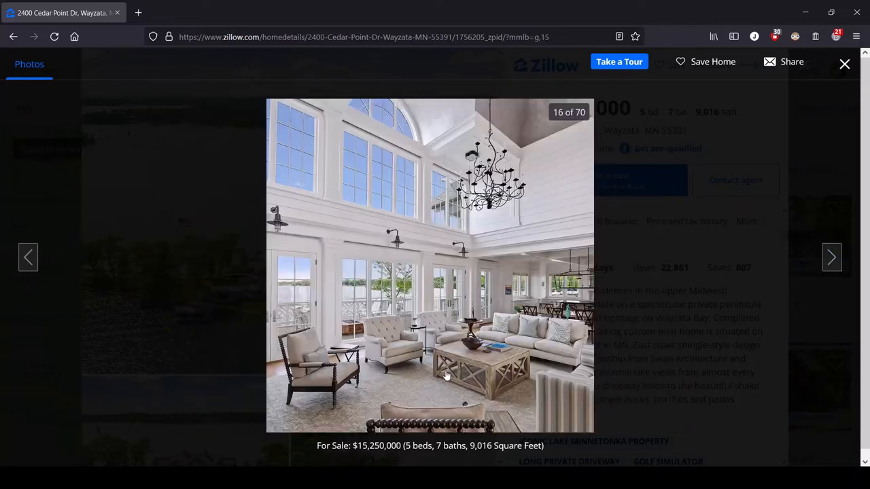
pyautogui.moveTo(486, 350)
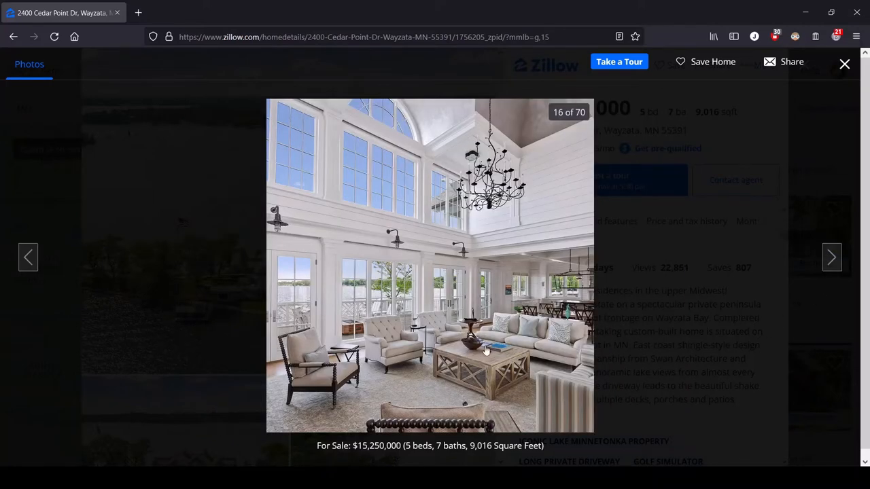
pyautogui.moveTo(315, 254)
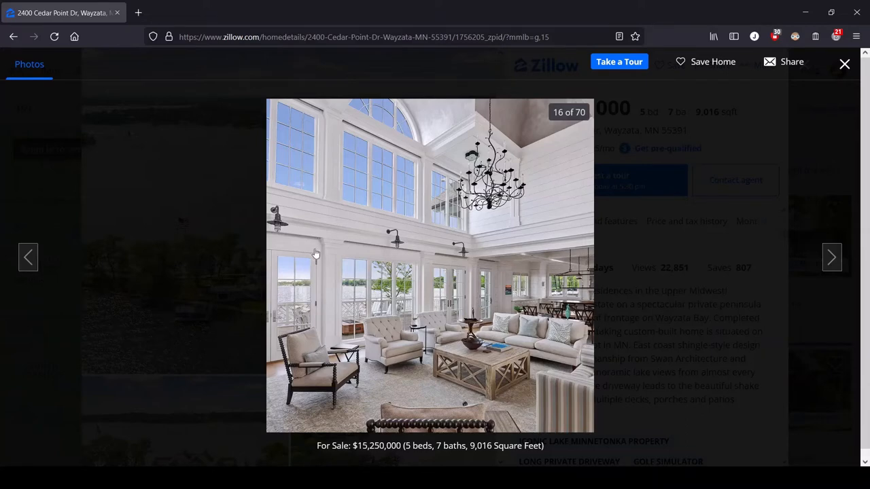
pyautogui.moveTo(437, 238)
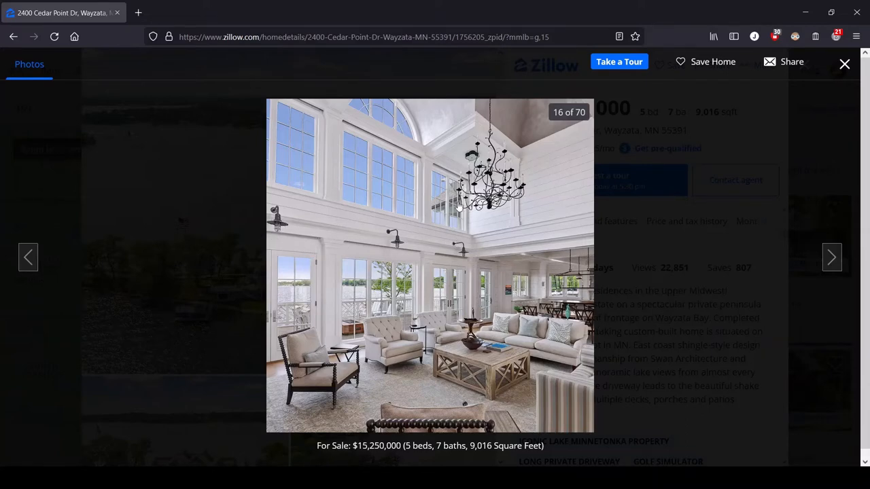
pyautogui.moveTo(486, 204)
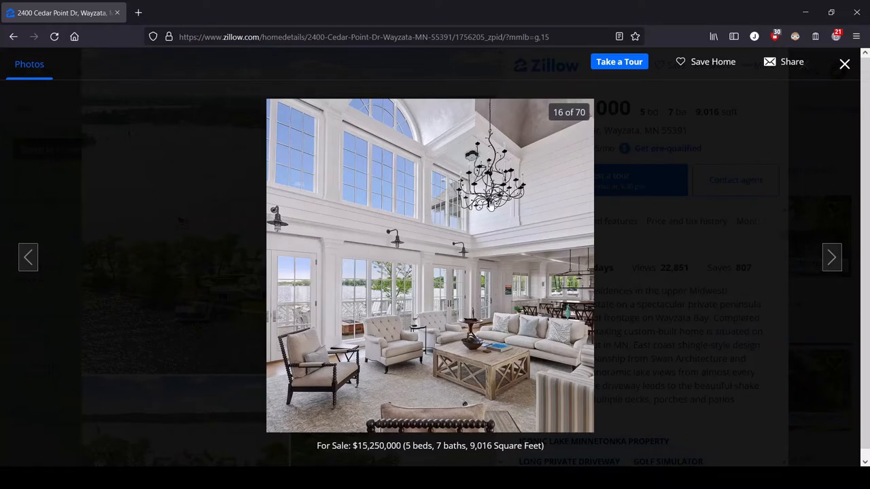
pyautogui.moveTo(530, 259)
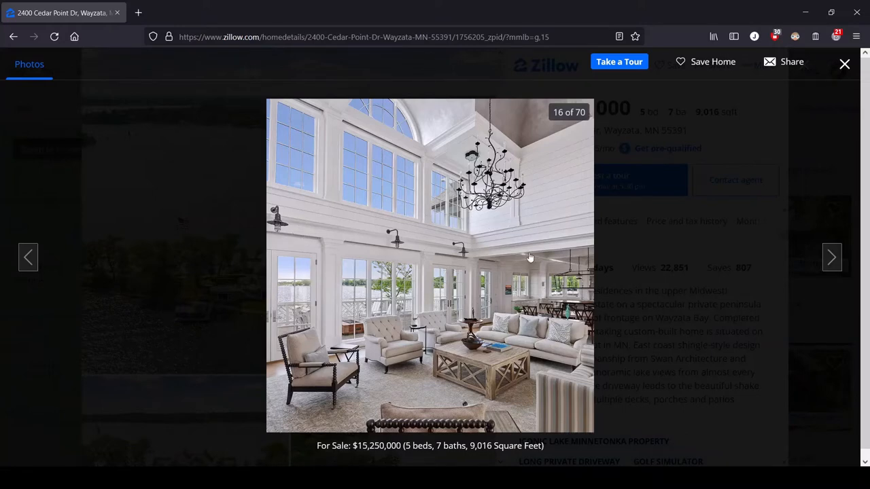
pyautogui.click(832, 257)
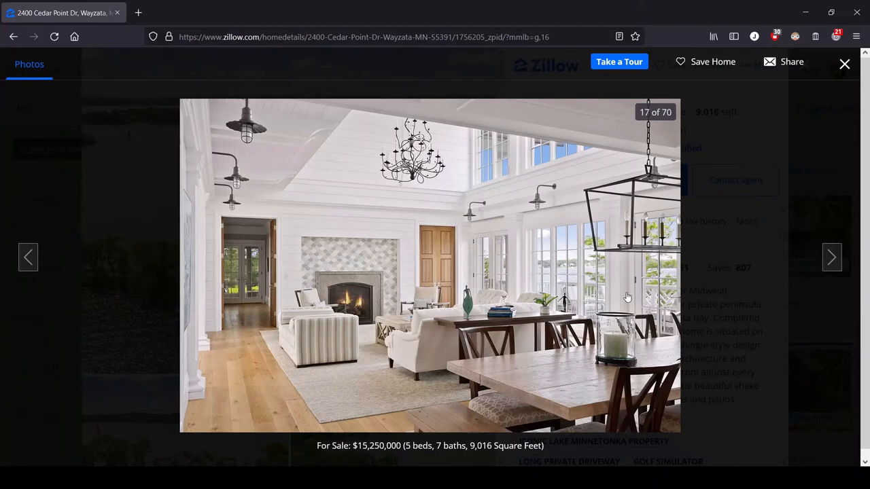
pyautogui.moveTo(609, 272)
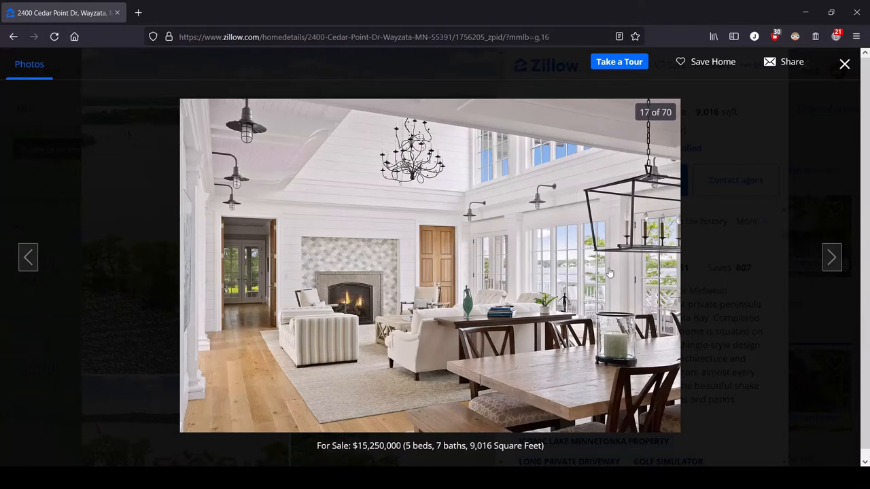
pyautogui.moveTo(677, 252)
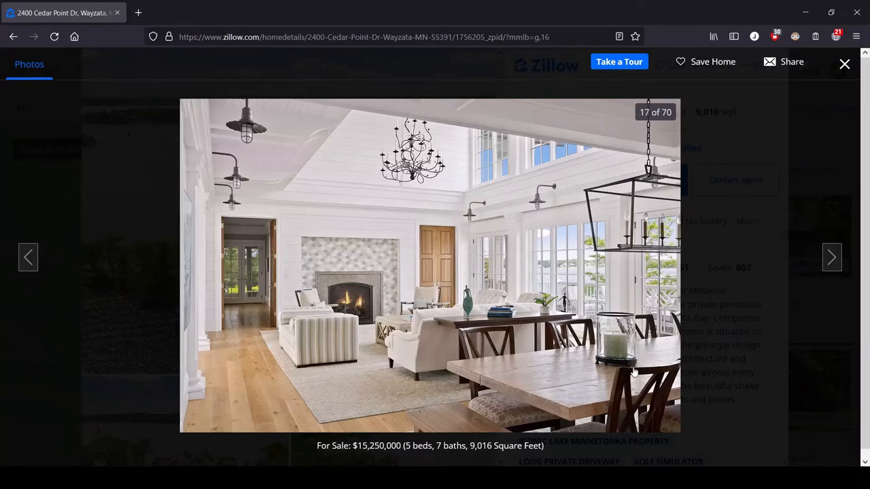
# Advance to photo 18 of 70, the long dining table beside the wine wall
pyautogui.click(832, 257)
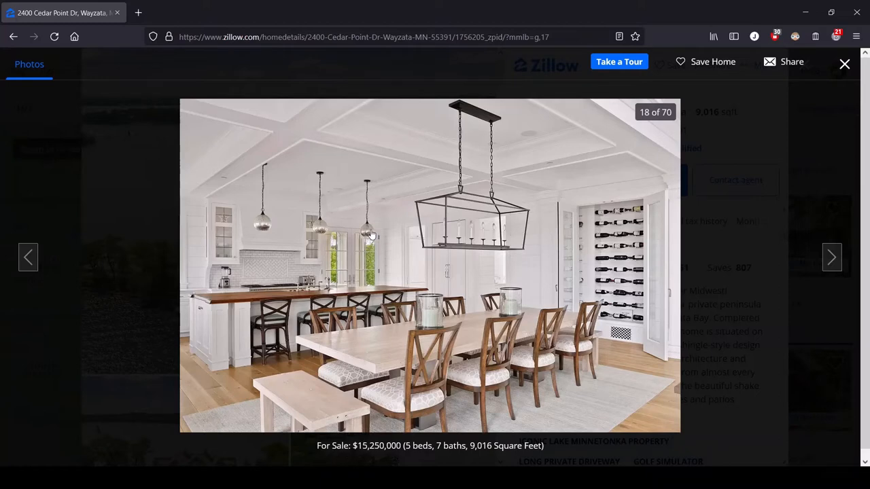
pyautogui.moveTo(637, 336)
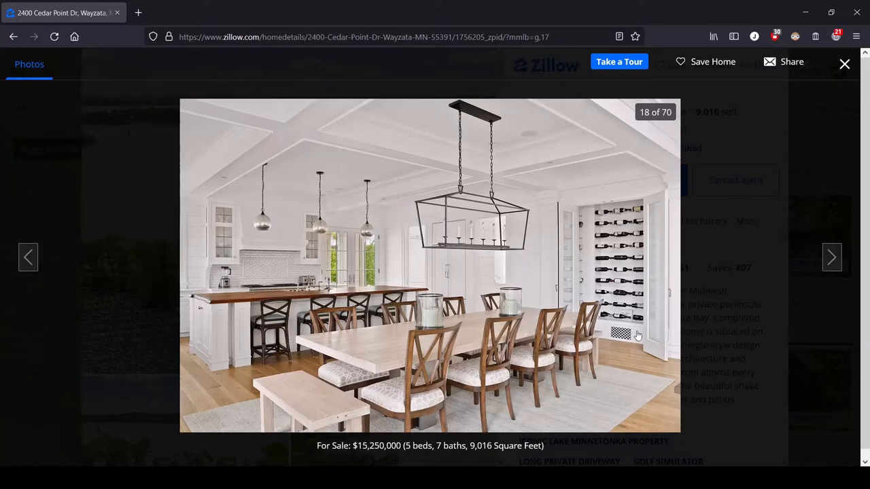
pyautogui.moveTo(591, 332)
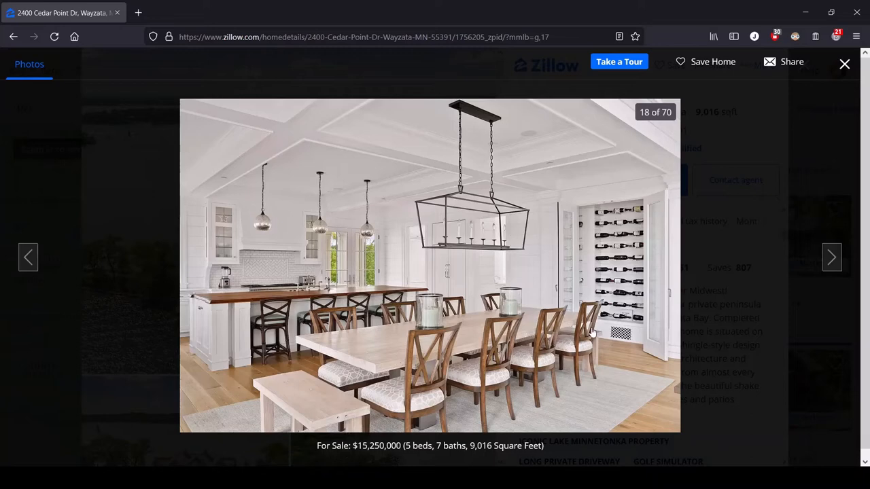
pyautogui.moveTo(608, 276)
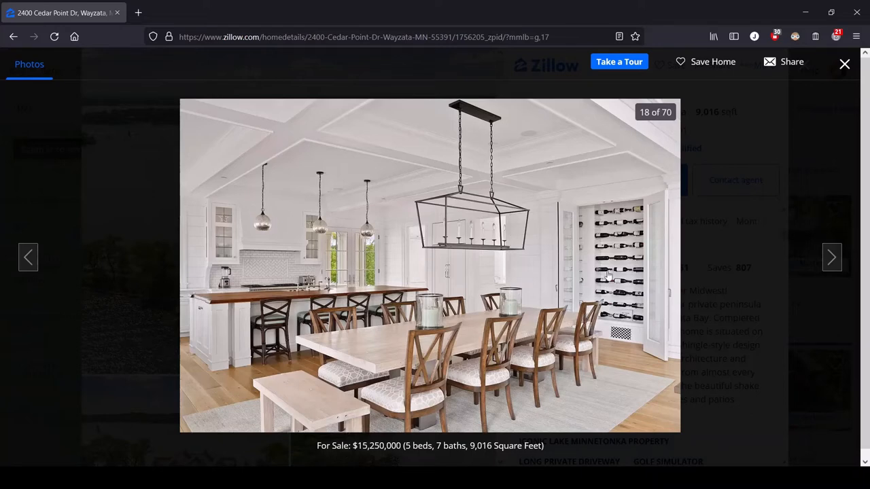
pyautogui.moveTo(637, 306)
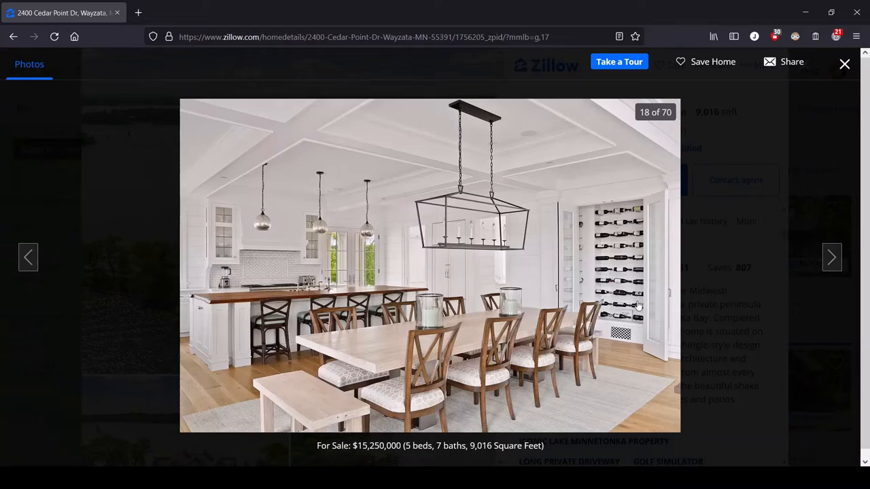
pyautogui.moveTo(641, 321)
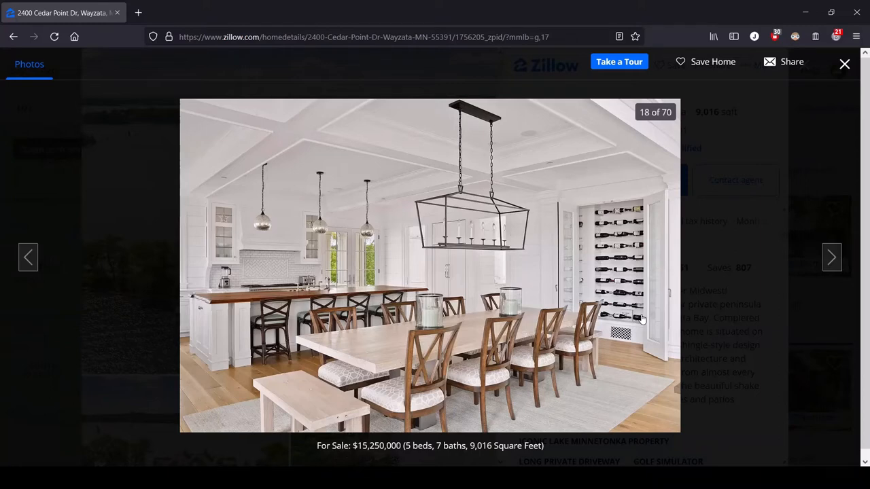
pyautogui.moveTo(560, 229)
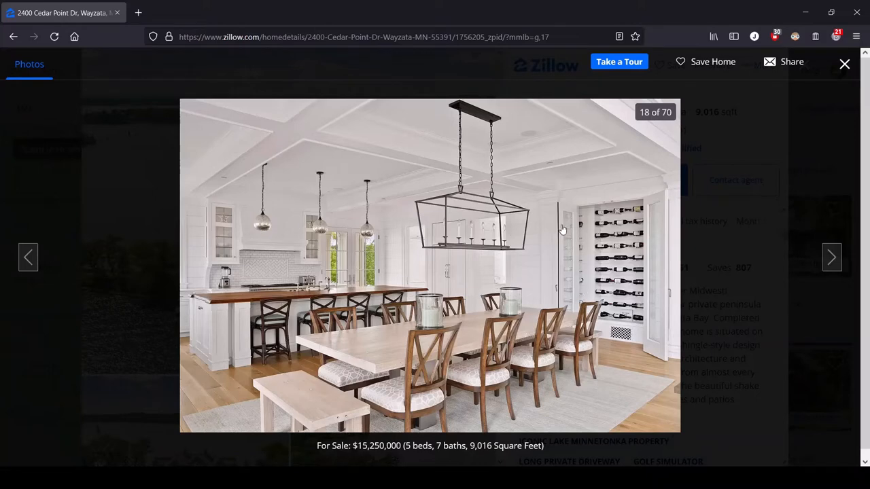
pyautogui.moveTo(635, 231)
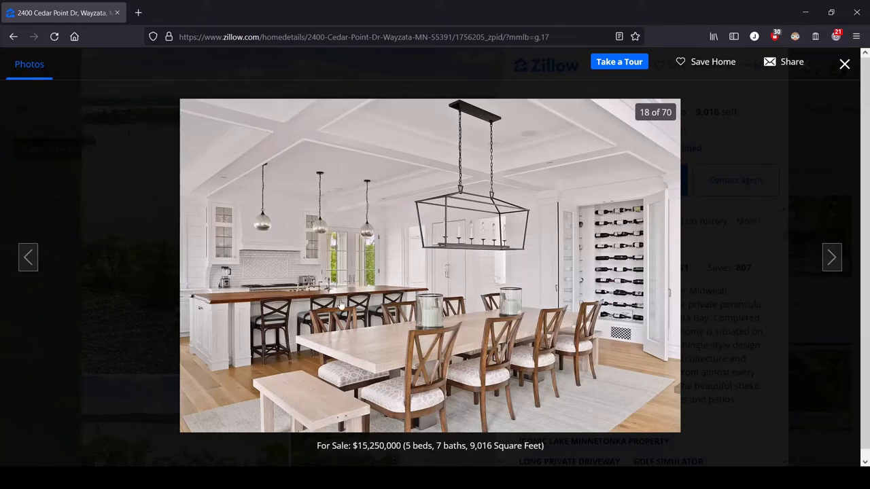
pyautogui.moveTo(269, 323)
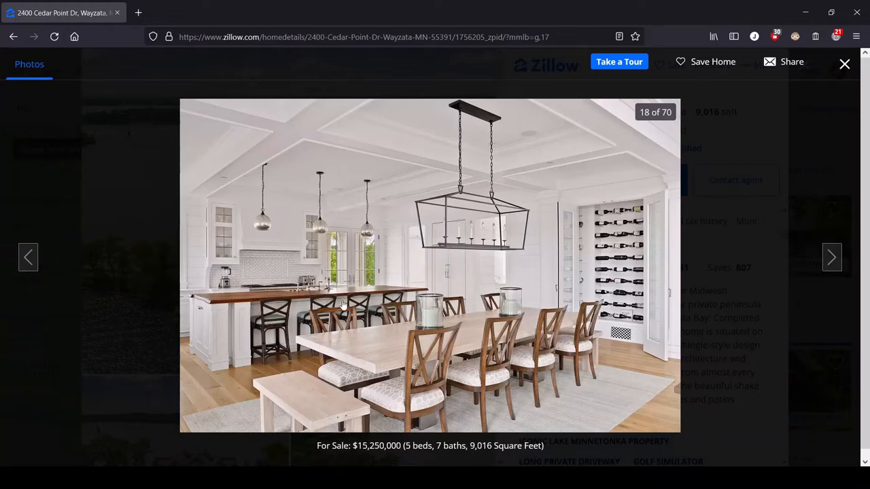
pyautogui.moveTo(290, 280)
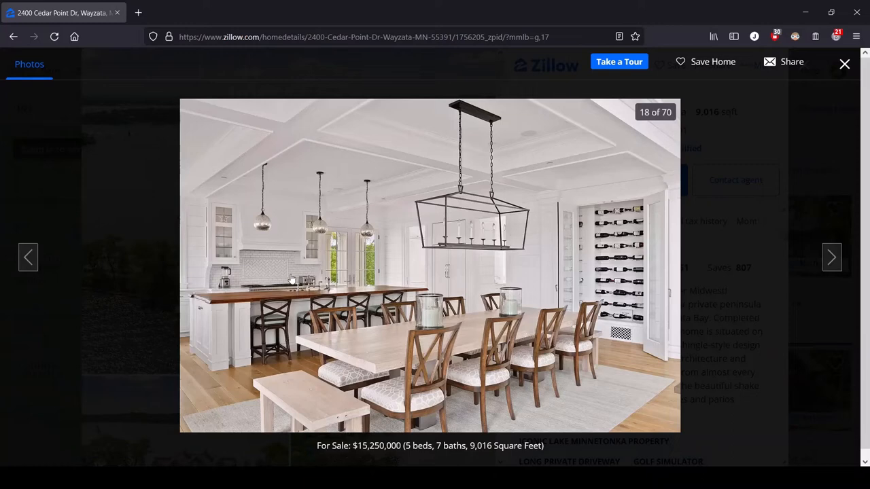
pyautogui.moveTo(701, 398)
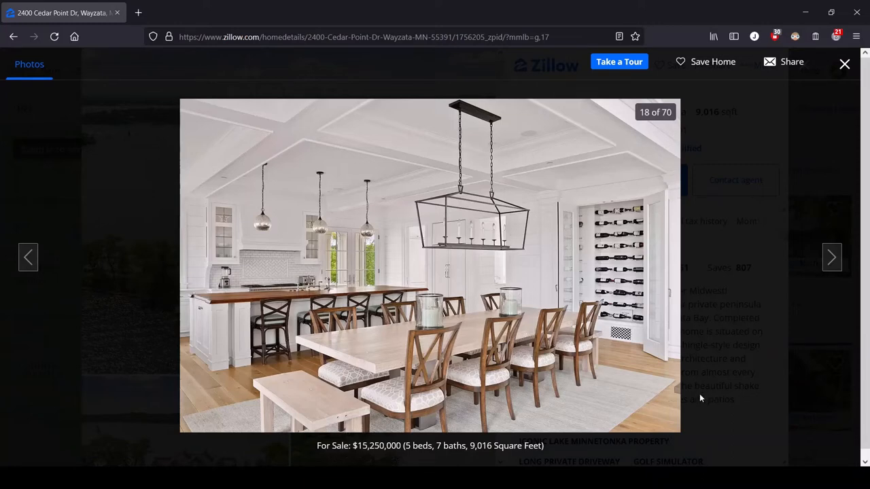
pyautogui.moveTo(397, 245)
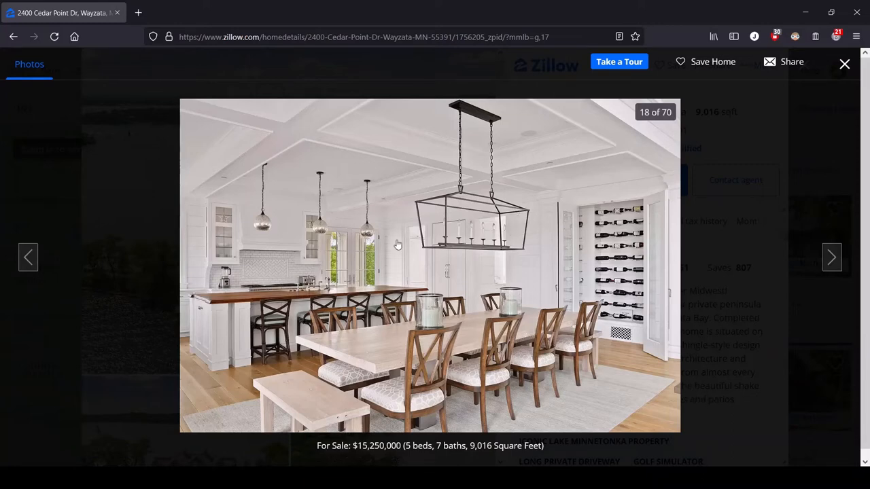
pyautogui.moveTo(218, 291)
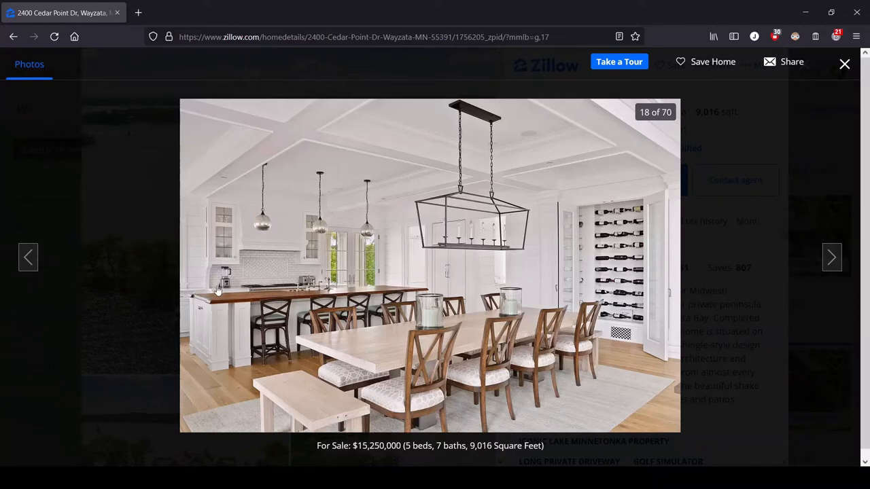
pyautogui.moveTo(224, 336)
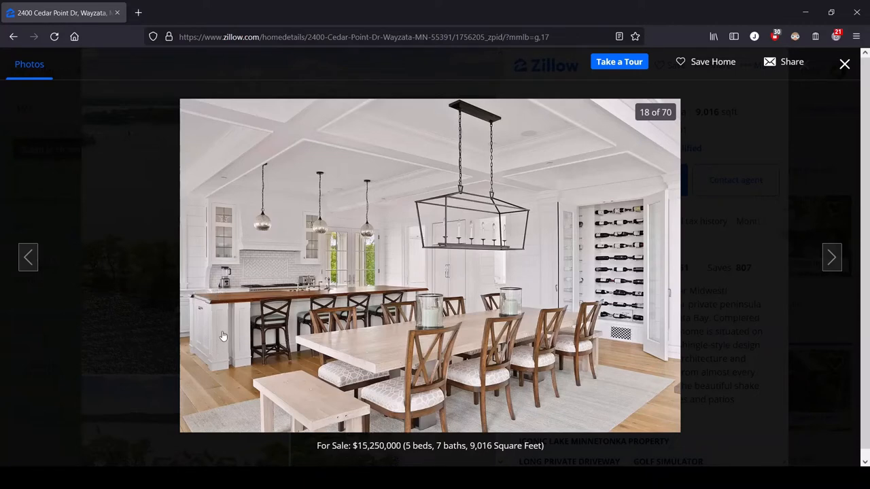
pyautogui.moveTo(672, 188)
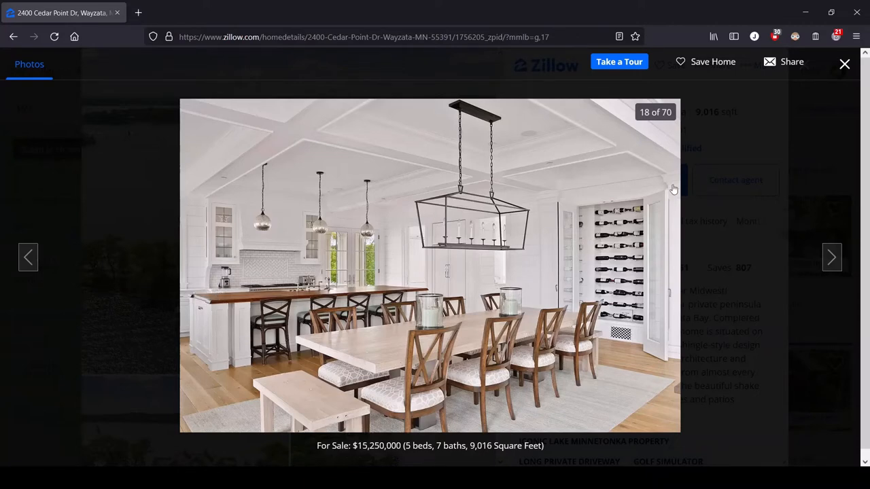
pyautogui.click(831, 257)
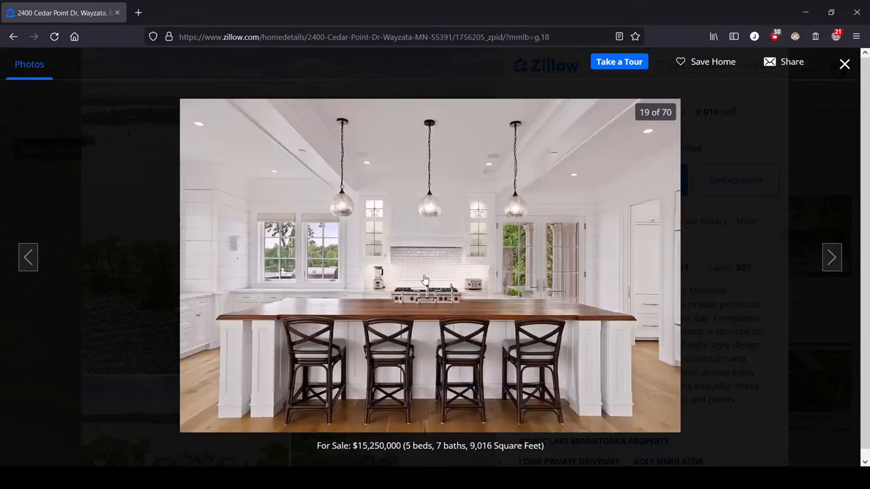
pyautogui.moveTo(416, 259)
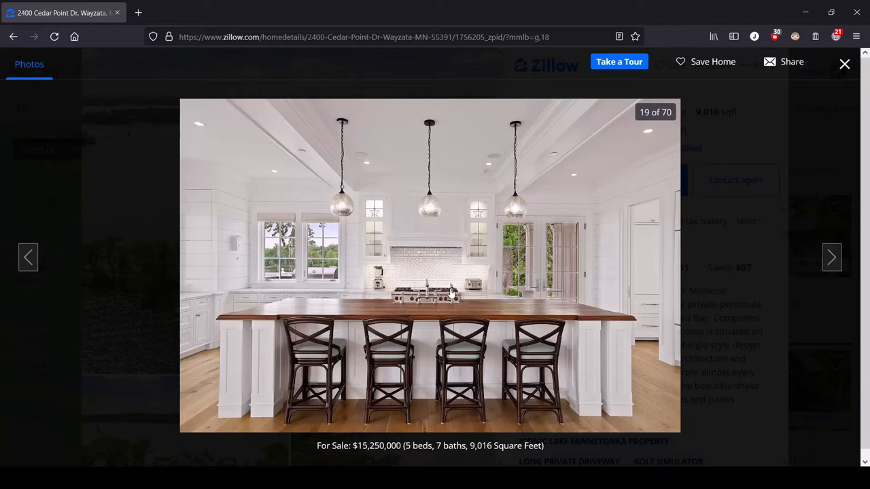
pyautogui.moveTo(488, 264)
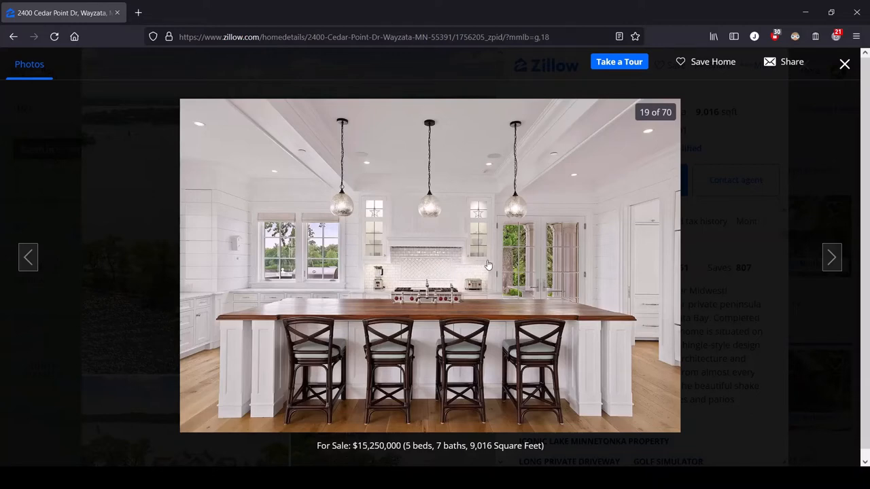
pyautogui.click(831, 257)
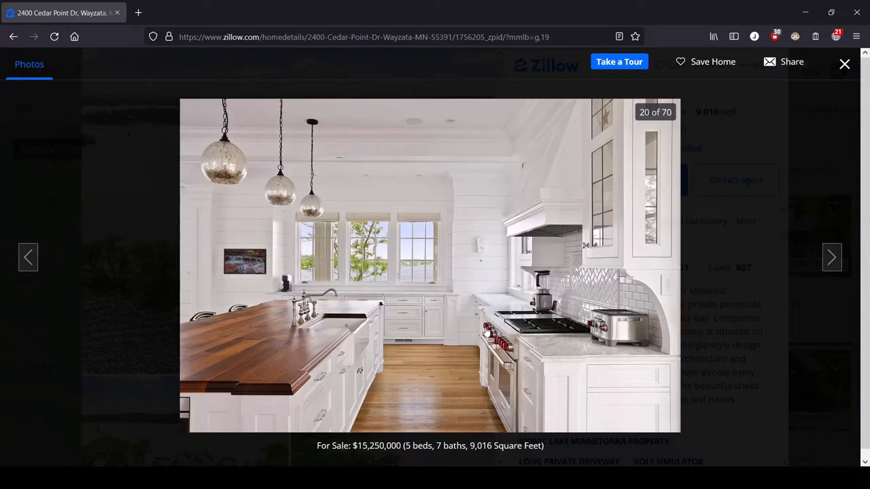
pyautogui.moveTo(524, 342)
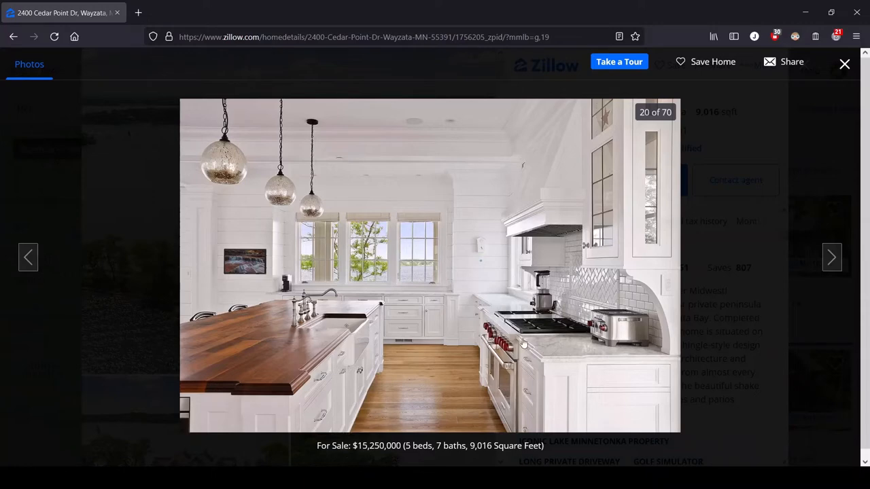
pyautogui.moveTo(488, 319)
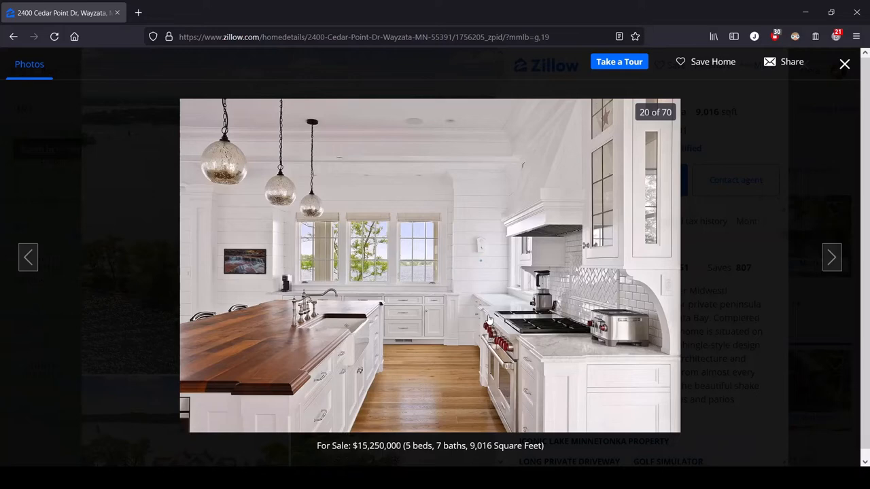
pyautogui.moveTo(513, 308)
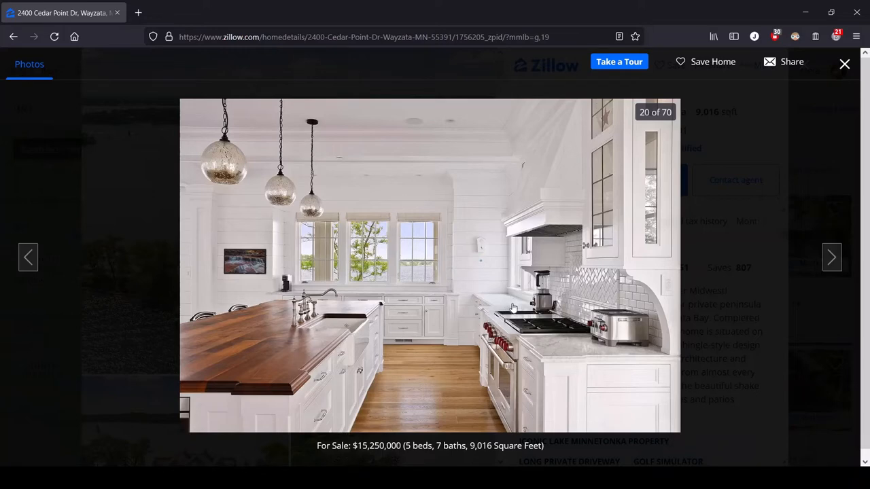
pyautogui.moveTo(536, 326)
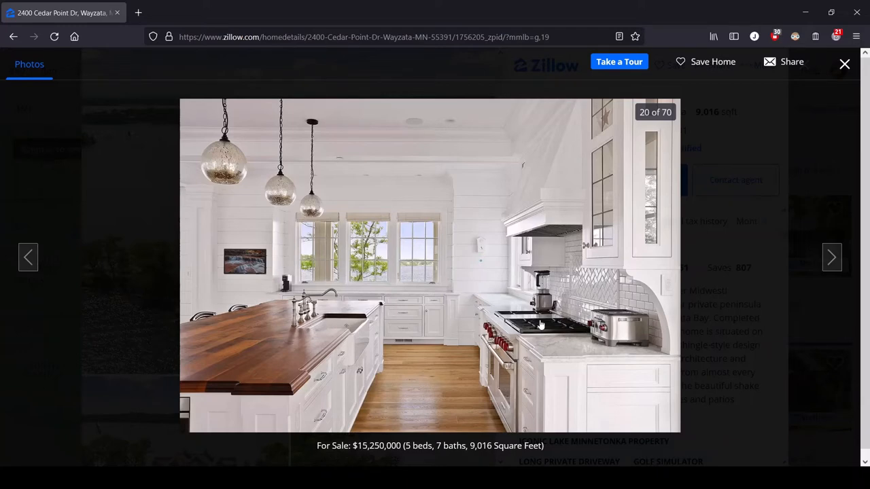
pyautogui.moveTo(170, 269)
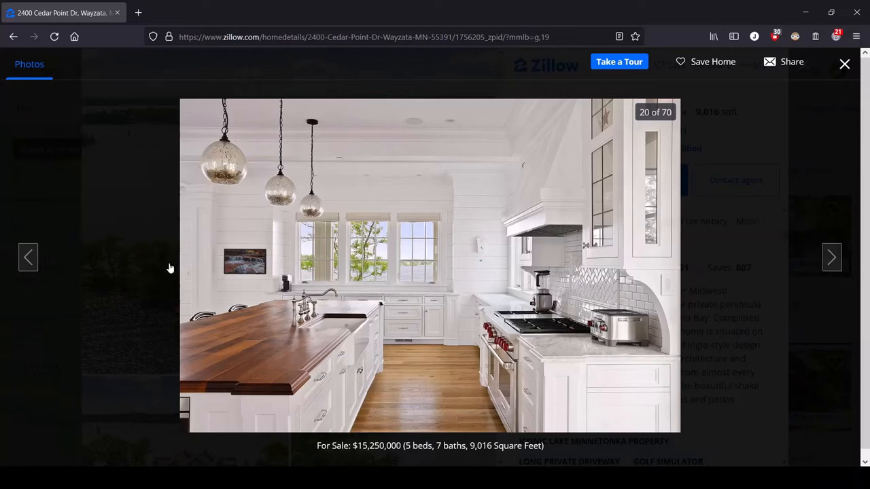
pyautogui.click(28, 256)
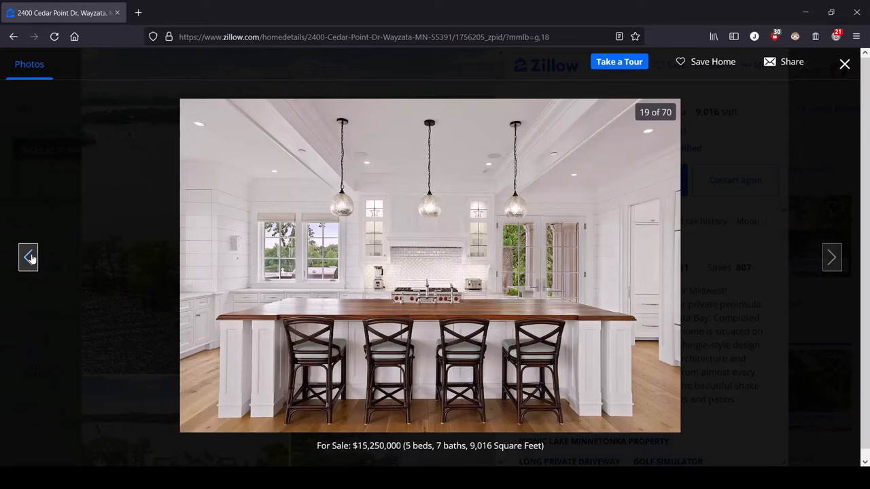
pyautogui.moveTo(201, 286)
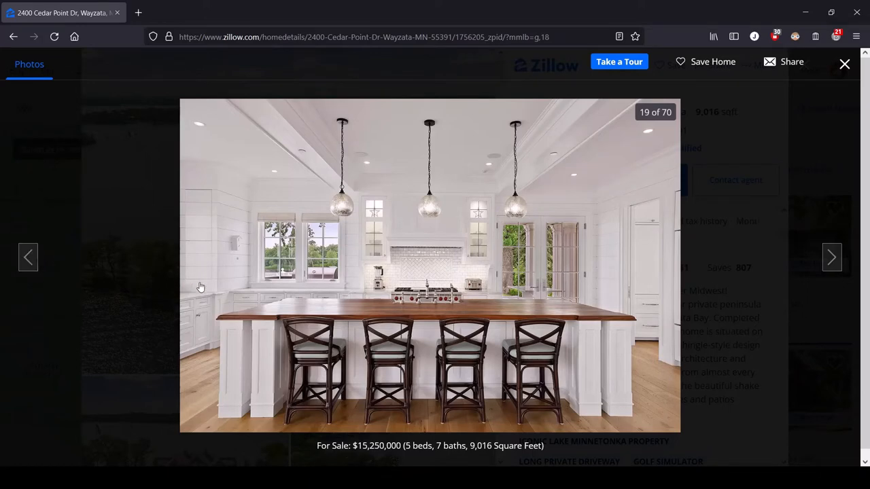
pyautogui.moveTo(628, 345)
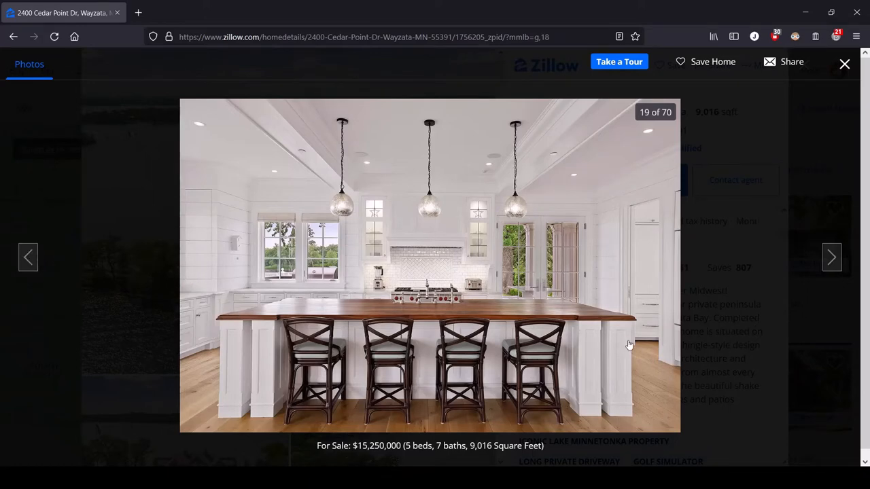
pyautogui.moveTo(831, 256)
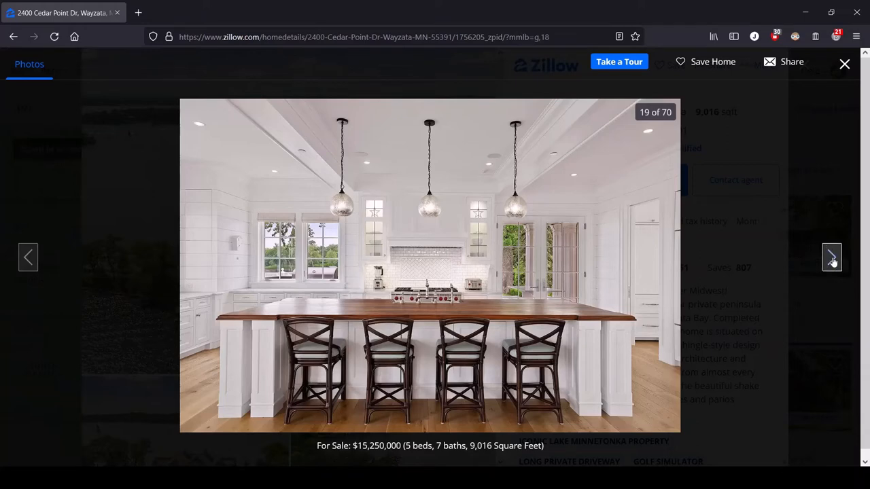
pyautogui.click(831, 257)
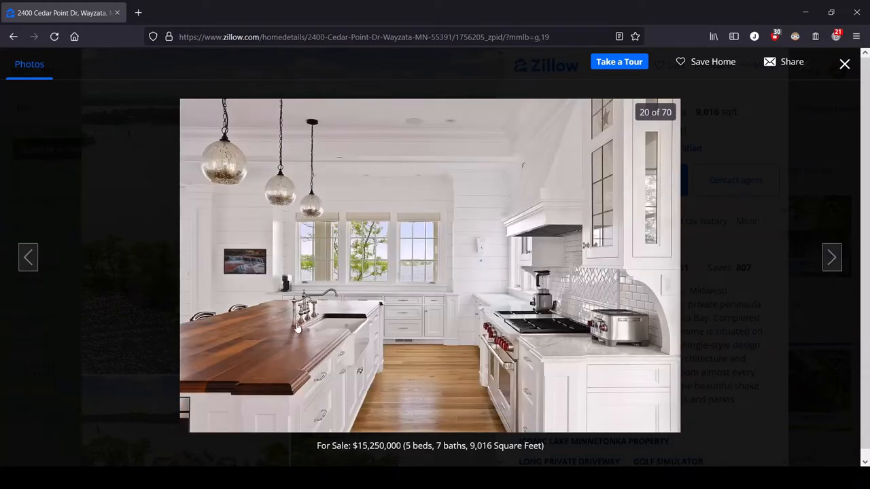
pyautogui.moveTo(720, 269)
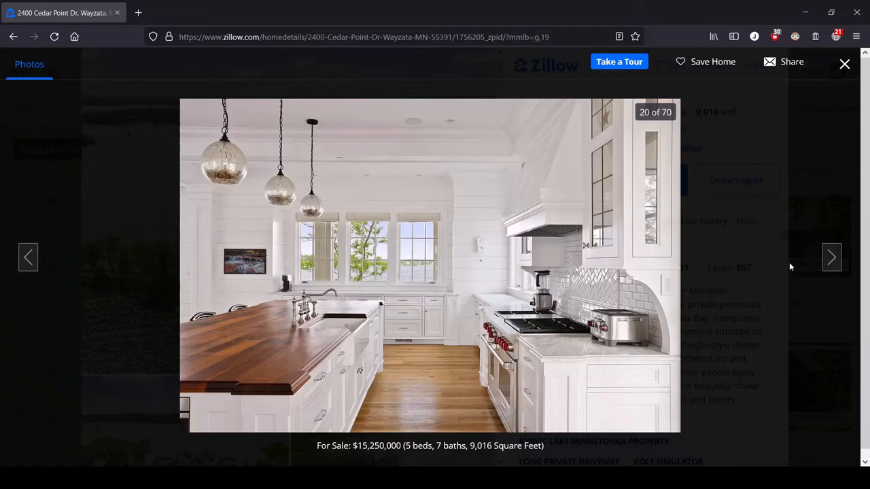
pyautogui.moveTo(832, 257)
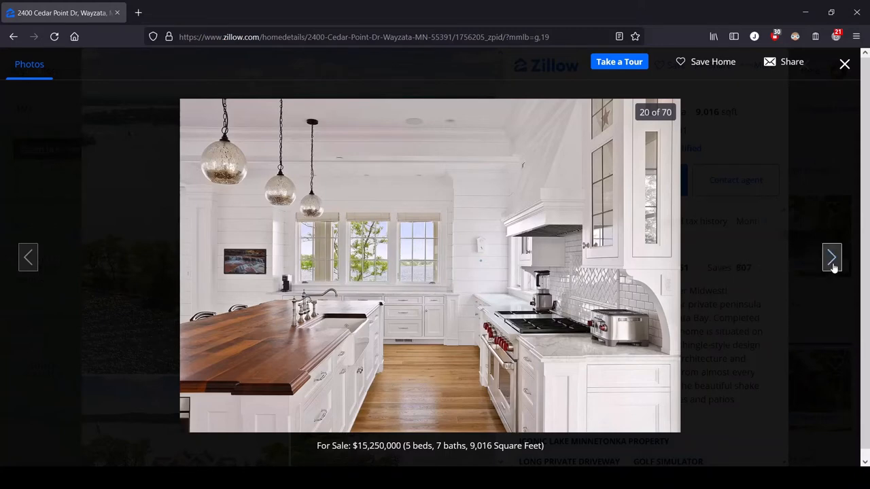
# Advance to photo 21 of 70, the kitchen with farmhouse sink and range
pyautogui.click(832, 257)
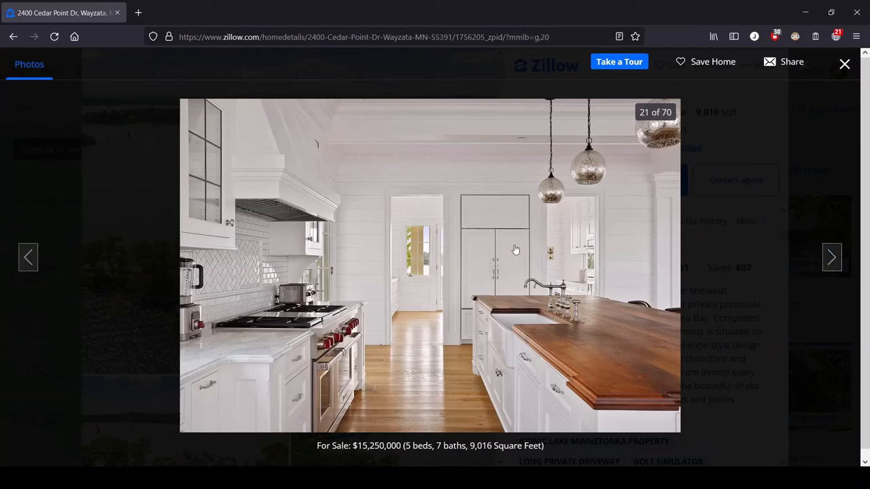
pyautogui.moveTo(513, 248)
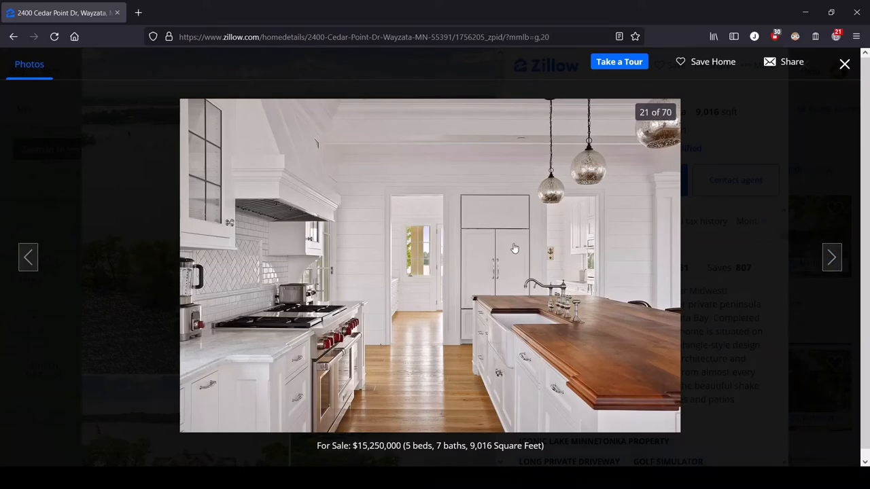
pyautogui.moveTo(493, 248)
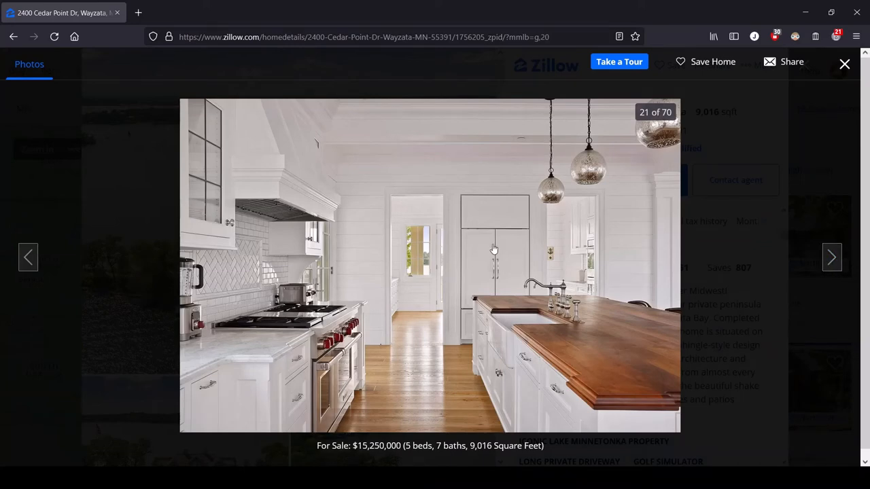
pyautogui.moveTo(545, 188)
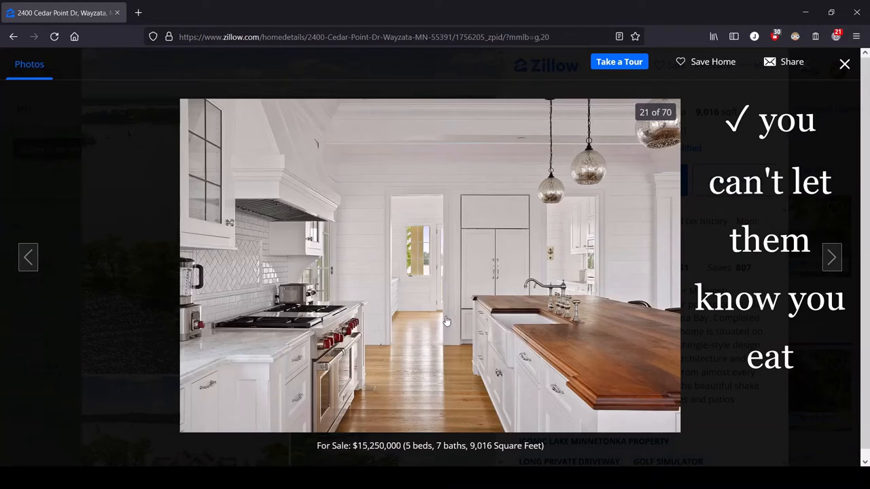
pyautogui.moveTo(473, 284)
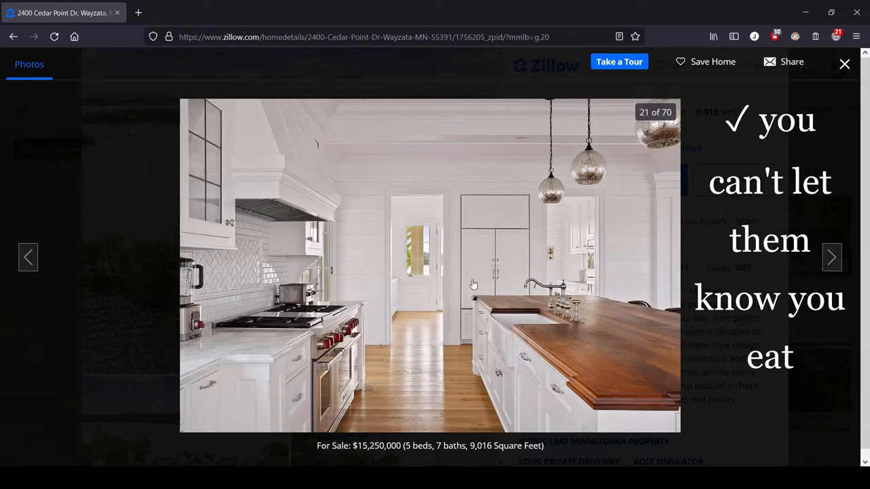
pyautogui.moveTo(510, 226)
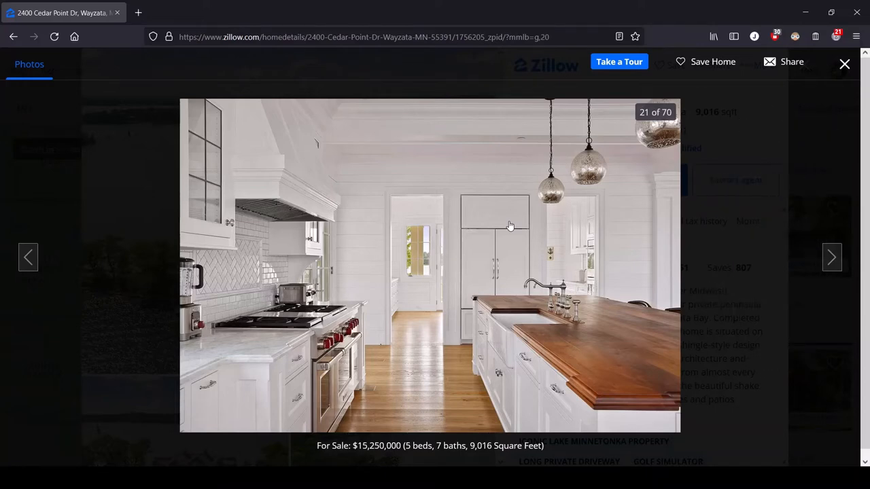
pyautogui.moveTo(597, 267)
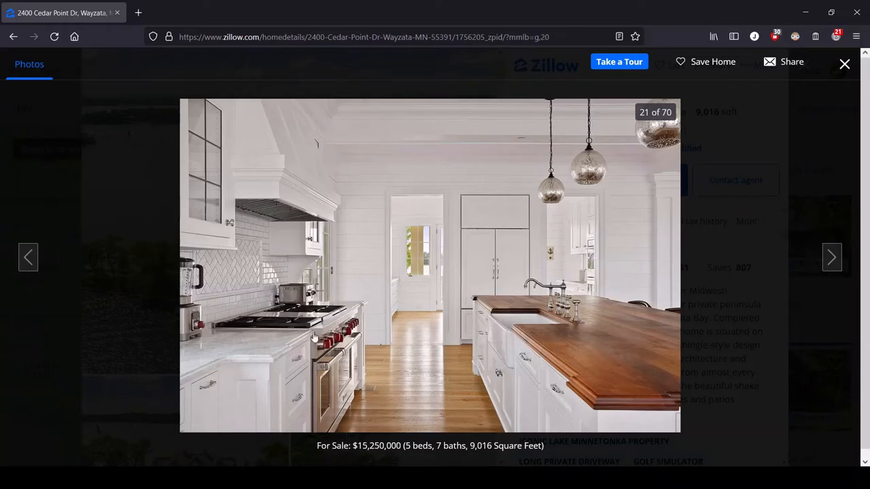
pyautogui.moveTo(374, 305)
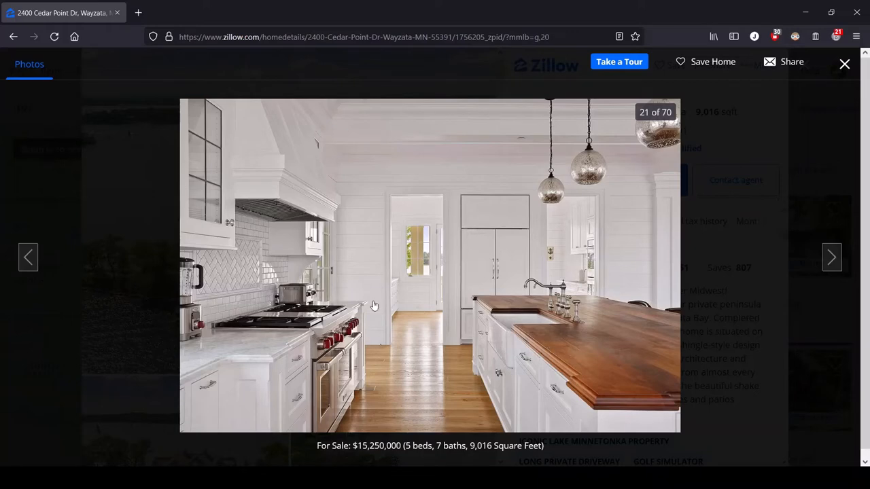
pyautogui.moveTo(358, 320)
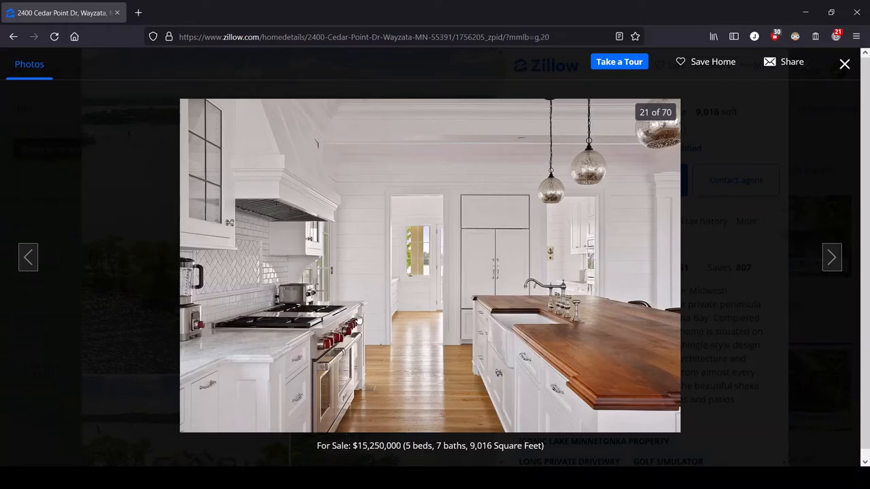
pyautogui.moveTo(505, 264)
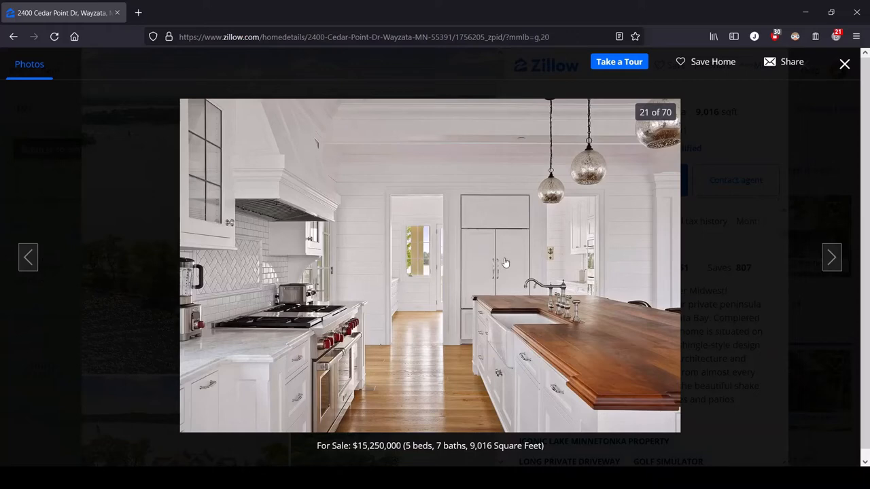
pyautogui.moveTo(313, 264)
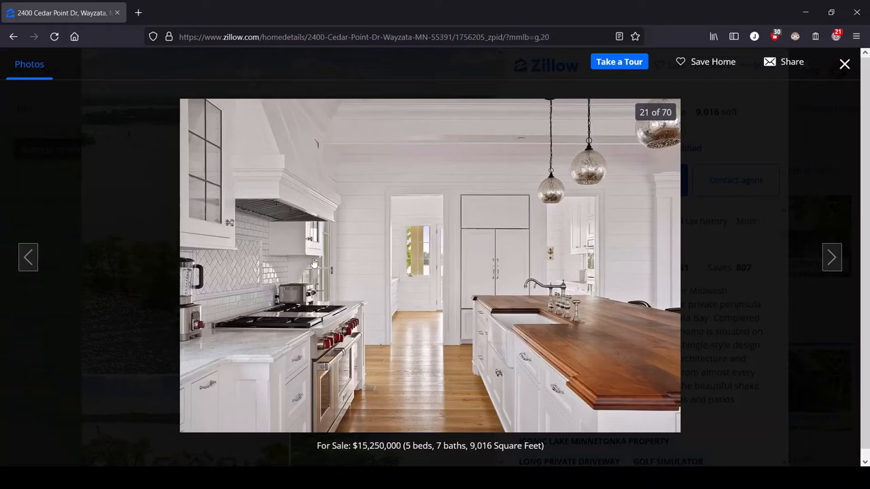
pyautogui.moveTo(807, 280)
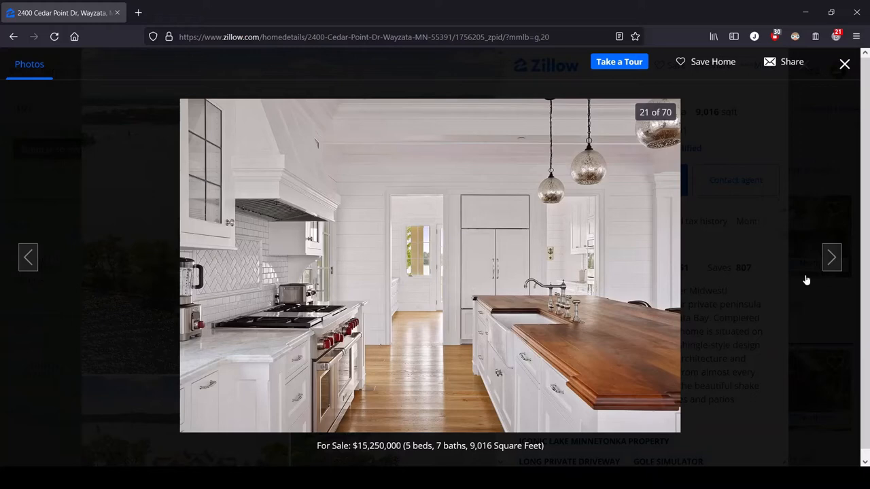
pyautogui.click(831, 257)
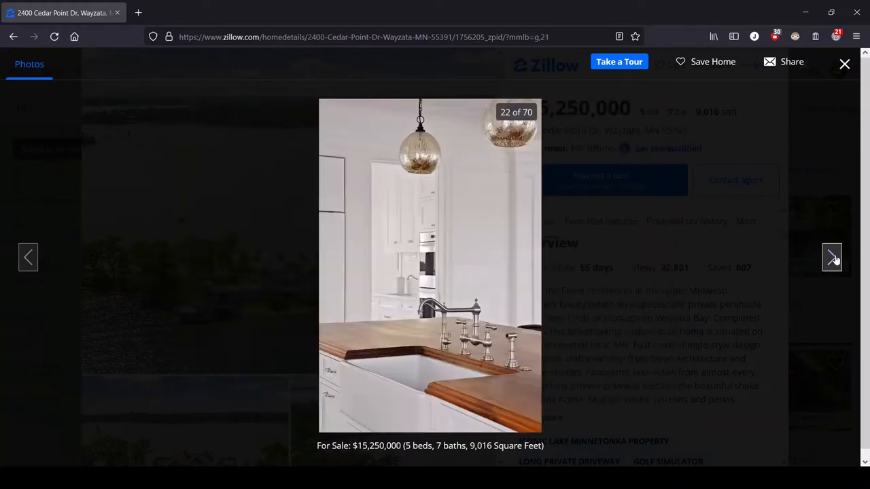
pyautogui.click(831, 257)
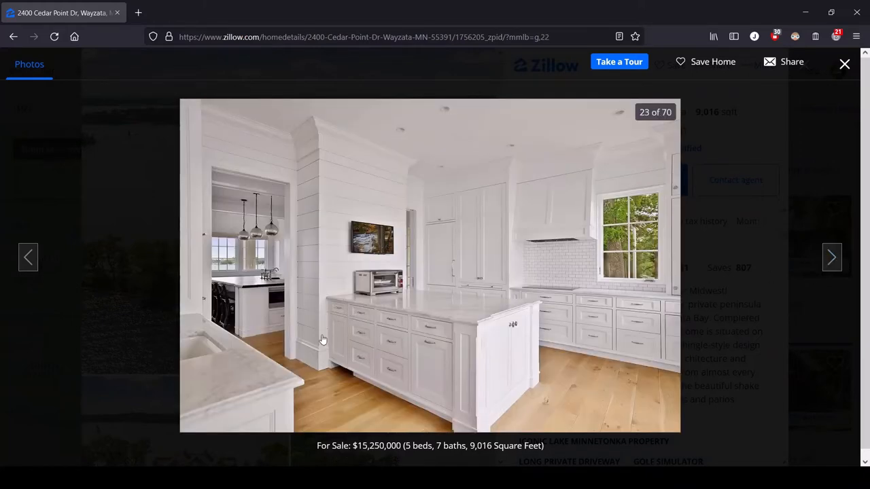
pyautogui.moveTo(638, 371)
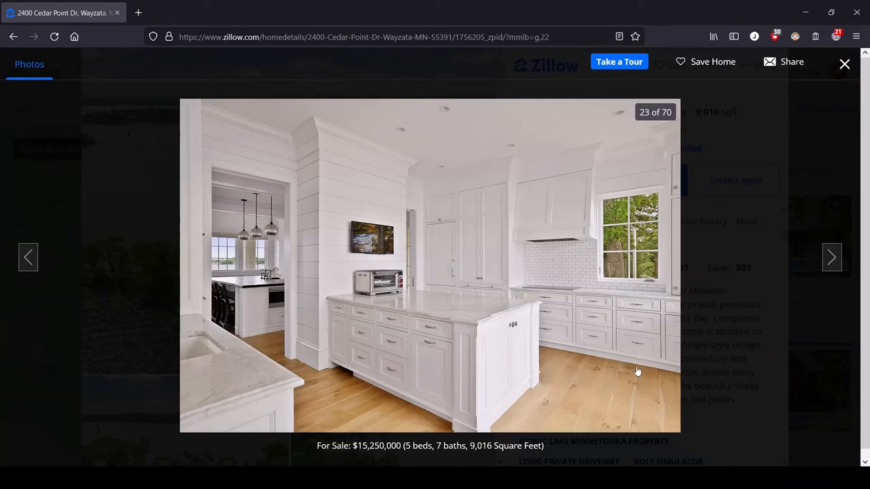
pyautogui.moveTo(193, 334)
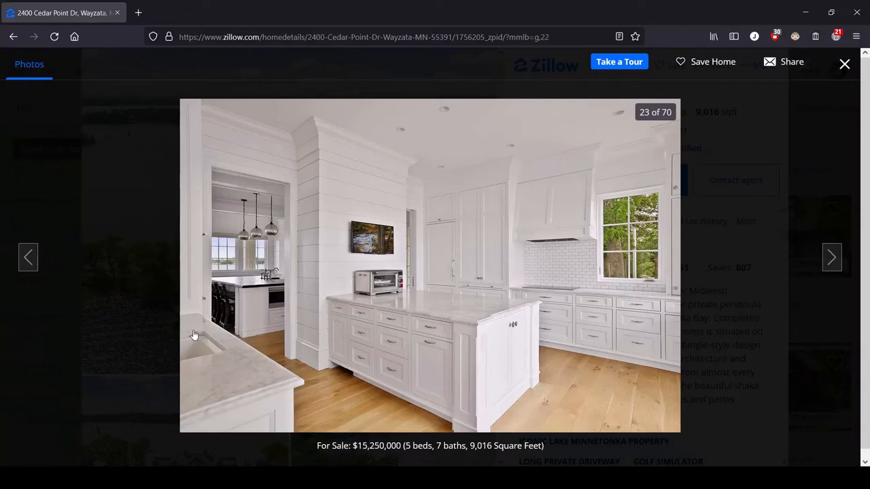
pyautogui.moveTo(495, 337)
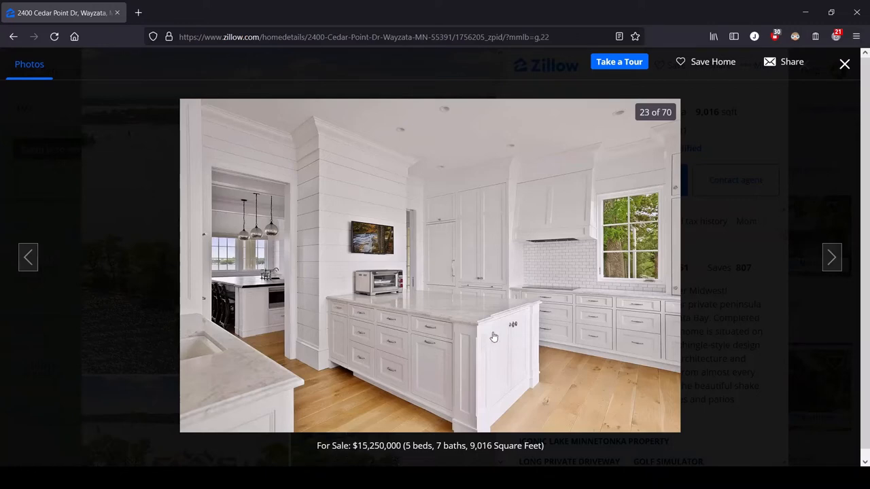
pyautogui.moveTo(364, 201)
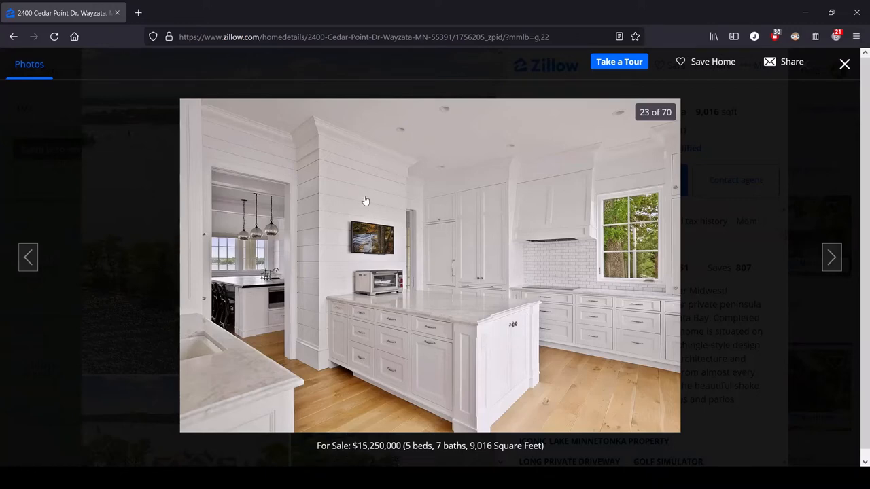
pyautogui.moveTo(369, 298)
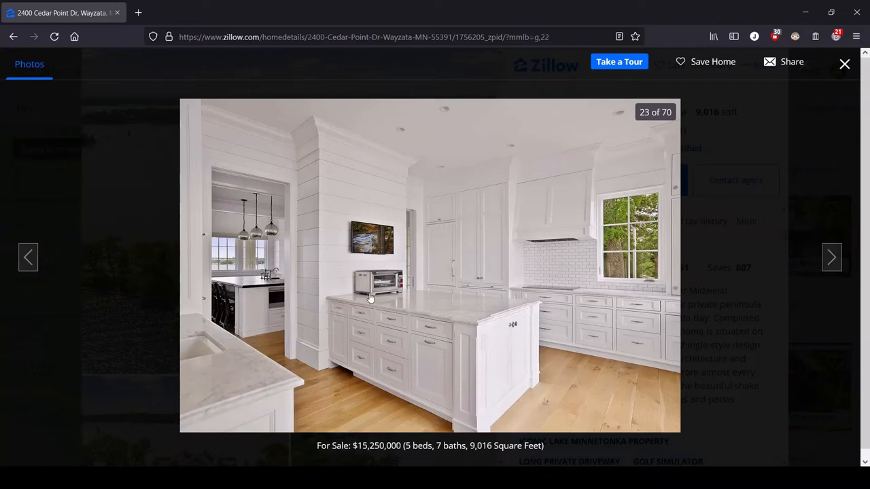
pyautogui.moveTo(342, 272)
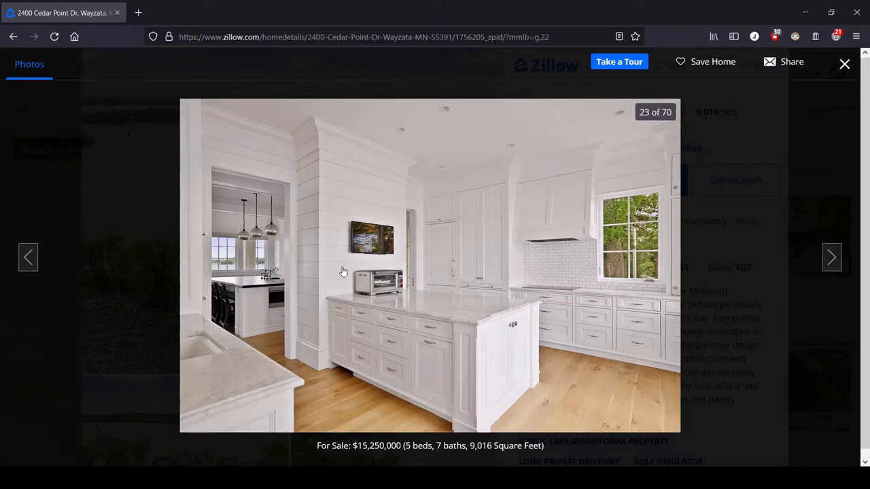
pyautogui.moveTo(292, 234)
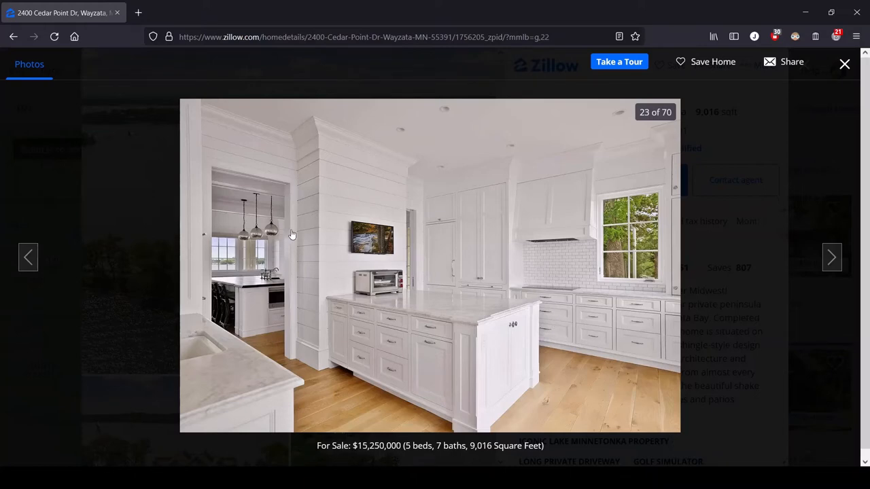
pyautogui.moveTo(228, 383)
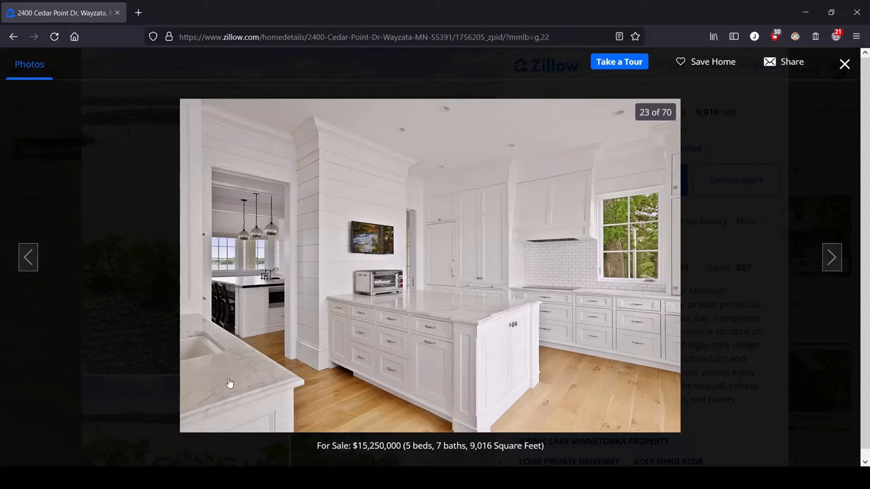
pyautogui.moveTo(142, 359)
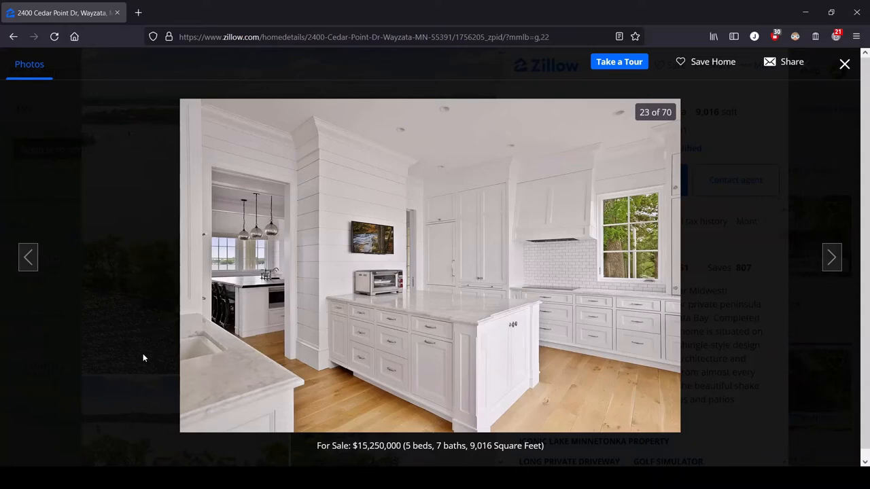
pyautogui.moveTo(375, 350)
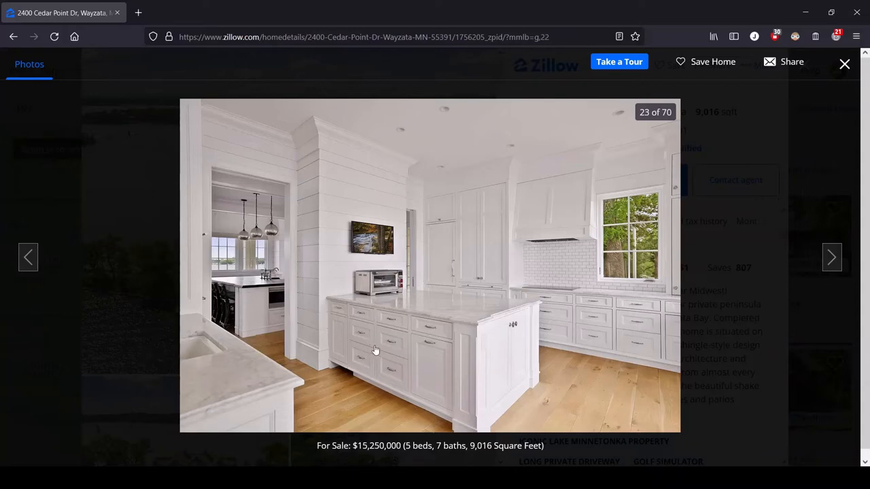
pyautogui.moveTo(323, 342)
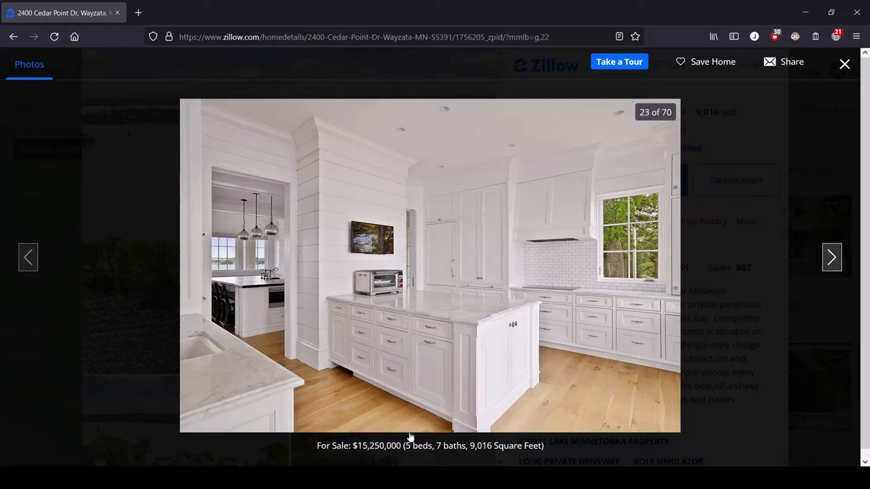
pyautogui.moveTo(460, 399)
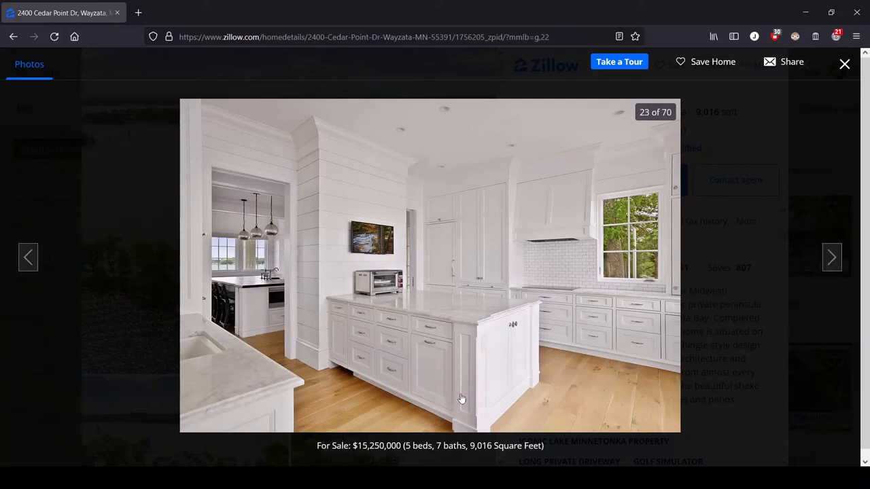
pyautogui.moveTo(490, 385)
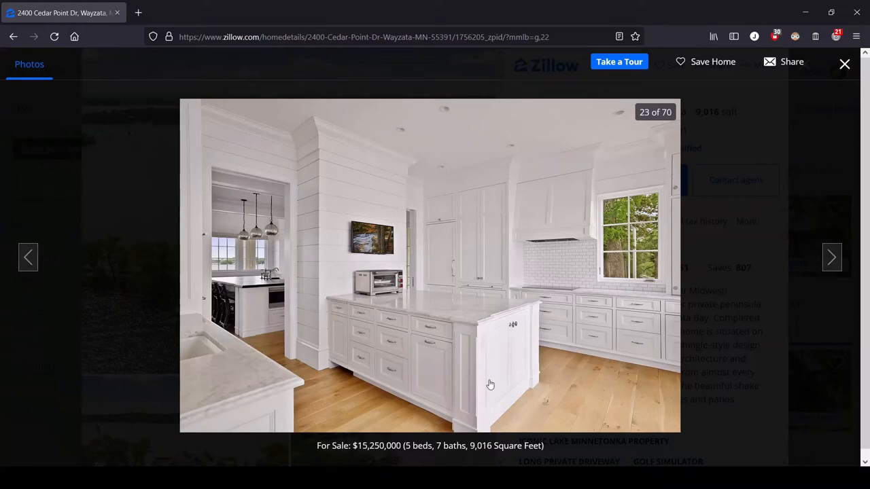
pyautogui.moveTo(831, 257)
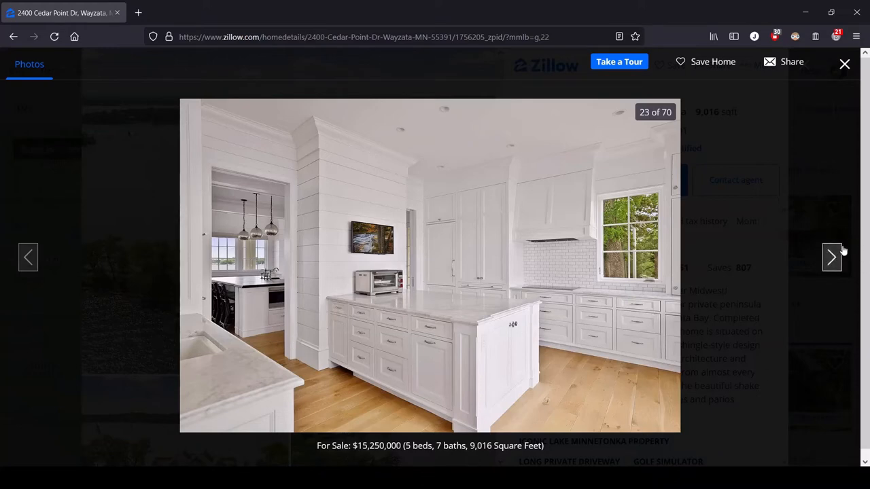
# Advance the gallery through photo 24, the kitchen island, to photo 25, the bright study
pyautogui.click(832, 257)
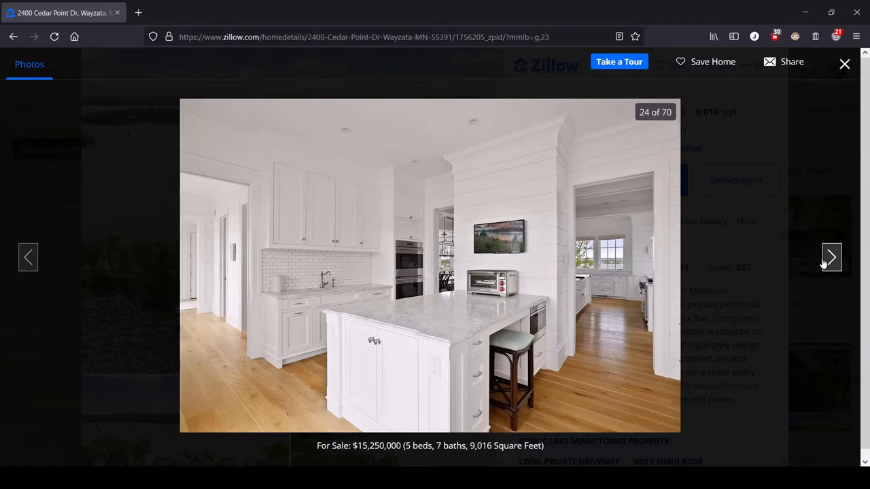
pyautogui.moveTo(391, 256)
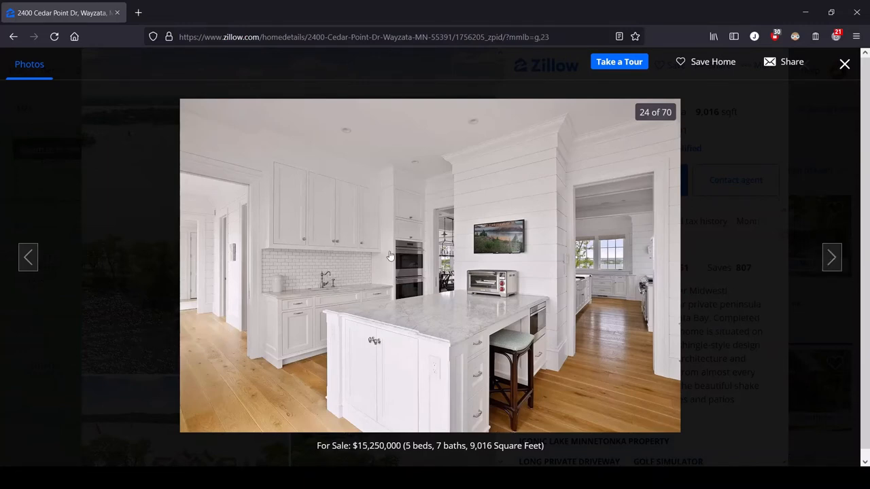
pyautogui.moveTo(397, 212)
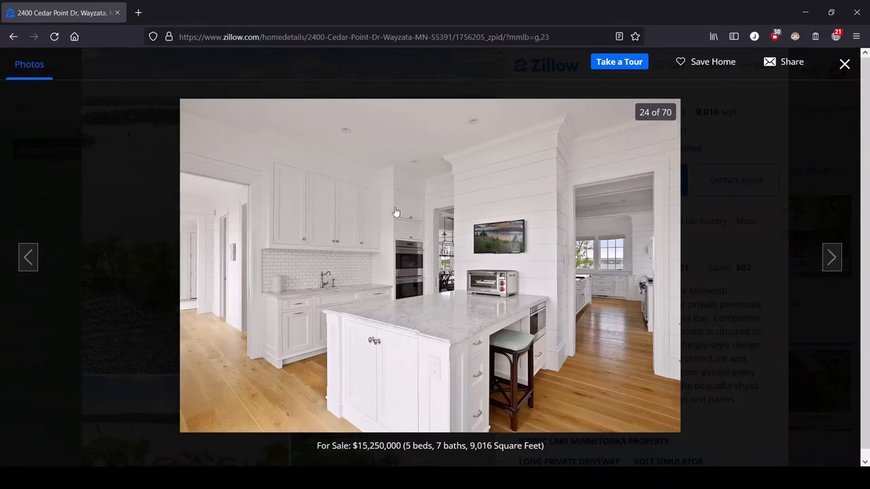
pyautogui.moveTo(597, 327)
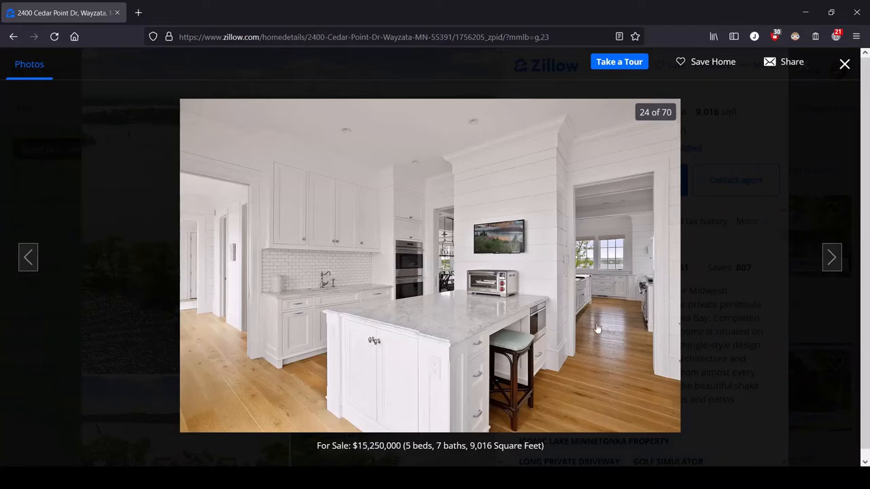
pyautogui.moveTo(519, 321)
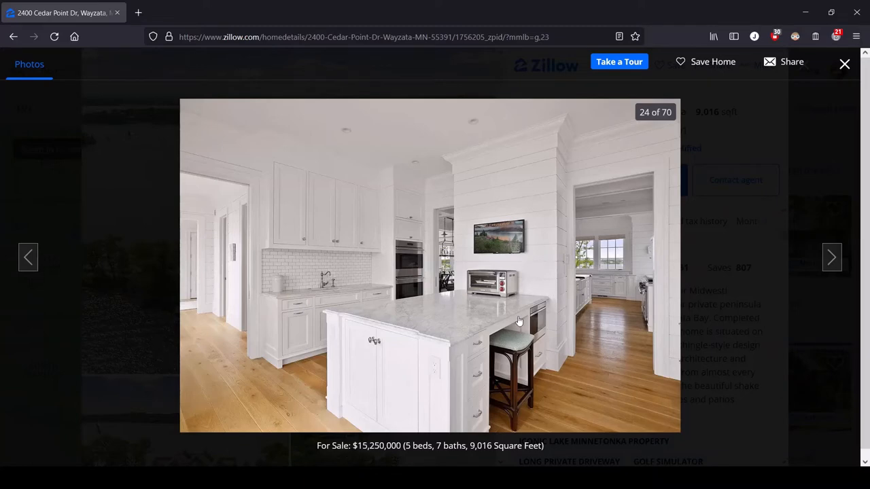
pyautogui.moveTo(476, 212)
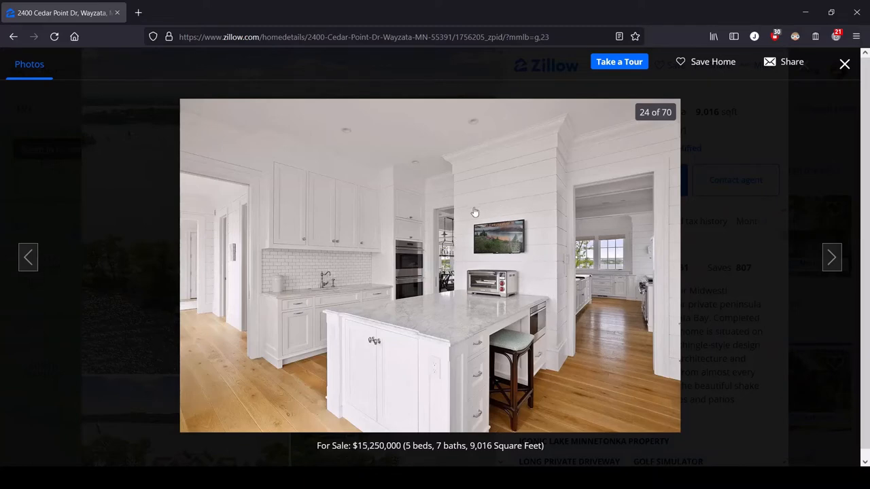
pyautogui.click(831, 256)
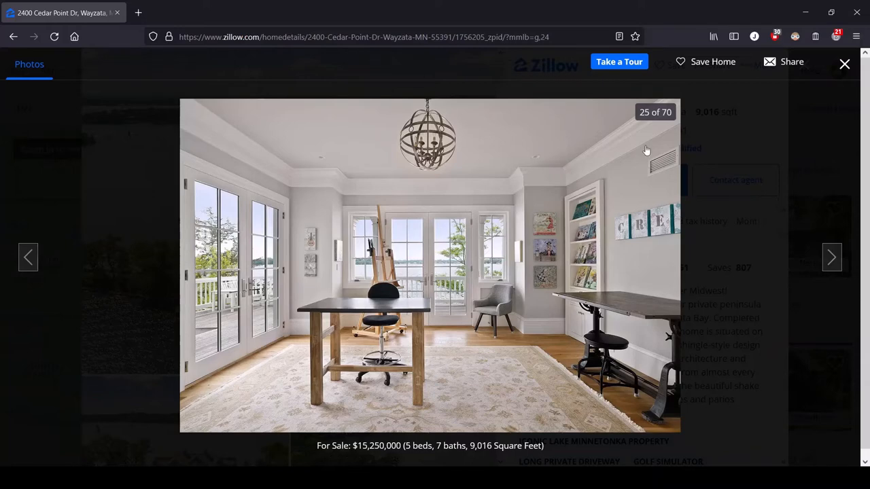
pyautogui.moveTo(405, 255)
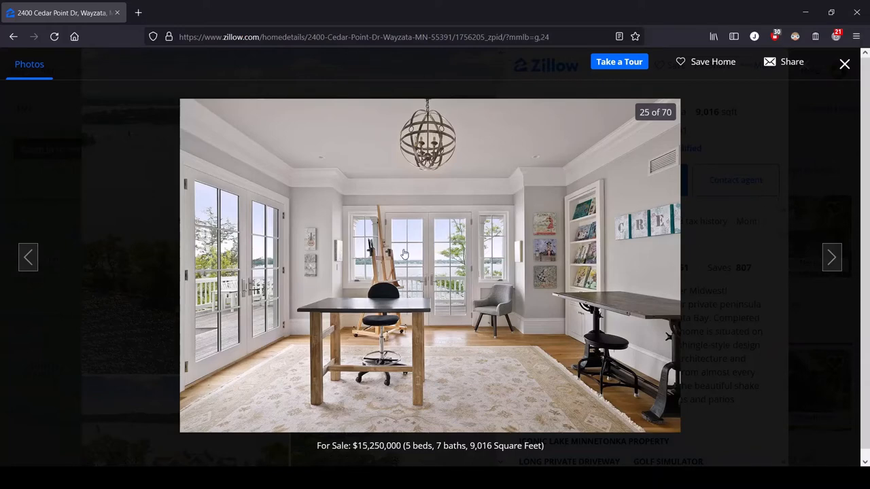
pyautogui.moveTo(600, 202)
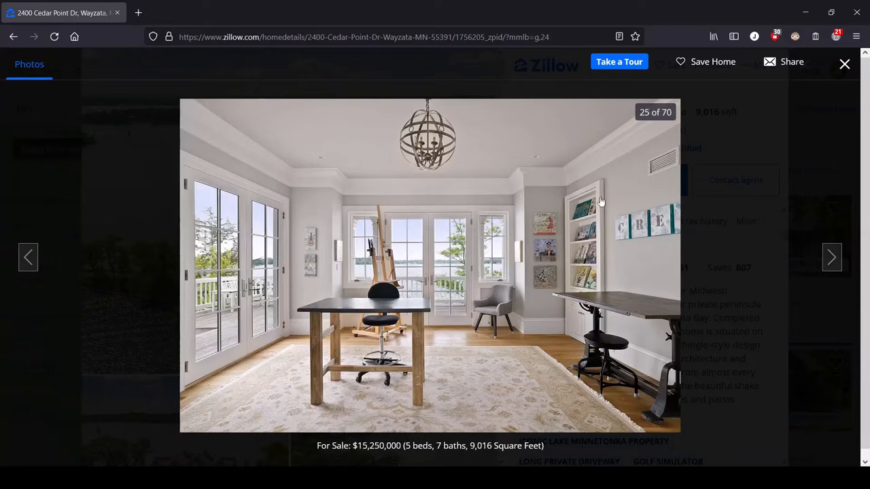
pyautogui.moveTo(589, 242)
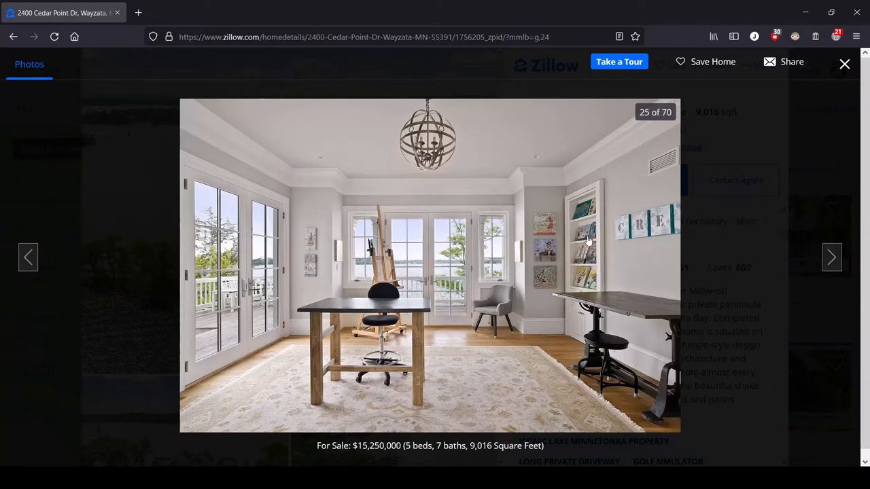
pyautogui.moveTo(595, 223)
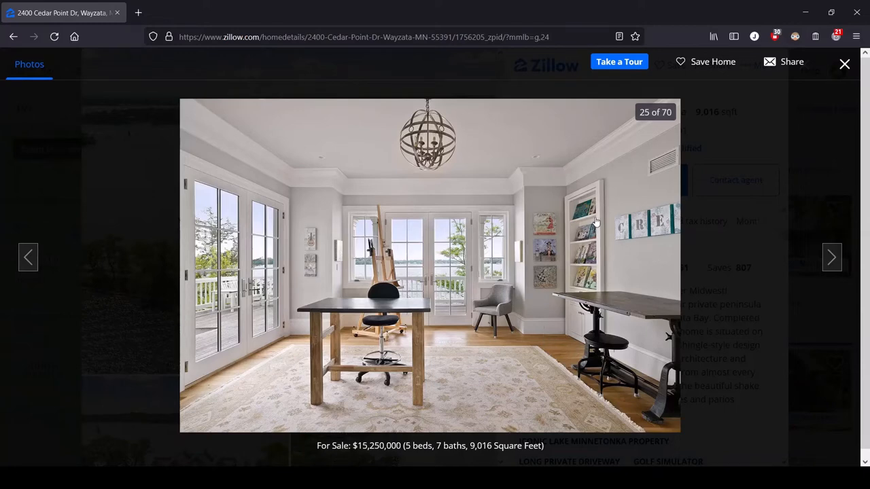
pyautogui.moveTo(428, 238)
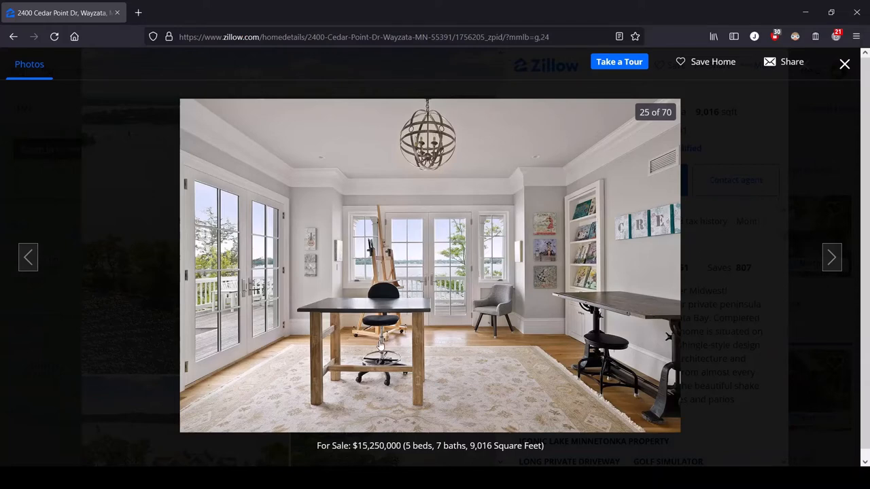
pyautogui.moveTo(157, 410)
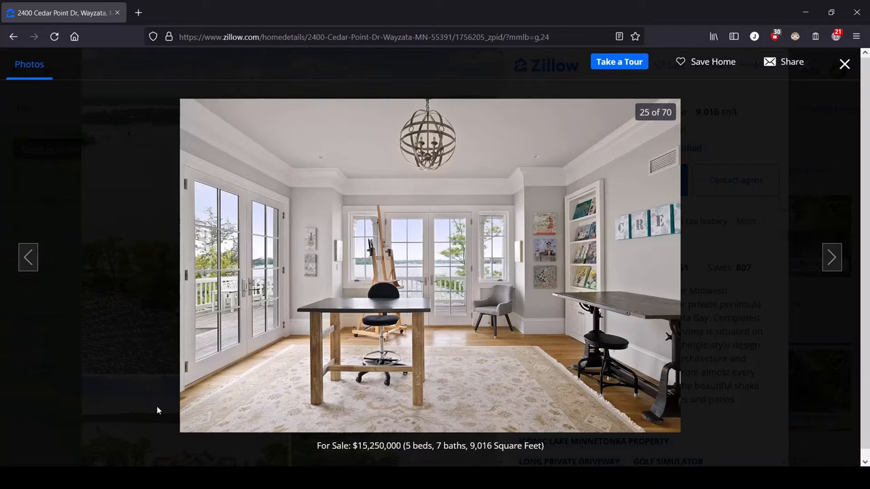
pyautogui.moveTo(607, 337)
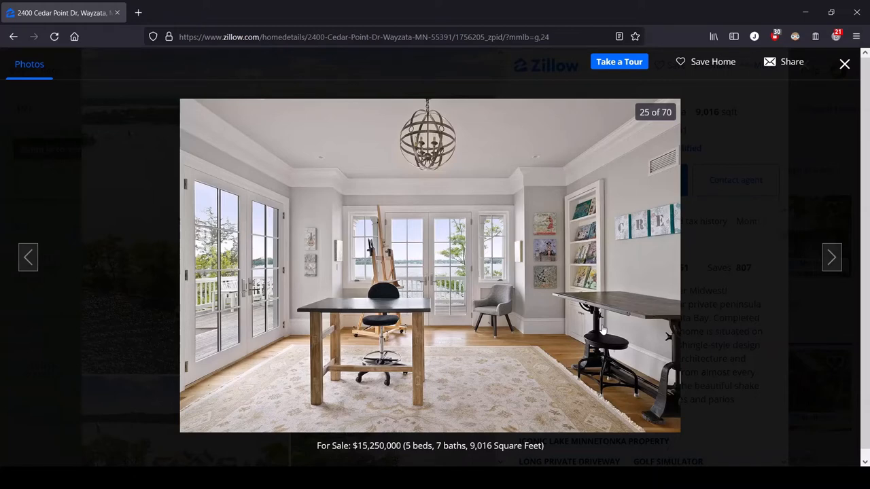
pyautogui.moveTo(419, 310)
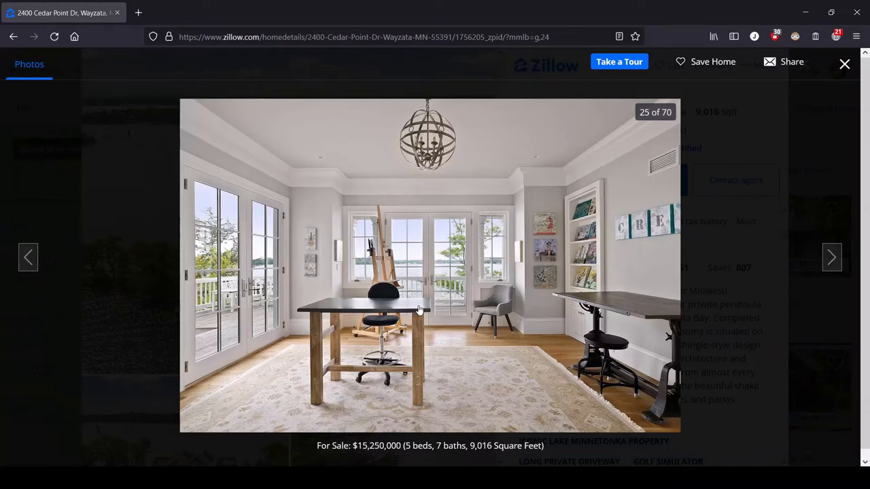
pyautogui.moveTo(331, 212)
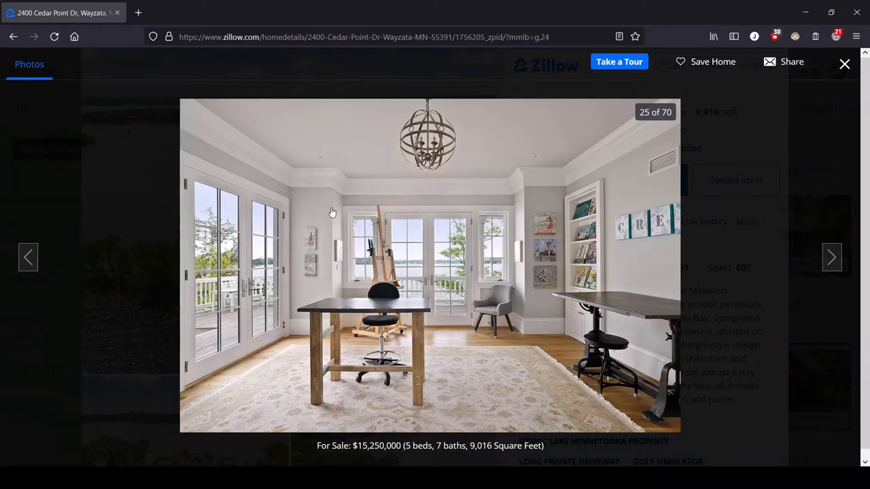
pyautogui.moveTo(484, 372)
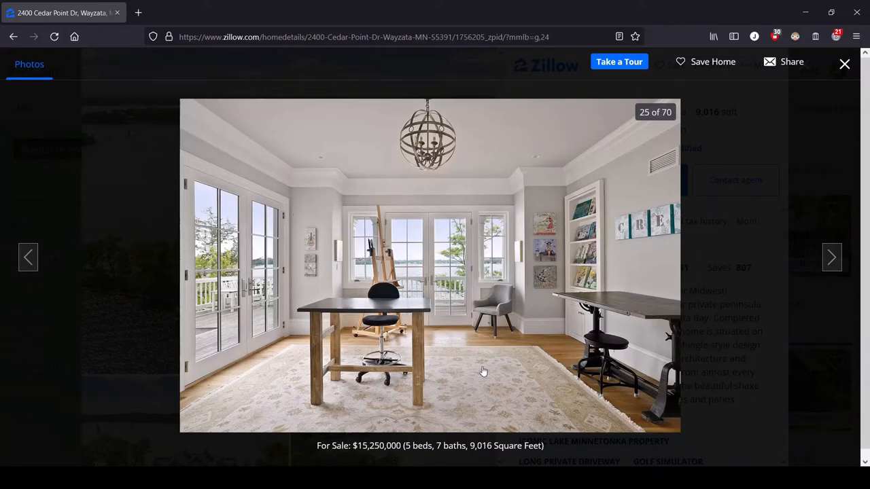
# Advance the gallery to photo 26, the study's CREATE sign and drafting desk
pyautogui.click(832, 257)
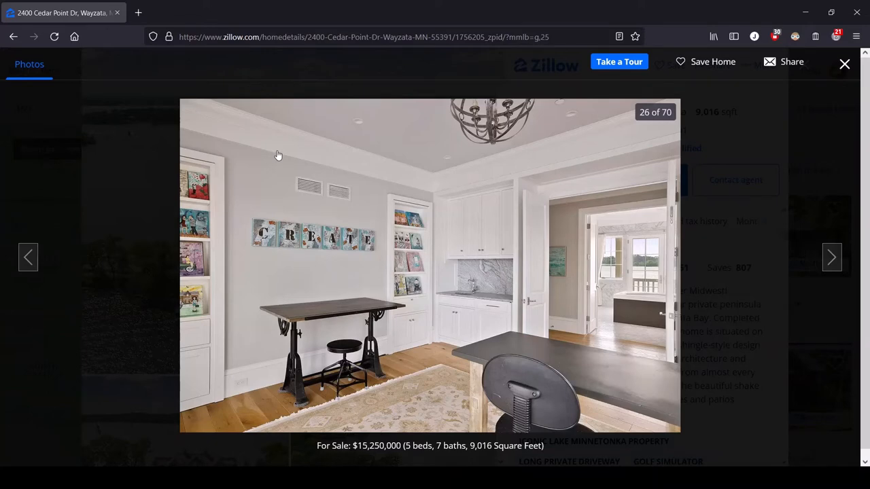
pyautogui.moveTo(258, 140)
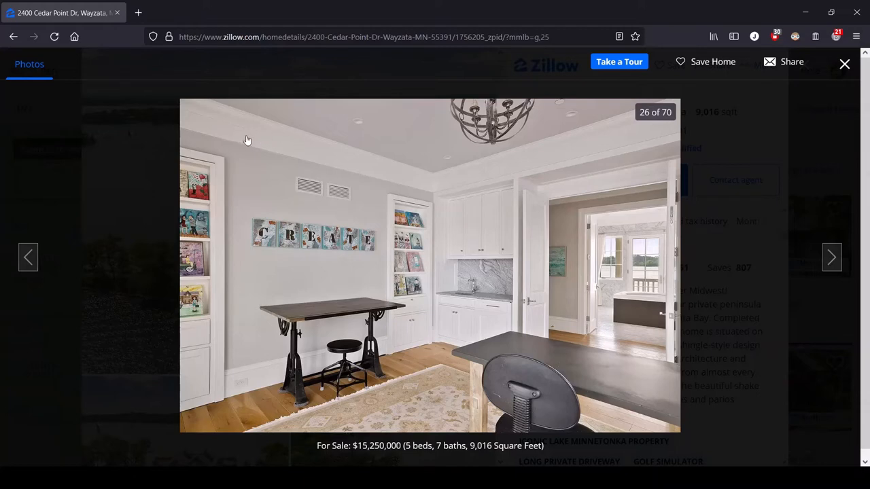
pyautogui.moveTo(231, 393)
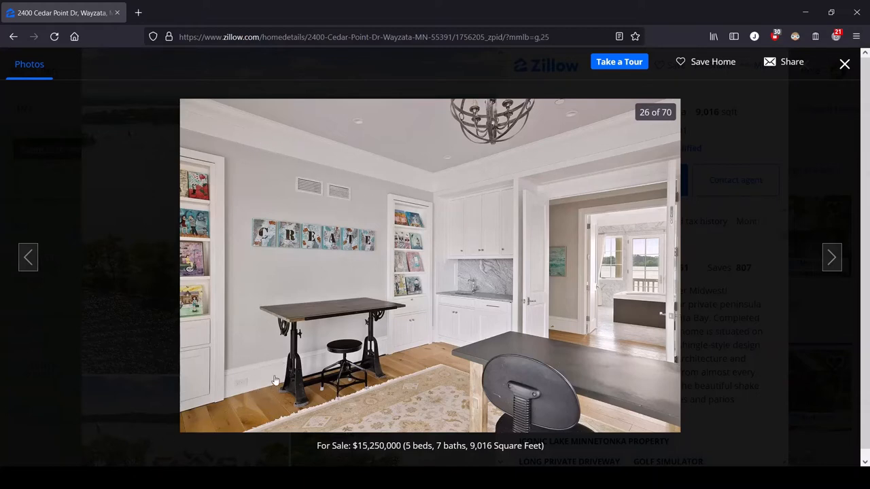
pyautogui.moveTo(329, 199)
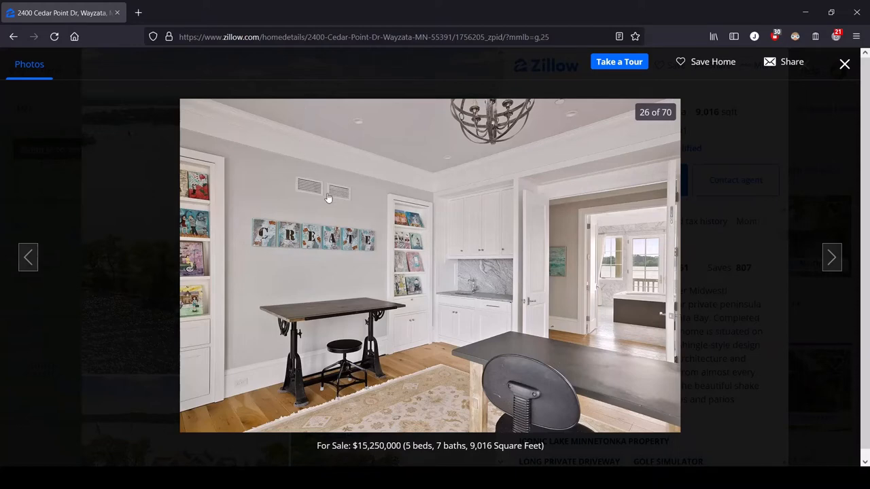
pyautogui.moveTo(429, 196)
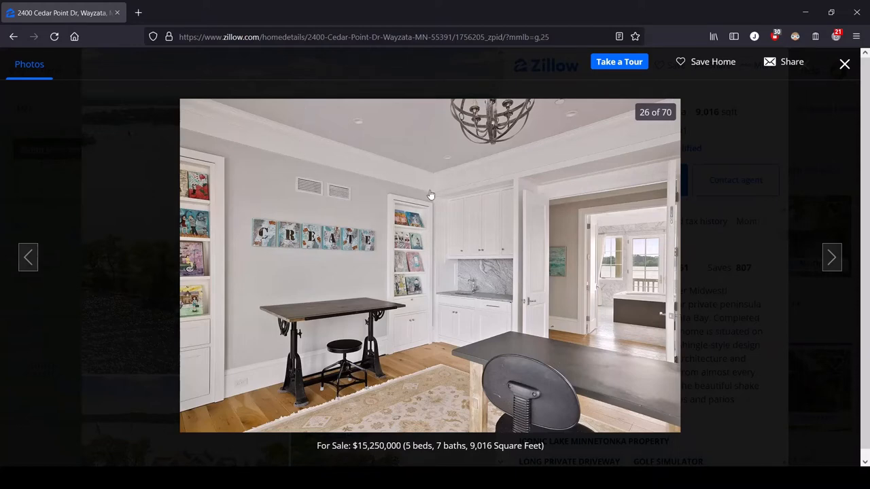
pyautogui.moveTo(388, 206)
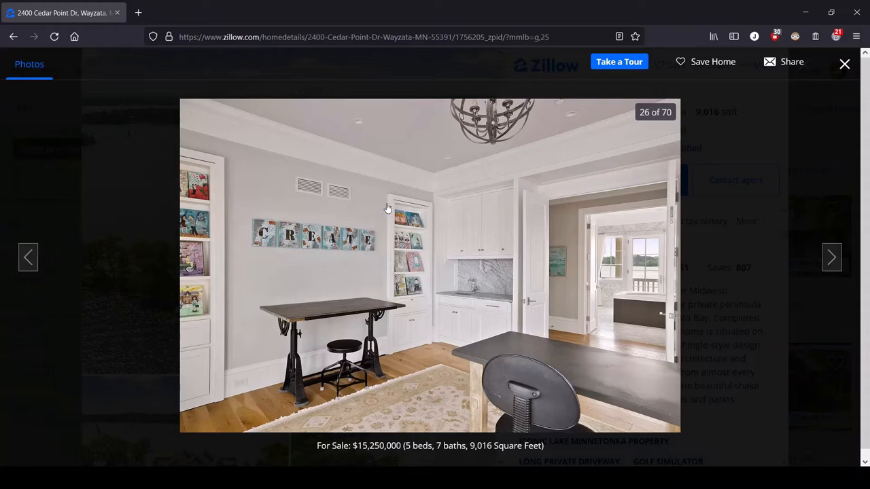
pyautogui.moveTo(366, 185)
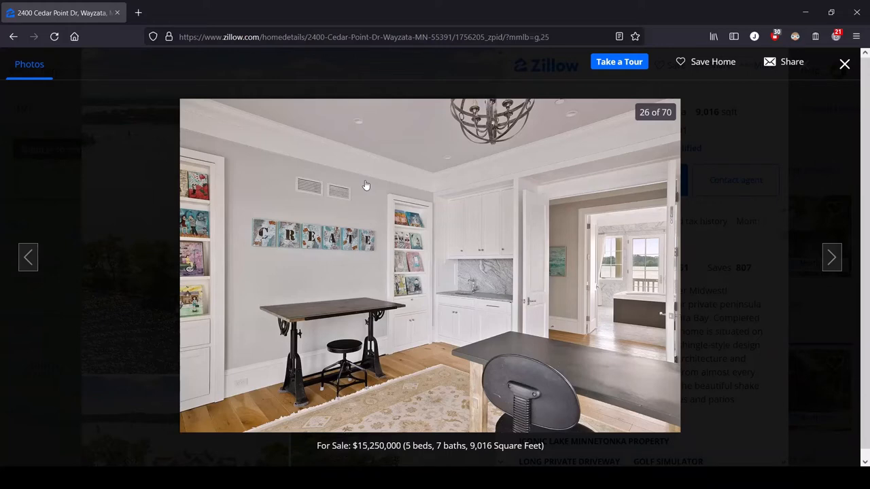
pyautogui.moveTo(631, 281)
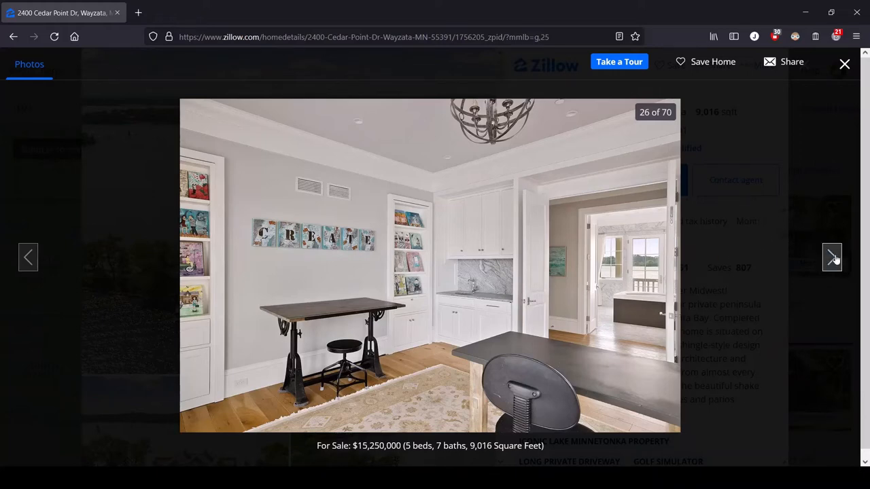
# Advance the gallery to photo 27, the marble bathroom with freestanding tub
pyautogui.click(831, 257)
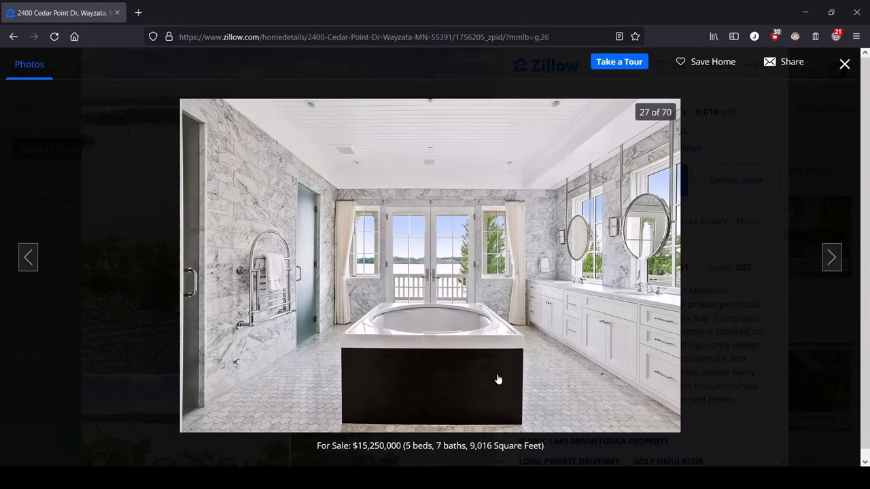
pyautogui.moveTo(483, 349)
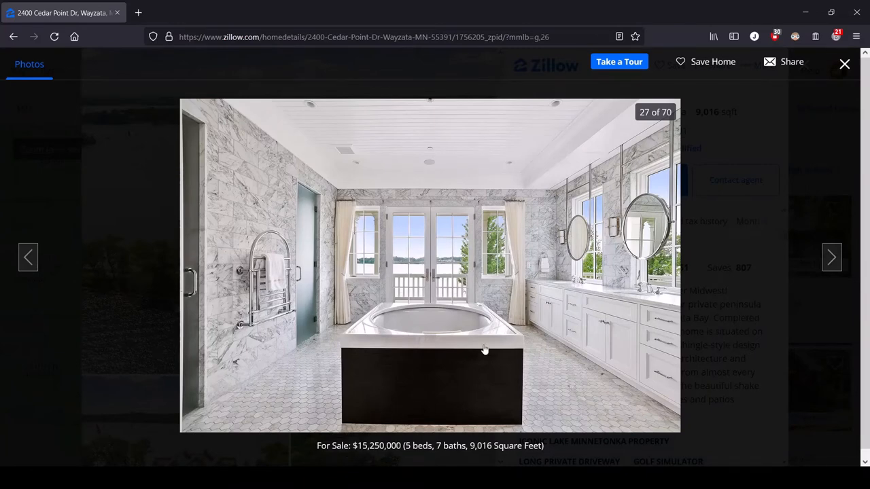
pyautogui.moveTo(405, 342)
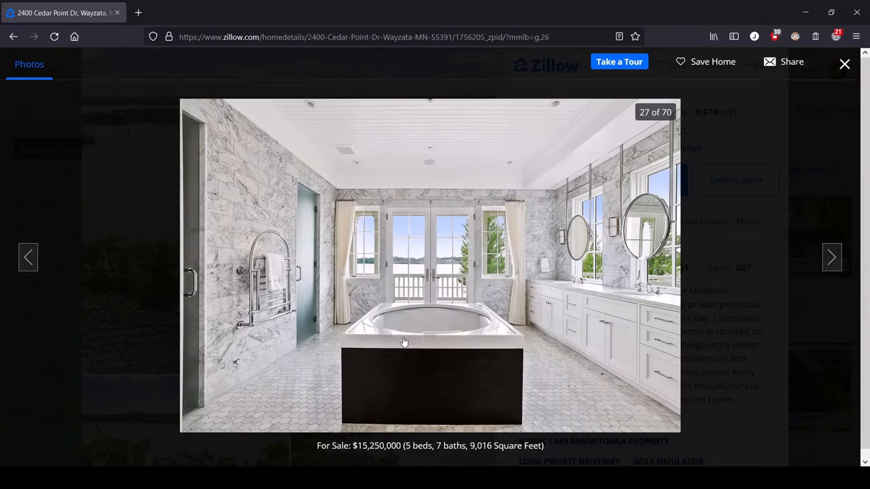
pyautogui.moveTo(190, 358)
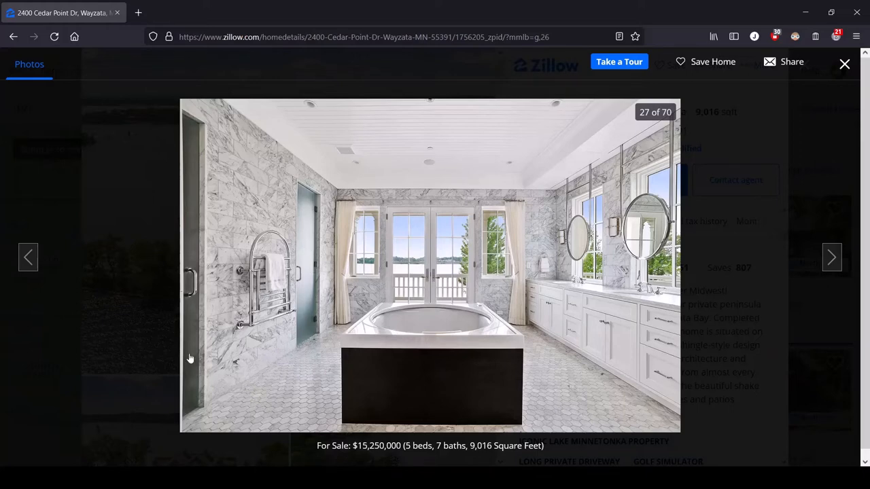
pyautogui.moveTo(305, 282)
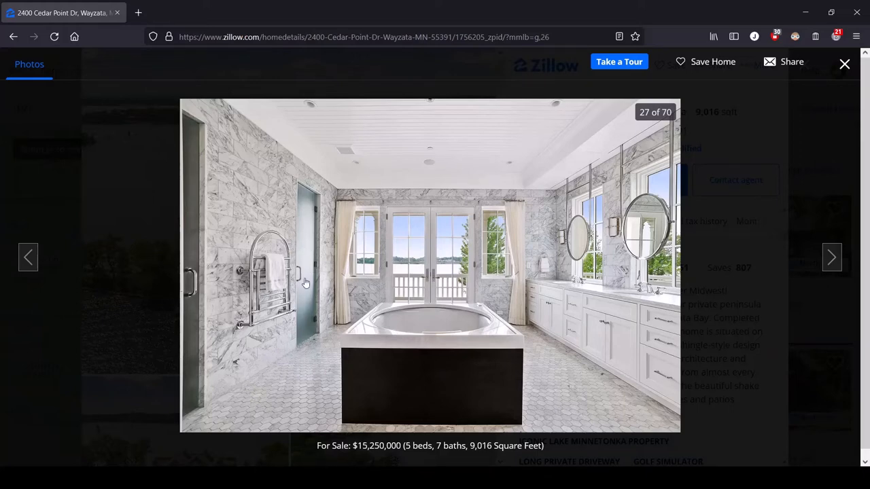
pyautogui.moveTo(288, 341)
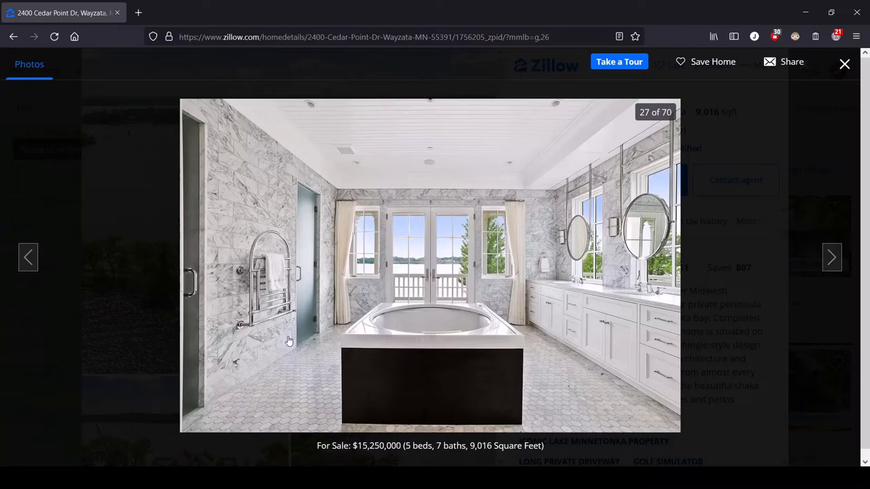
pyautogui.moveTo(565, 180)
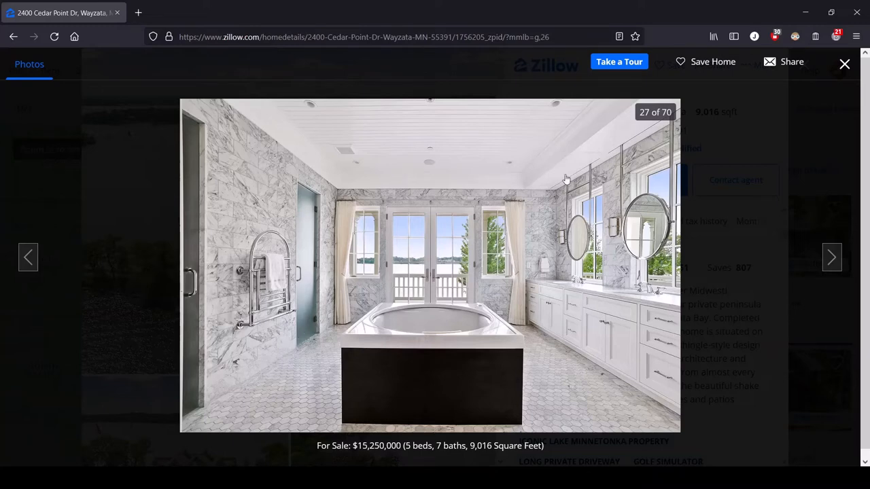
pyautogui.moveTo(652, 236)
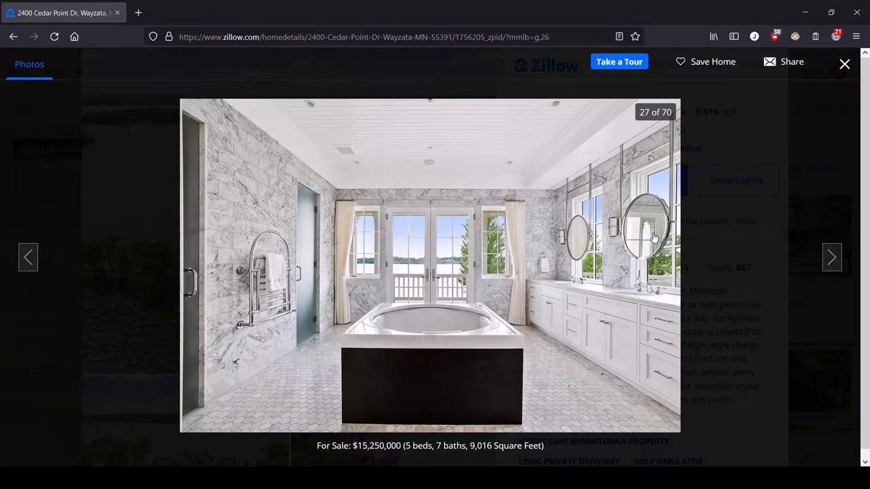
pyautogui.moveTo(663, 259)
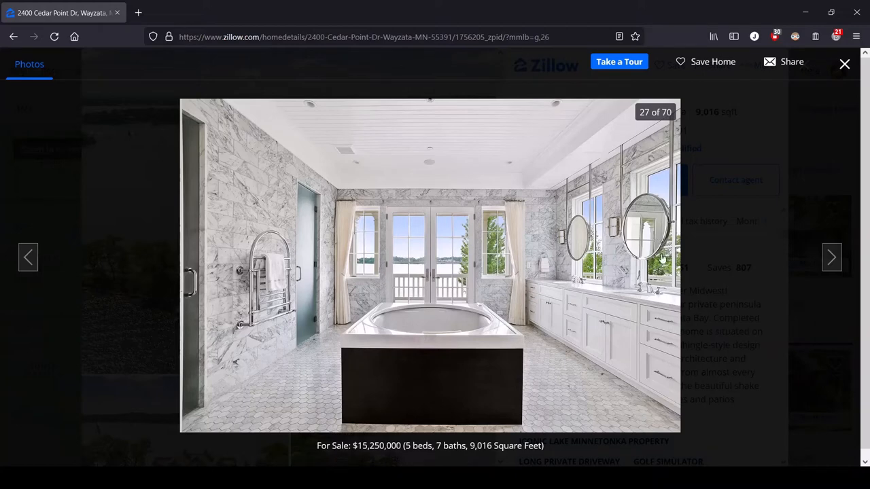
pyautogui.moveTo(669, 190)
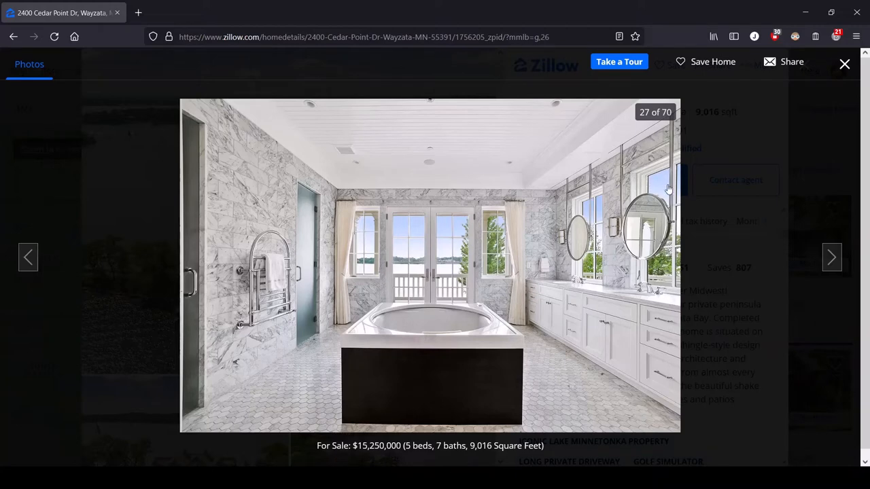
pyautogui.moveTo(709, 301)
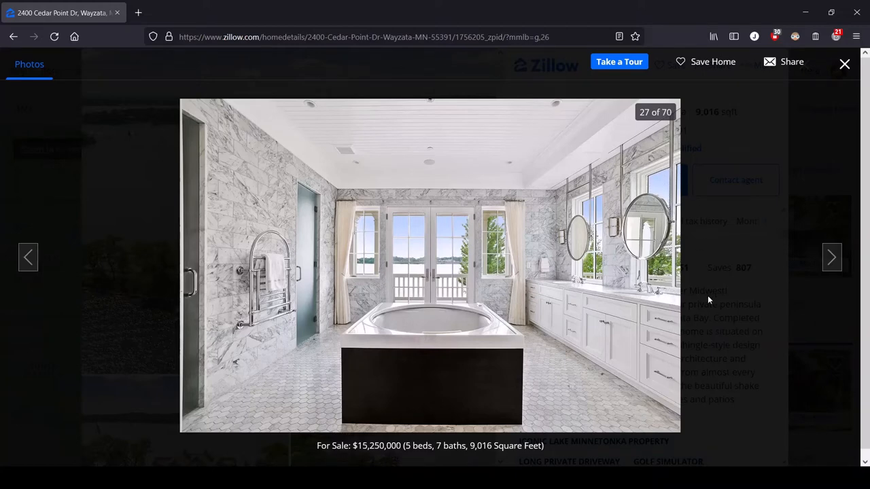
pyautogui.moveTo(610, 260)
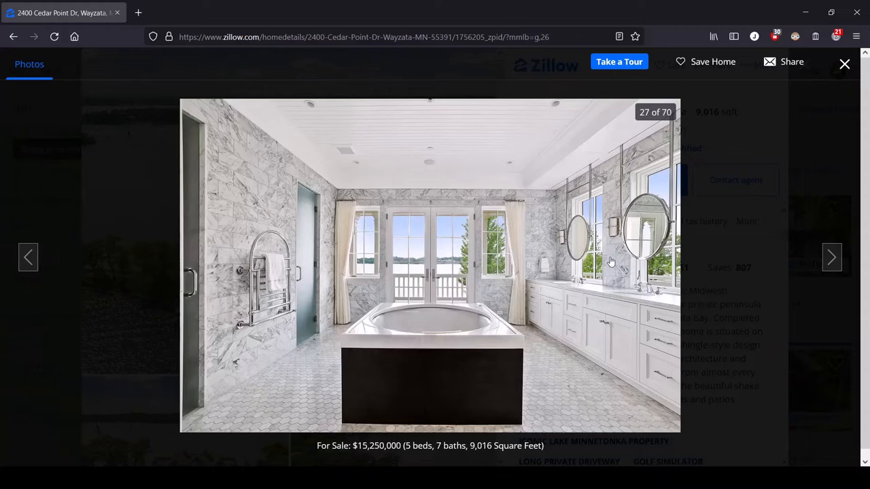
pyautogui.moveTo(530, 247)
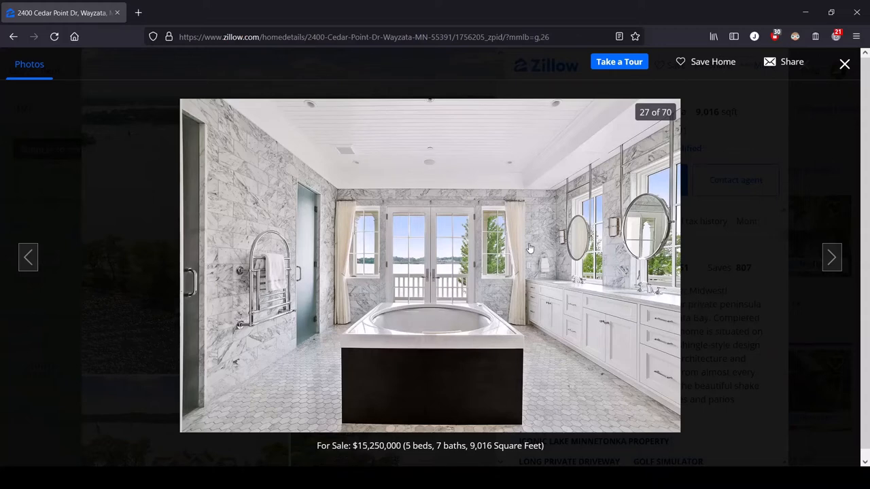
pyautogui.moveTo(564, 236)
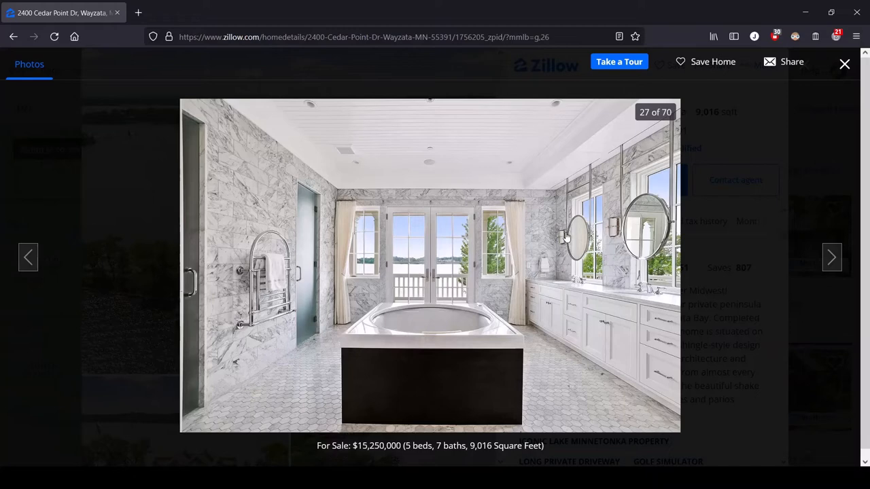
pyautogui.moveTo(527, 237)
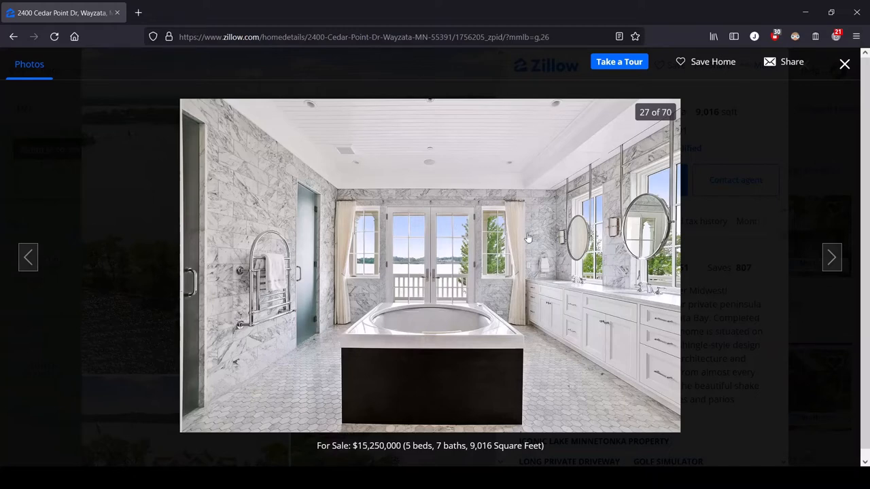
pyautogui.moveTo(647, 210)
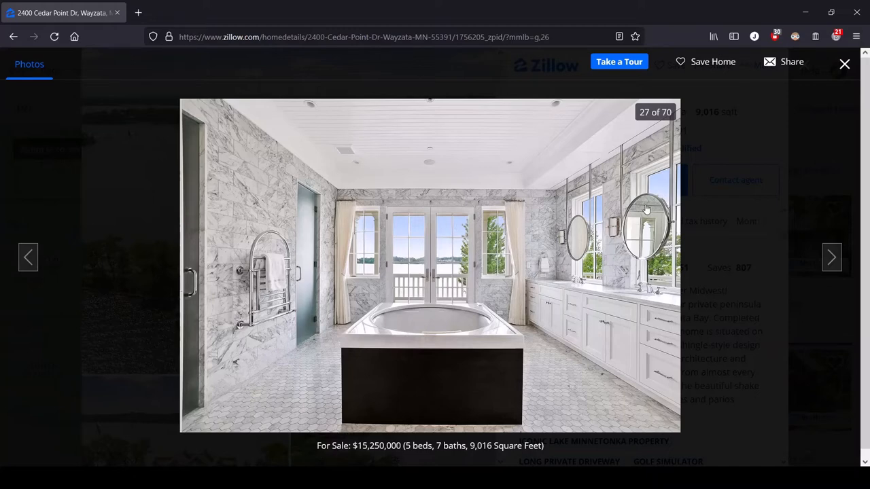
pyautogui.moveTo(631, 223)
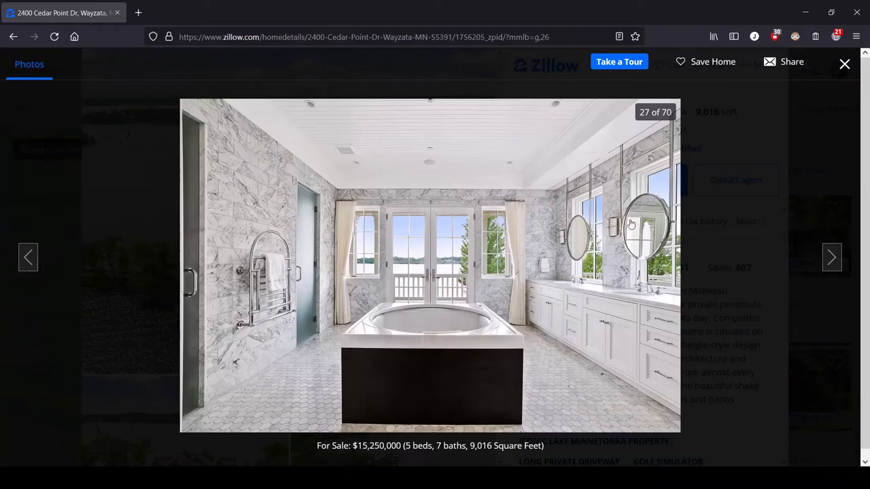
pyautogui.moveTo(521, 330)
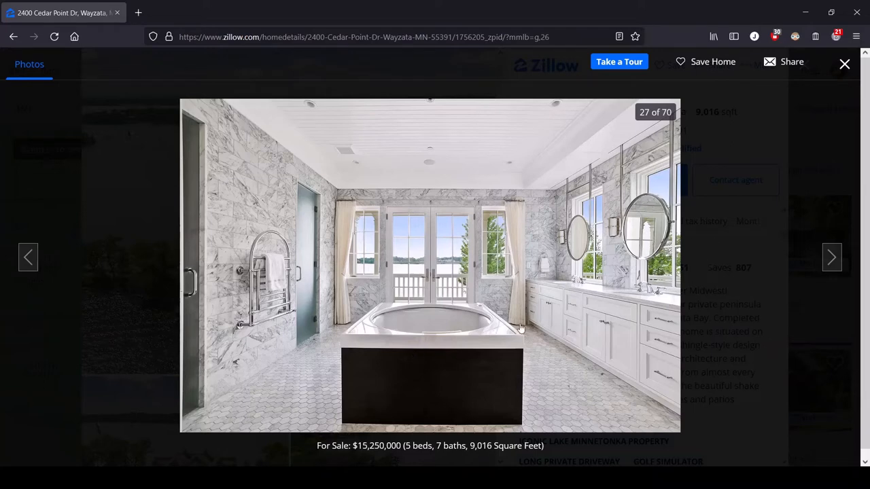
pyautogui.moveTo(668, 282)
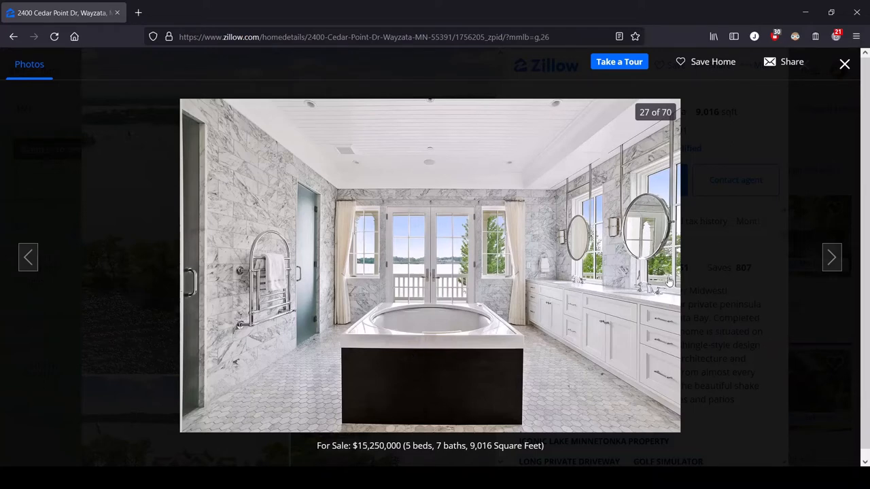
pyautogui.moveTo(649, 274)
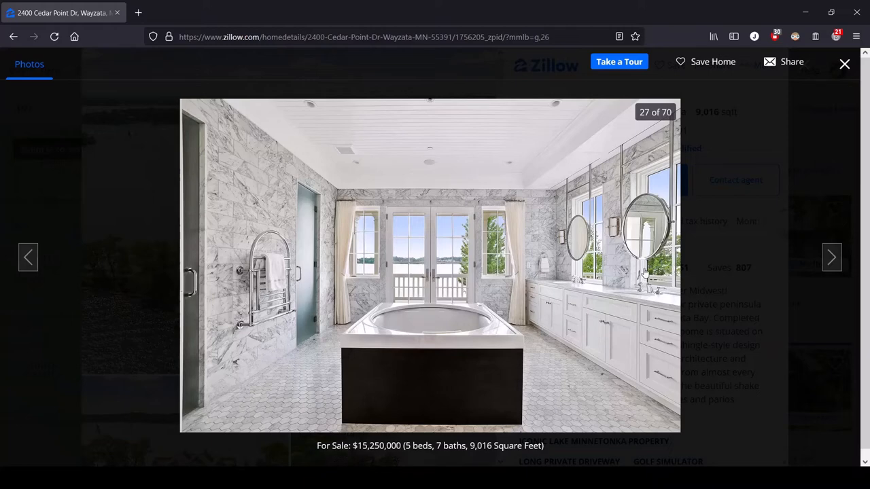
# Advance the gallery to photo 28, the bathroom seen toward the porch doors
pyautogui.click(832, 257)
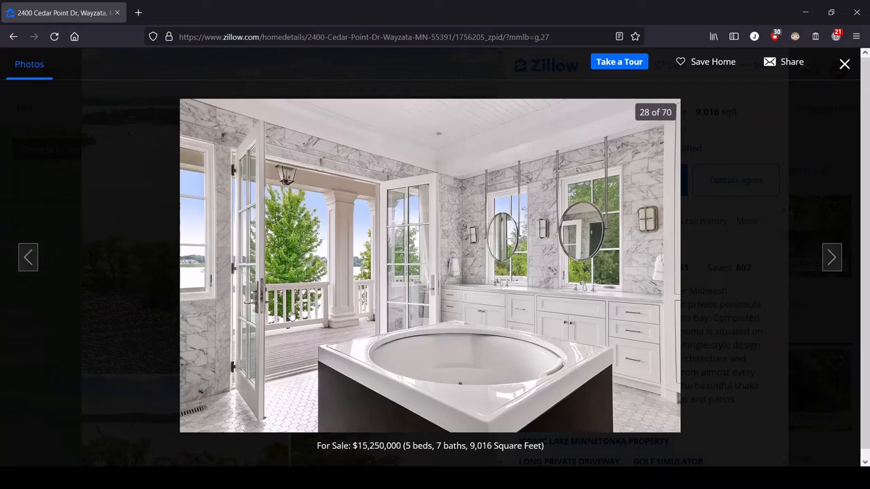
pyautogui.moveTo(397, 313)
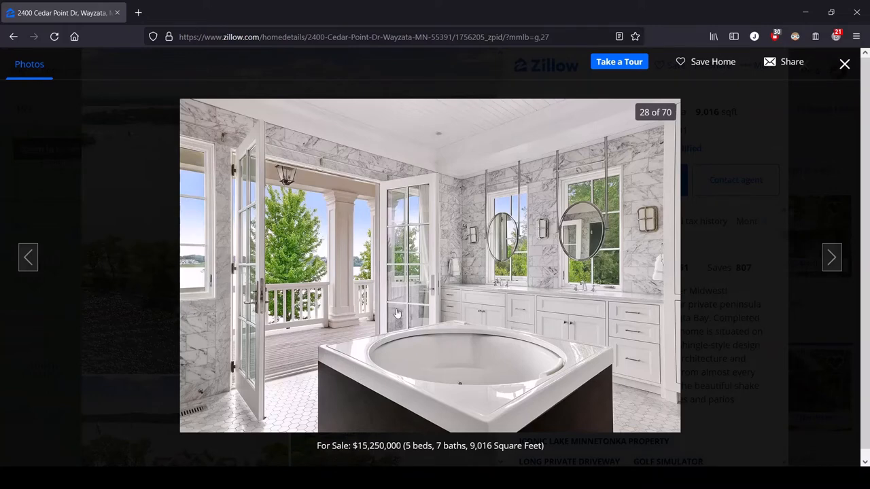
pyautogui.moveTo(414, 275)
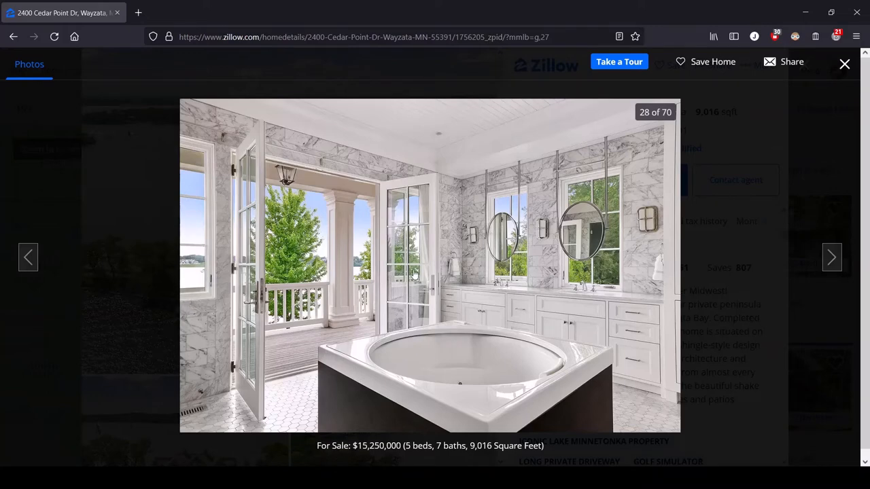
pyautogui.moveTo(248, 285)
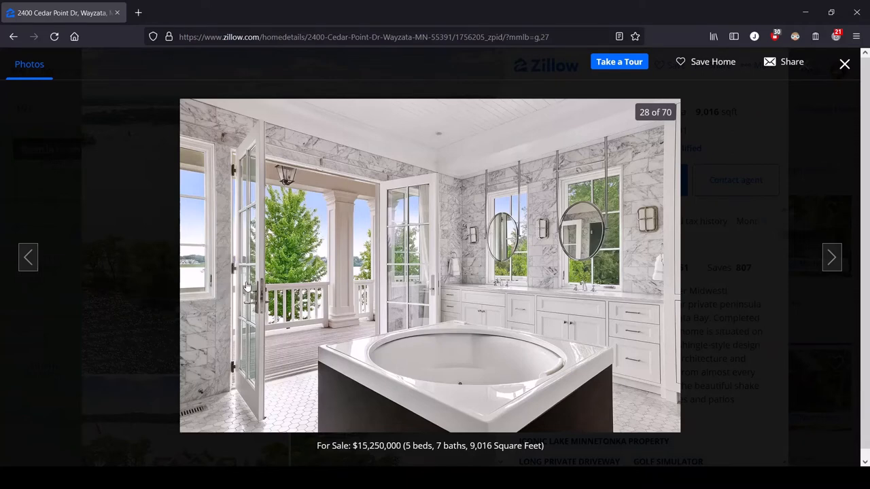
pyautogui.moveTo(590, 348)
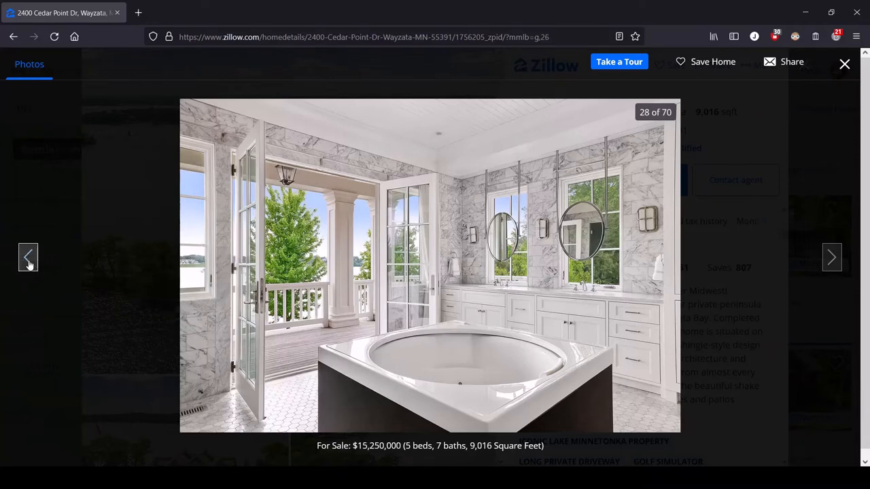
# Glance back at the bathroom photo, then advance to photo 29, the screened porch swing bed
pyautogui.click(29, 257)
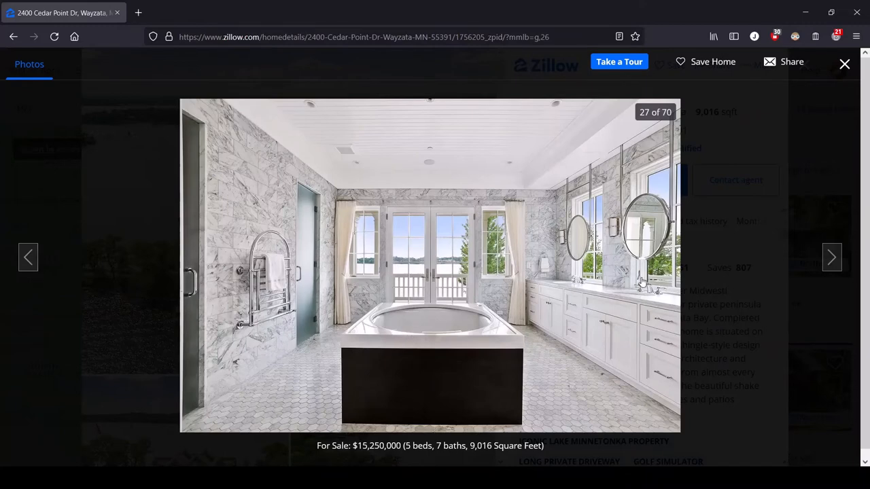
pyautogui.click(831, 256)
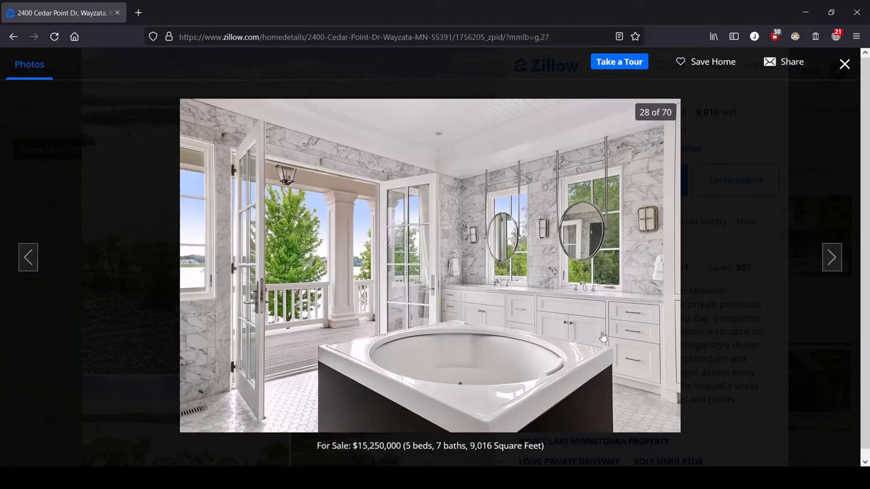
pyautogui.moveTo(535, 333)
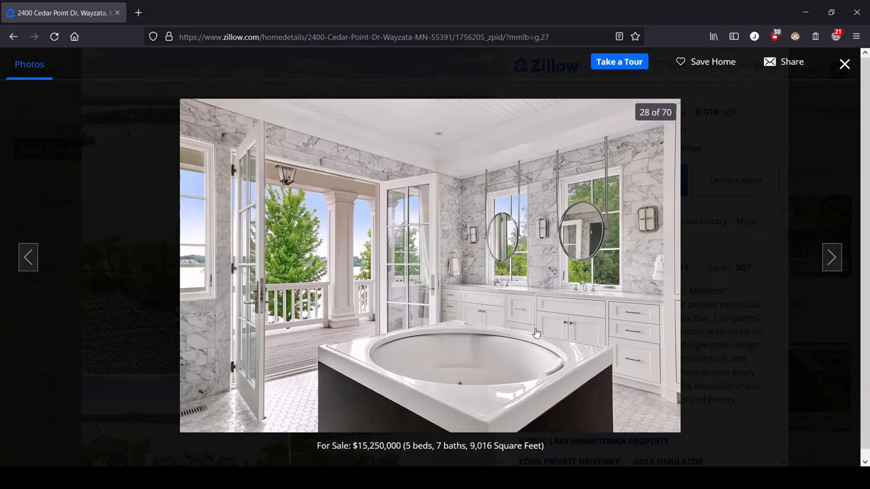
pyautogui.moveTo(451, 359)
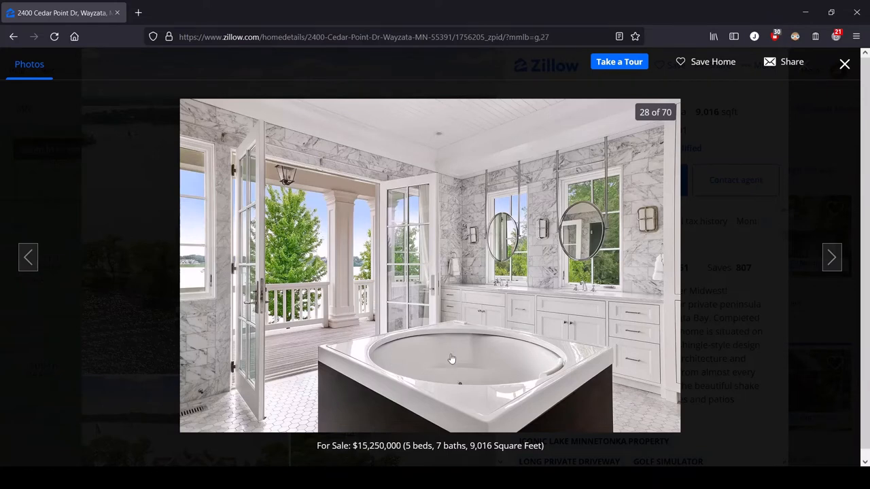
pyautogui.moveTo(492, 337)
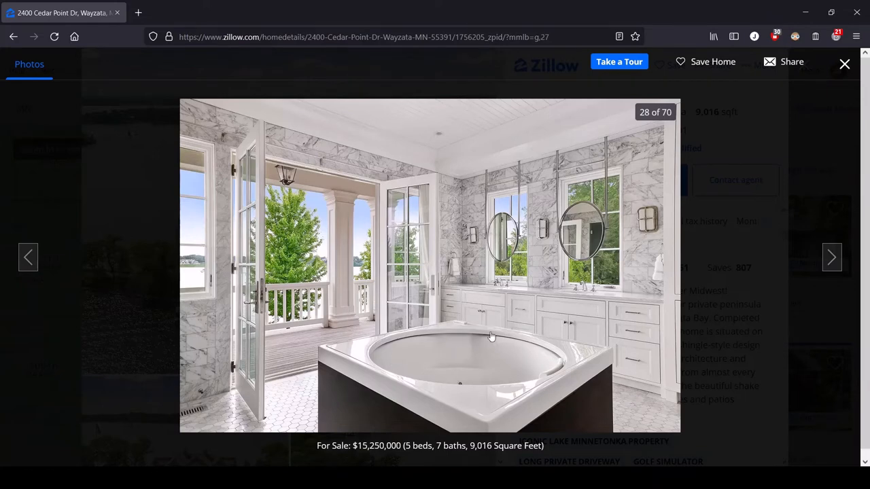
pyautogui.moveTo(435, 369)
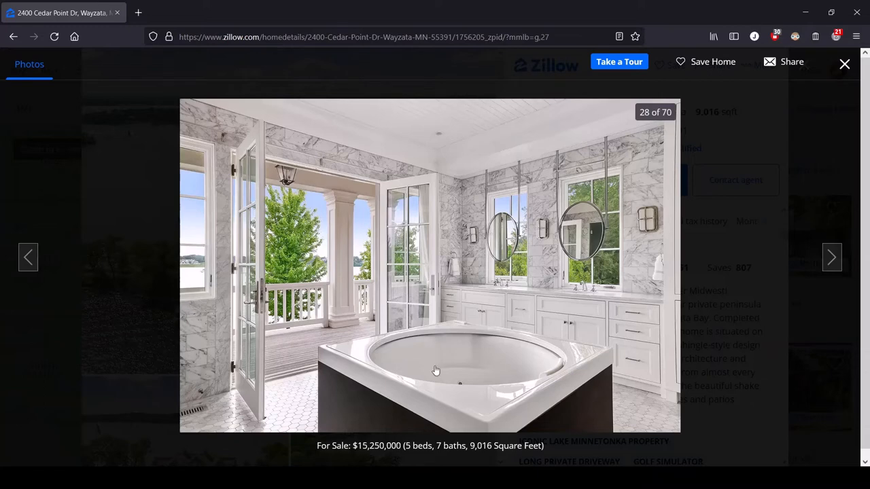
pyautogui.moveTo(470, 378)
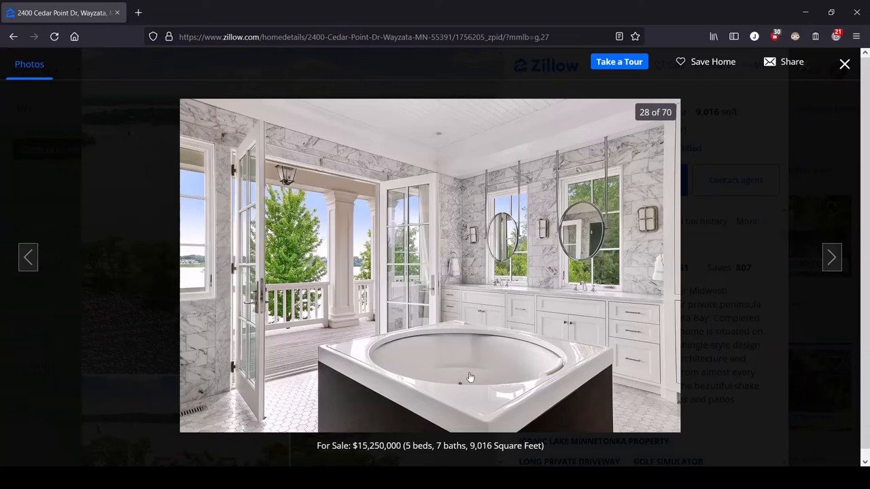
pyautogui.moveTo(338, 356)
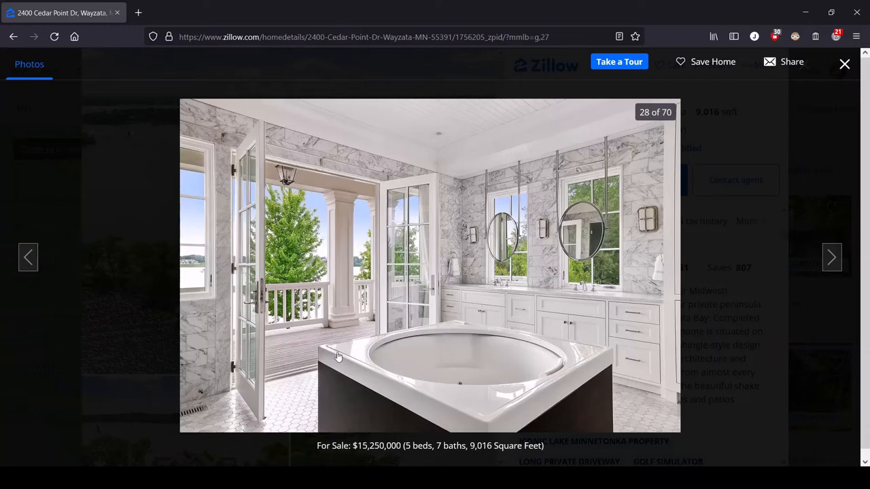
pyautogui.moveTo(438, 370)
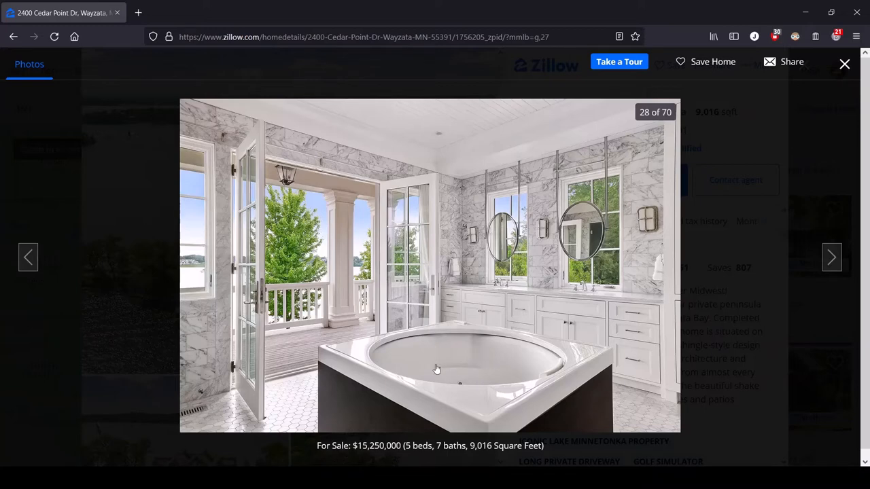
pyautogui.moveTo(459, 378)
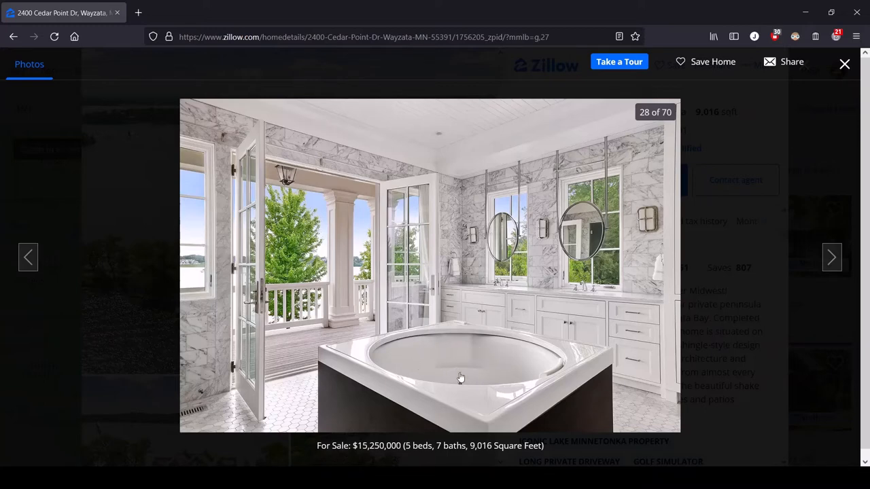
pyautogui.moveTo(475, 361)
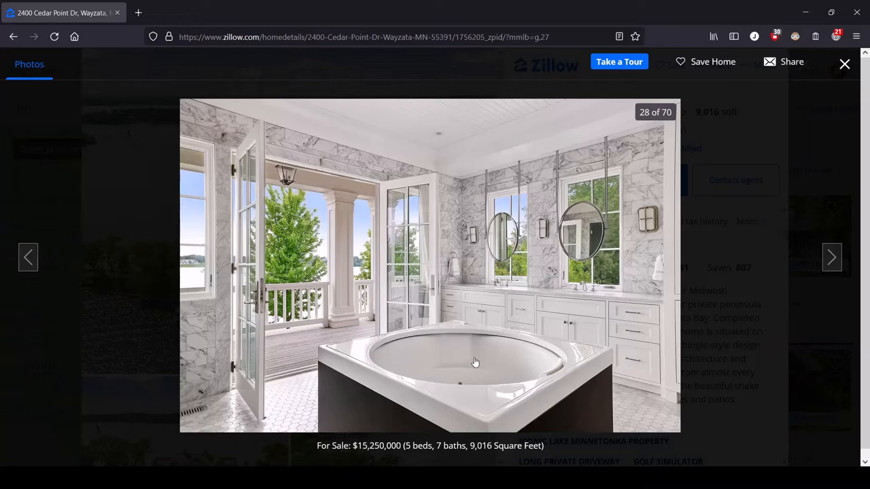
pyautogui.click(832, 257)
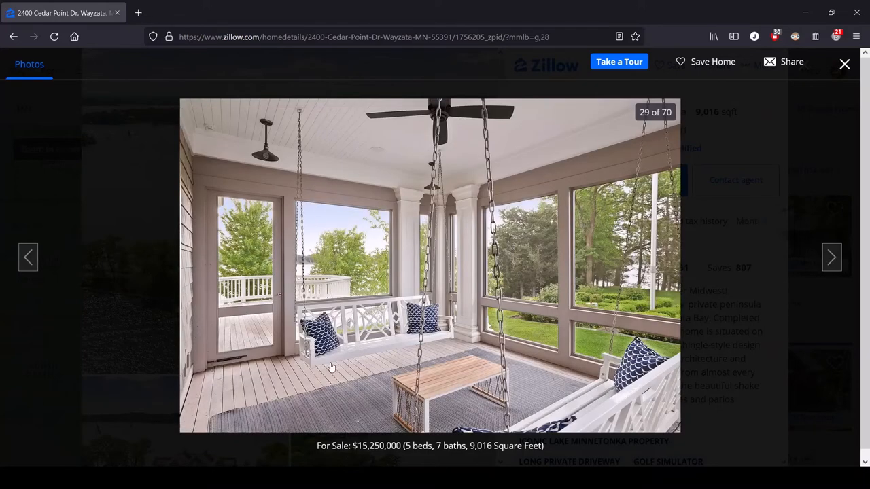
pyautogui.moveTo(472, 315)
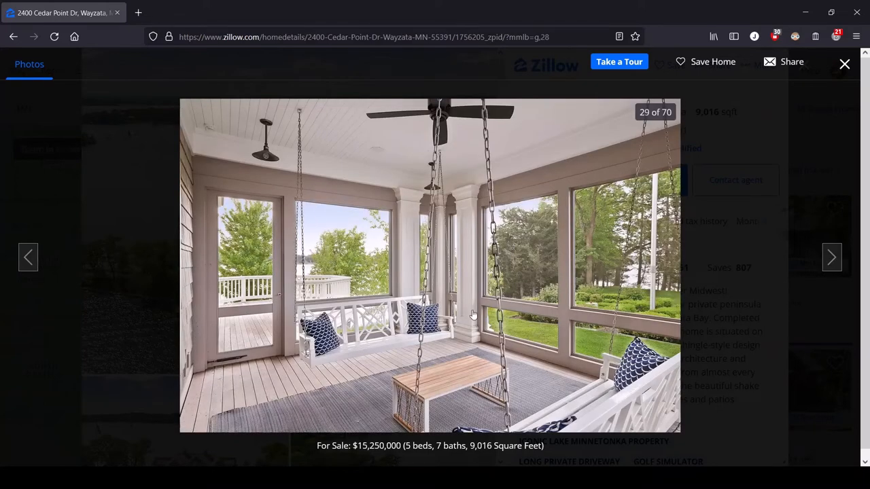
pyautogui.moveTo(532, 331)
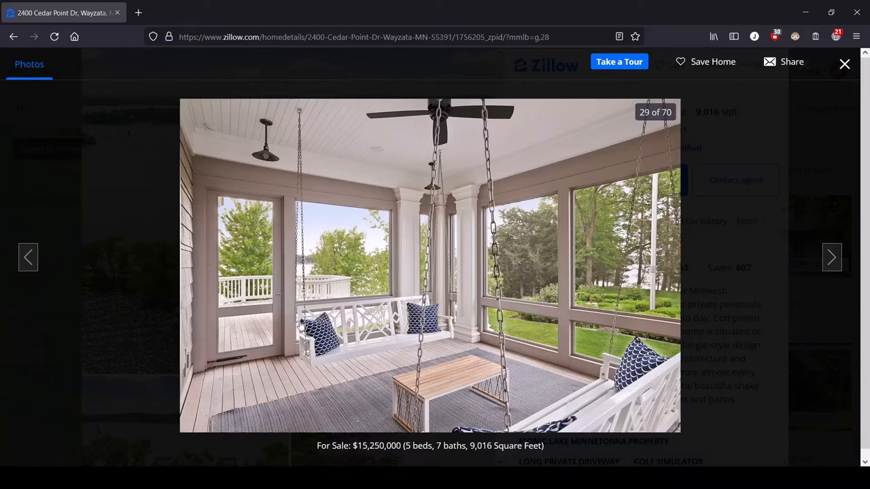
# Advance past photo 30, the porch lake view, to photo 31, the shiplap staircase
pyautogui.click(831, 257)
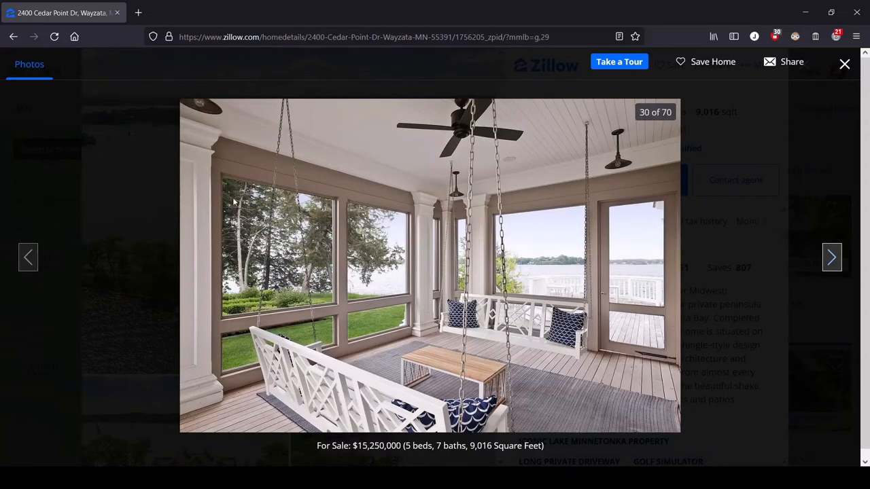
pyautogui.moveTo(508, 280)
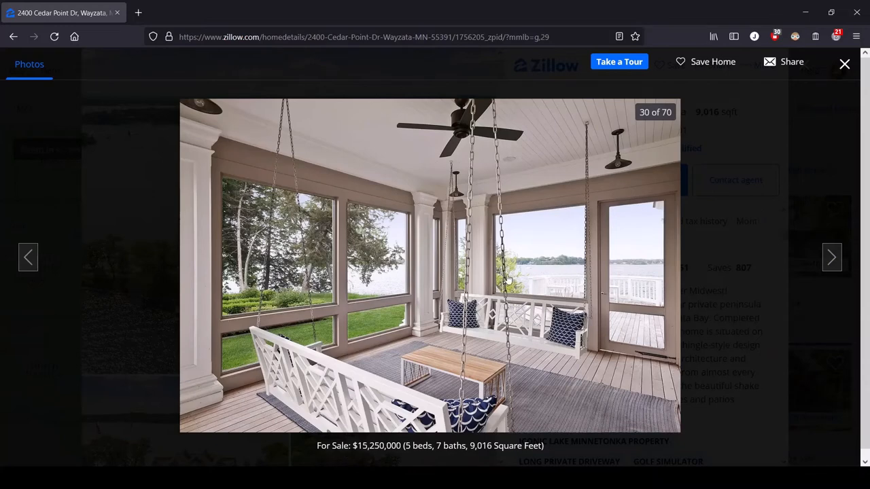
pyautogui.moveTo(428, 271)
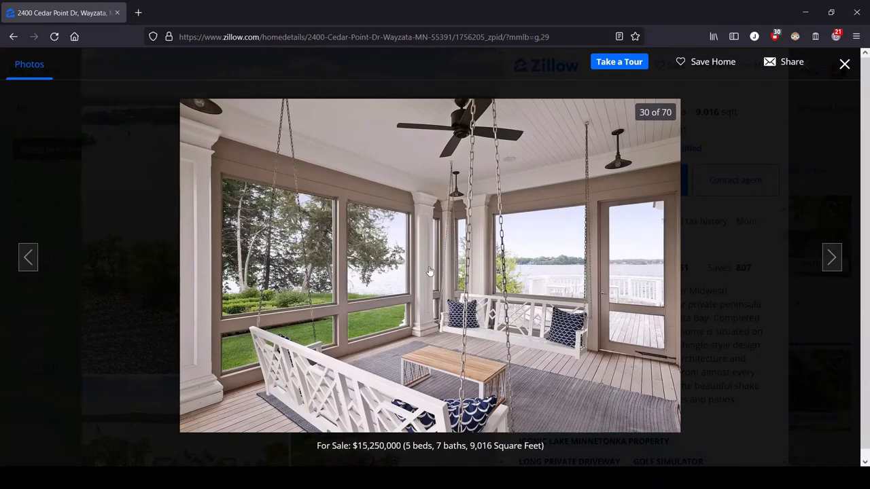
pyautogui.moveTo(693, 250)
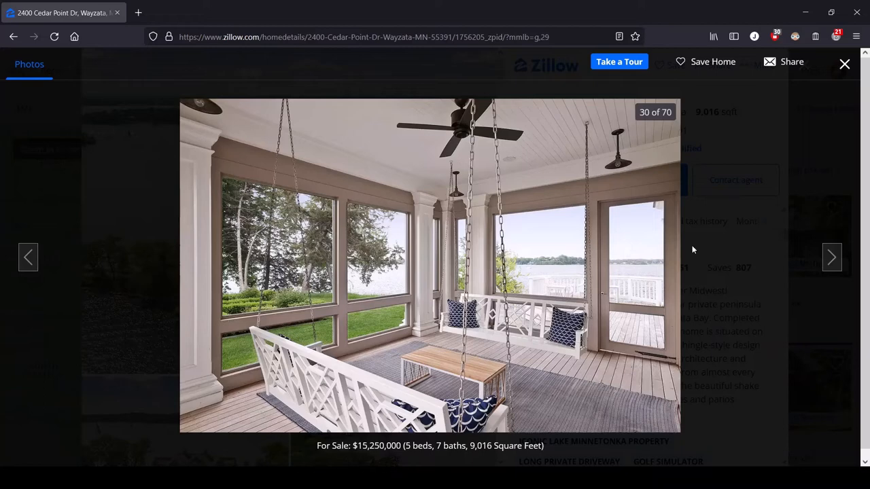
pyautogui.click(832, 256)
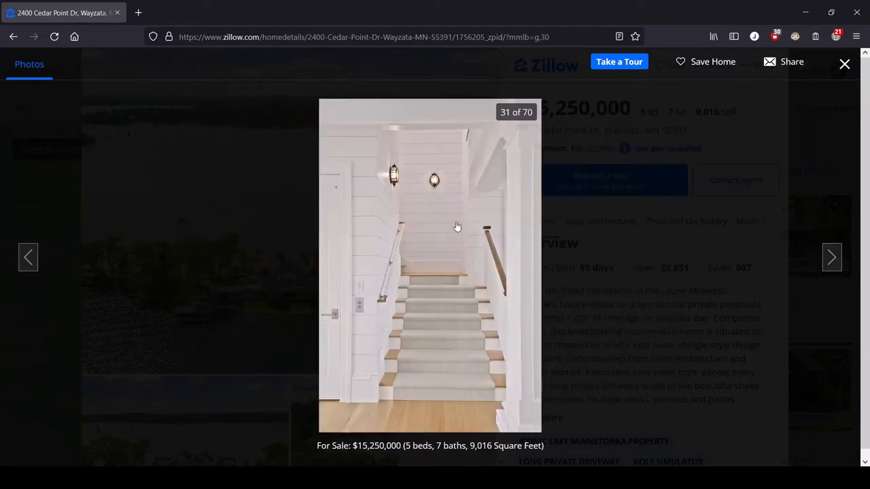
pyautogui.moveTo(459, 228)
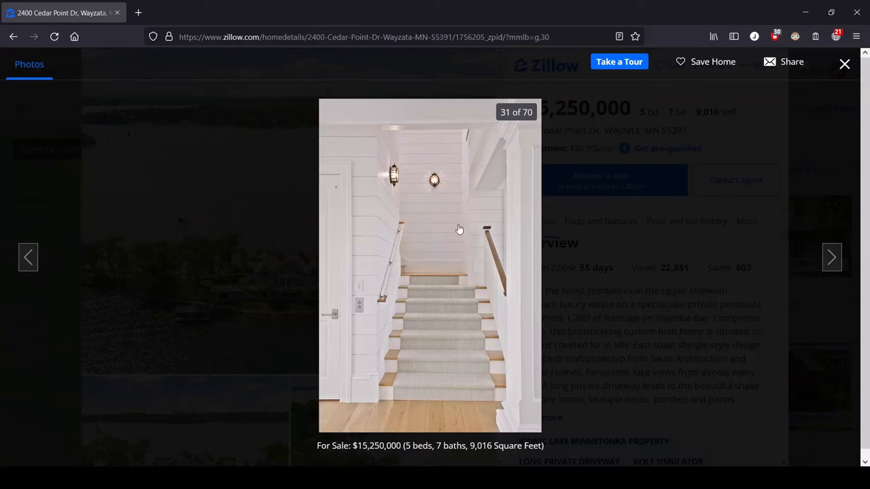
pyautogui.moveTo(391, 233)
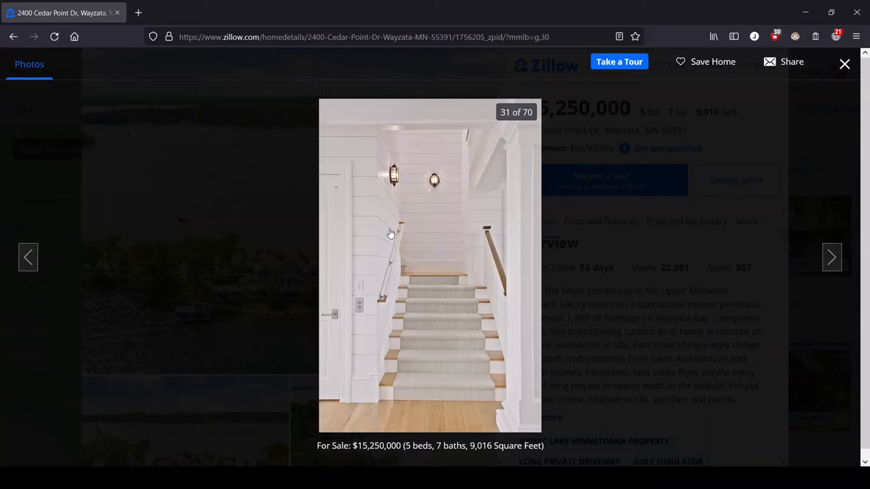
pyautogui.moveTo(427, 228)
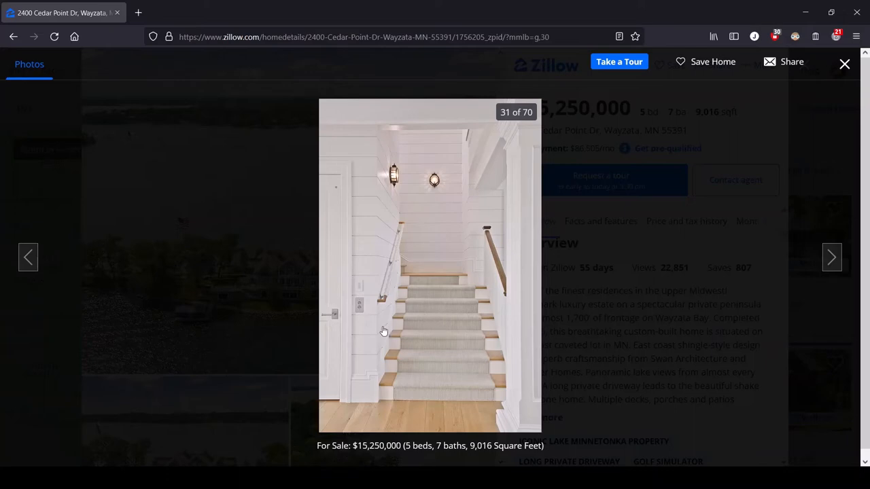
pyautogui.moveTo(327, 293)
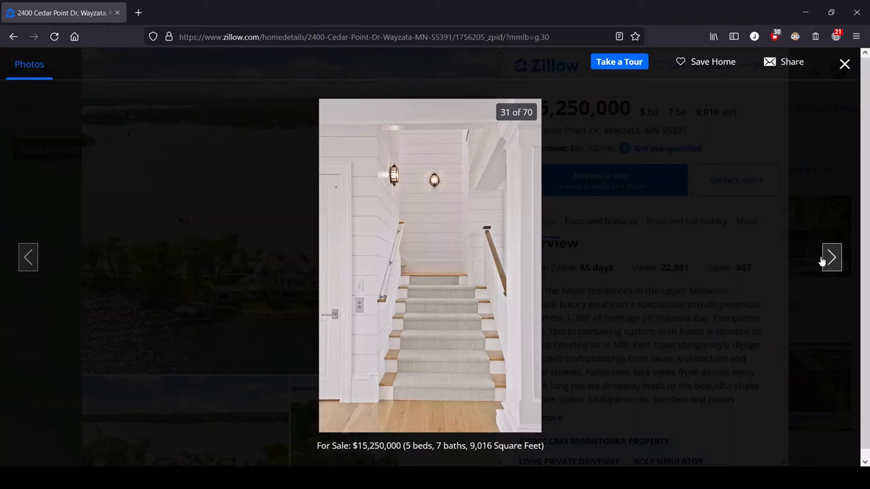
# Advance the gallery to photo 32, the rope-wrapped handrail close-up
pyautogui.click(831, 256)
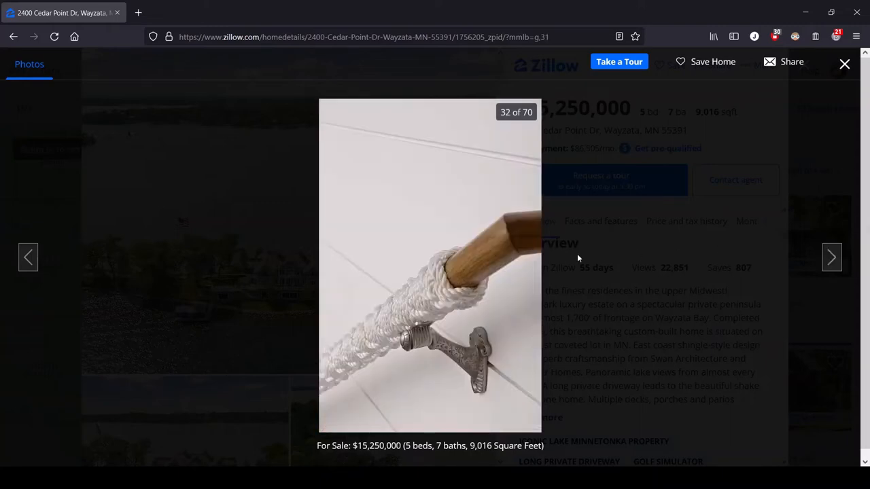
pyautogui.moveTo(424, 280)
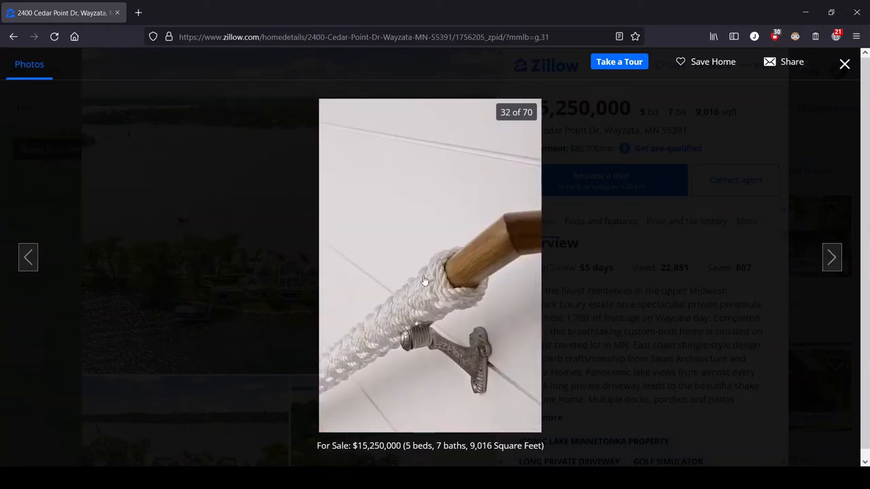
pyautogui.moveTo(451, 303)
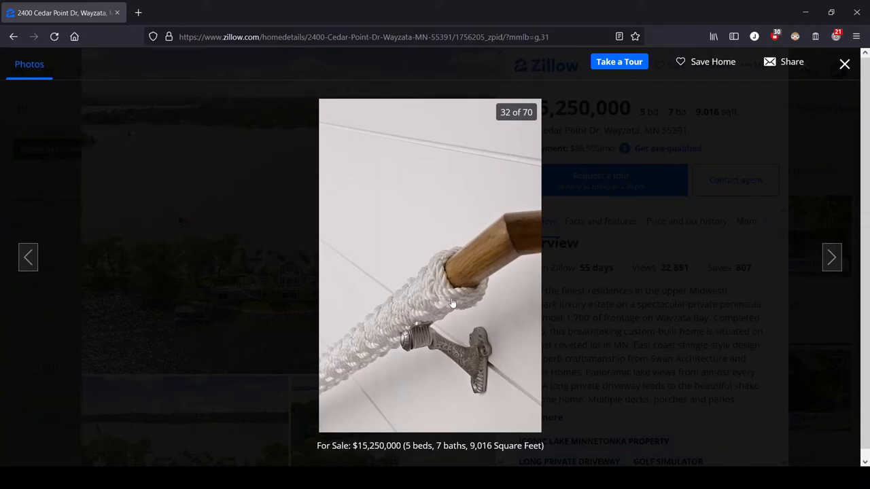
pyautogui.moveTo(435, 307)
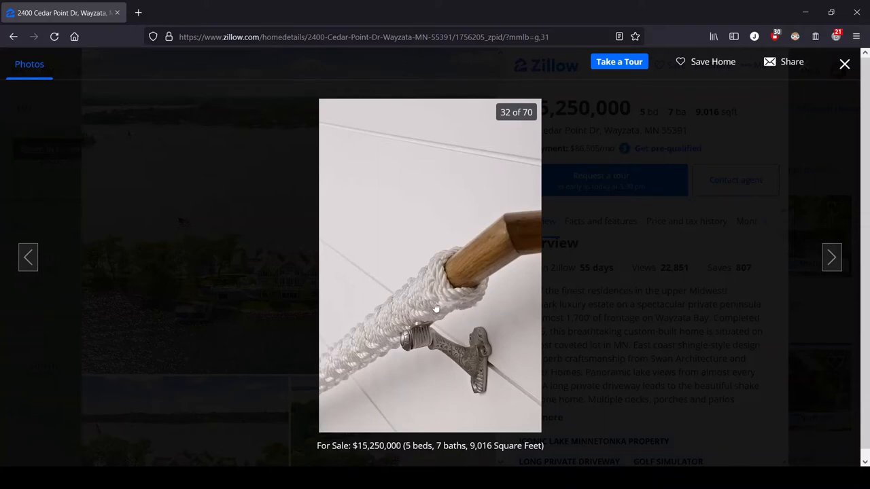
pyautogui.moveTo(350, 359)
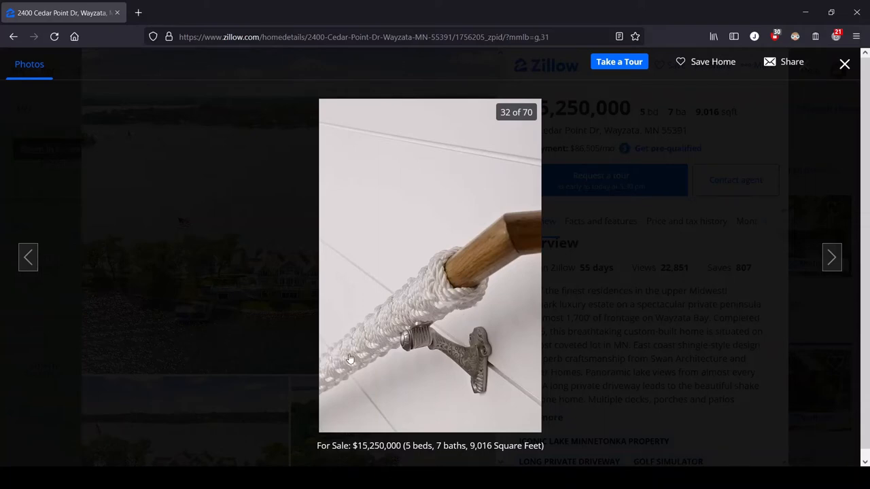
pyautogui.moveTo(440, 315)
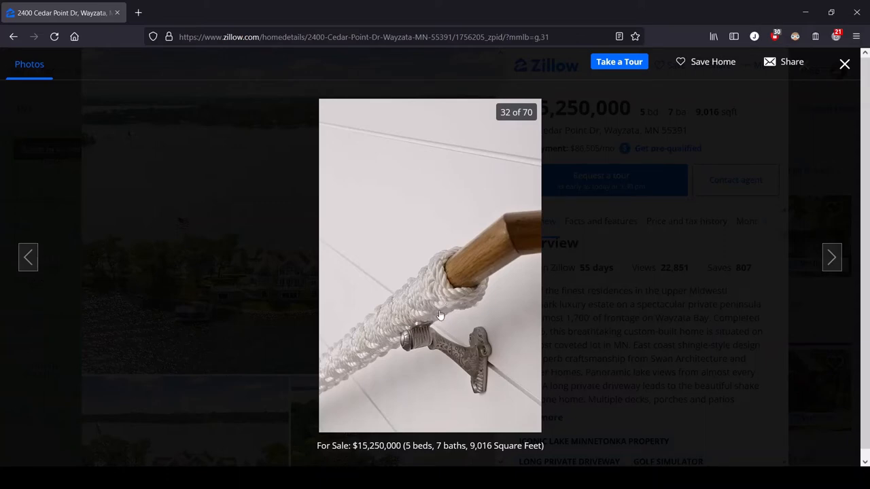
pyautogui.moveTo(455, 305)
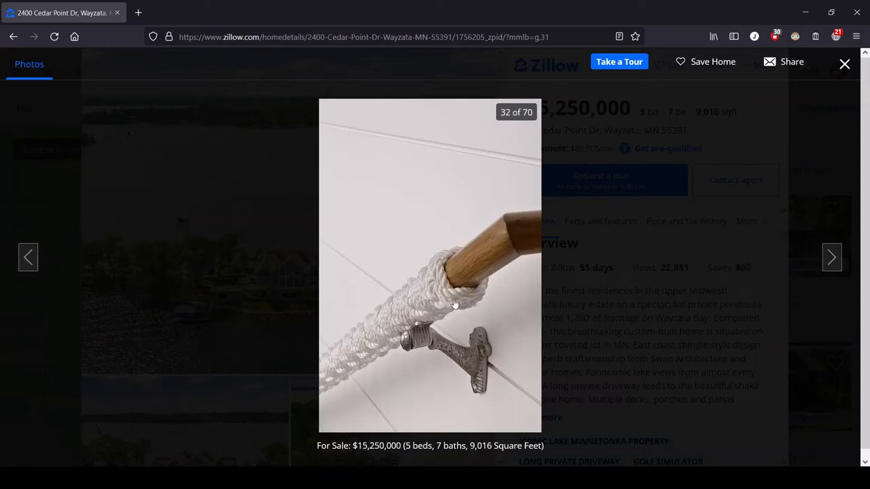
pyautogui.moveTo(457, 301)
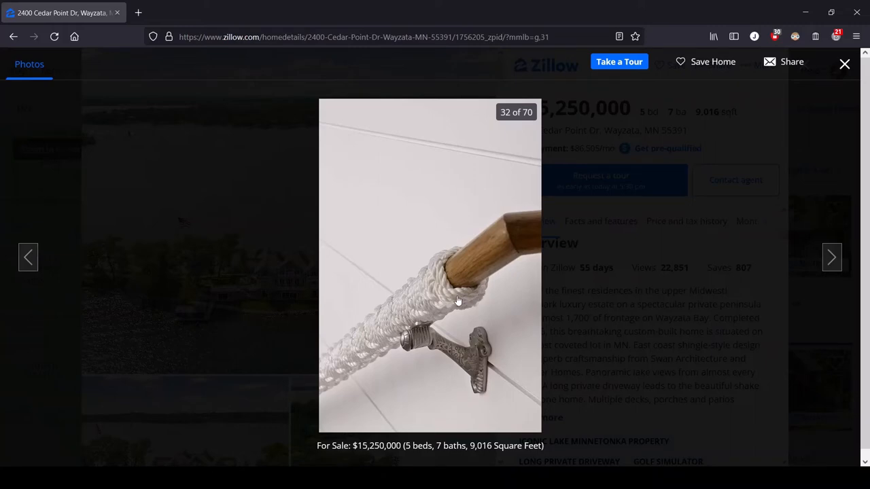
pyautogui.moveTo(473, 297)
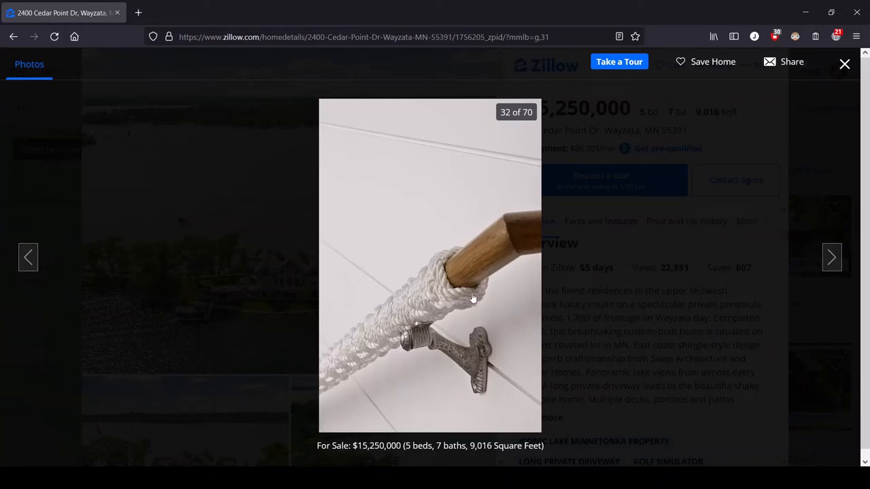
pyautogui.moveTo(685, 225)
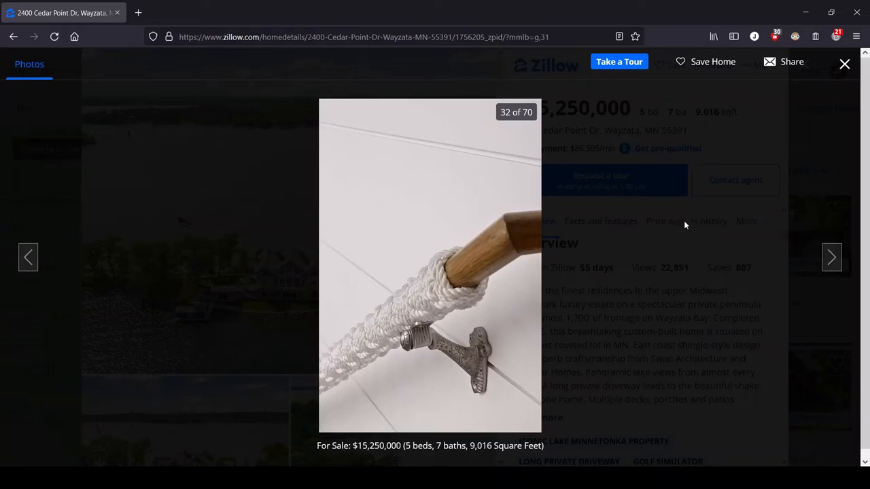
pyautogui.click(832, 257)
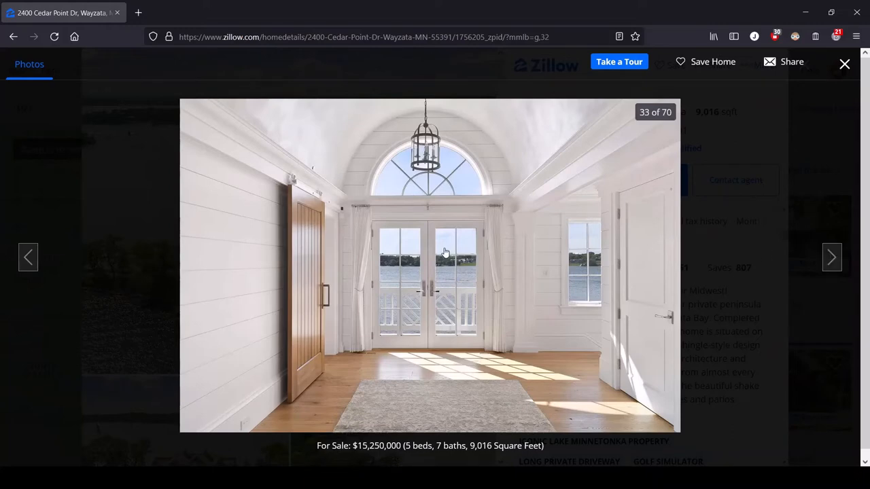
pyautogui.moveTo(440, 252)
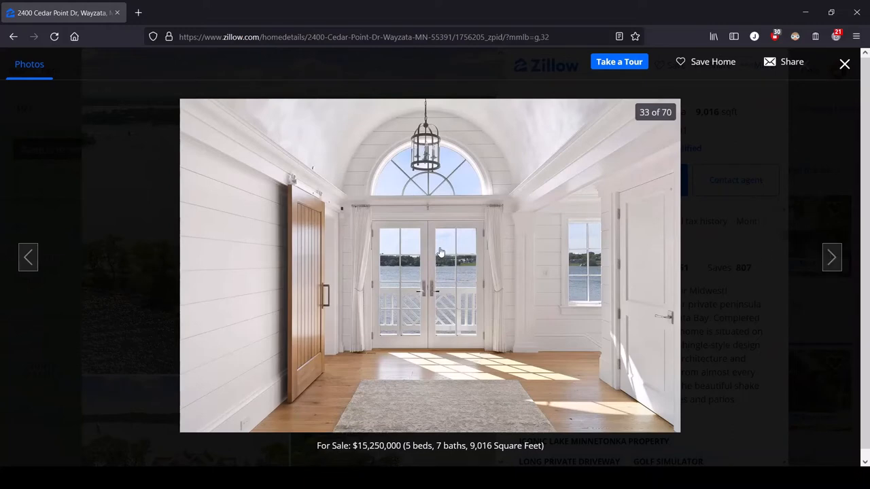
pyautogui.moveTo(445, 246)
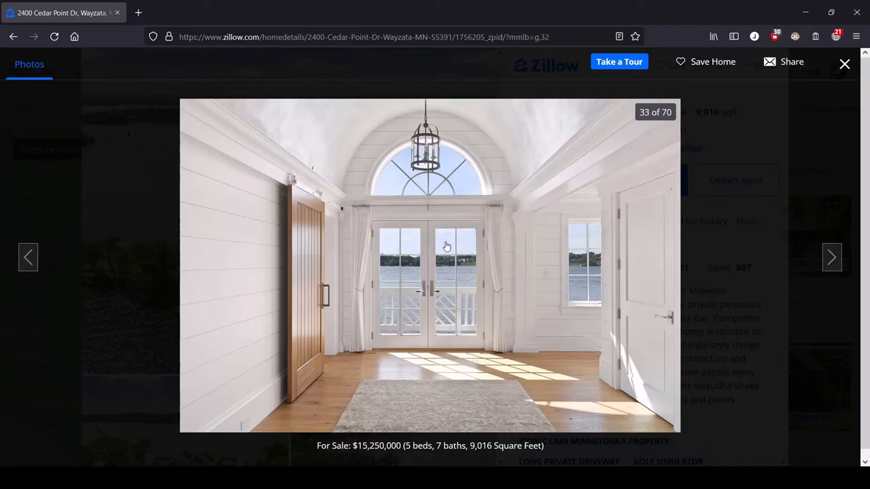
pyautogui.click(831, 257)
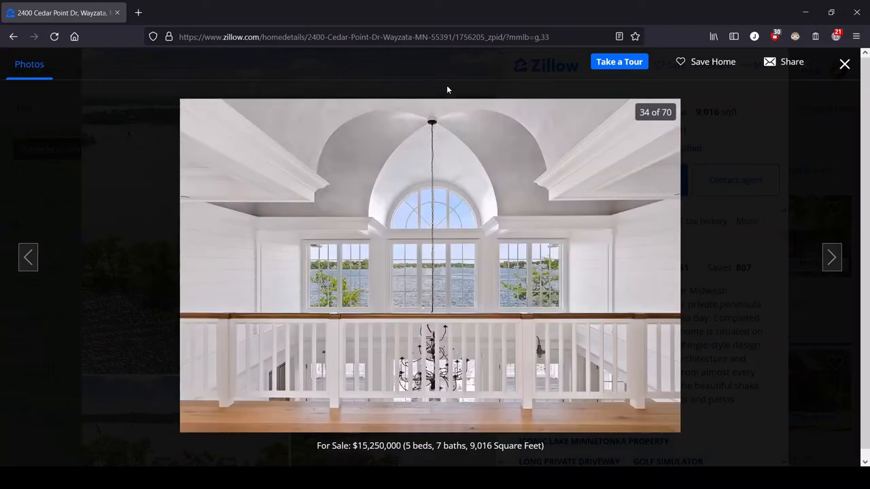
pyautogui.moveTo(578, 269)
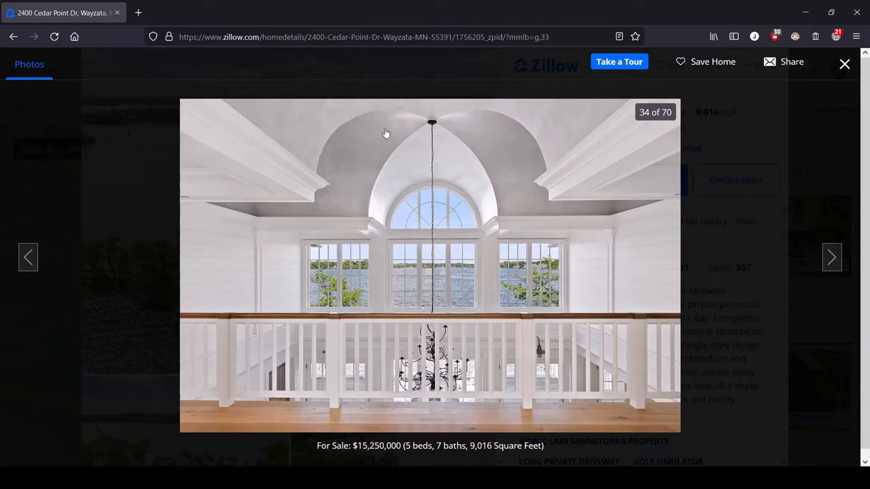
pyautogui.moveTo(646, 320)
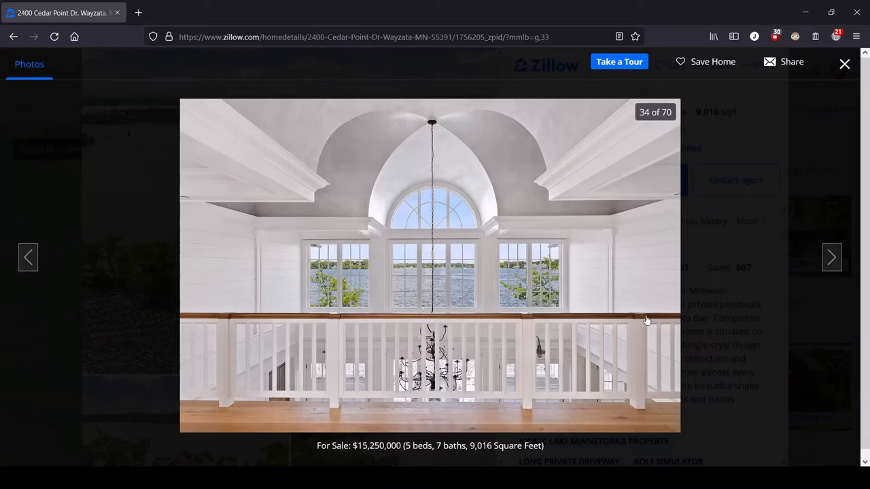
pyautogui.moveTo(220, 250)
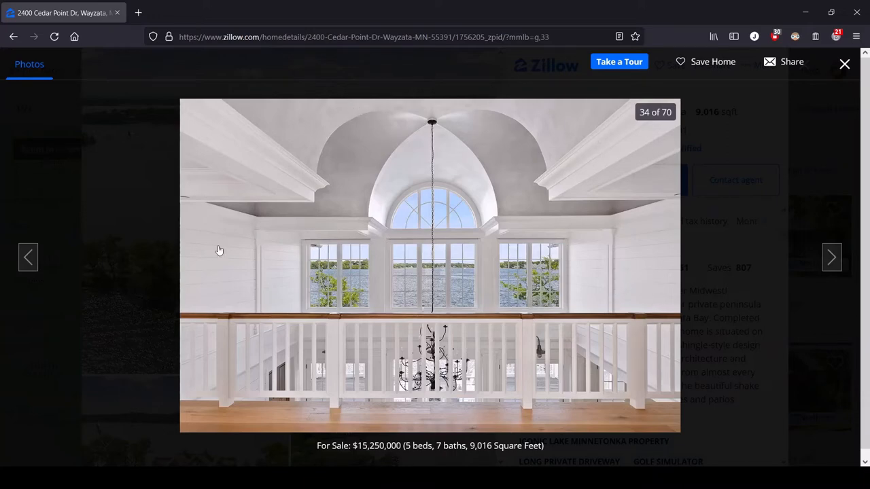
pyautogui.moveTo(296, 209)
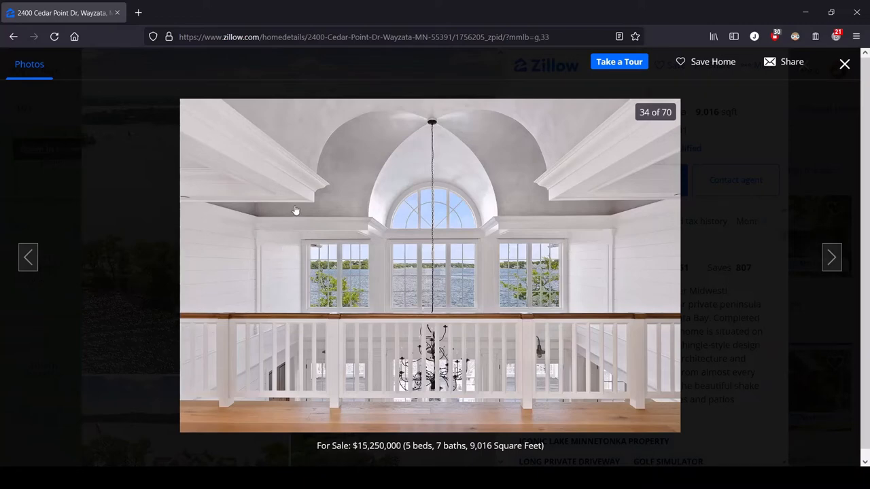
pyautogui.moveTo(389, 209)
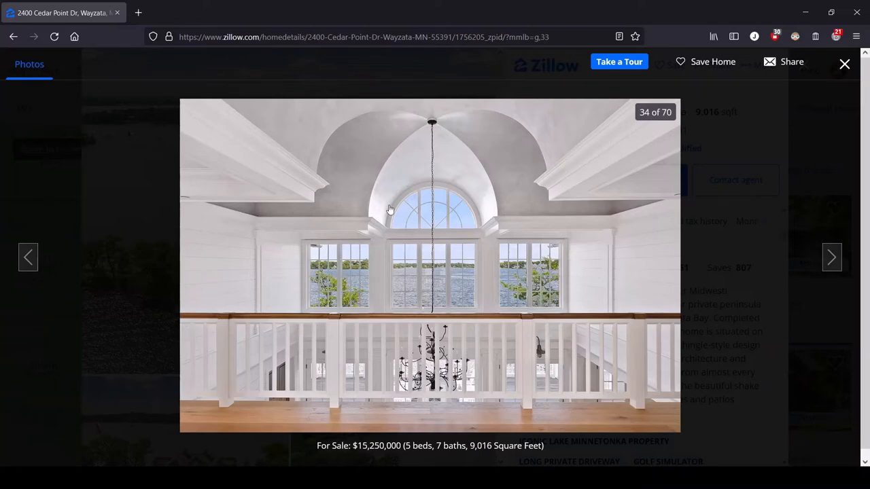
pyautogui.moveTo(310, 178)
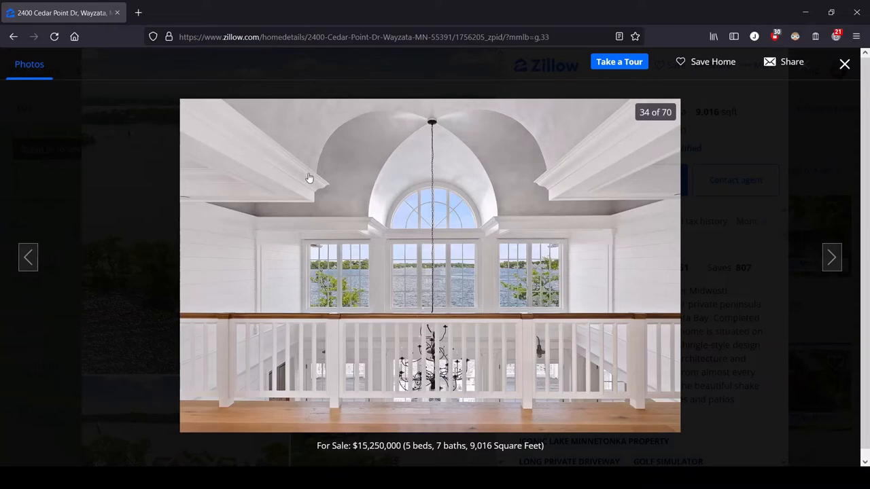
pyautogui.moveTo(409, 221)
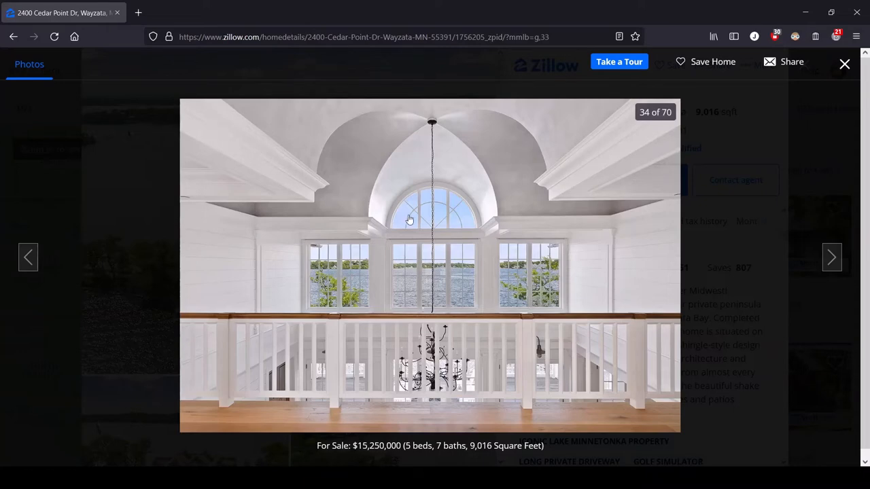
pyautogui.moveTo(532, 195)
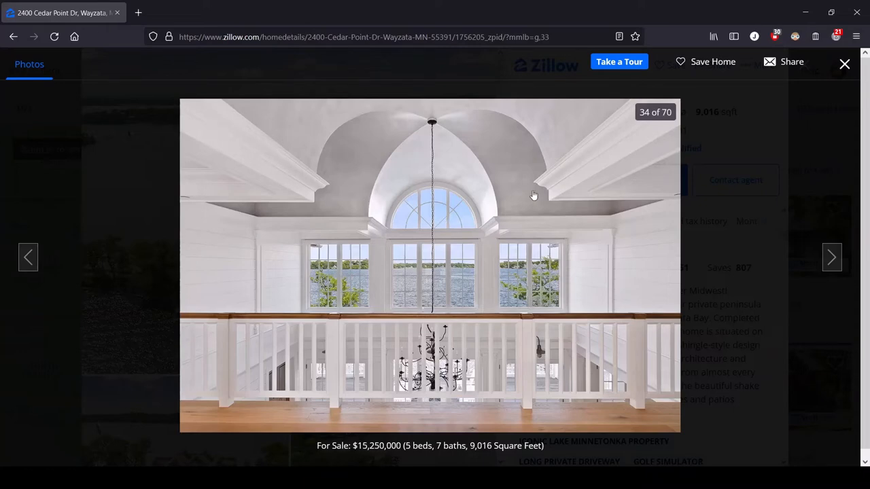
pyautogui.moveTo(375, 233)
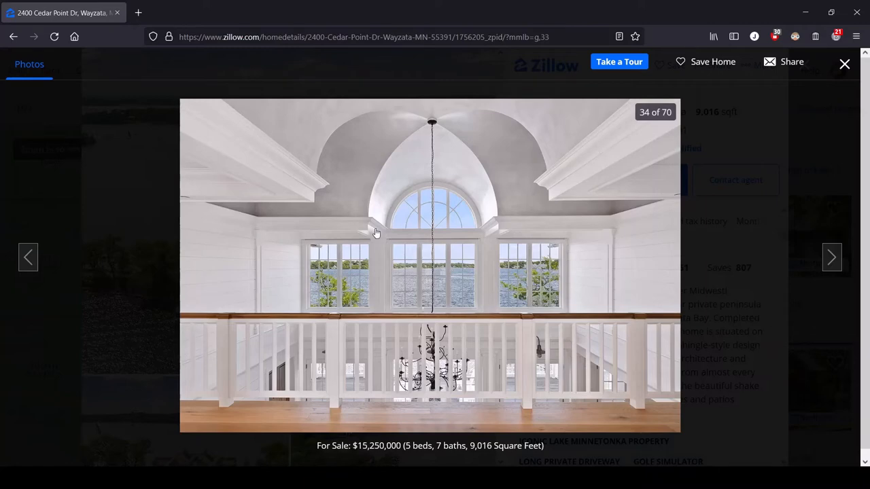
pyautogui.moveTo(447, 220)
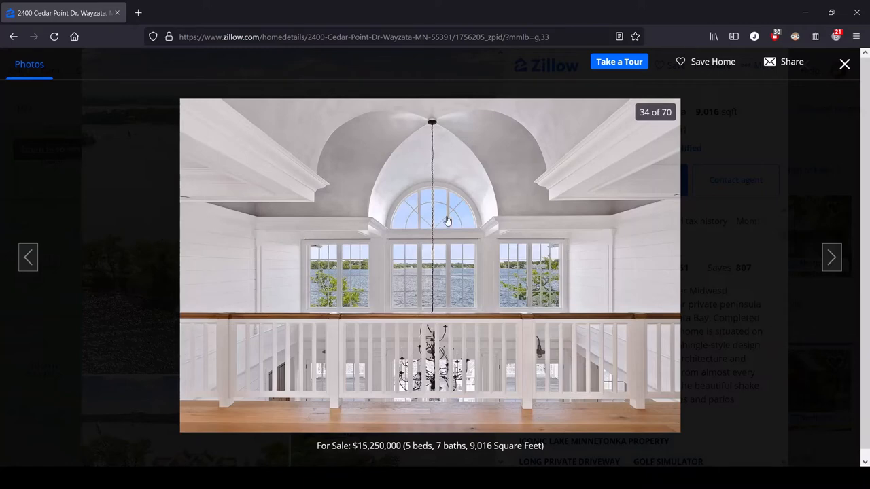
pyautogui.moveTo(253, 233)
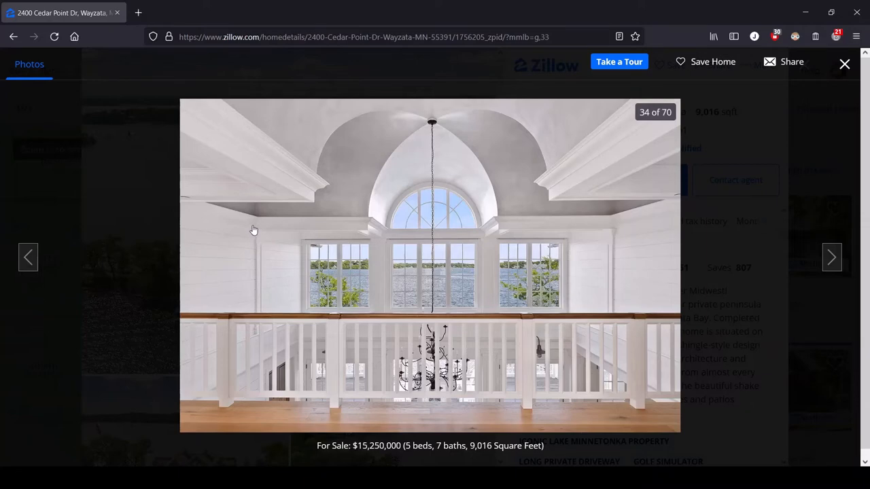
pyautogui.moveTo(282, 220)
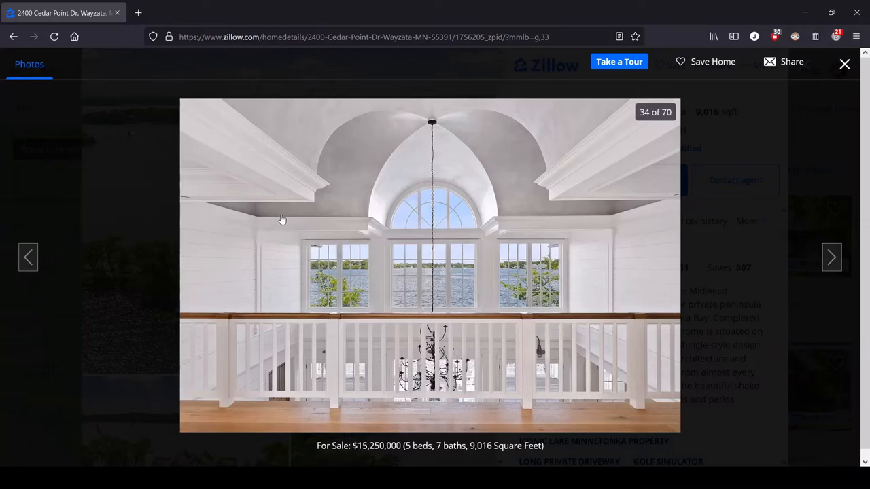
pyautogui.moveTo(831, 257)
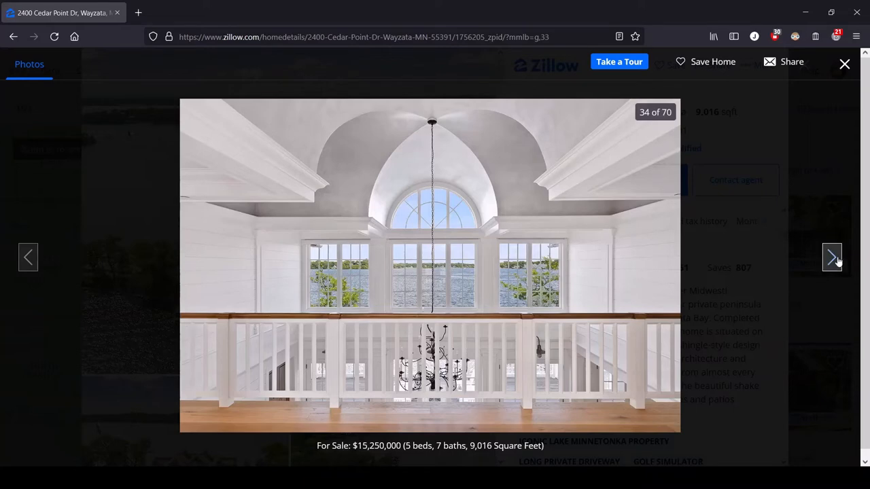
# Advance the gallery to photo 35, the lakeview bedroom with black four-poster bed
pyautogui.click(831, 257)
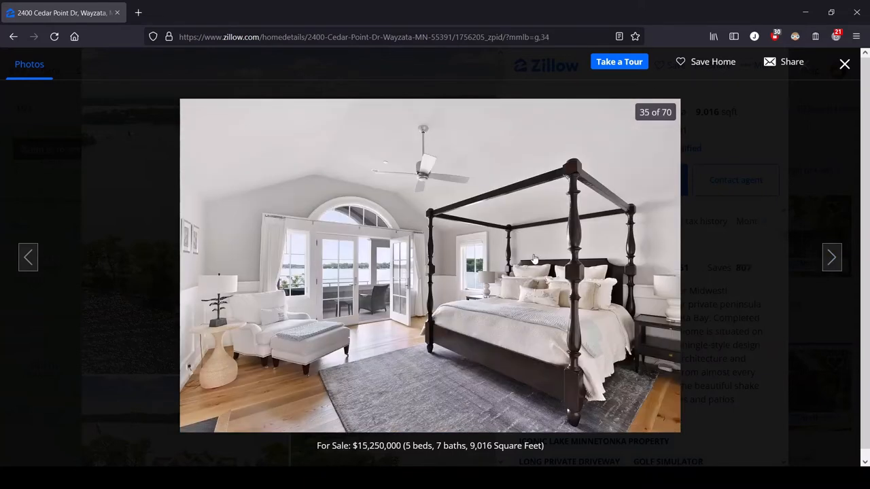
pyautogui.moveTo(623, 171)
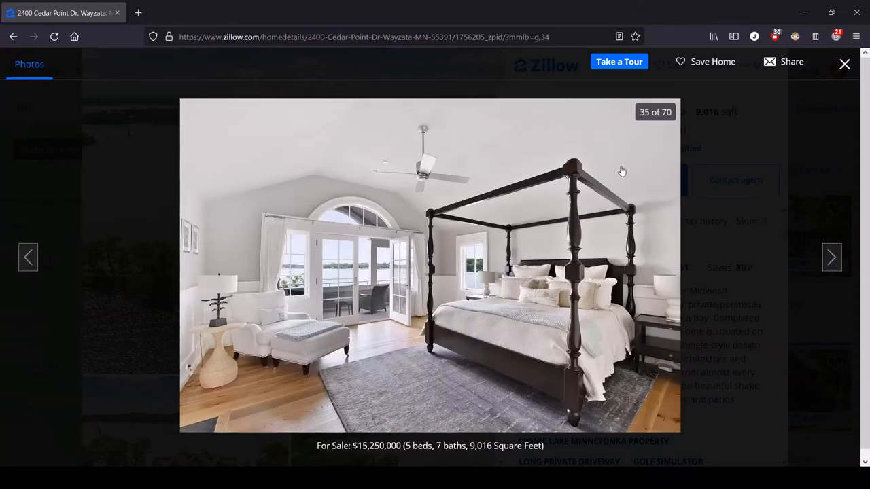
pyautogui.moveTo(416, 370)
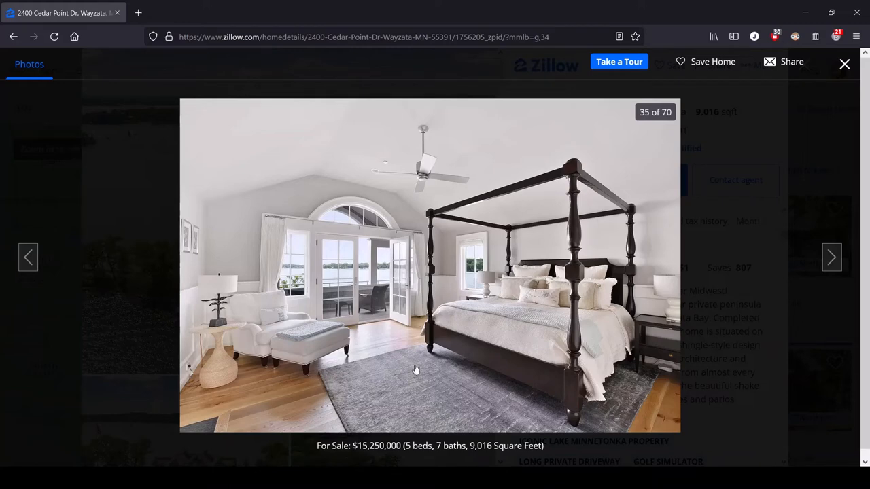
pyautogui.moveTo(304, 240)
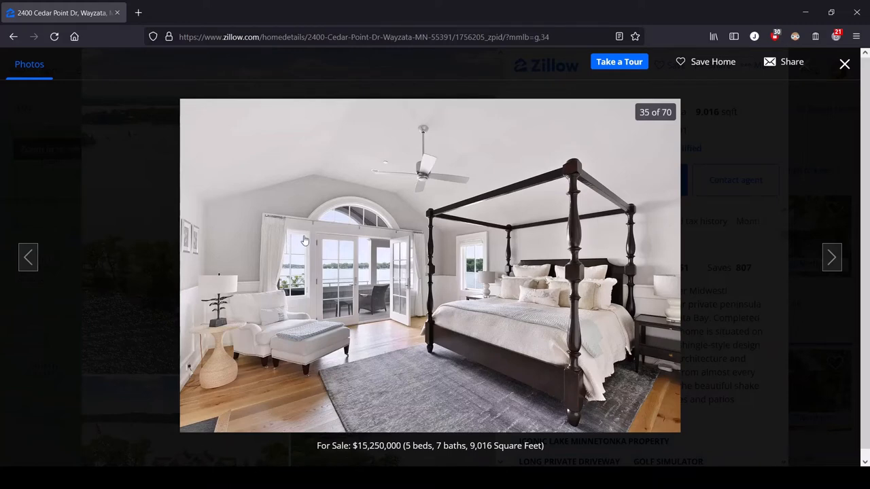
pyautogui.moveTo(342, 286)
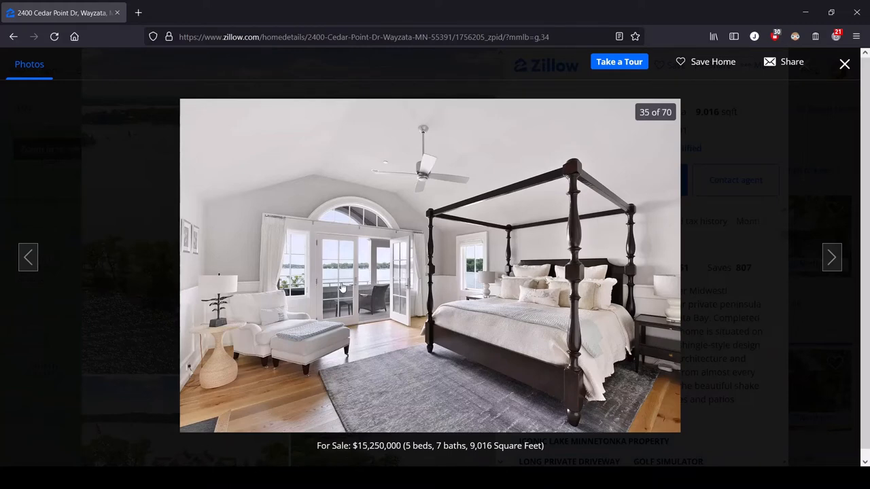
pyautogui.moveTo(500, 282)
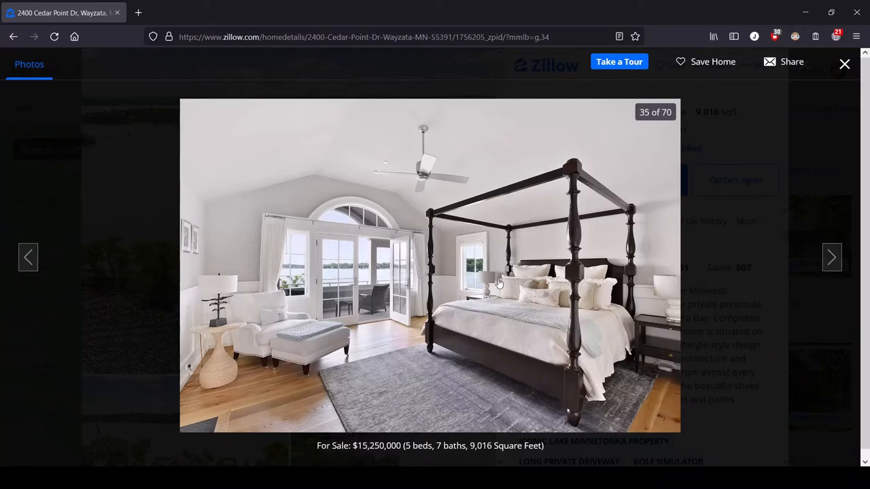
pyautogui.moveTo(443, 272)
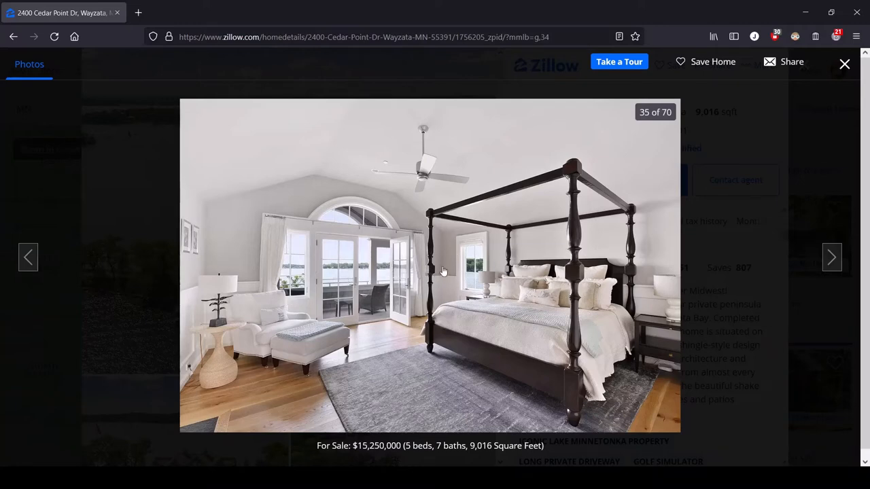
pyautogui.moveTo(323, 279)
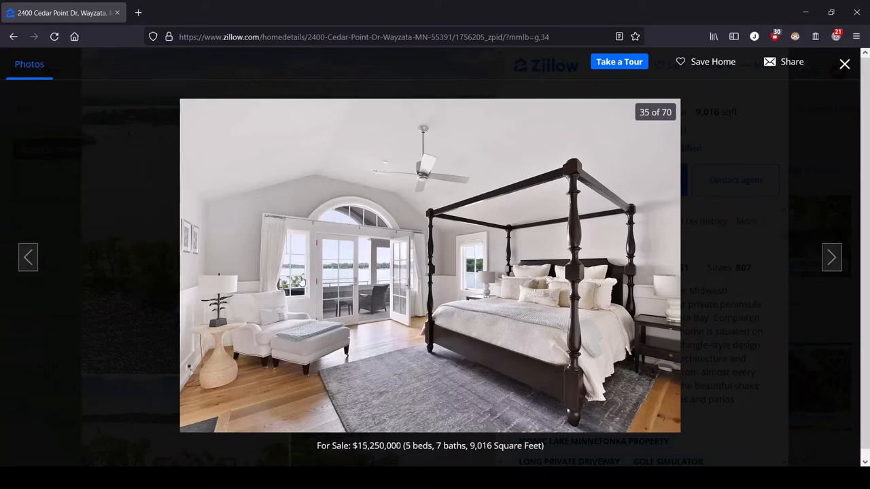
pyautogui.moveTo(326, 279)
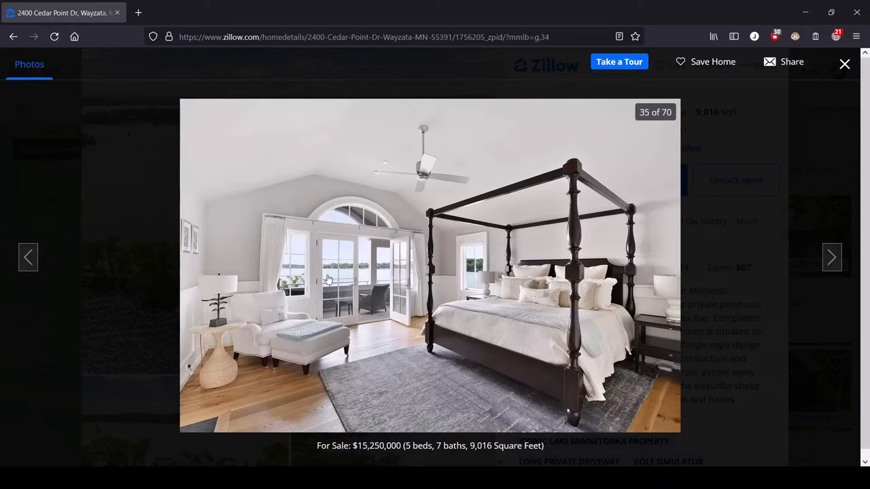
pyautogui.moveTo(771, 231)
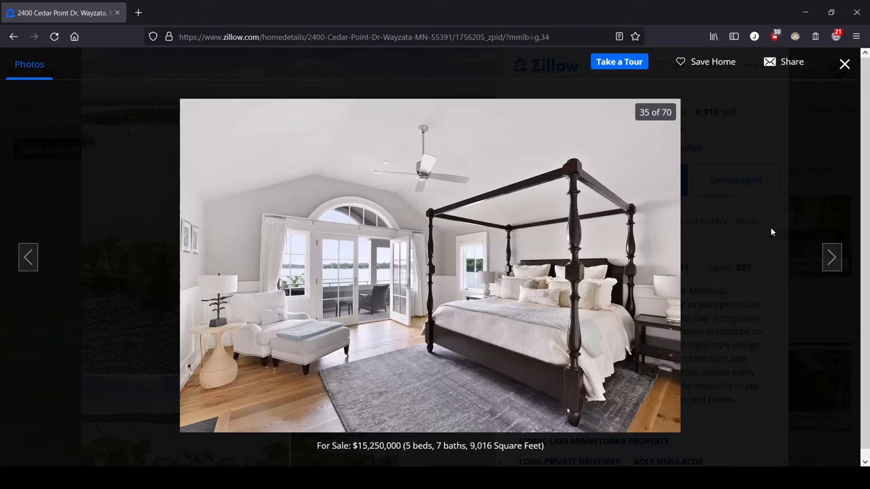
pyautogui.moveTo(152, 281)
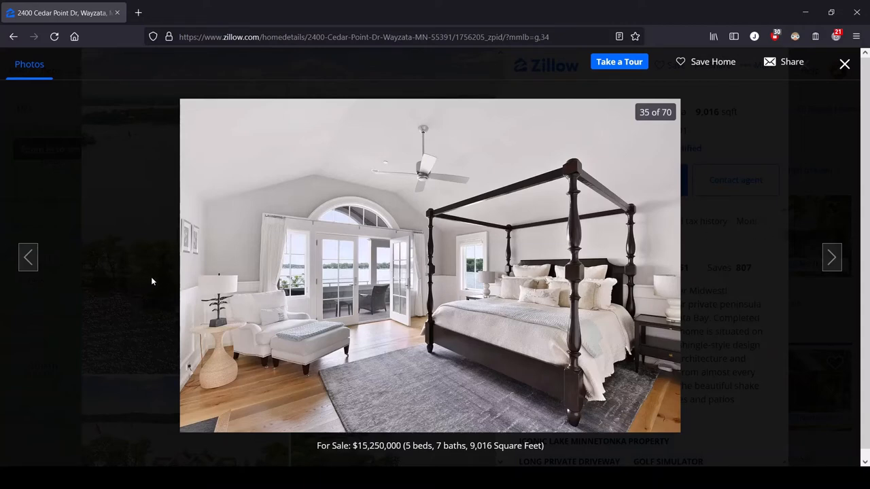
pyautogui.moveTo(439, 269)
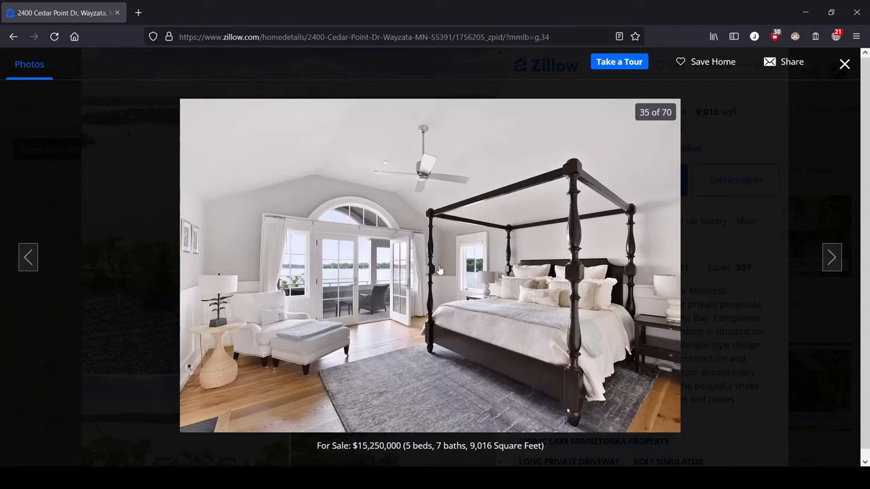
pyautogui.moveTo(326, 291)
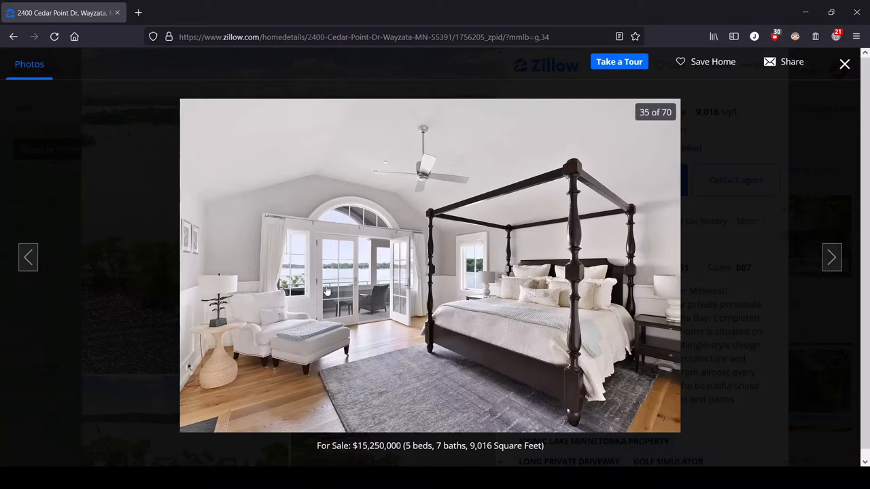
pyautogui.moveTo(831, 257)
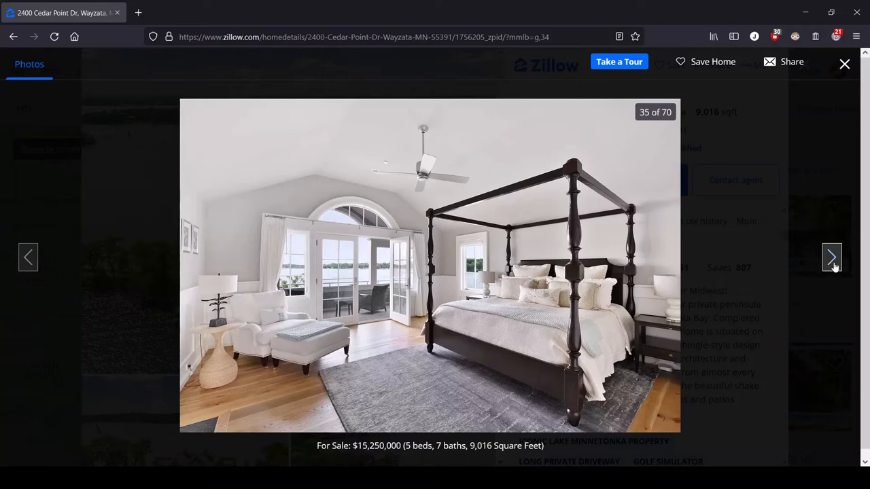
# Advance through the porch, balcony and marble bath photos to photo 39, the glass shower
pyautogui.click(831, 257)
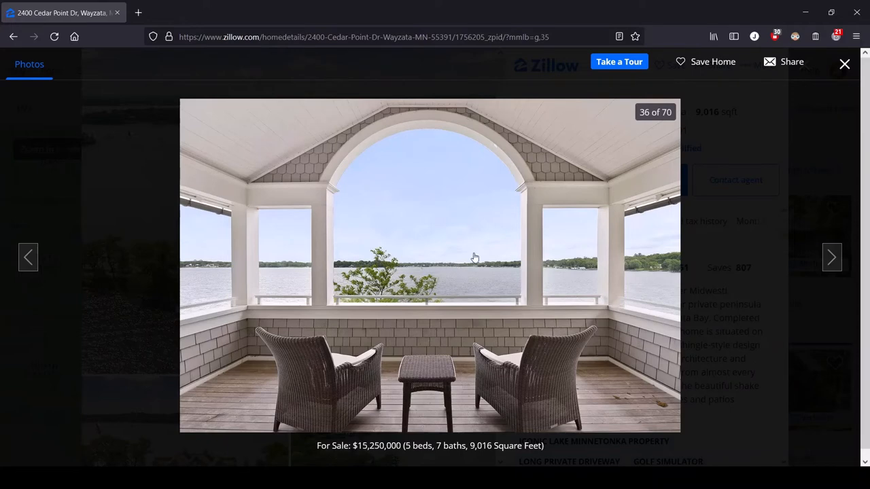
pyautogui.click(831, 257)
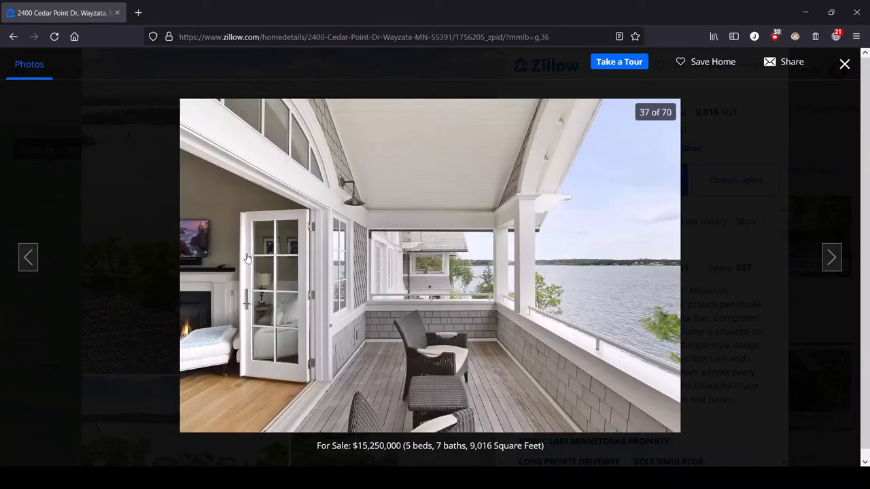
pyautogui.moveTo(228, 332)
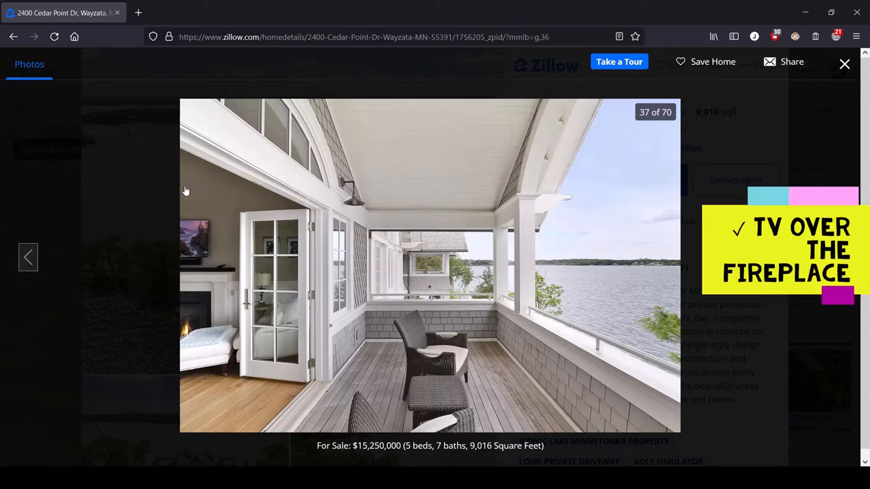
pyautogui.moveTo(242, 367)
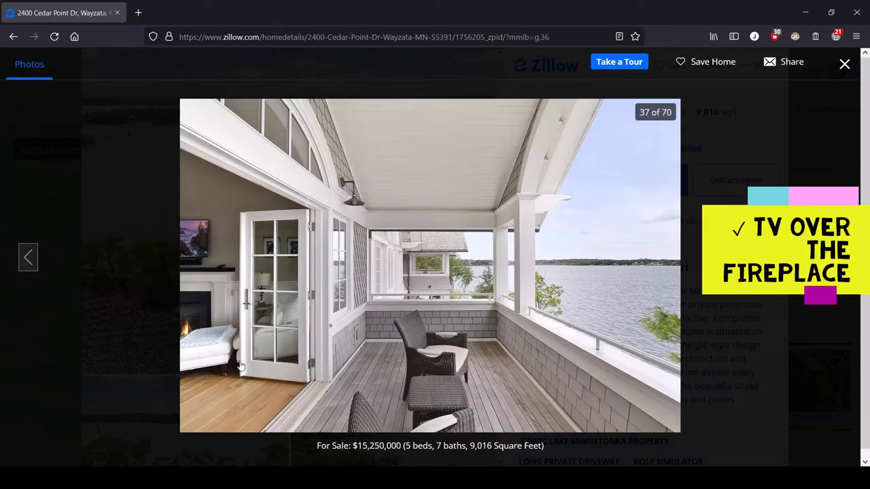
pyautogui.moveTo(243, 307)
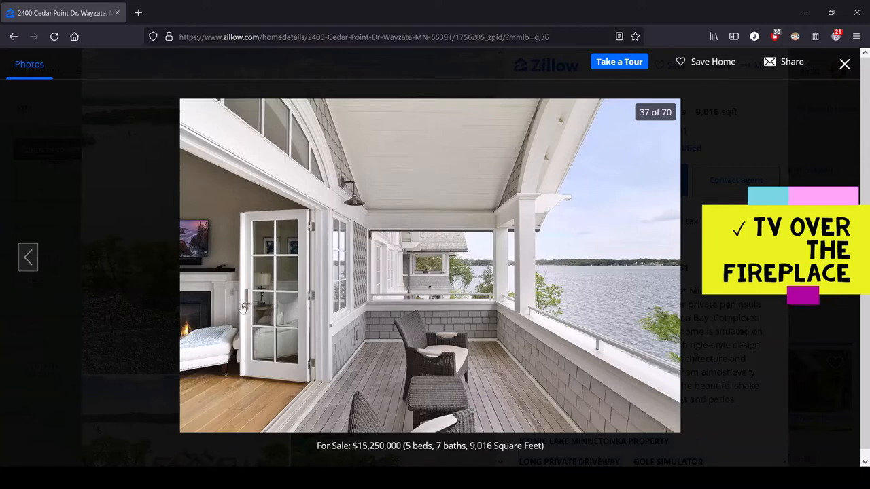
pyautogui.moveTo(173, 299)
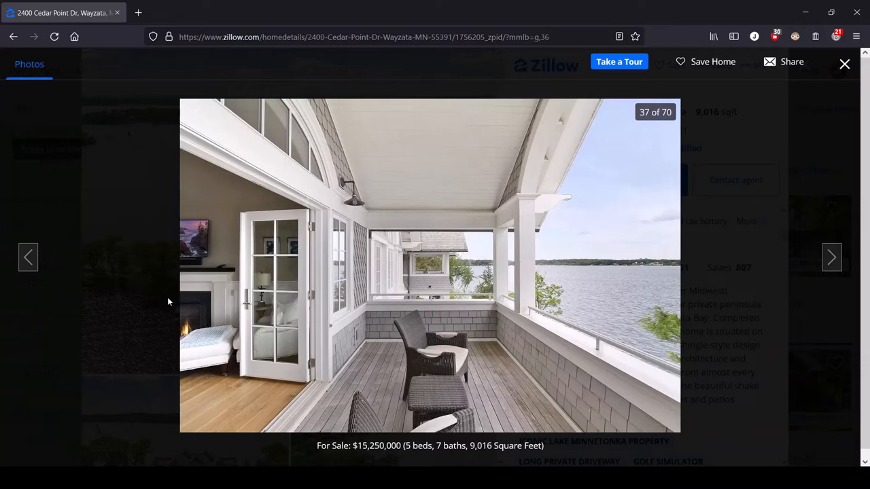
pyautogui.moveTo(231, 413)
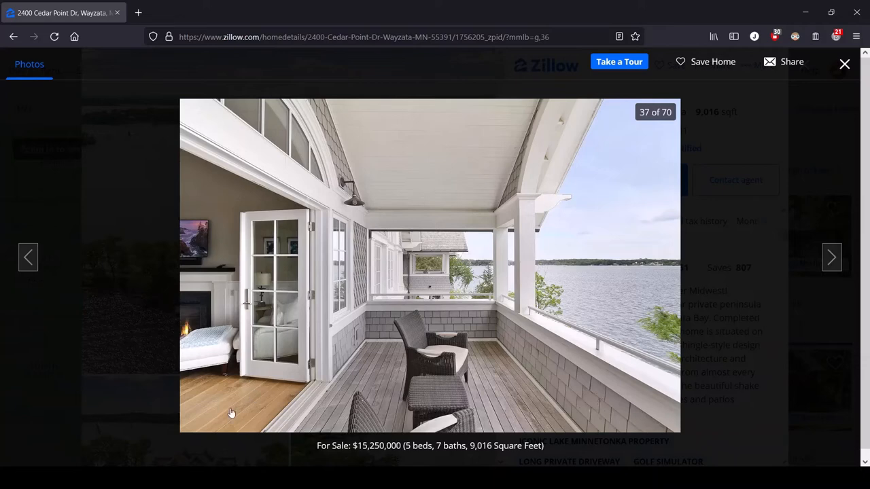
pyautogui.moveTo(640, 283)
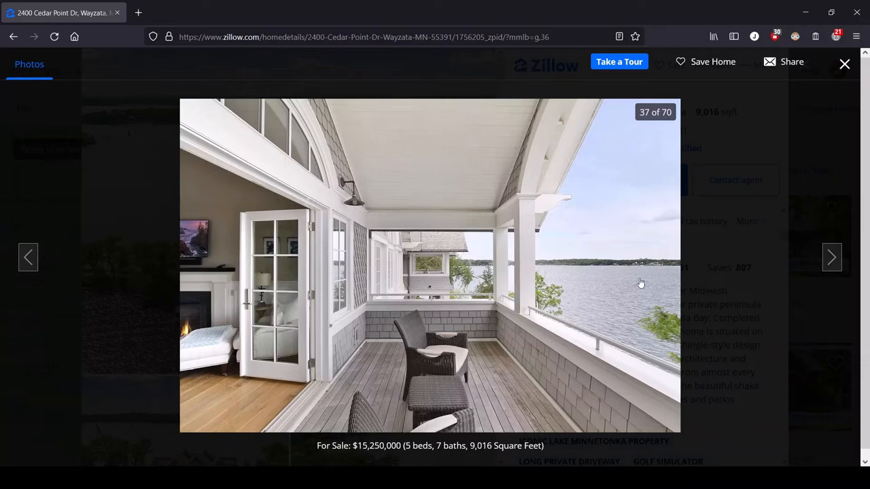
pyautogui.moveTo(152, 337)
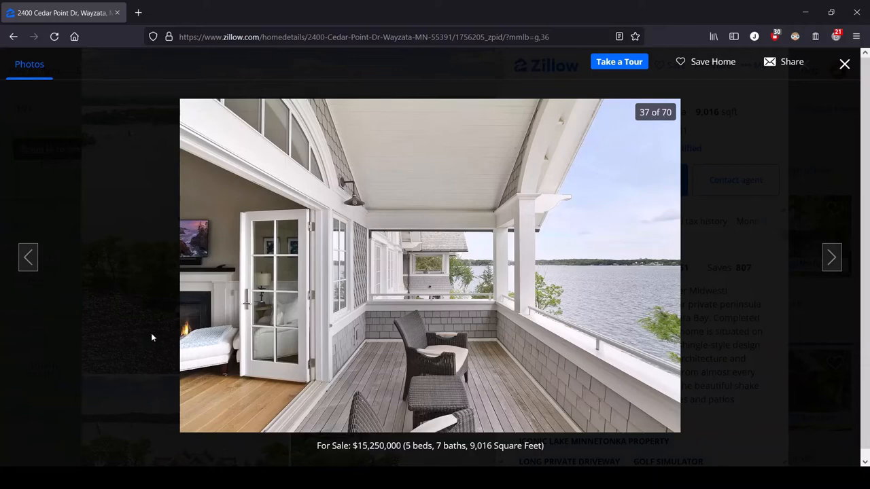
pyautogui.click(831, 257)
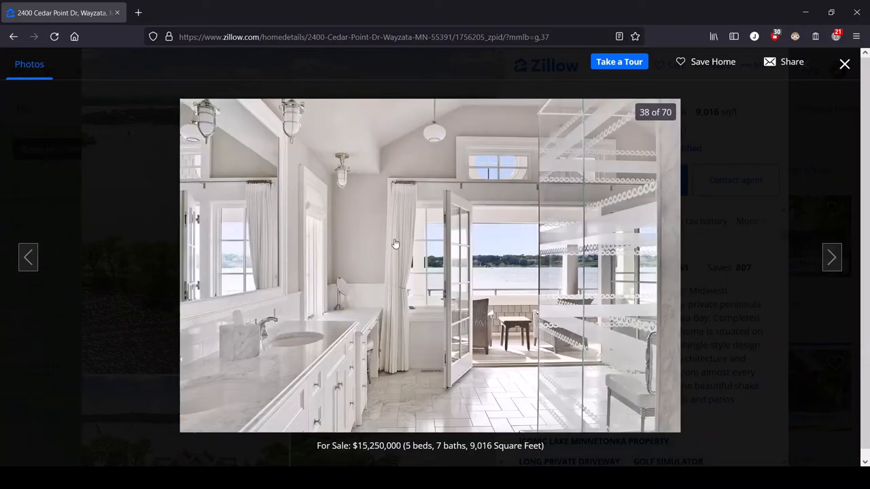
pyautogui.moveTo(416, 234)
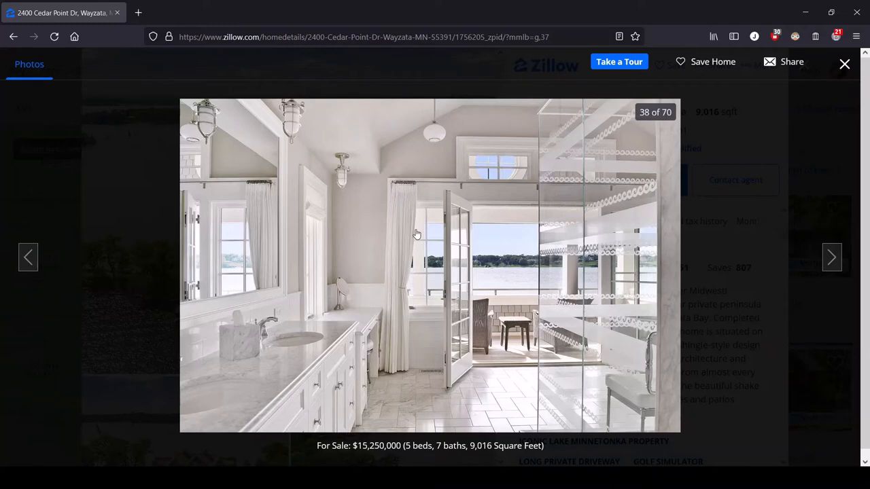
pyautogui.click(831, 257)
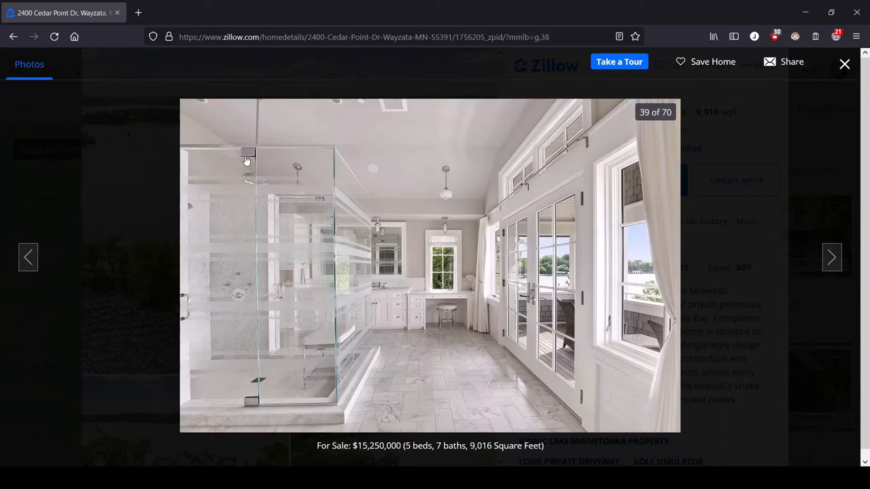
pyautogui.moveTo(211, 337)
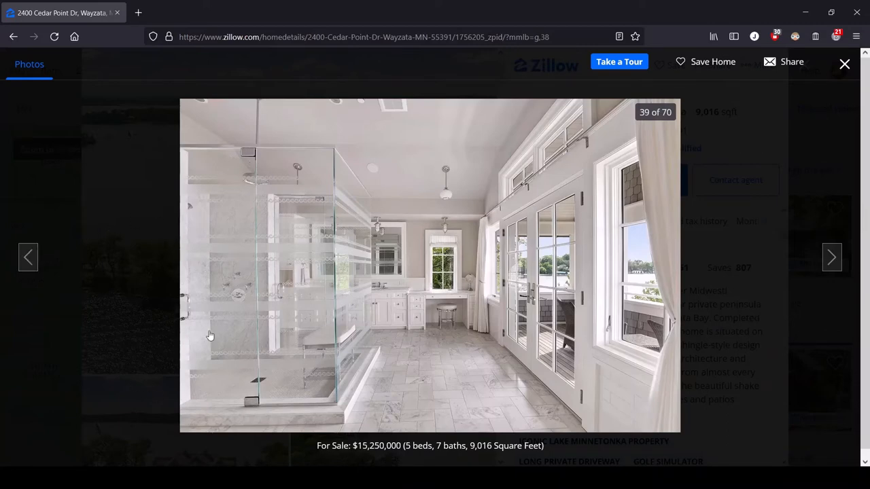
pyautogui.moveTo(530, 161)
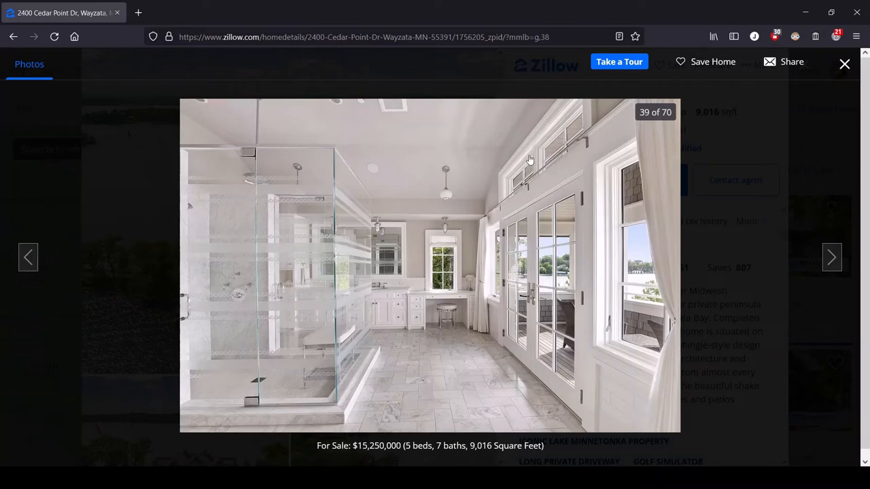
pyautogui.moveTo(577, 98)
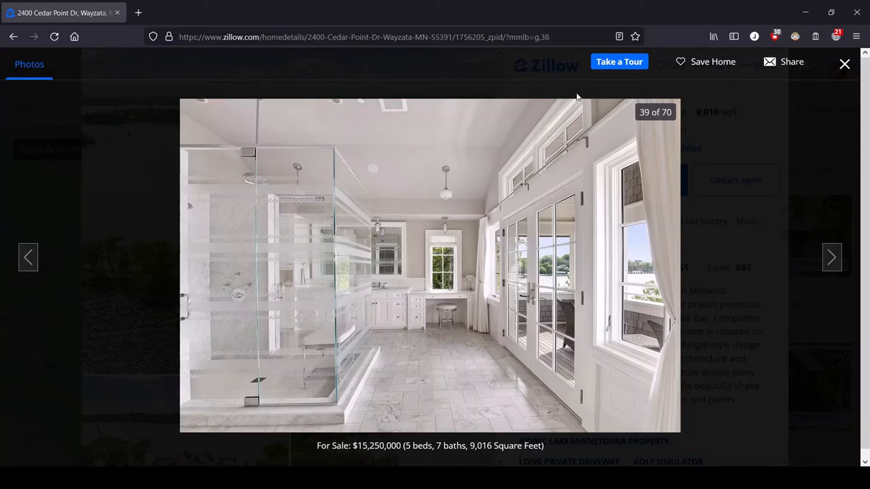
pyautogui.moveTo(541, 123)
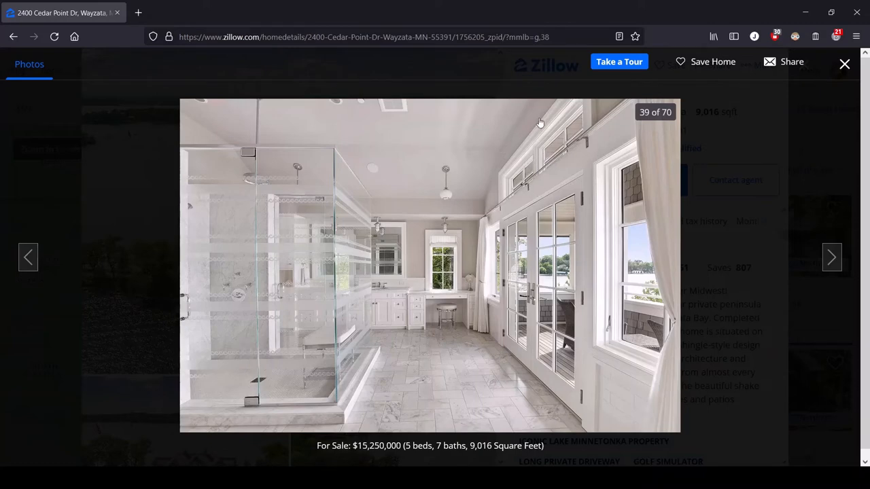
pyautogui.moveTo(533, 265)
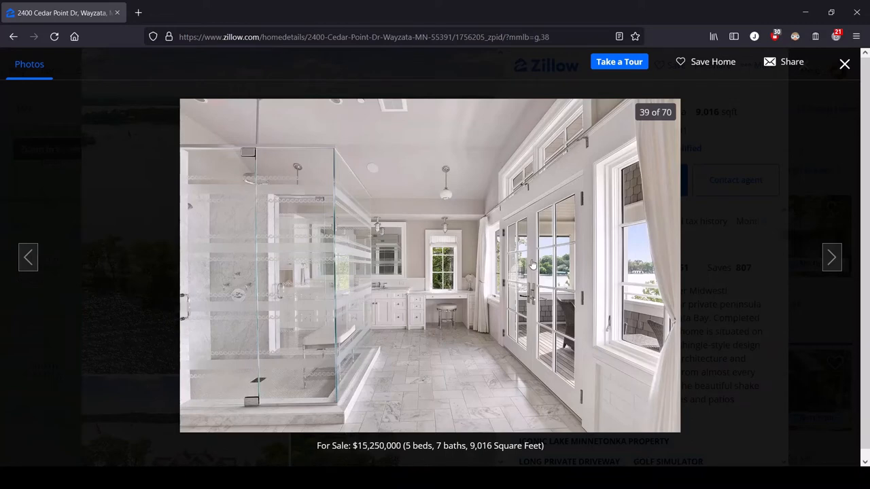
pyautogui.moveTo(407, 274)
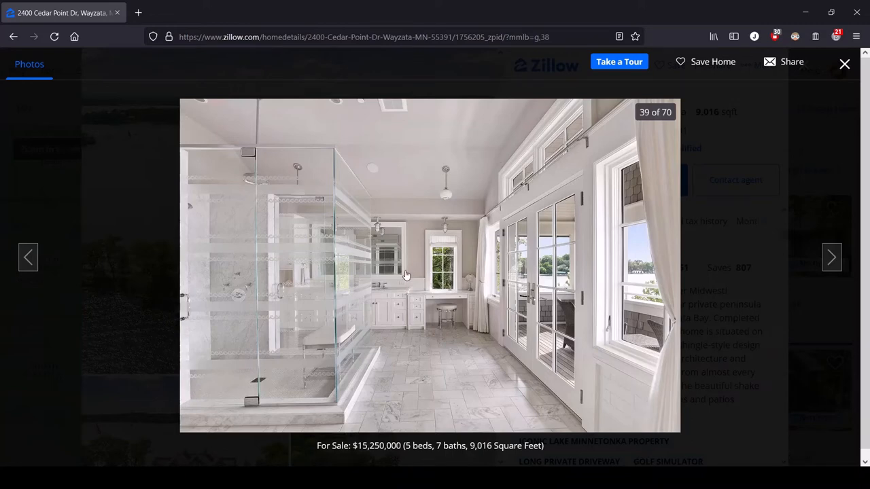
pyautogui.moveTo(432, 256)
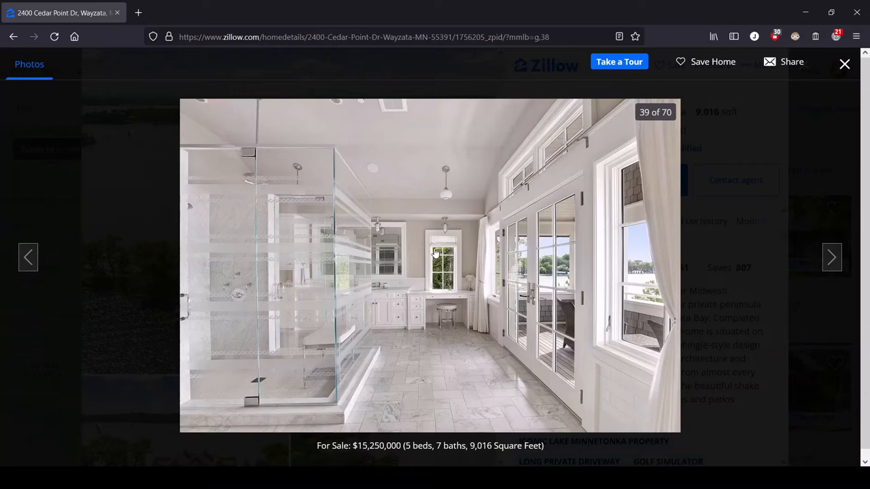
pyautogui.moveTo(589, 175)
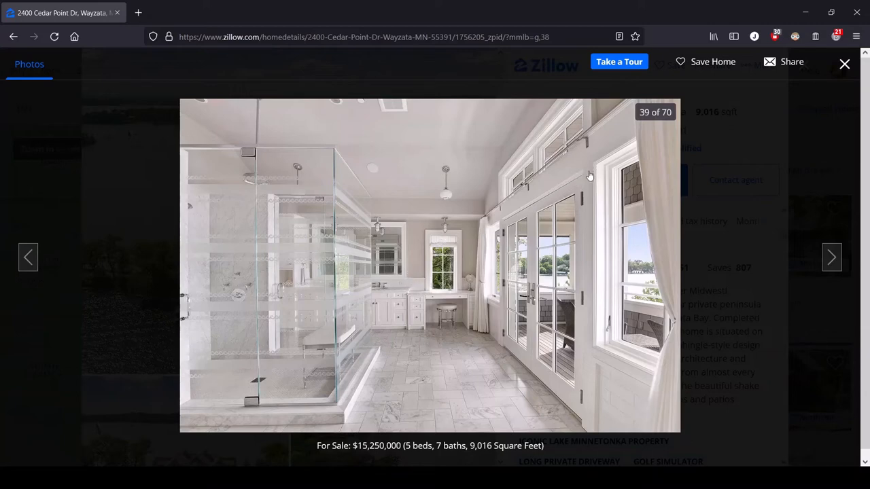
pyautogui.moveTo(500, 178)
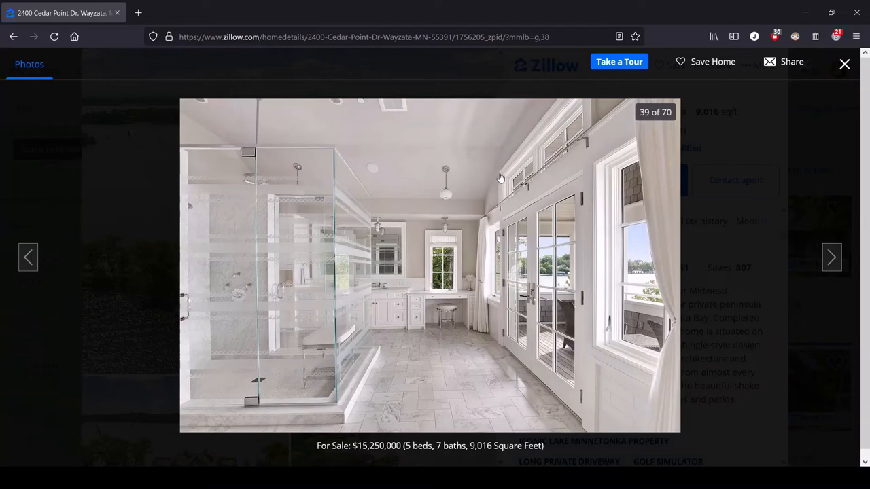
pyautogui.moveTo(748, 263)
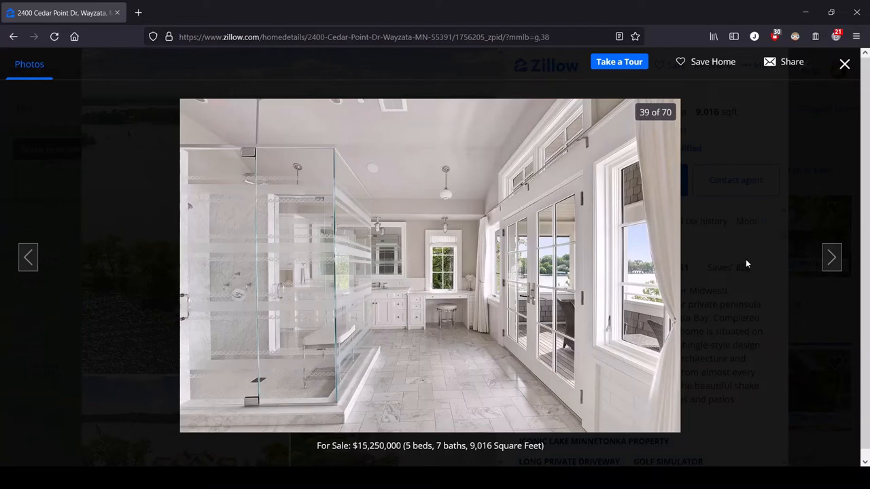
# Advance past photo 40's bathtub and photo 41's porch to photo 42, the dark vanity
pyautogui.click(831, 257)
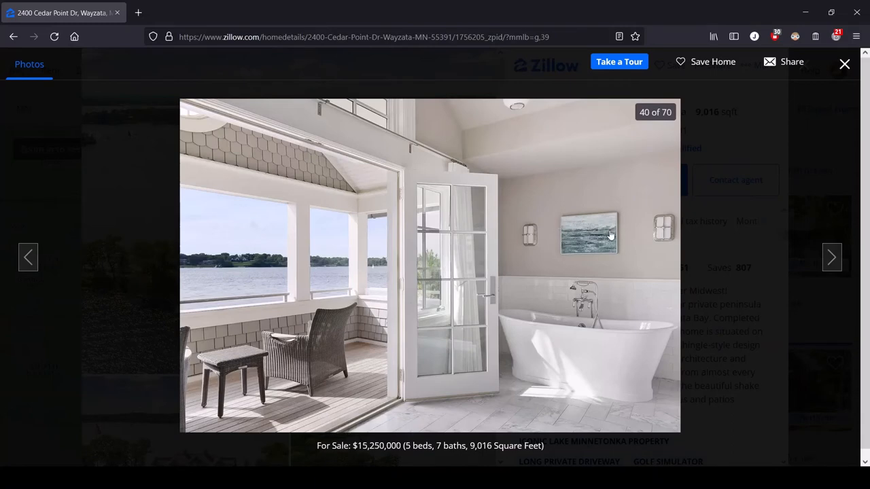
pyautogui.moveTo(585, 272)
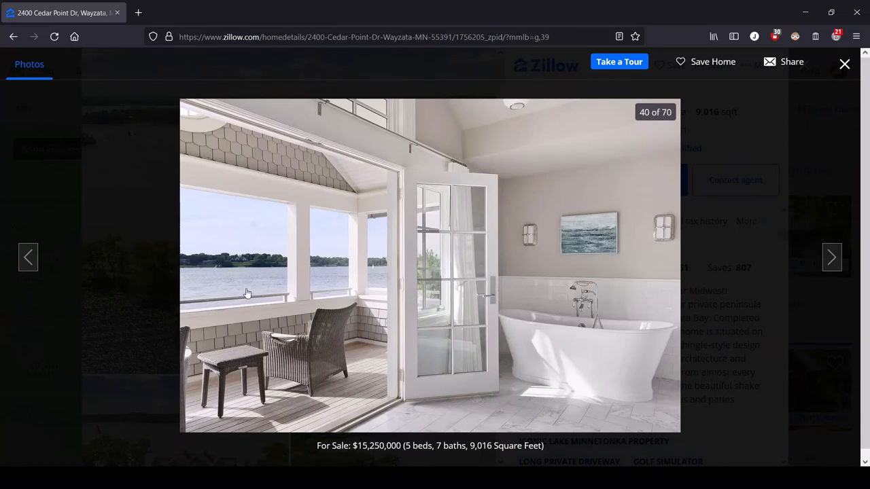
pyautogui.moveTo(467, 290)
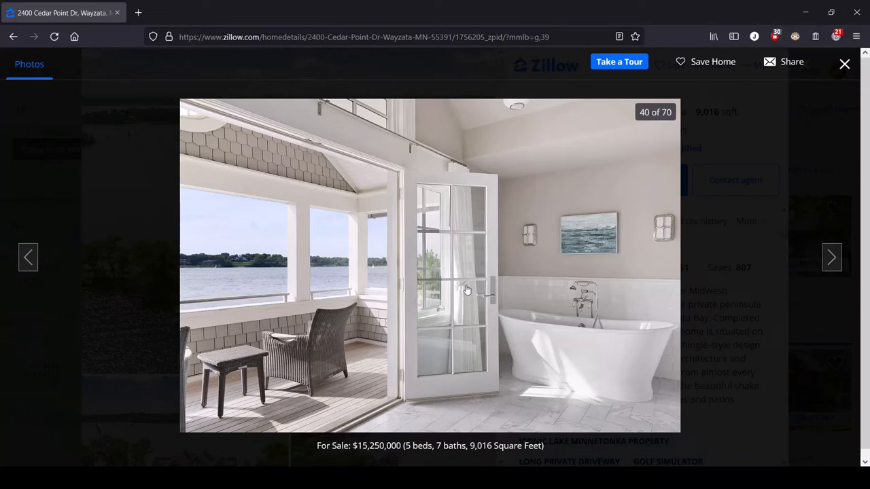
pyautogui.click(831, 257)
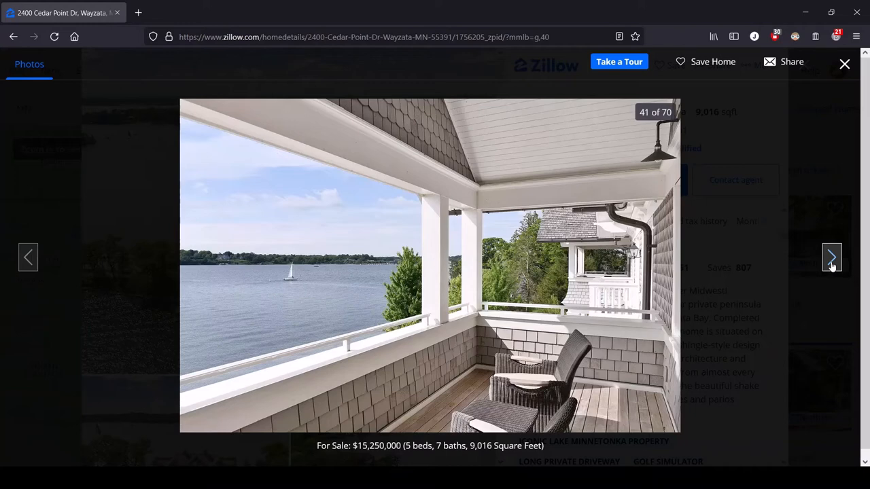
pyautogui.click(832, 257)
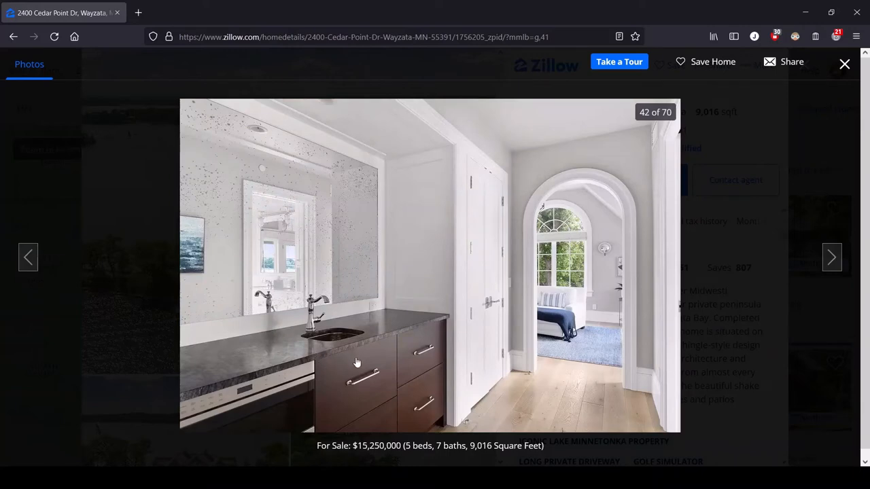
pyautogui.moveTo(315, 401)
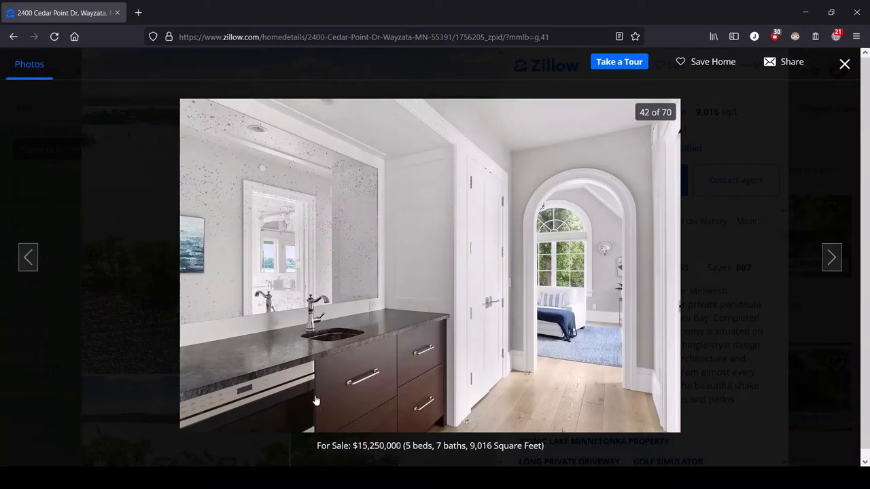
pyautogui.moveTo(313, 441)
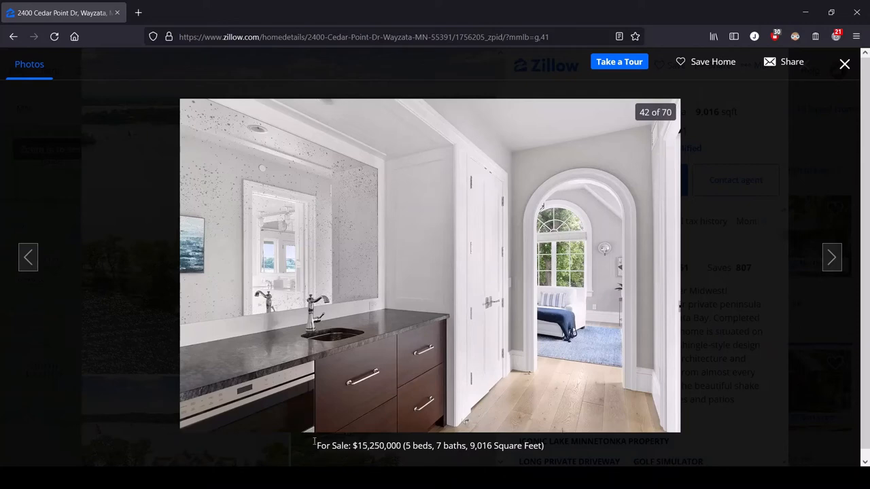
pyautogui.moveTo(261, 424)
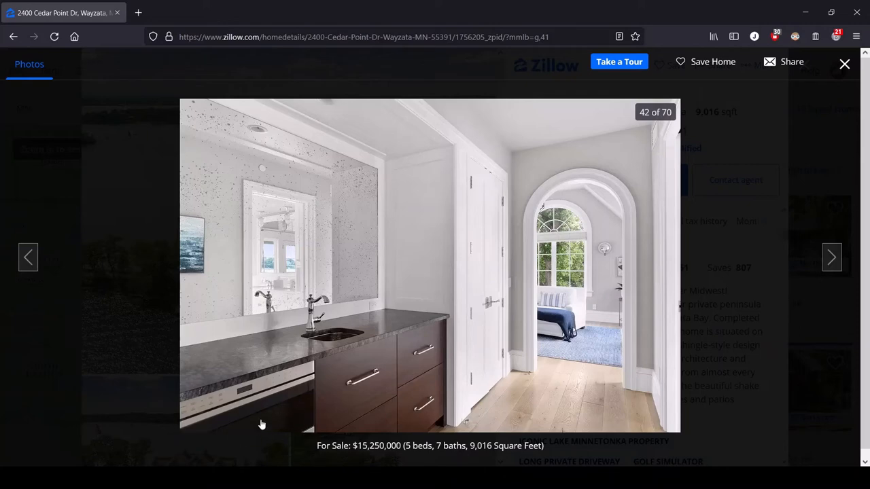
pyautogui.moveTo(620, 365)
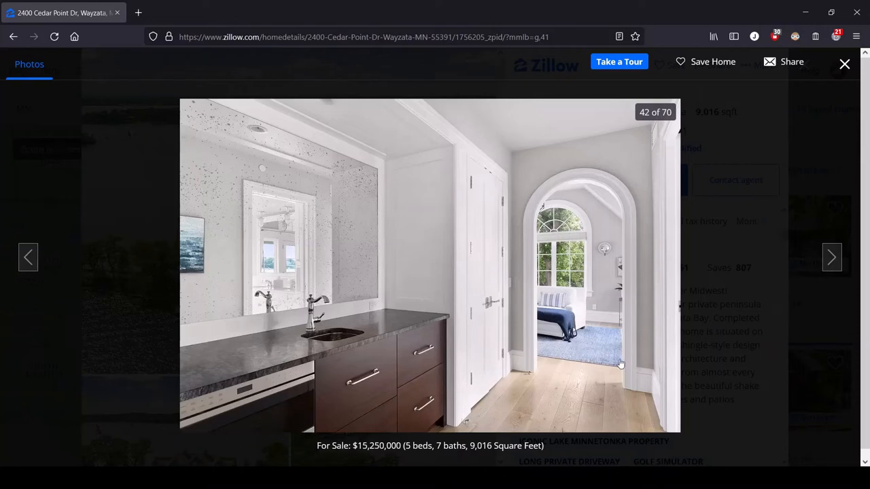
pyautogui.click(831, 256)
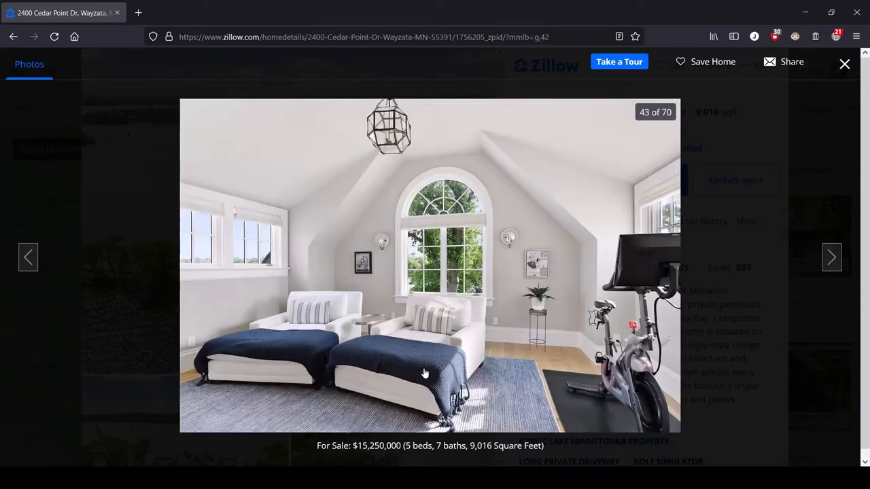
pyautogui.moveTo(413, 367)
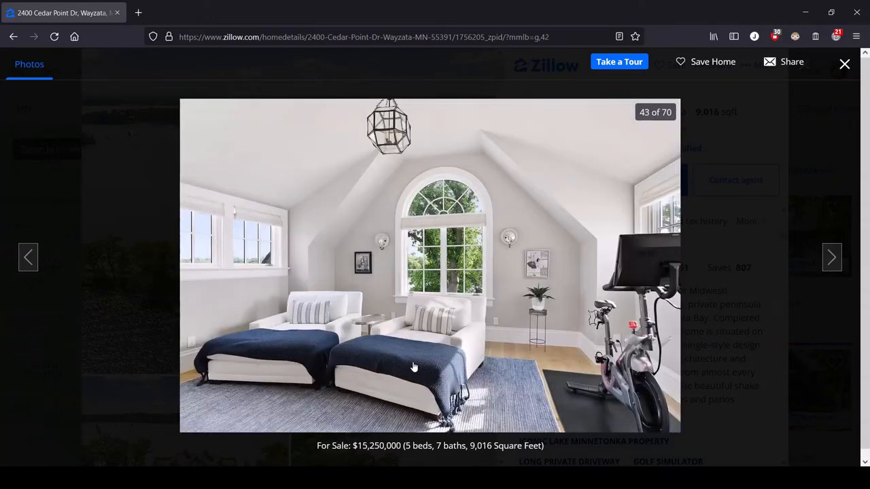
pyautogui.moveTo(447, 327)
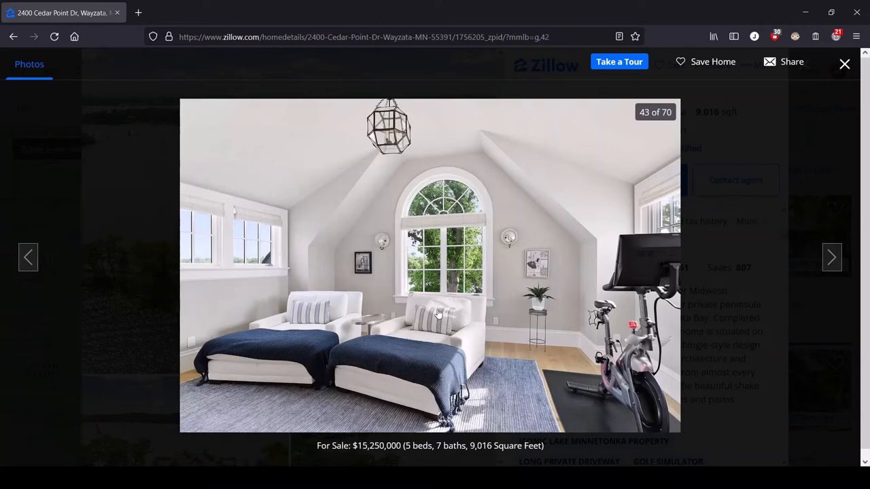
pyautogui.moveTo(320, 300)
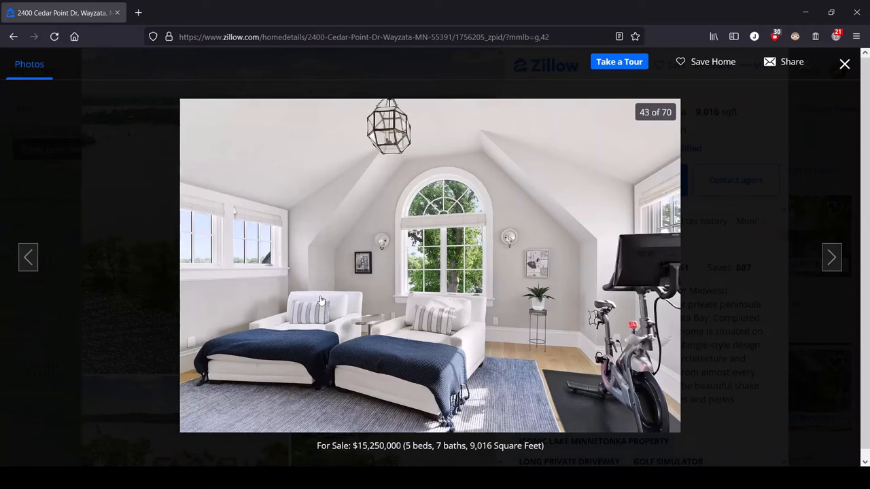
pyautogui.moveTo(372, 353)
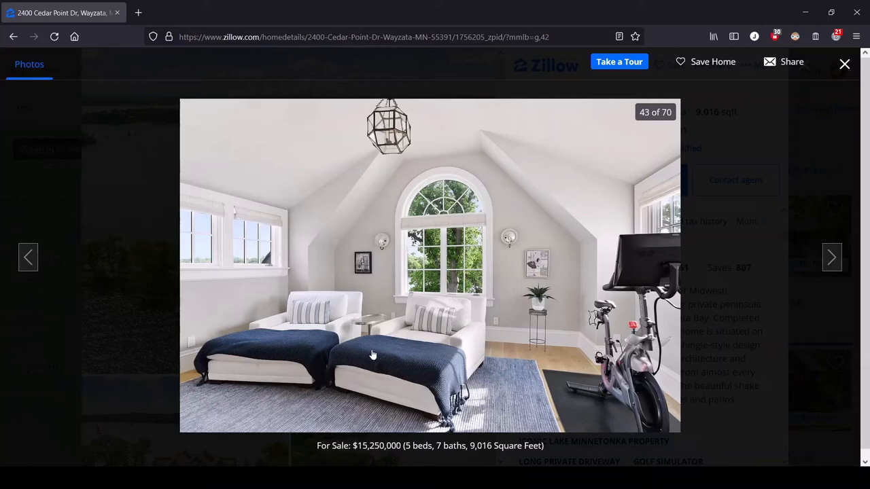
pyautogui.moveTo(428, 340)
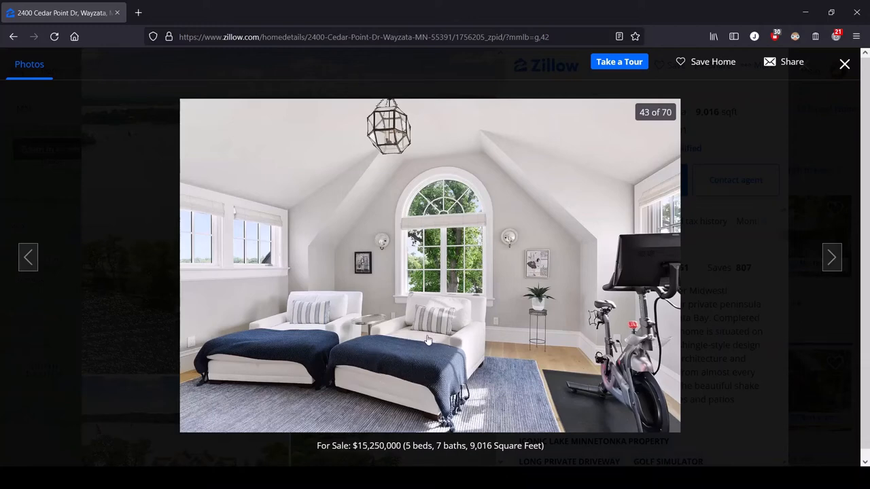
pyautogui.moveTo(652, 389)
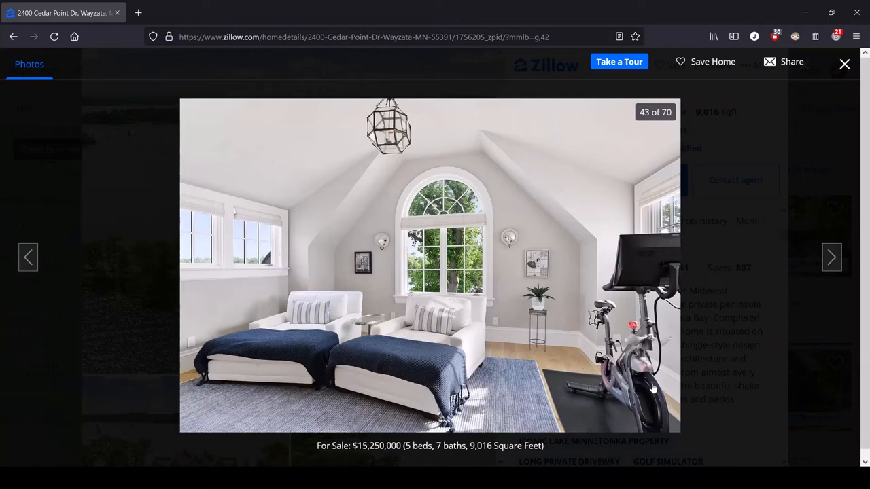
pyautogui.moveTo(642, 389)
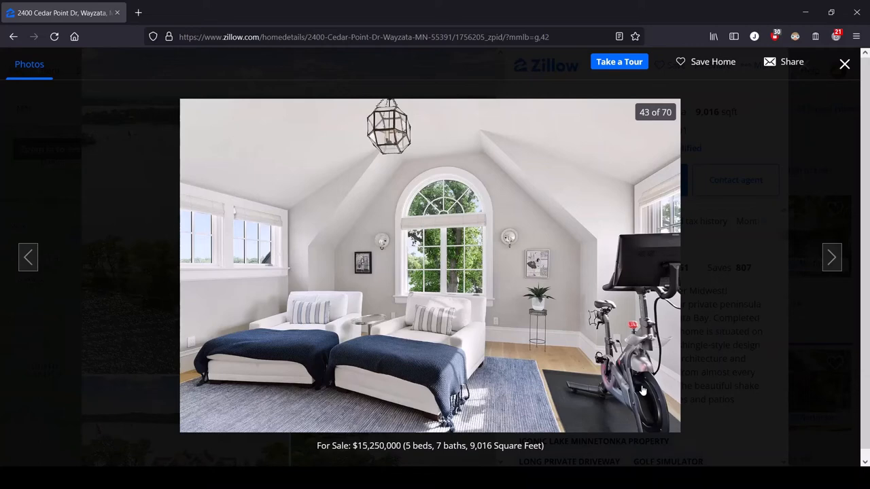
pyautogui.moveTo(659, 325)
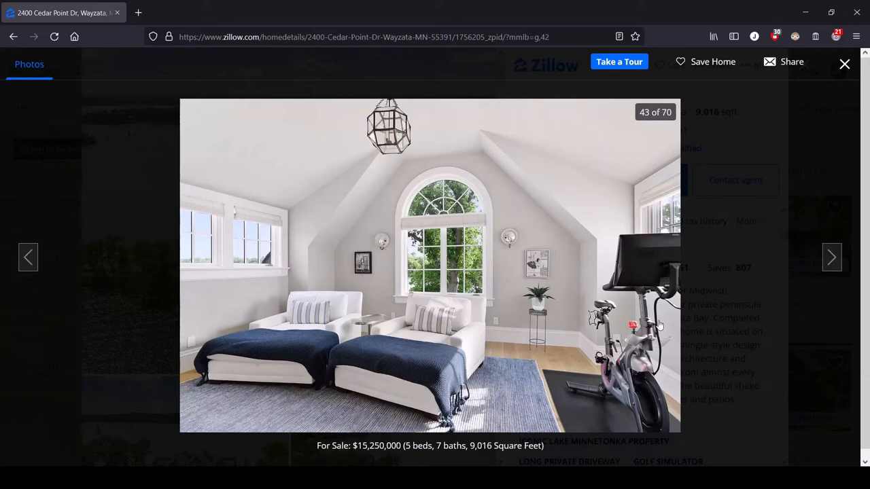
pyautogui.moveTo(454, 175)
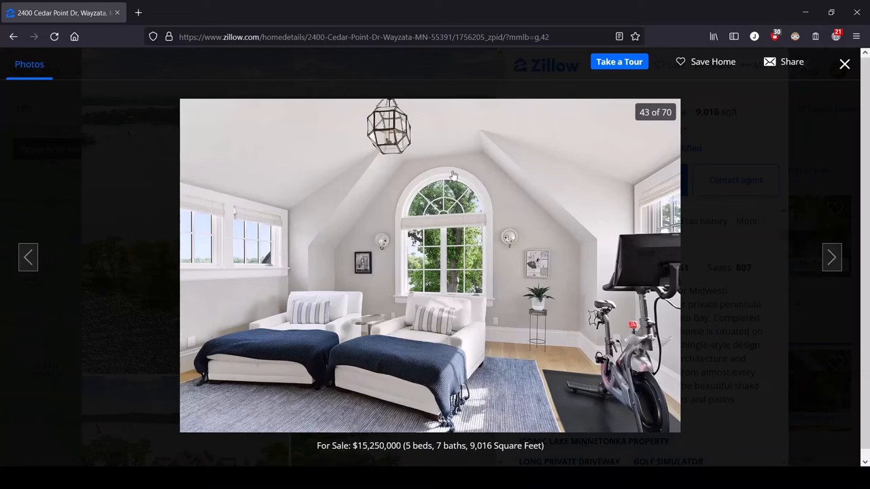
pyautogui.moveTo(410, 422)
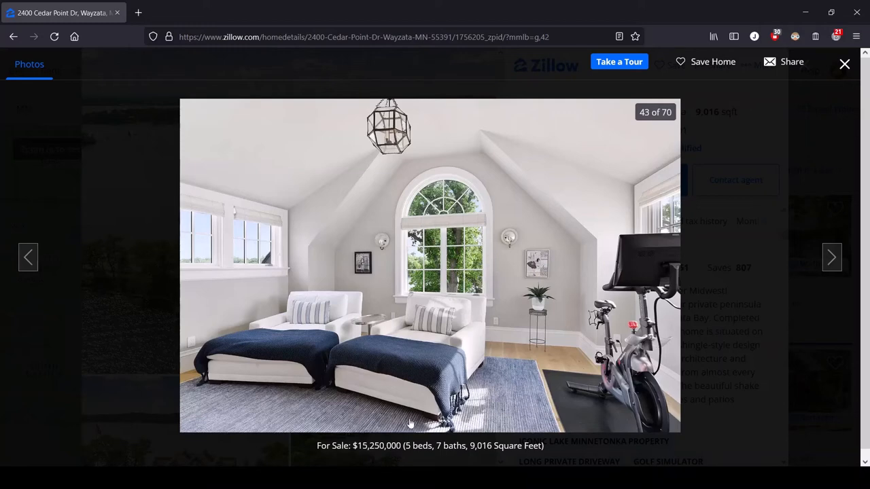
pyautogui.moveTo(381, 375)
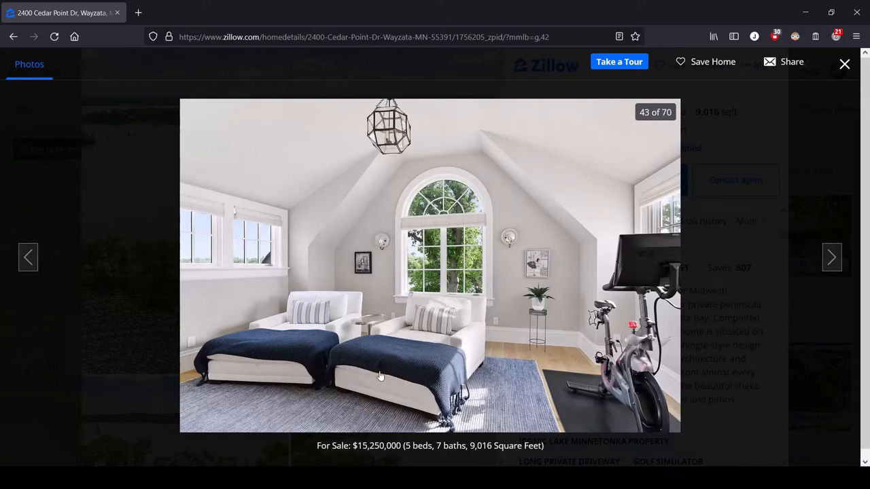
pyautogui.moveTo(587, 269)
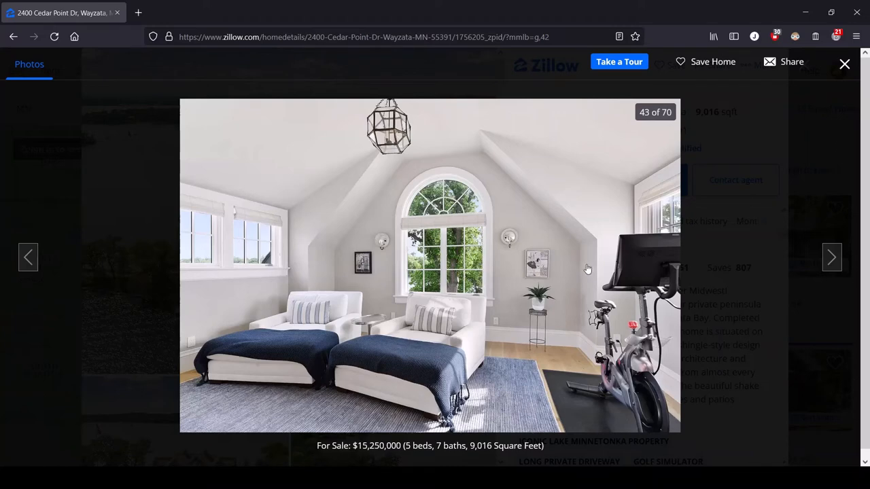
pyautogui.moveTo(574, 320)
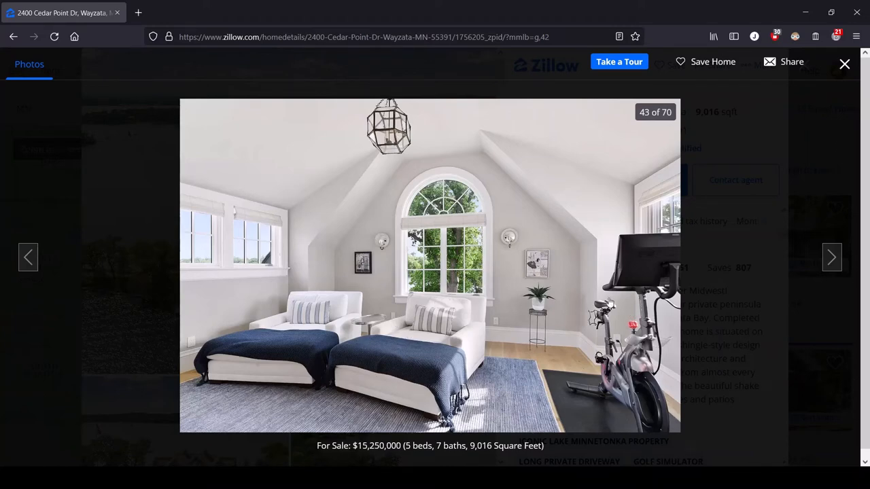
pyautogui.moveTo(628, 280)
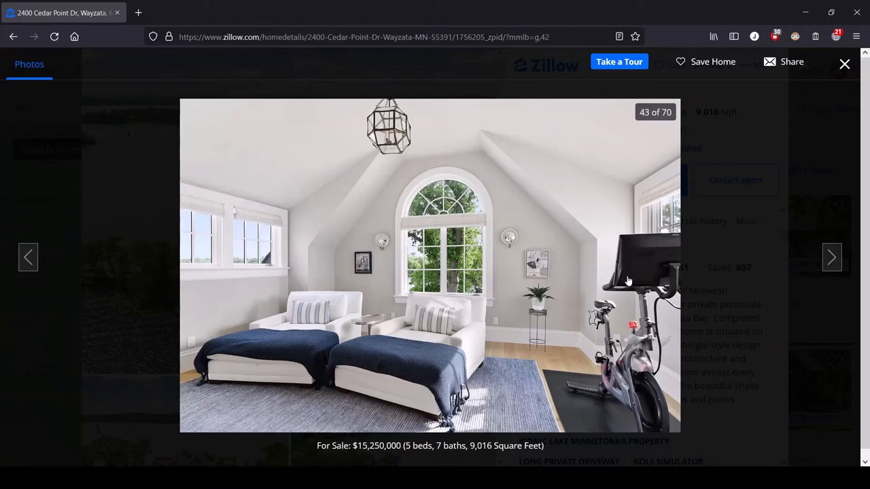
pyautogui.moveTo(418, 316)
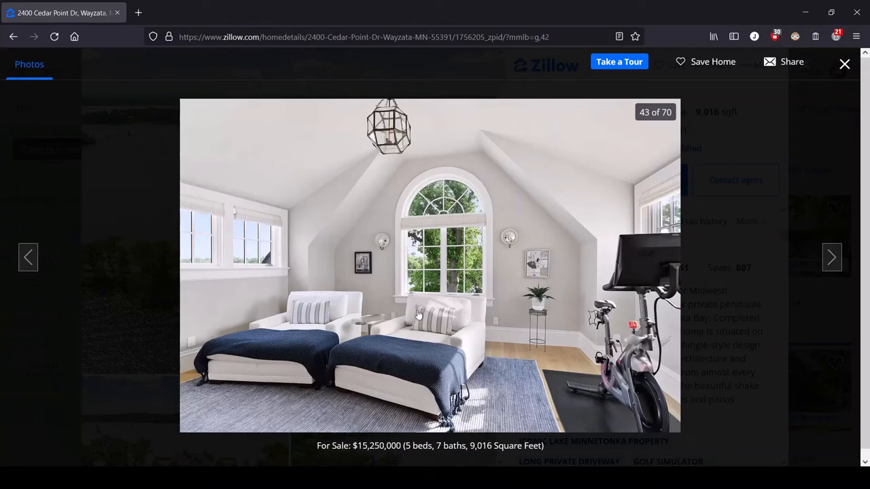
pyautogui.moveTo(429, 339)
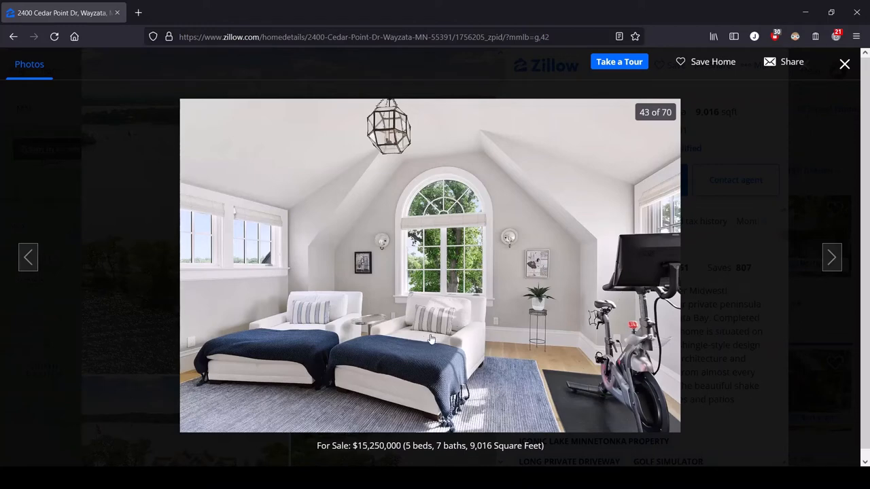
# Step past the laundry room, lake-view bedroom and covered porch to photo 47, the wallpapered bathroom
pyautogui.click(832, 257)
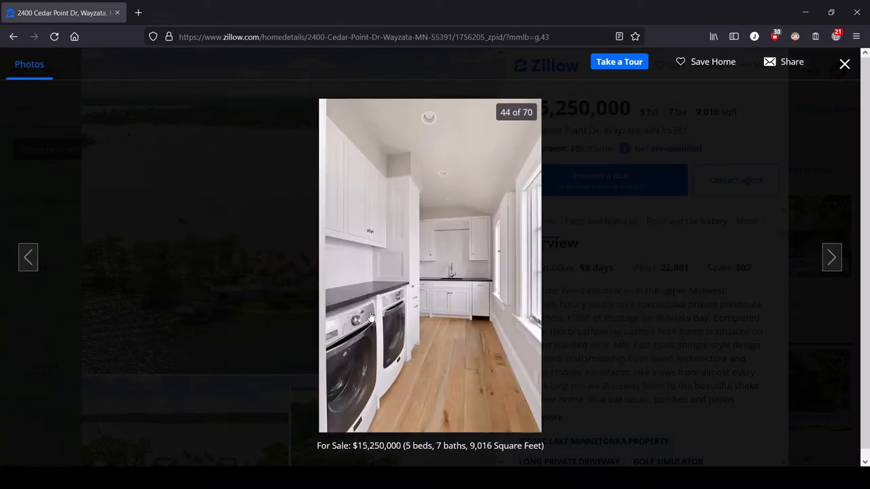
pyautogui.moveTo(396, 290)
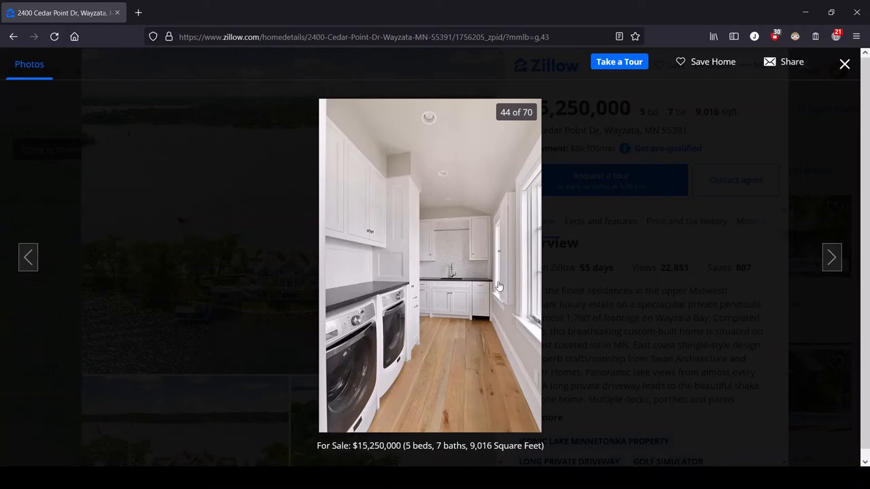
pyautogui.click(832, 257)
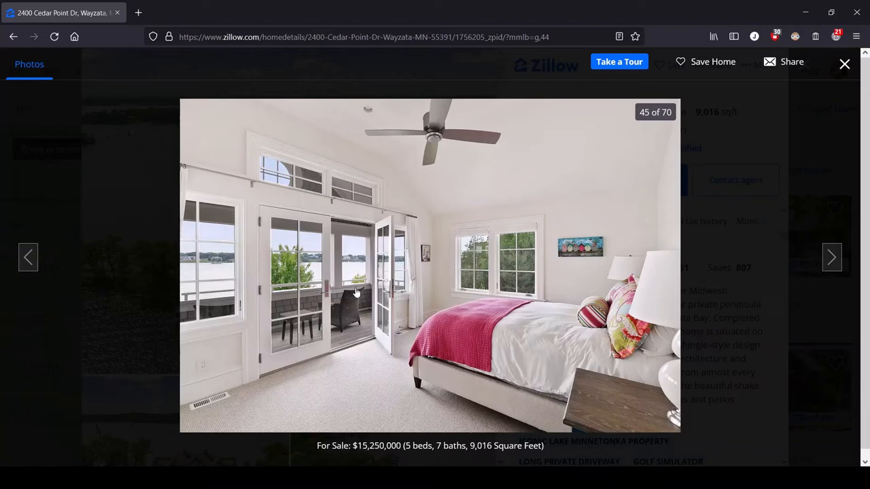
pyautogui.moveTo(625, 343)
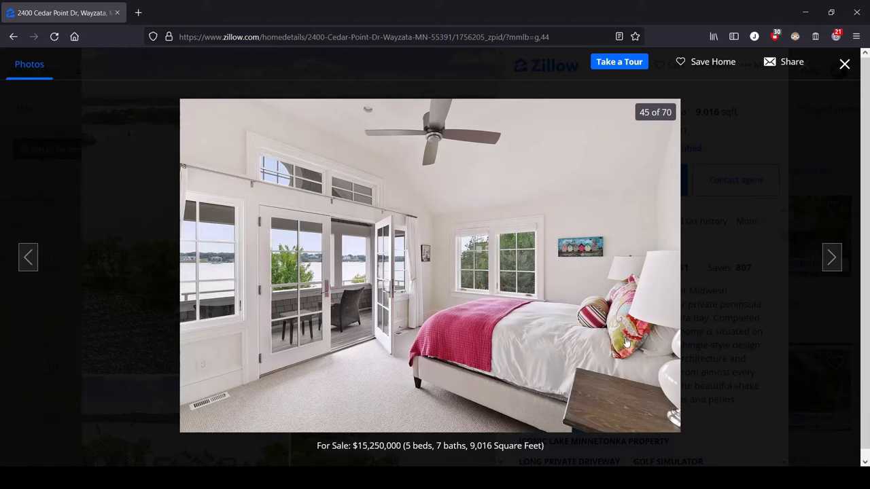
pyautogui.moveTo(590, 301)
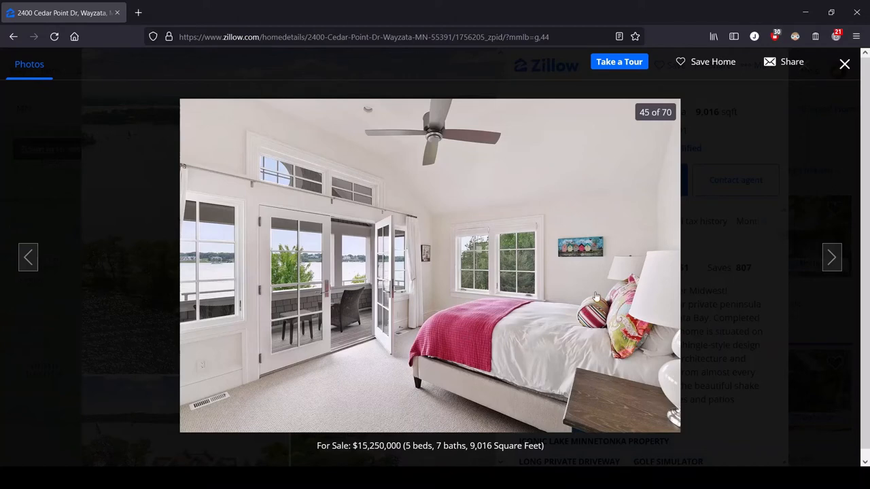
pyautogui.moveTo(500, 325)
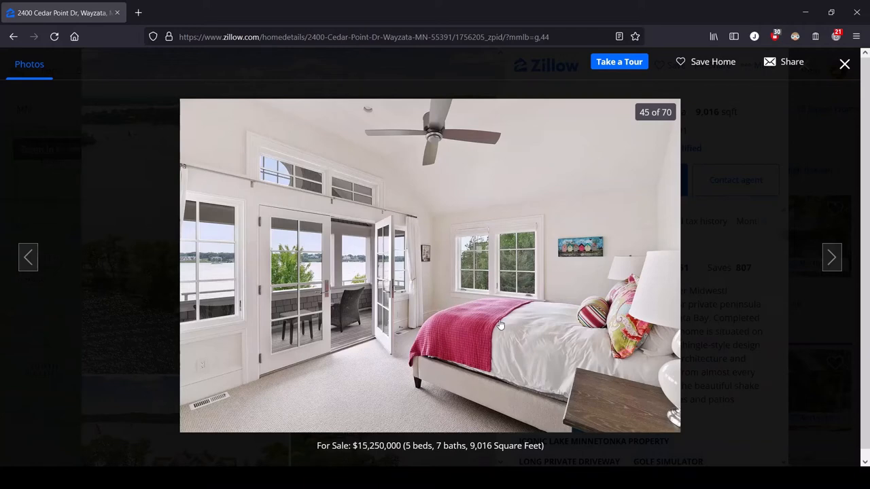
pyautogui.moveTo(609, 288)
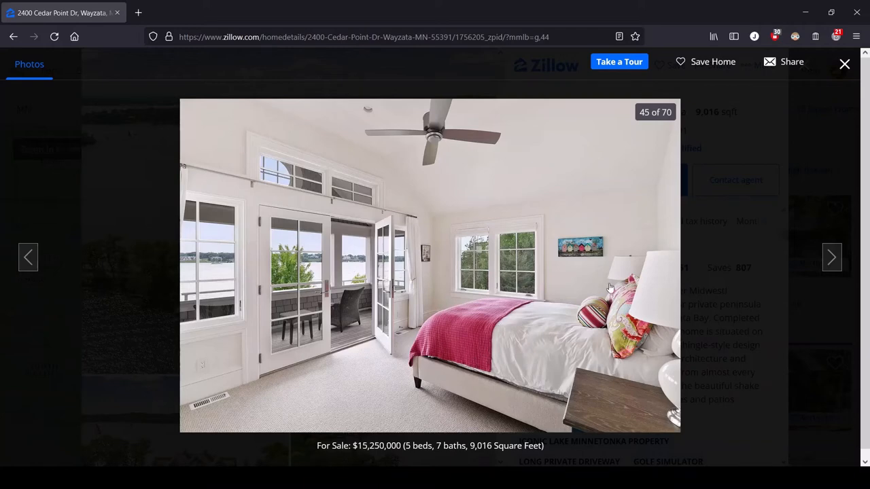
pyautogui.moveTo(558, 236)
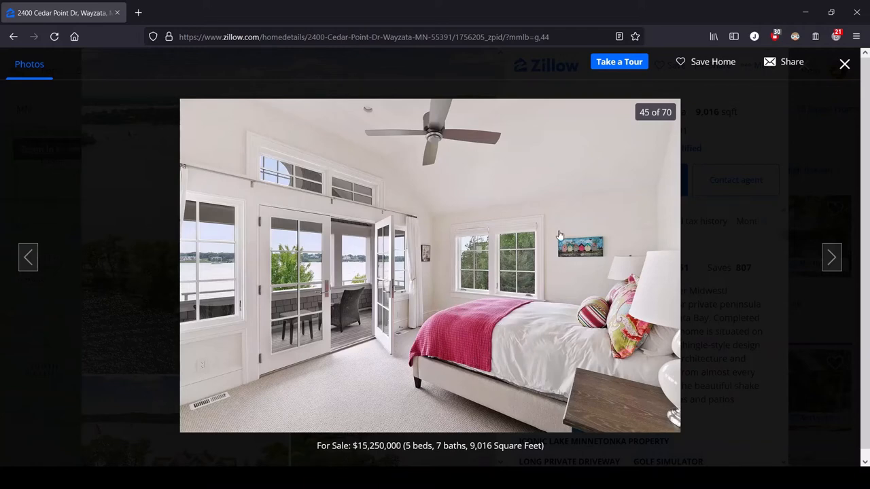
pyautogui.moveTo(614, 251)
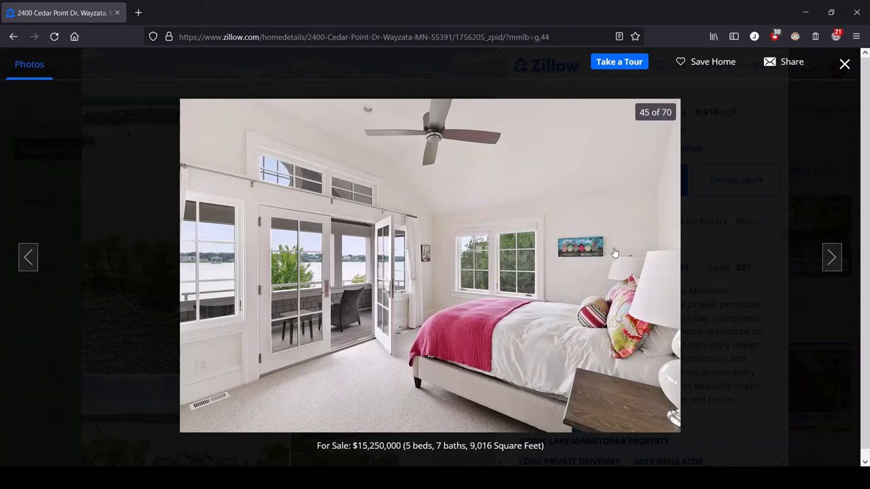
pyautogui.moveTo(587, 149)
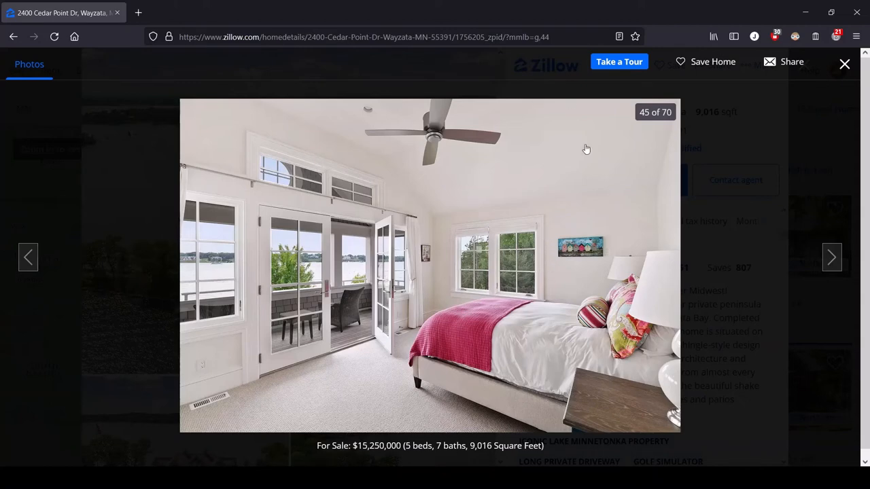
pyautogui.click(831, 257)
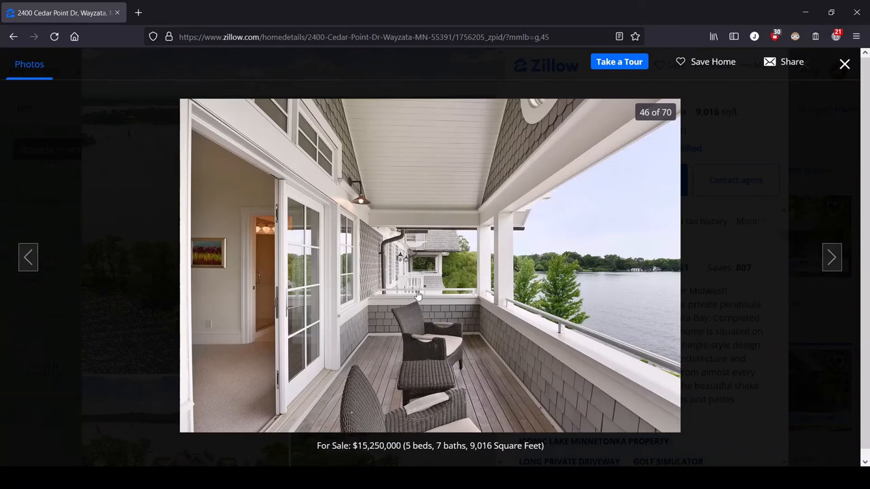
pyautogui.moveTo(421, 348)
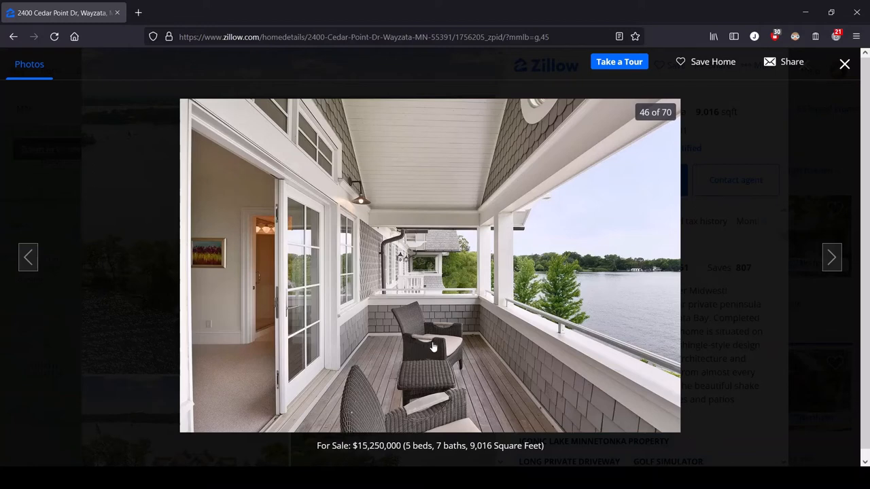
pyautogui.moveTo(438, 358)
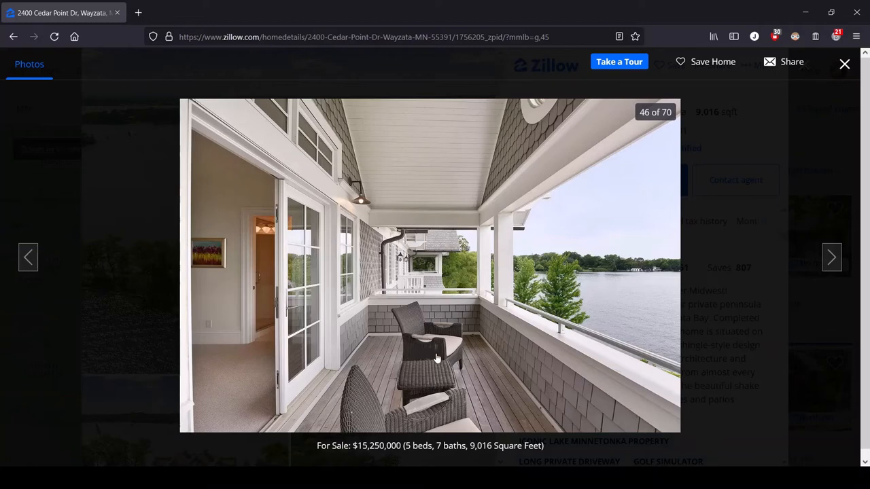
pyautogui.moveTo(447, 415)
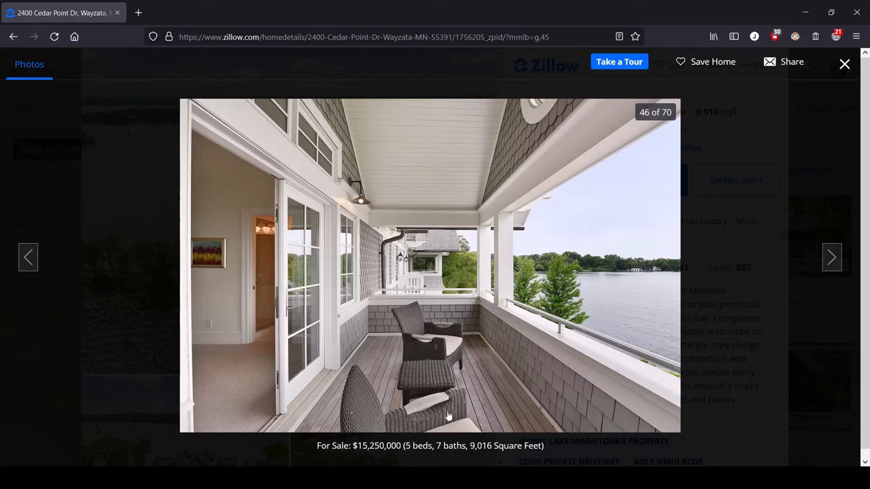
pyautogui.click(831, 256)
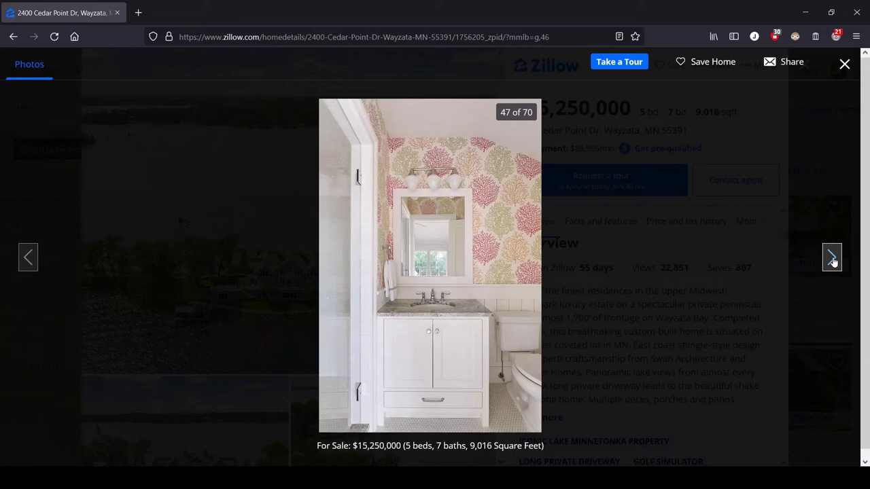
# Advance to photo 48 of 70, the vaulted bedroom with French doors onto the lake-view porch
pyautogui.click(832, 256)
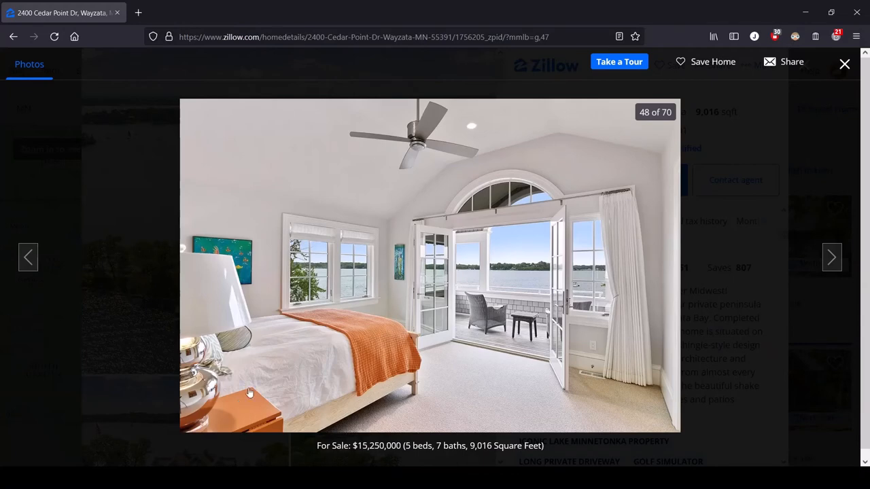
pyautogui.moveTo(258, 411)
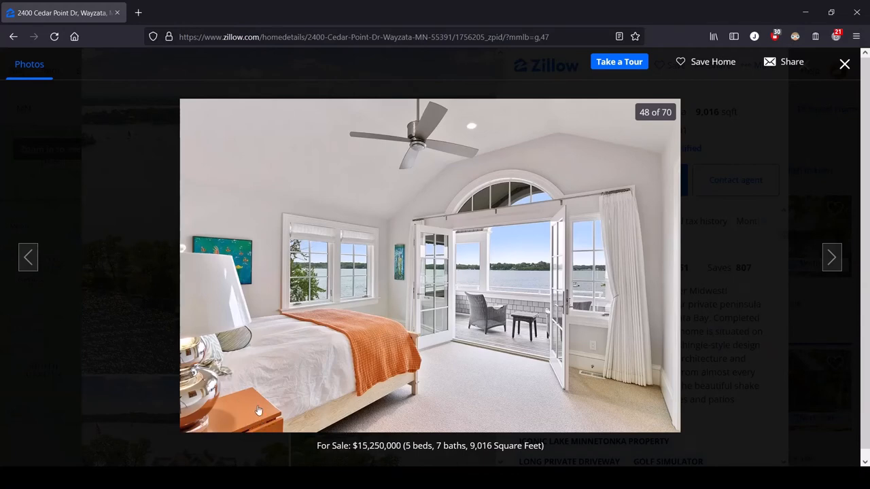
pyautogui.moveTo(237, 348)
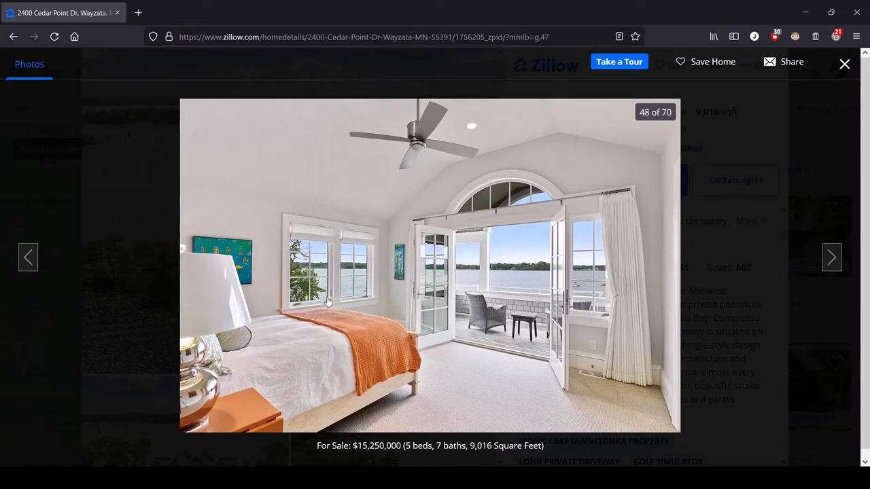
pyautogui.moveTo(246, 218)
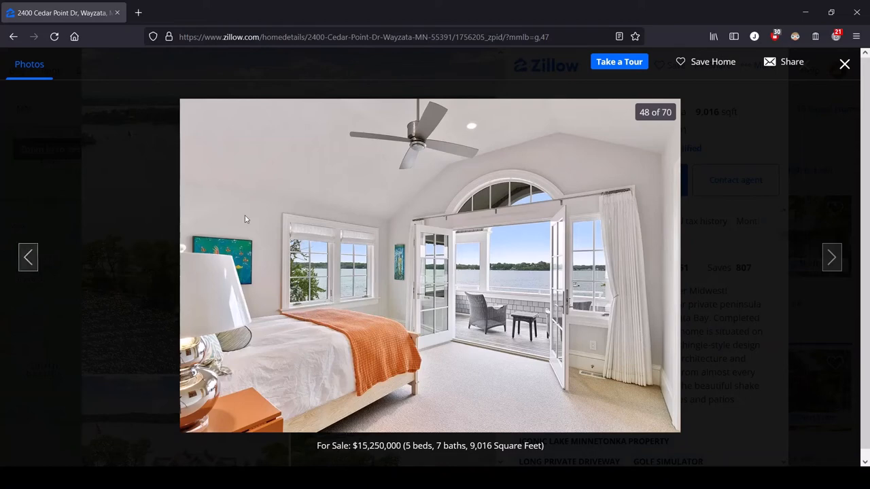
pyautogui.moveTo(465, 123)
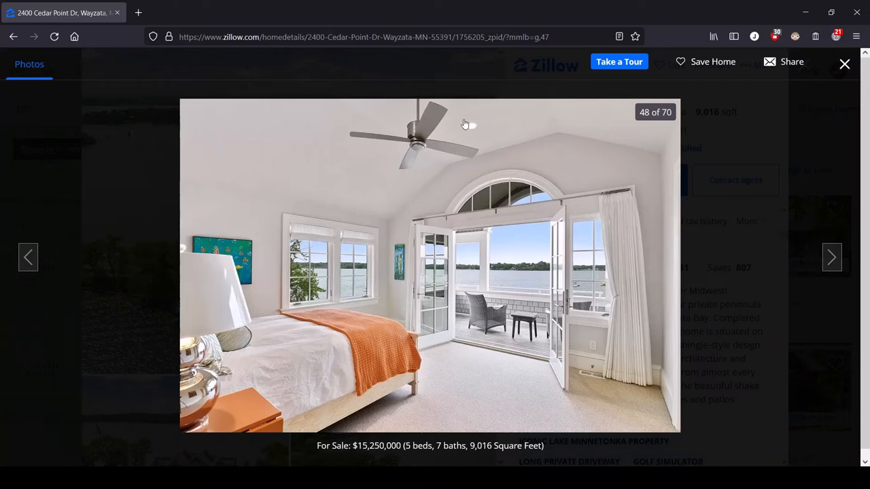
pyautogui.moveTo(475, 126)
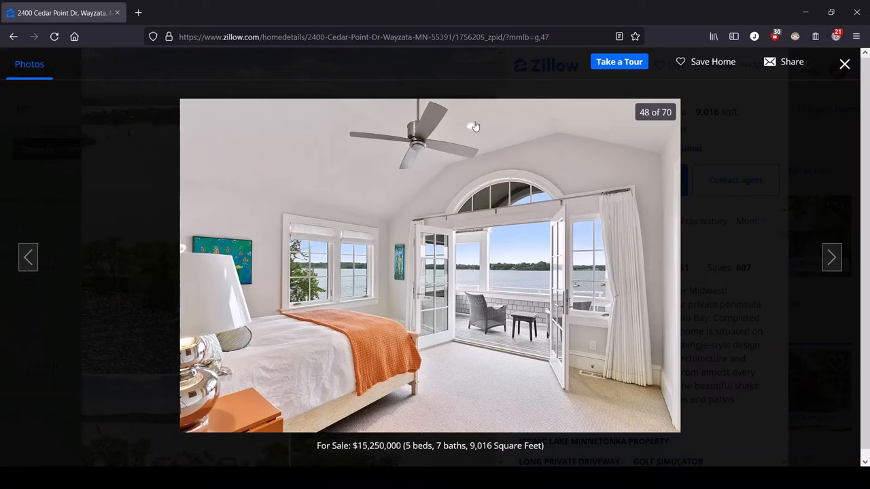
pyautogui.moveTo(470, 132)
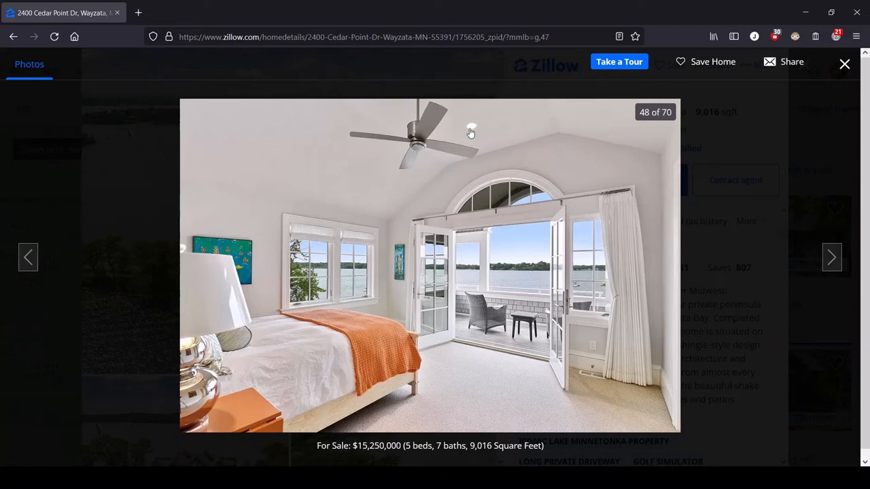
pyautogui.moveTo(467, 137)
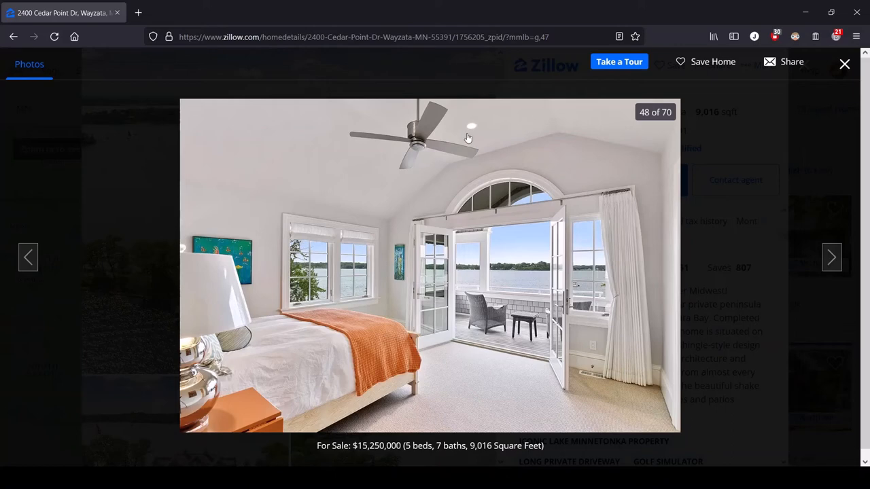
pyautogui.moveTo(510, 128)
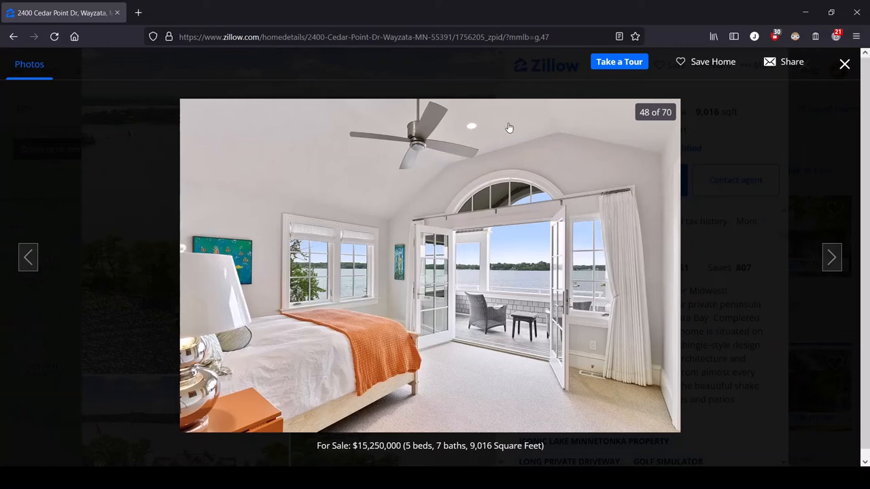
pyautogui.moveTo(397, 134)
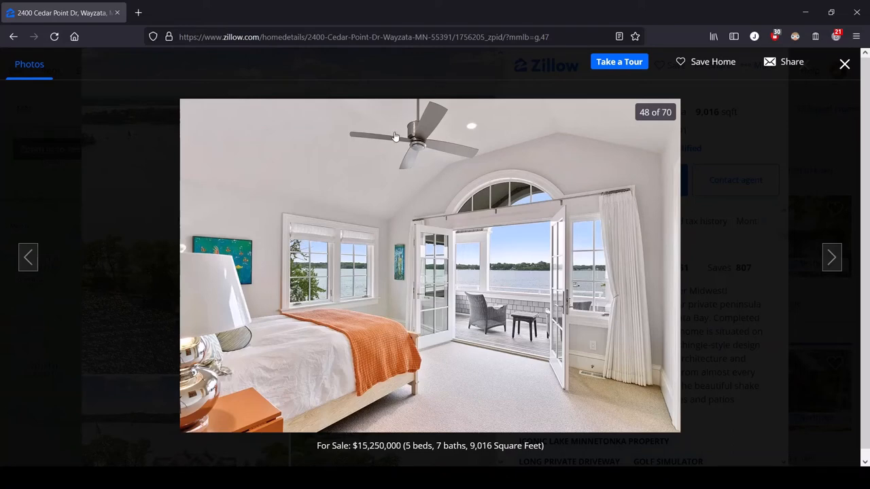
pyautogui.moveTo(423, 148)
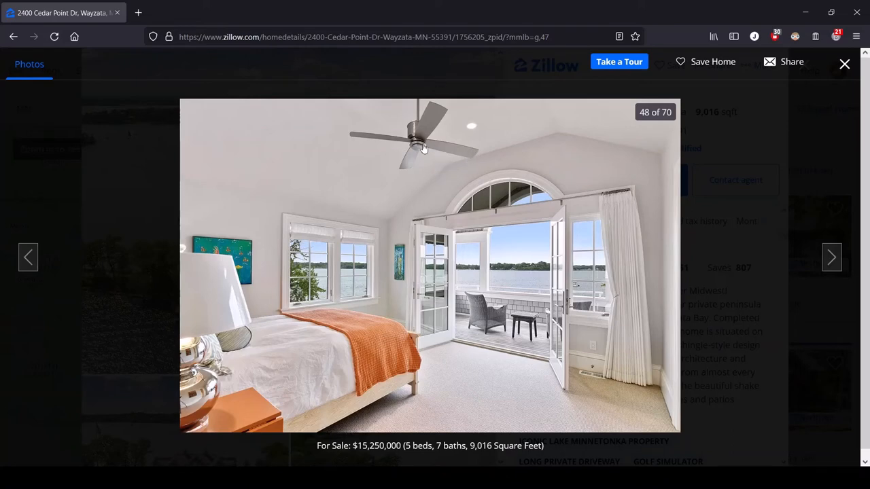
# Advance to photo 49 of 70, the bathroom vanity with fish-patterned wallpaper
pyautogui.click(831, 257)
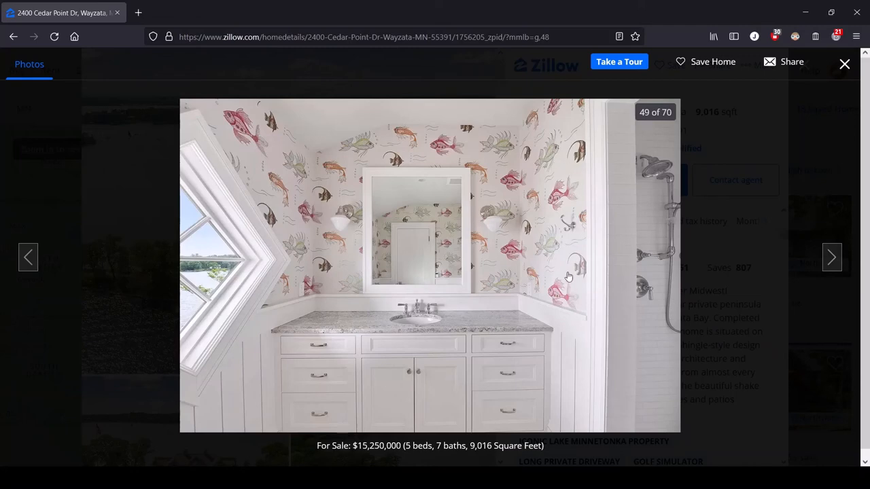
pyautogui.moveTo(310, 157)
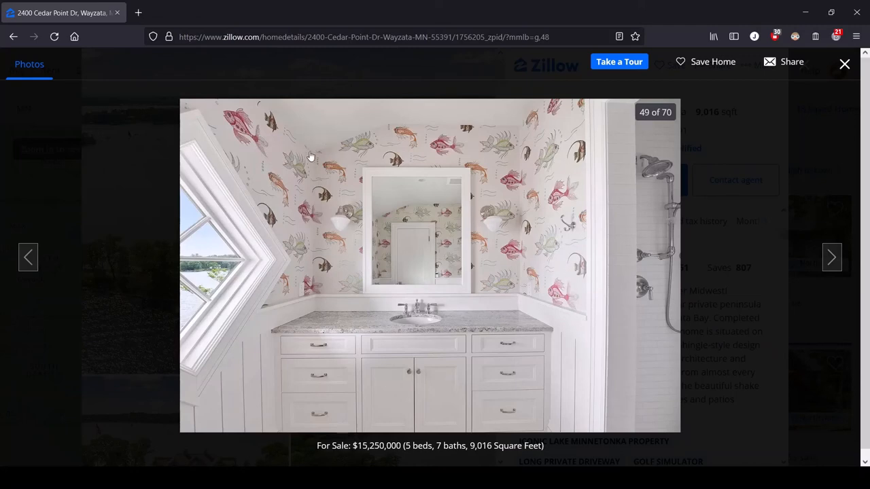
pyautogui.moveTo(562, 244)
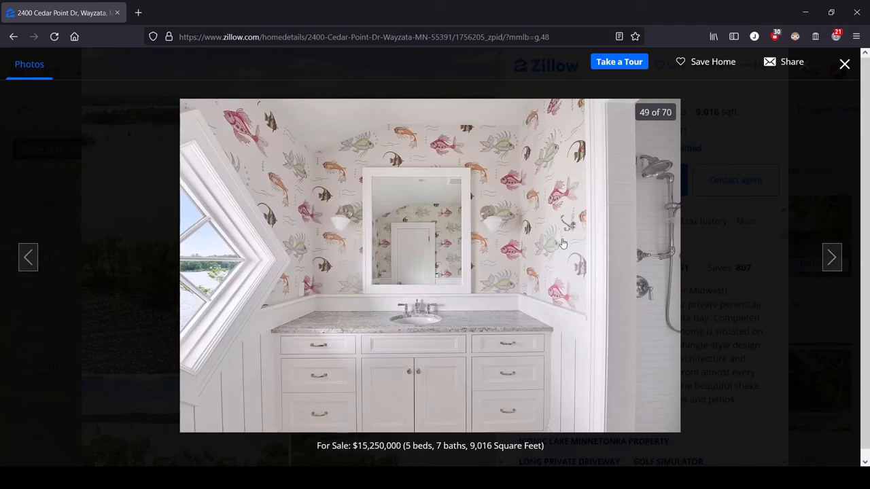
pyautogui.moveTo(307, 193)
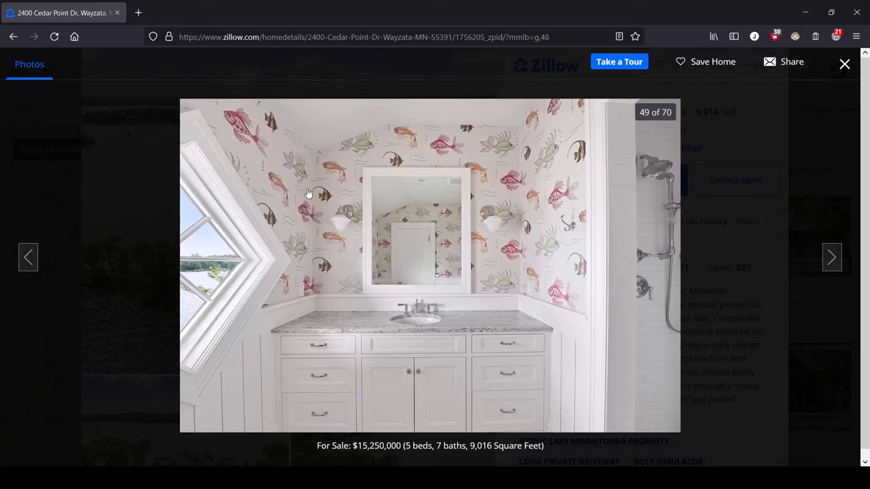
pyautogui.moveTo(171, 177)
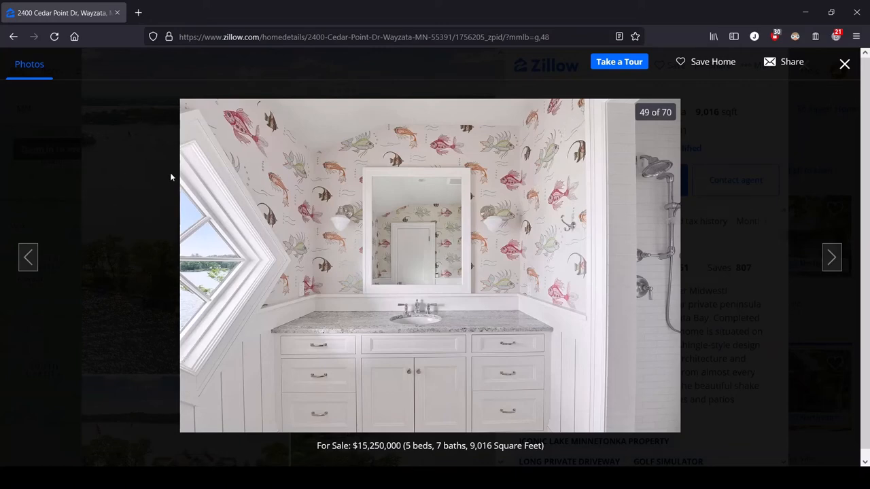
pyautogui.moveTo(197, 313)
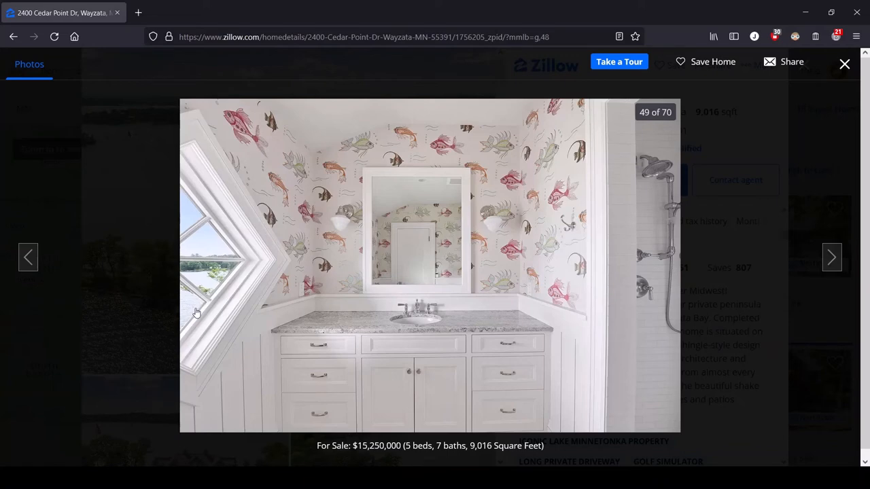
# Step past photo 50, the twin-bed attic bedroom, to photo 51, the patterned-wallpaper vanity
pyautogui.click(831, 257)
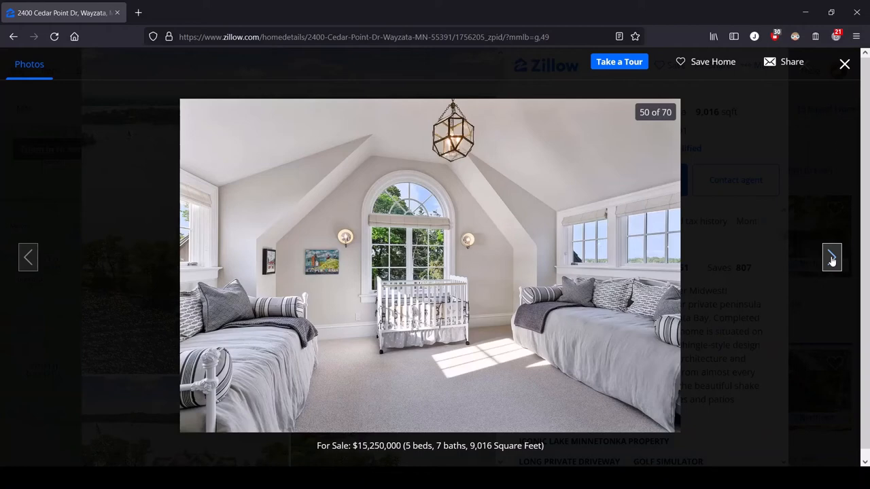
pyautogui.moveTo(225, 351)
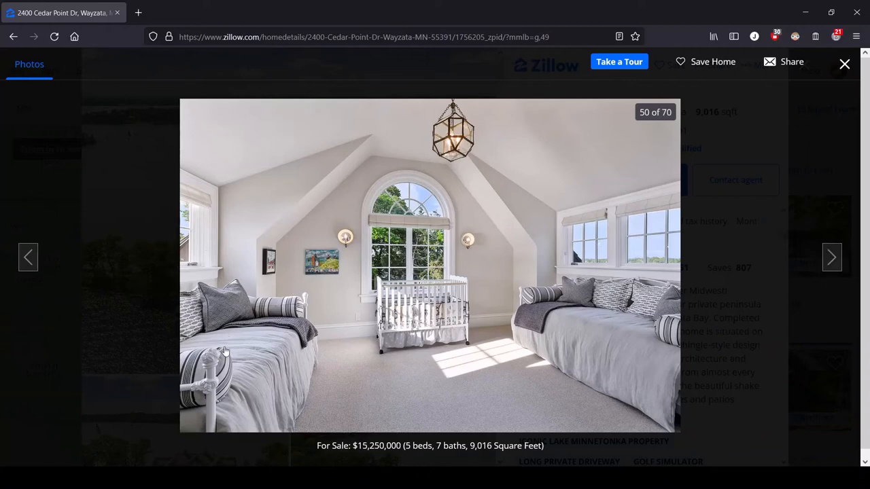
pyautogui.moveTo(569, 292)
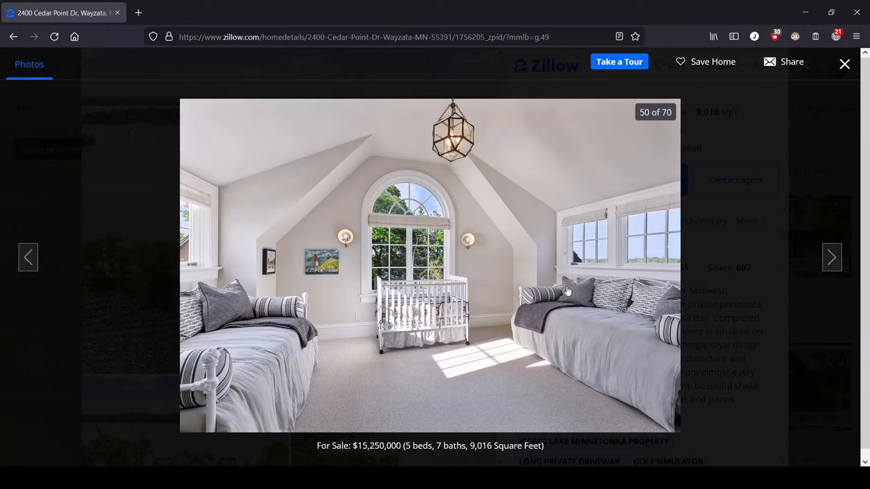
pyautogui.moveTo(201, 361)
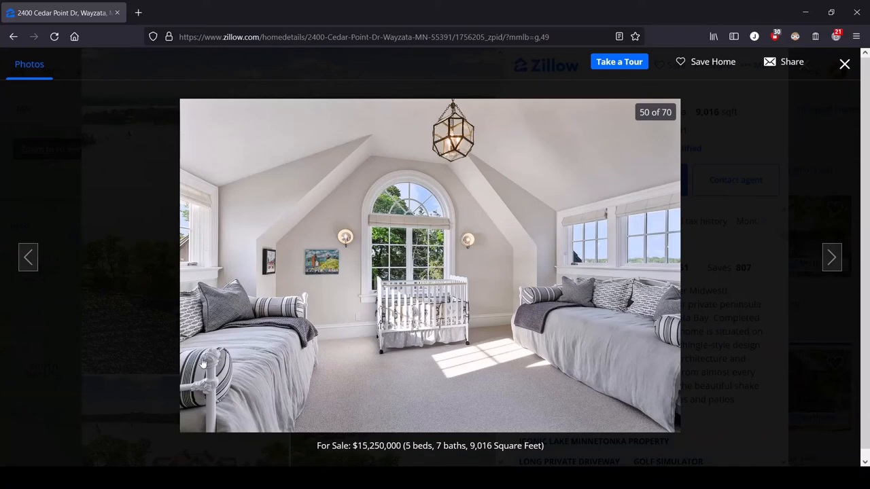
pyautogui.moveTo(233, 326)
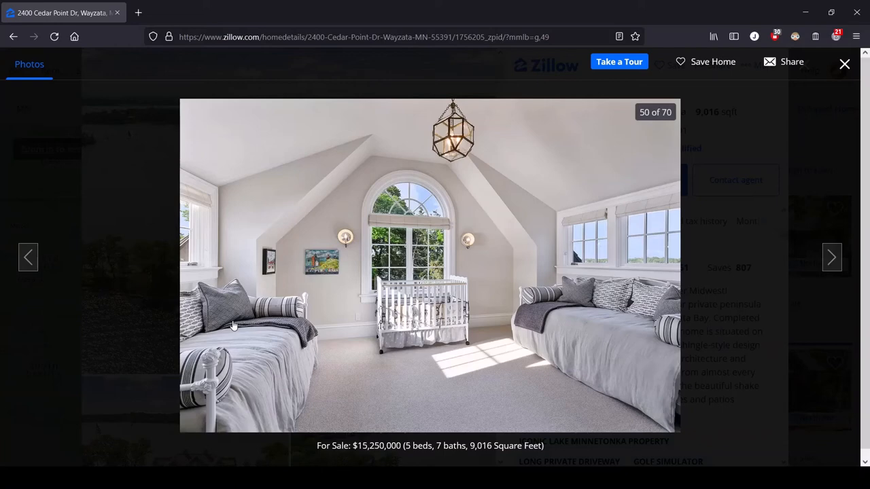
pyautogui.moveTo(583, 293)
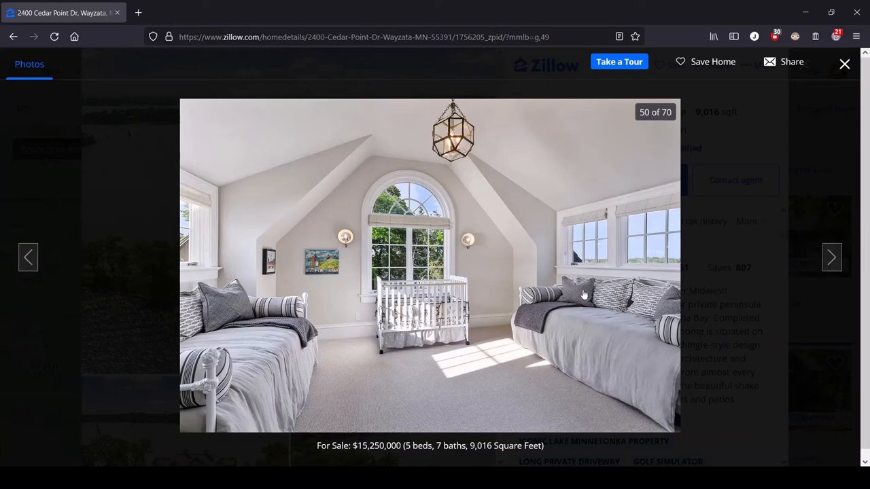
pyautogui.moveTo(233, 330)
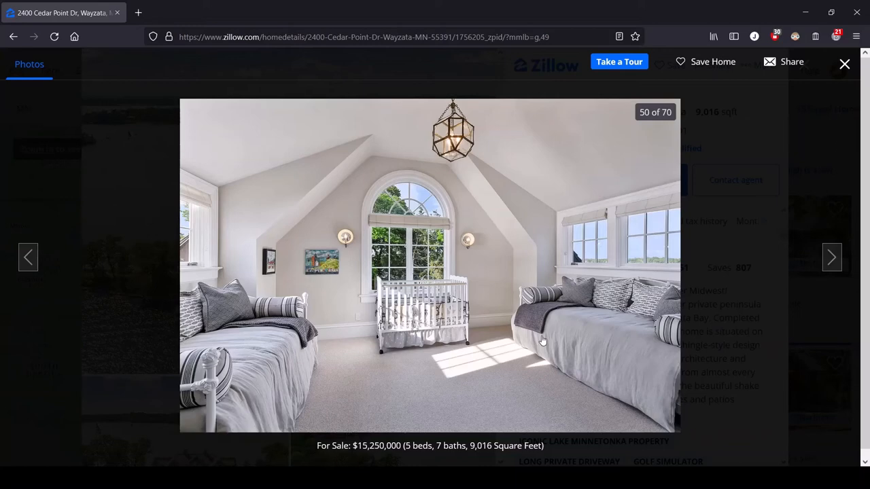
pyautogui.moveTo(614, 309)
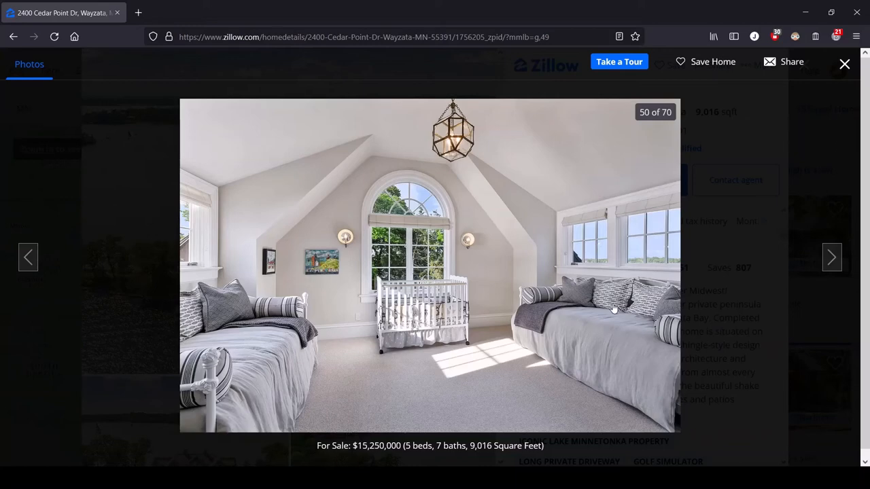
pyautogui.click(832, 257)
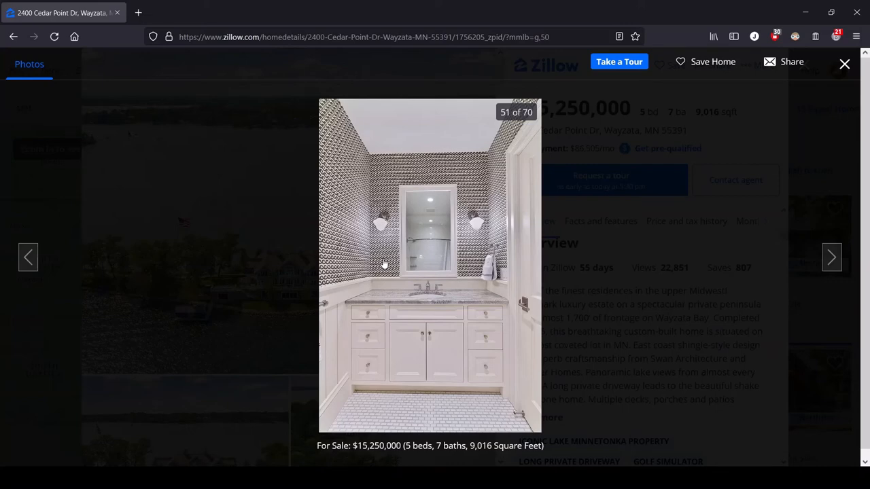
# Step past photos 52 and 53, the tiled mudroom, to photo 54, the twisted iron hooks
pyautogui.click(831, 257)
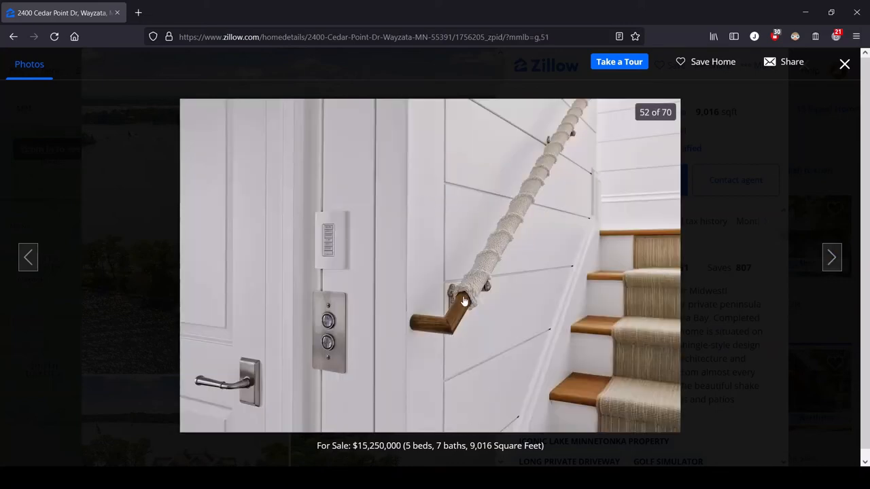
pyautogui.moveTo(560, 260)
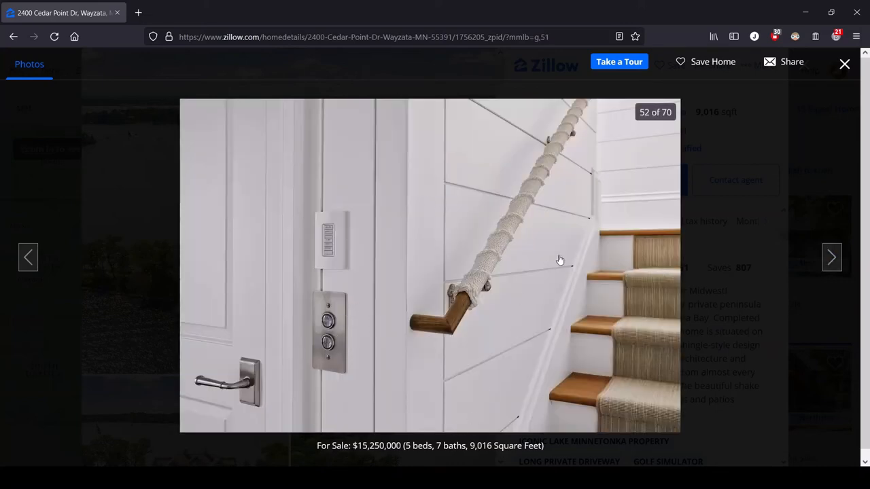
pyautogui.click(831, 257)
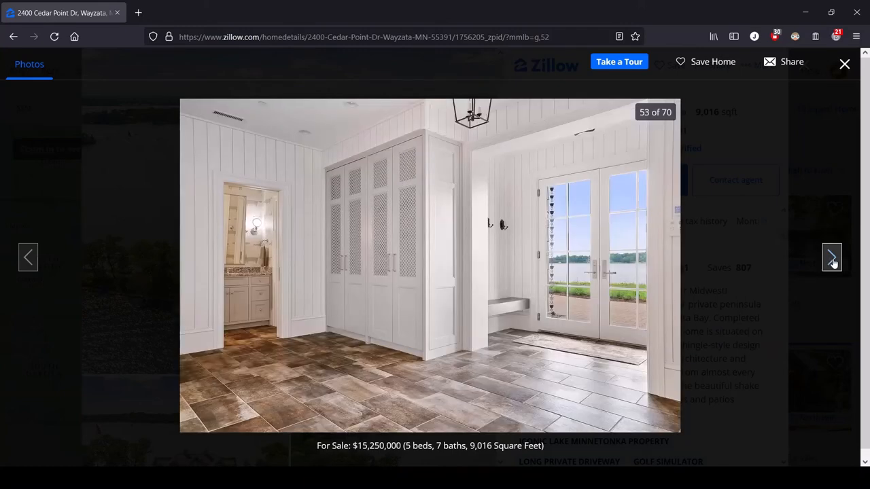
pyautogui.moveTo(407, 324)
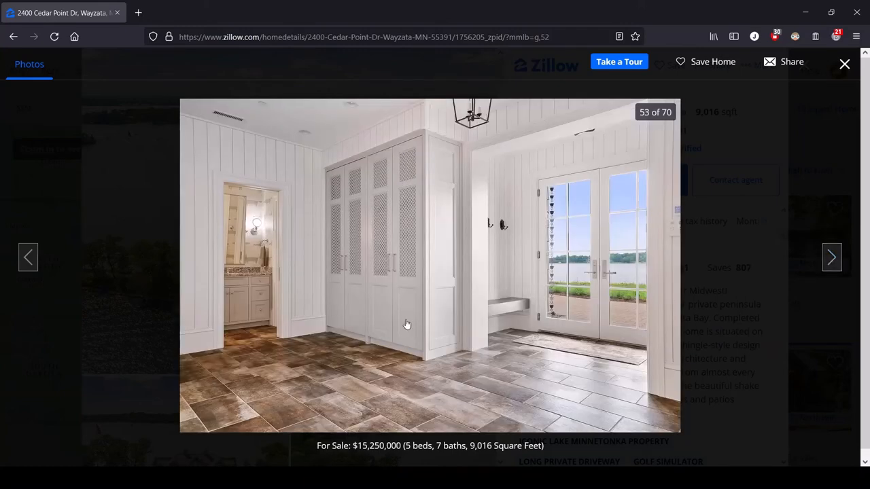
pyautogui.moveTo(383, 268)
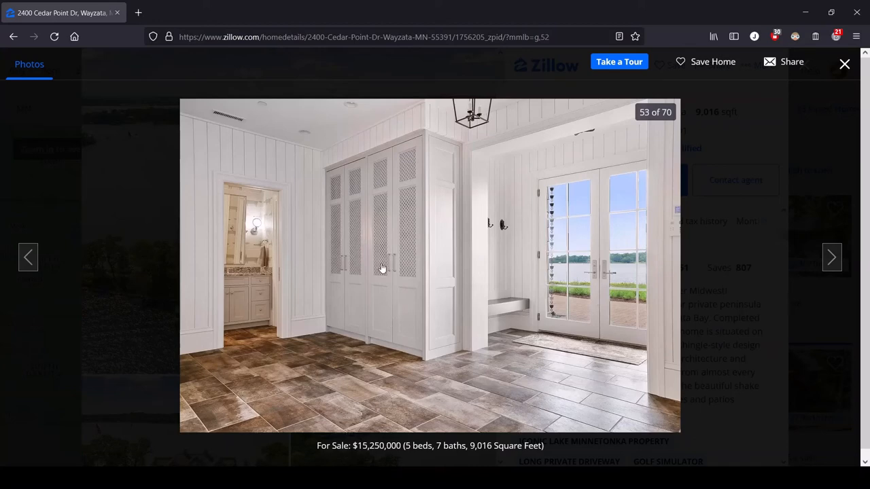
pyautogui.moveTo(373, 351)
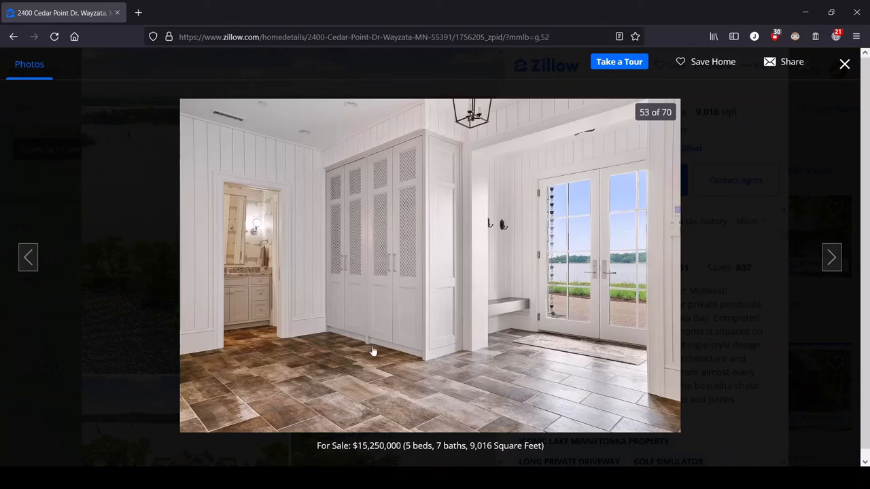
pyautogui.moveTo(372, 343)
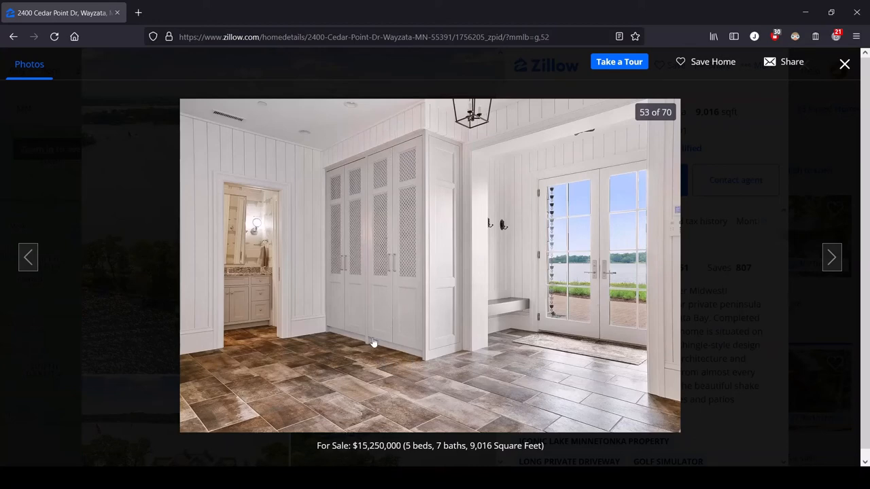
pyautogui.moveTo(427, 354)
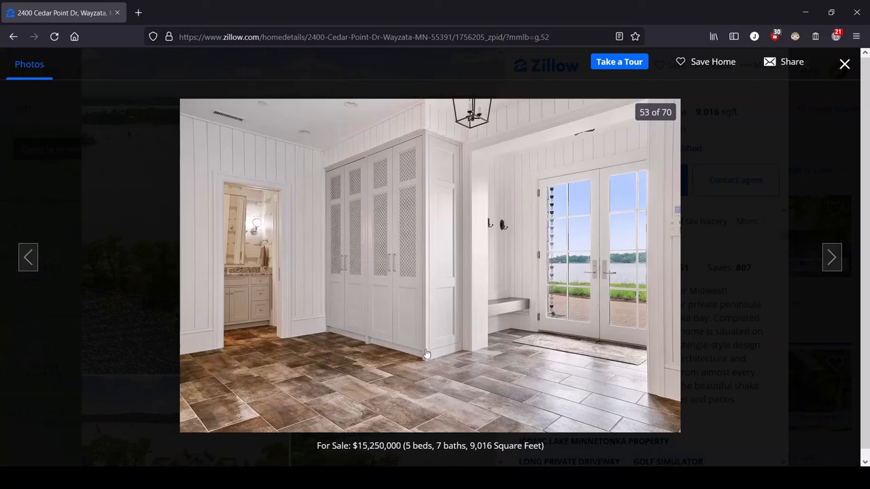
pyautogui.moveTo(519, 358)
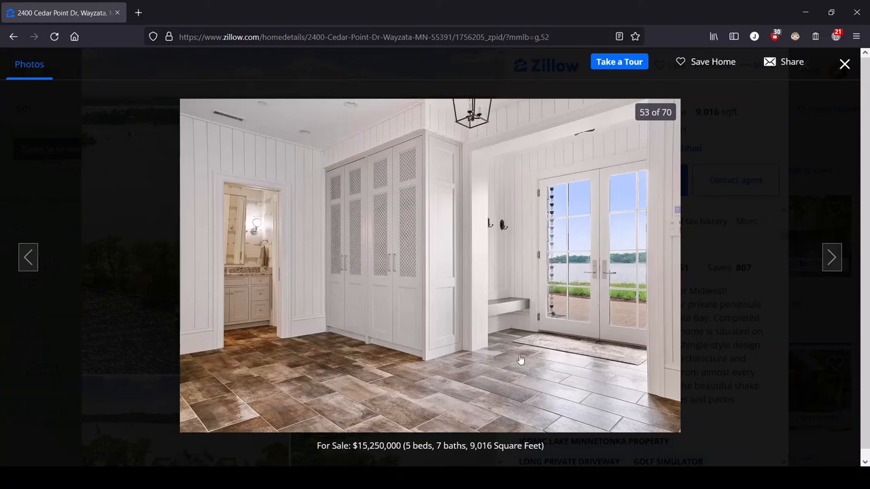
pyautogui.moveTo(519, 361)
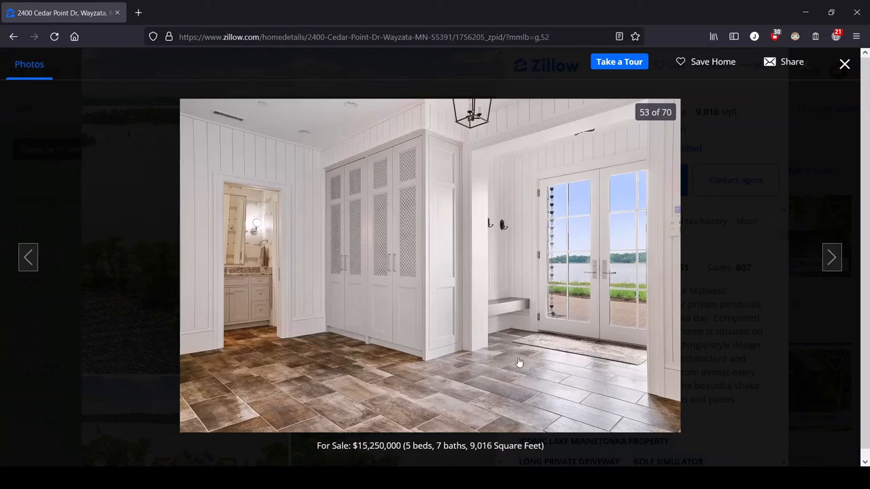
pyautogui.click(831, 256)
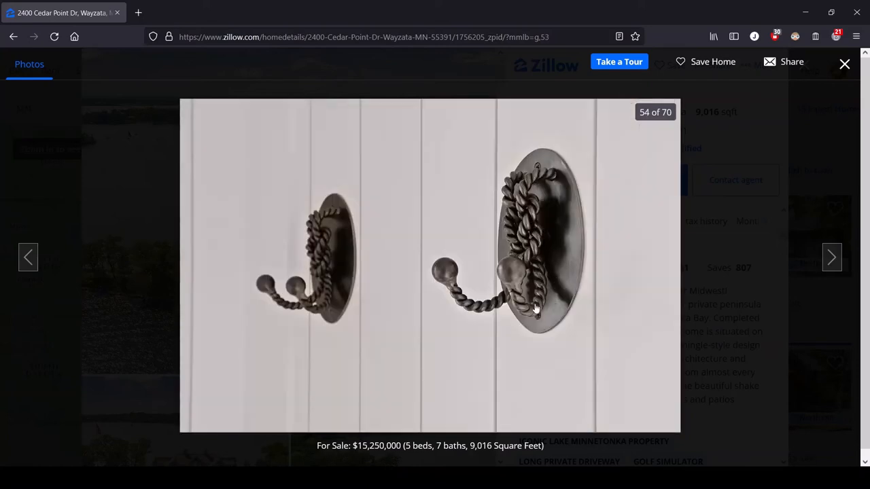
pyautogui.moveTo(534, 161)
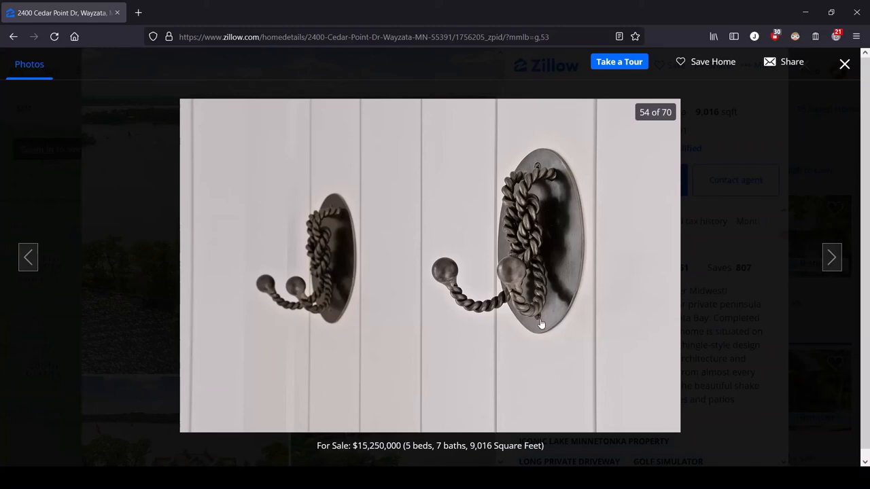
# Step past photo 55, the rope-twisted door handles, to photo 56, the garage with an orange motorcycle
pyautogui.click(832, 257)
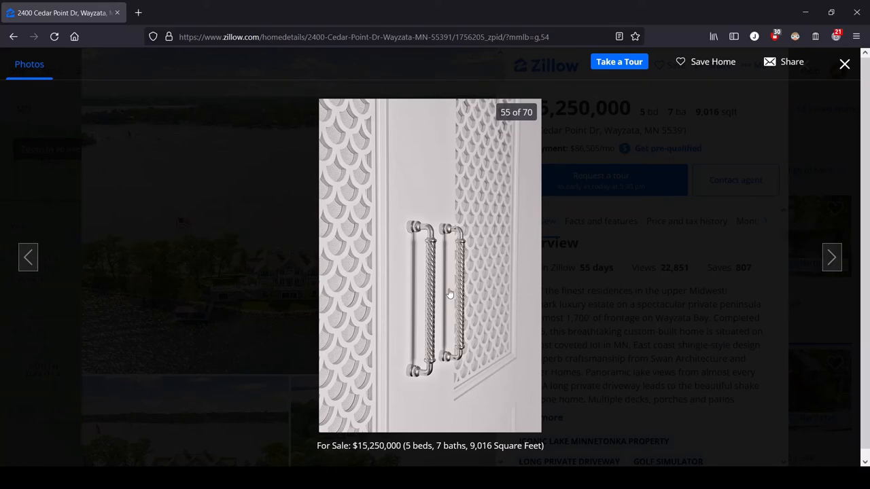
pyautogui.moveTo(422, 249)
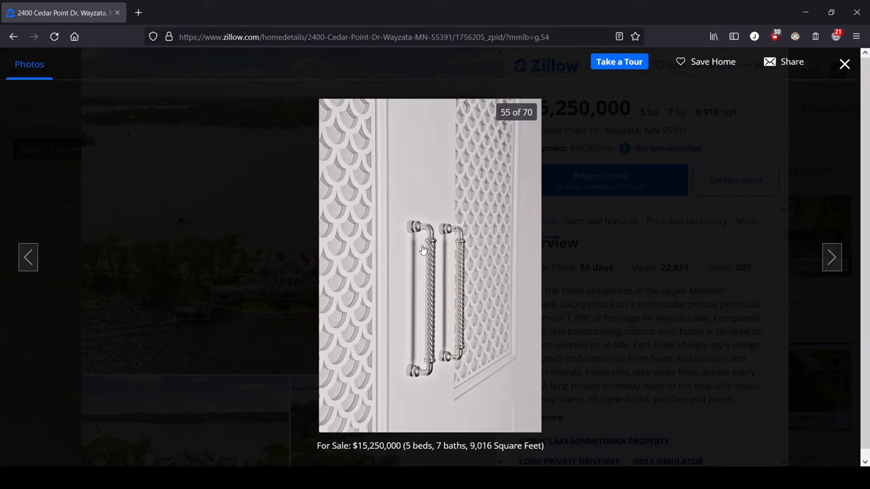
pyautogui.moveTo(434, 369)
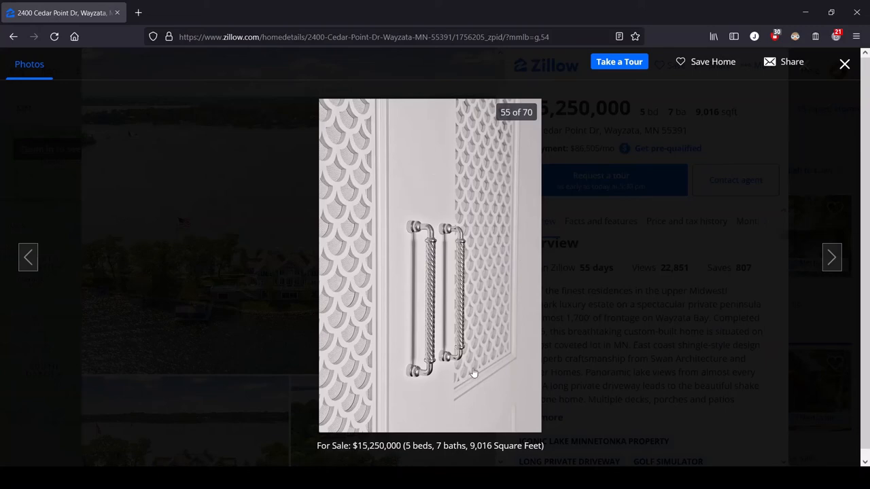
pyautogui.click(832, 257)
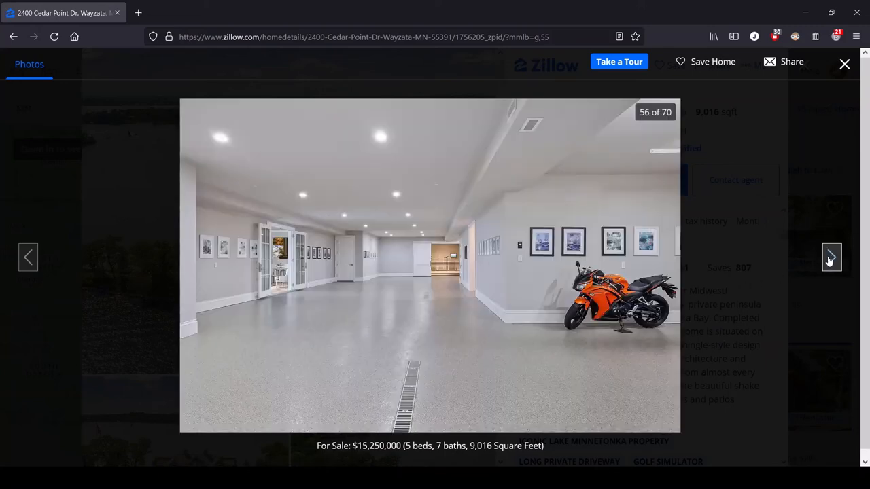
pyautogui.moveTo(668, 320)
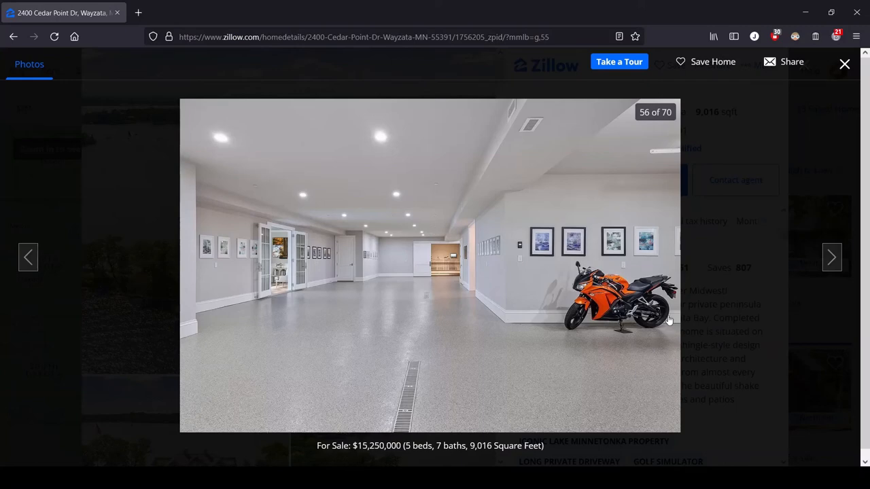
pyautogui.moveTo(201, 196)
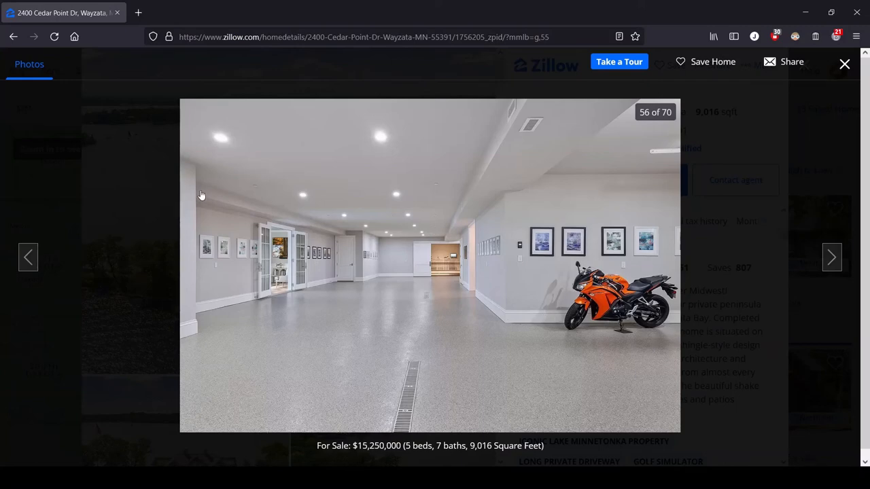
pyautogui.moveTo(418, 348)
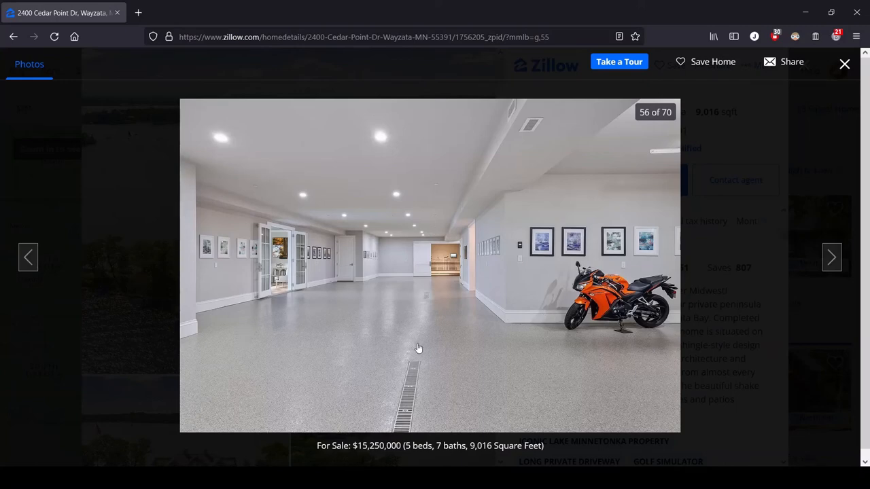
pyautogui.moveTo(440, 293)
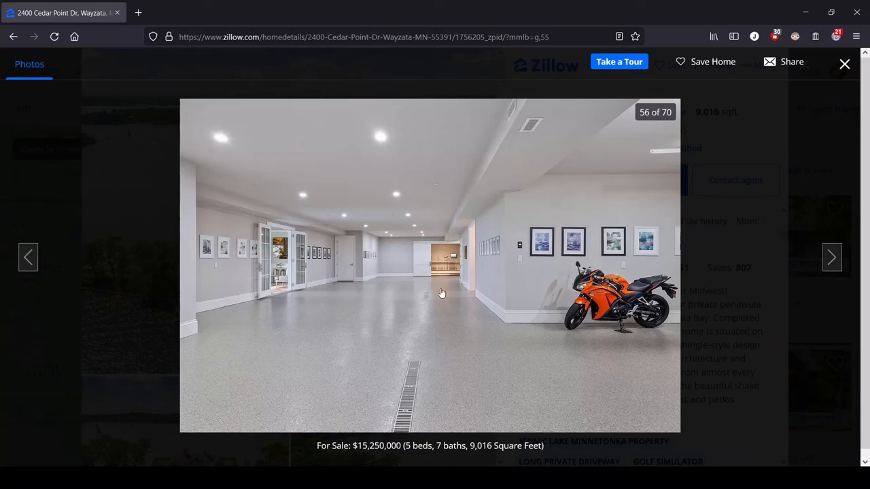
pyautogui.moveTo(410, 148)
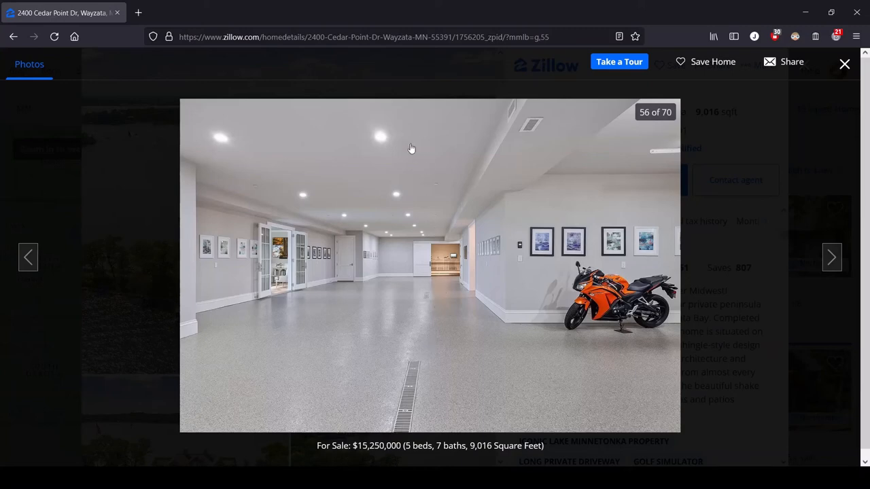
pyautogui.moveTo(465, 353)
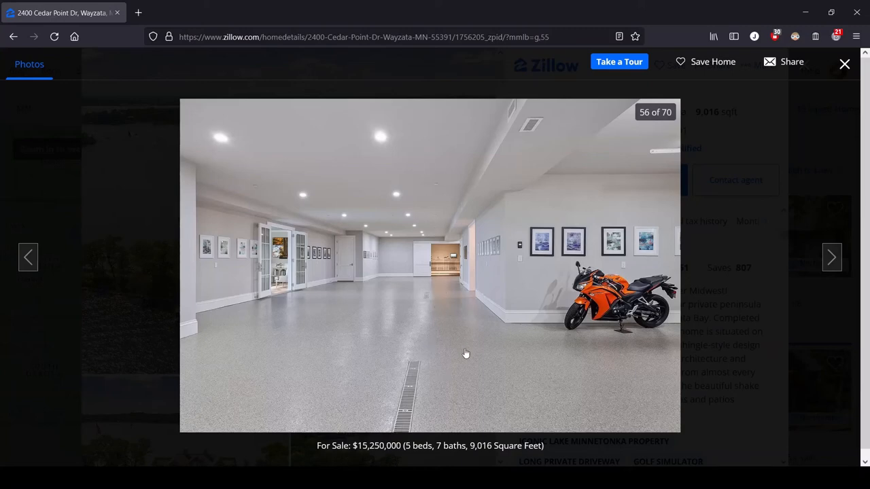
pyautogui.moveTo(559, 355)
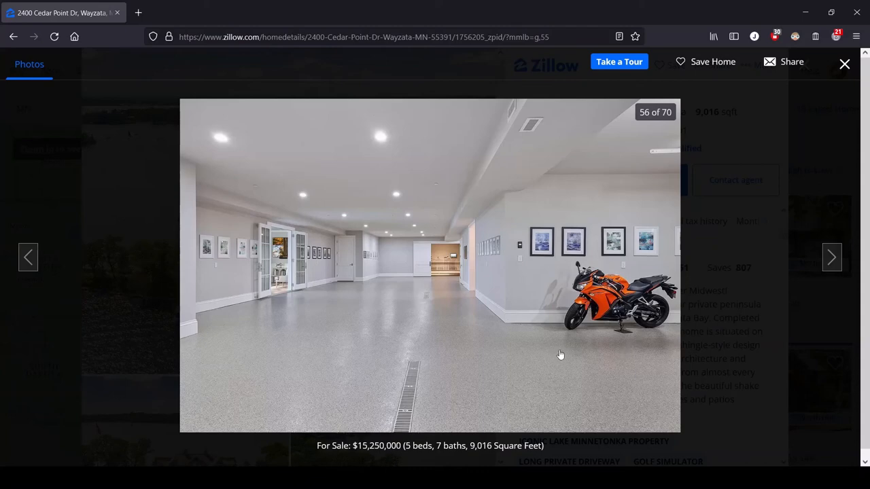
pyautogui.moveTo(506, 400)
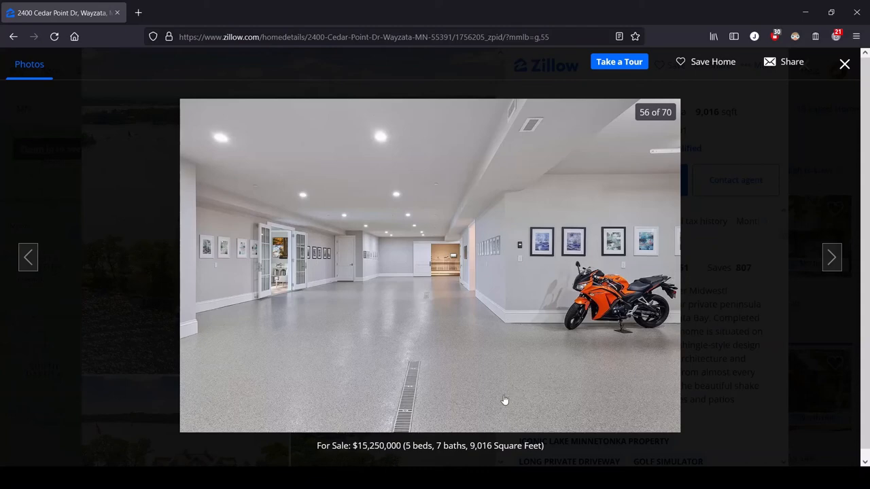
pyautogui.moveTo(424, 354)
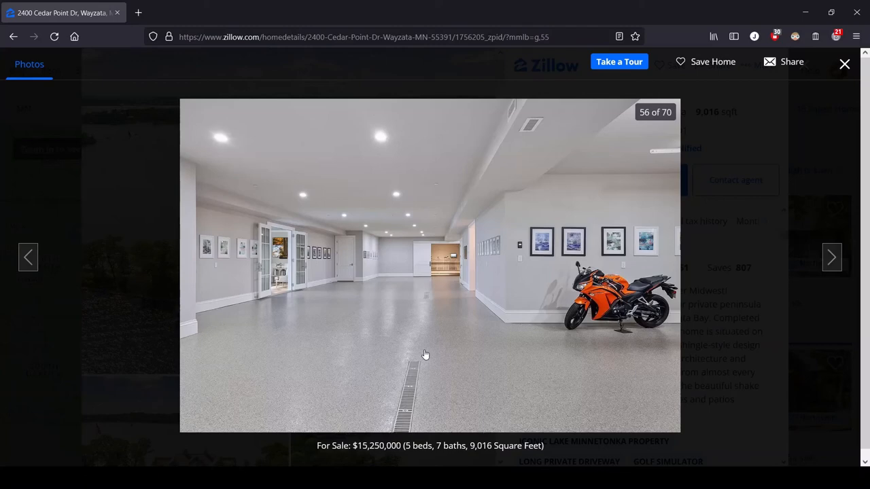
pyautogui.moveTo(408, 321)
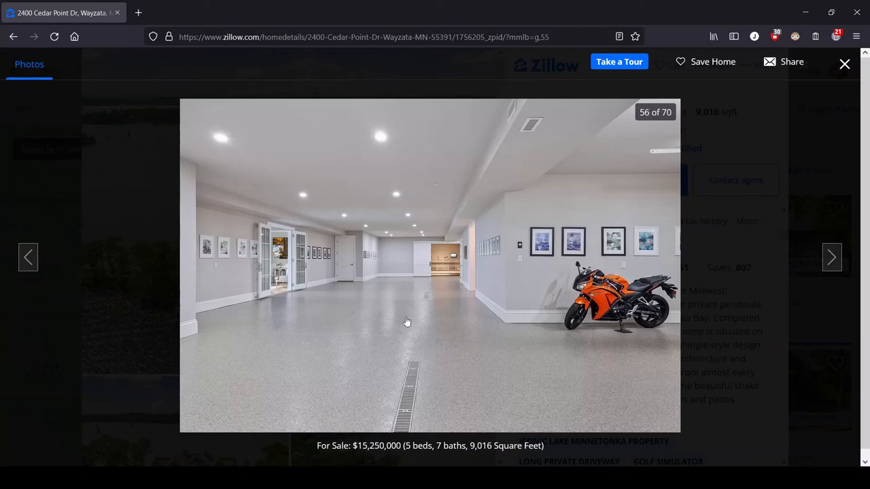
pyautogui.moveTo(369, 352)
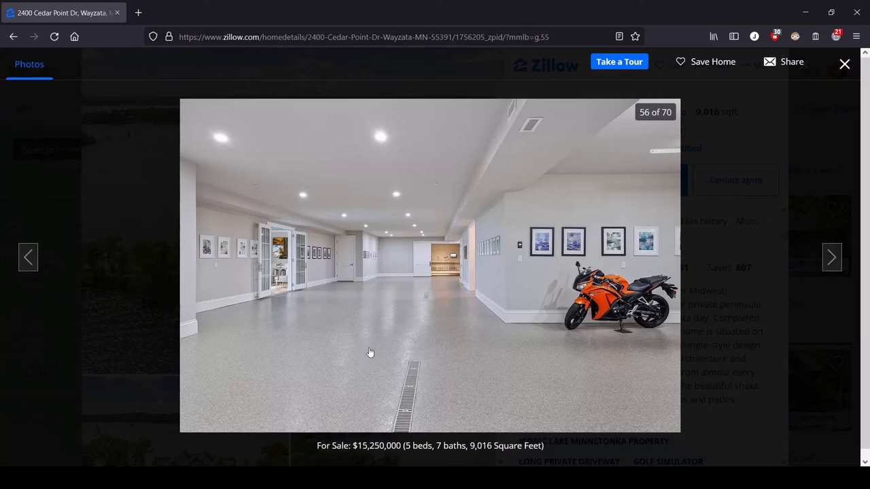
pyautogui.moveTo(394, 318)
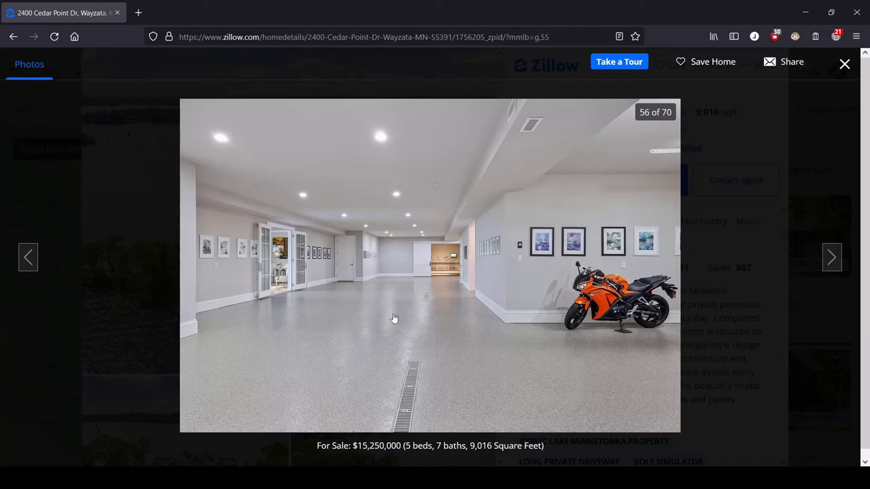
pyautogui.moveTo(396, 380)
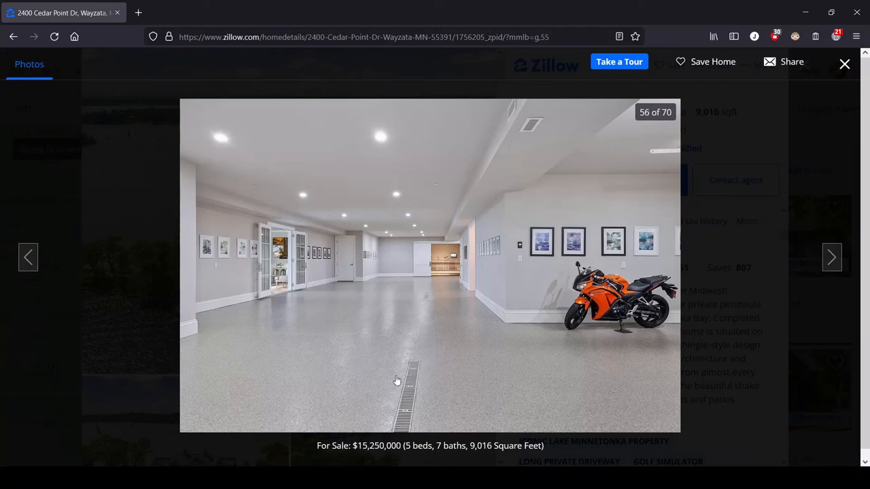
pyautogui.moveTo(418, 288)
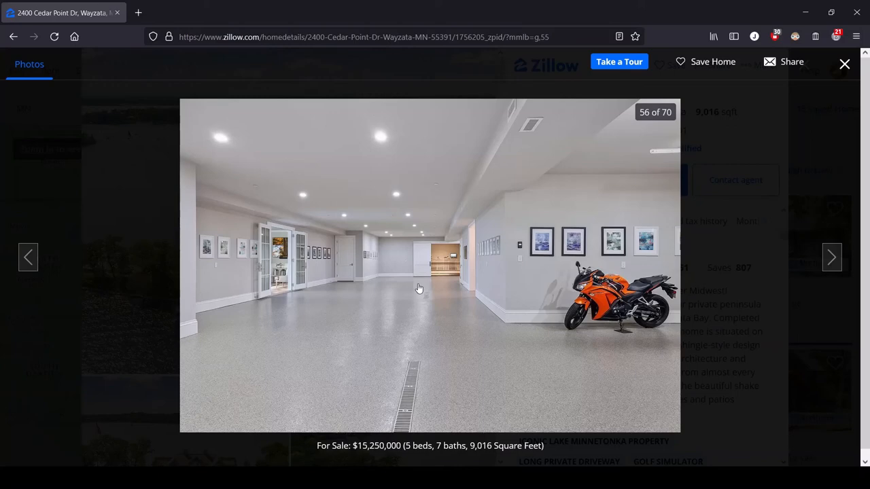
pyautogui.moveTo(429, 307)
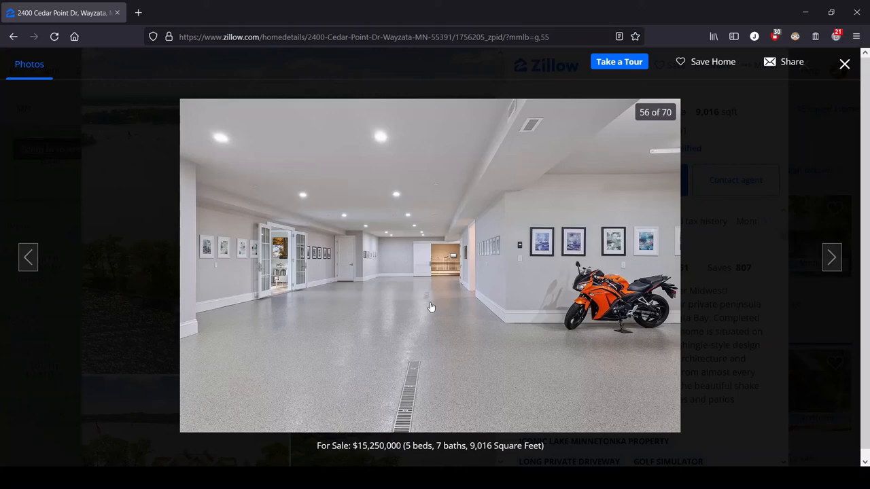
pyautogui.moveTo(413, 321)
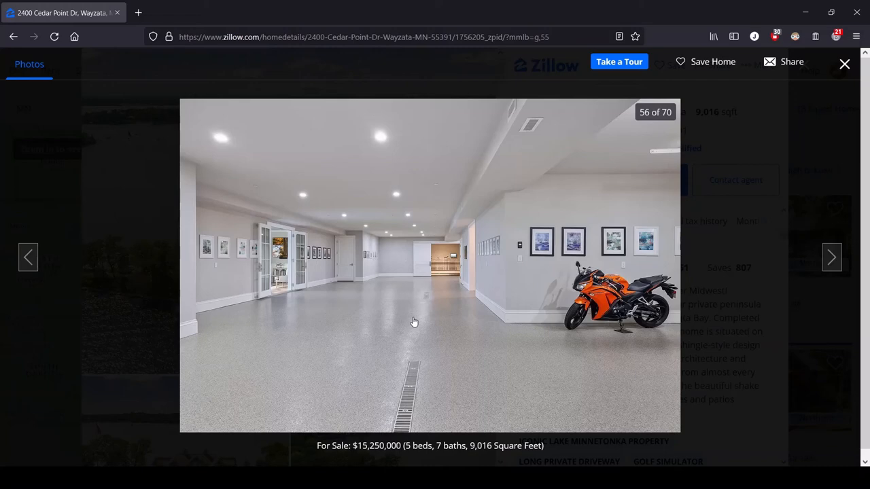
# Advance to photo 57 of 70, the long garage hall seen from the opposite end
pyautogui.click(831, 257)
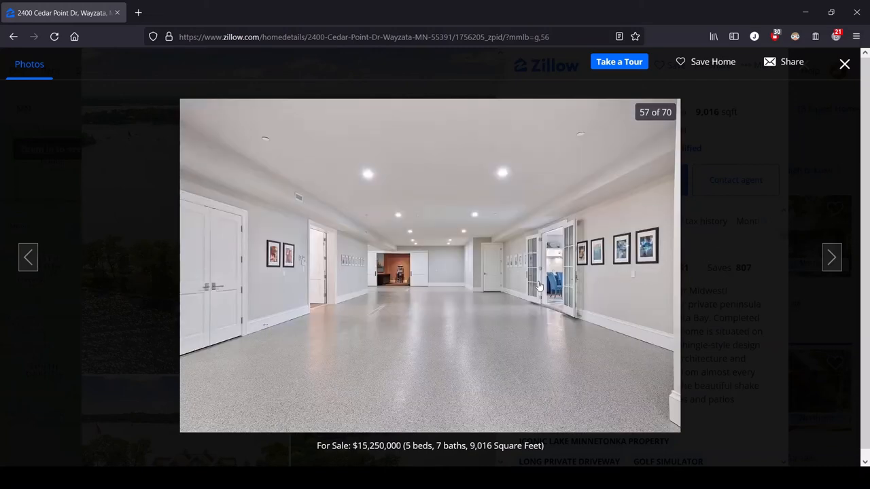
pyautogui.moveTo(564, 269)
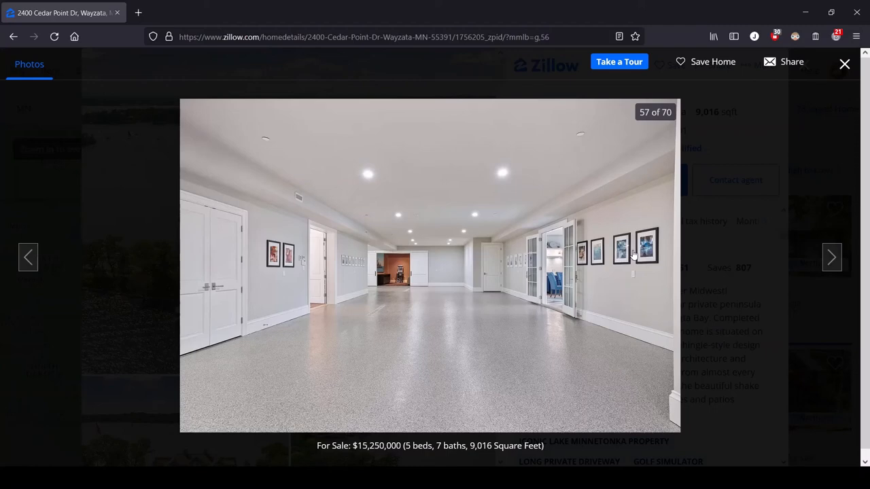
# Advance to photo 58 of 70, the lake-view family room with blue bar cabinets
pyautogui.click(832, 256)
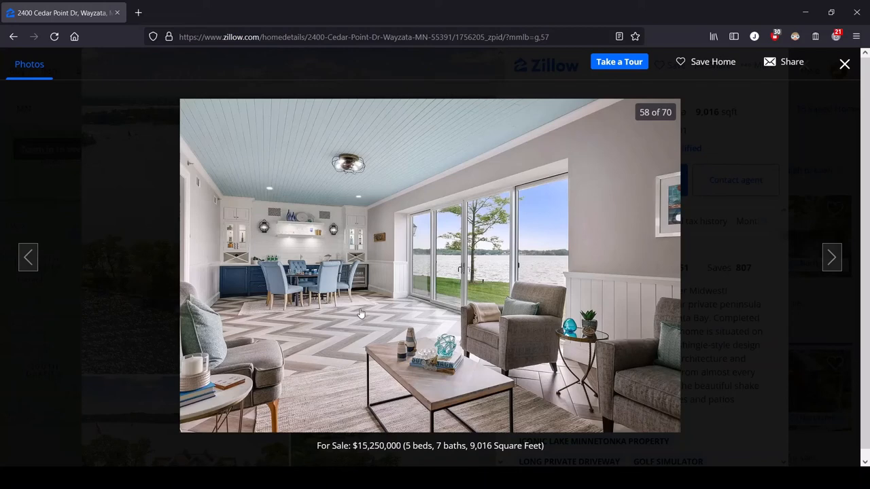
pyautogui.moveTo(329, 310)
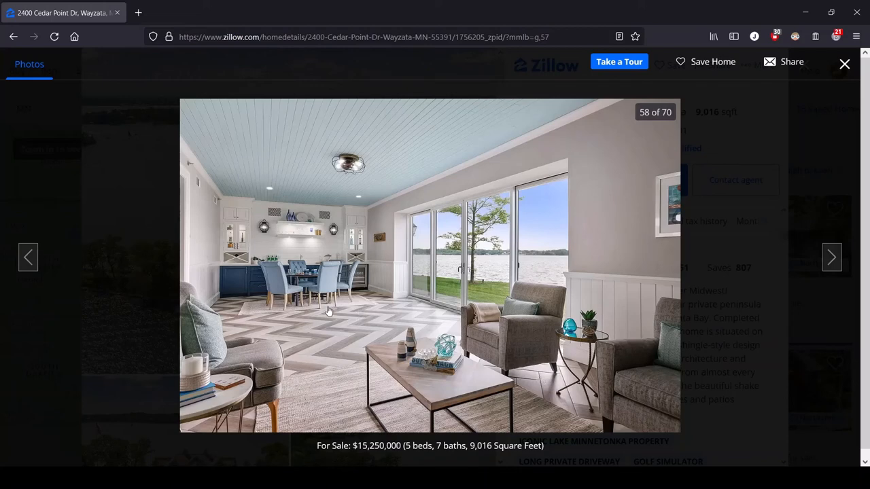
pyautogui.moveTo(308, 277)
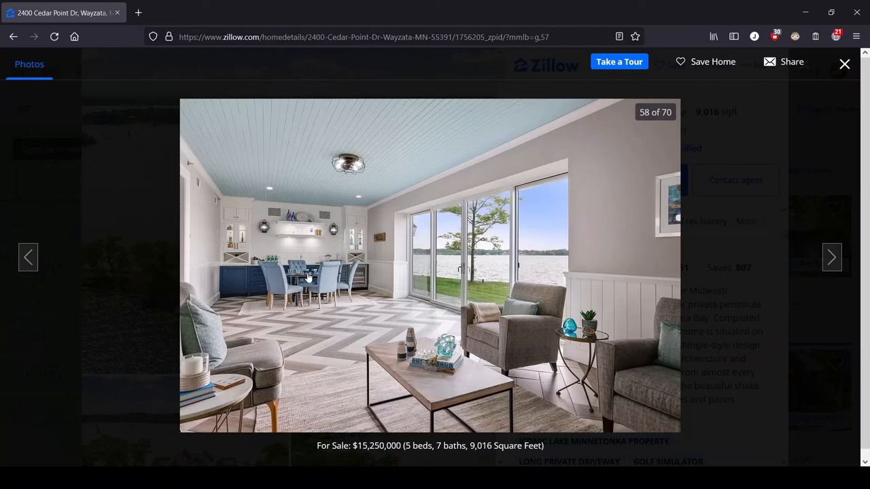
pyautogui.moveTo(305, 277)
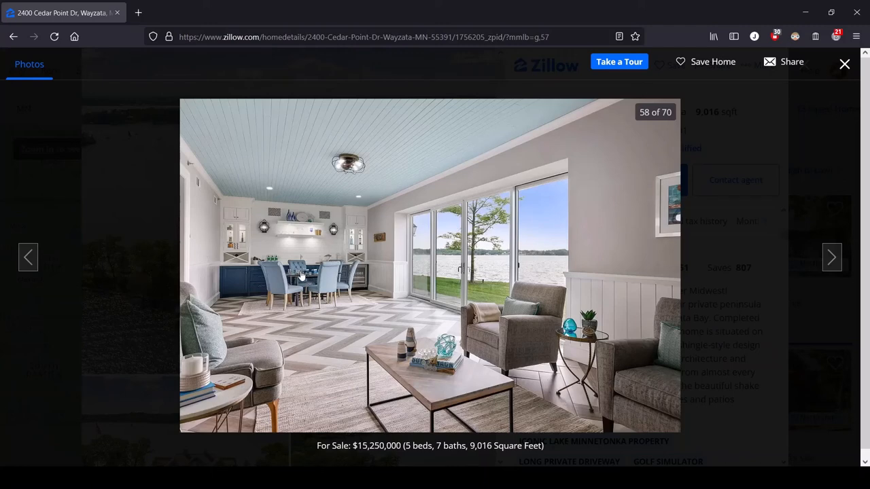
pyautogui.moveTo(337, 315)
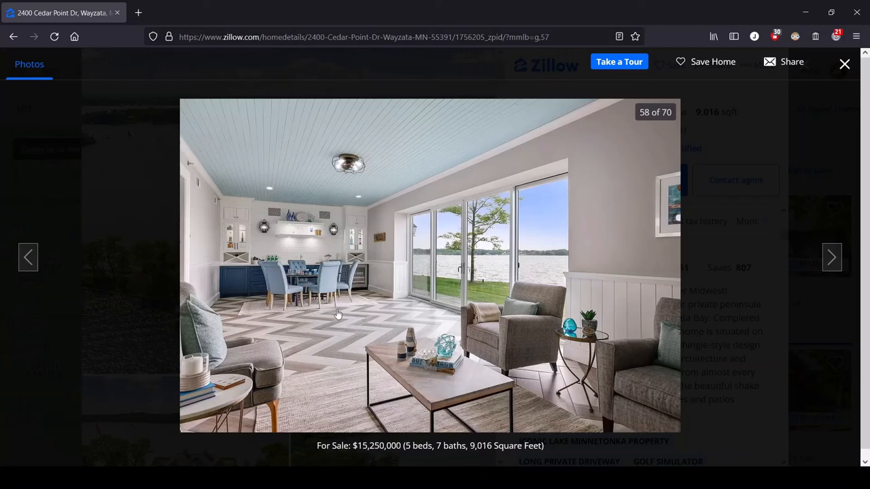
pyautogui.moveTo(361, 299)
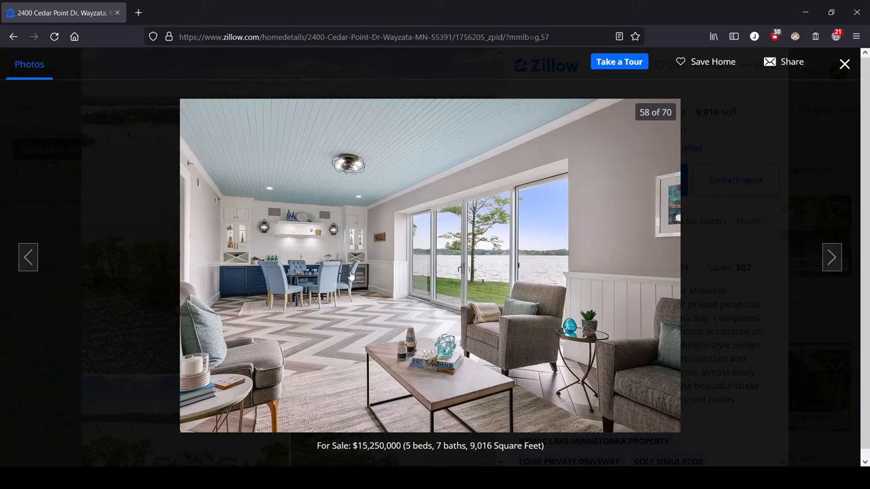
pyautogui.moveTo(375, 293)
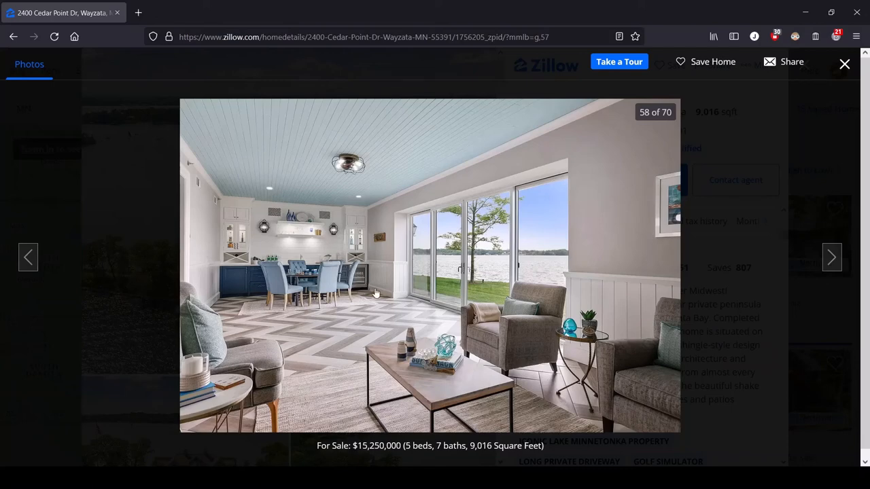
pyautogui.moveTo(312, 144)
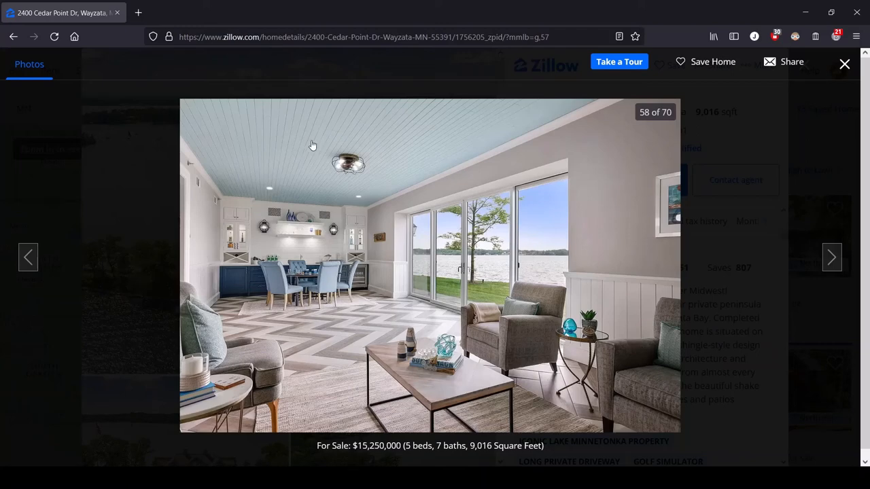
pyautogui.moveTo(325, 167)
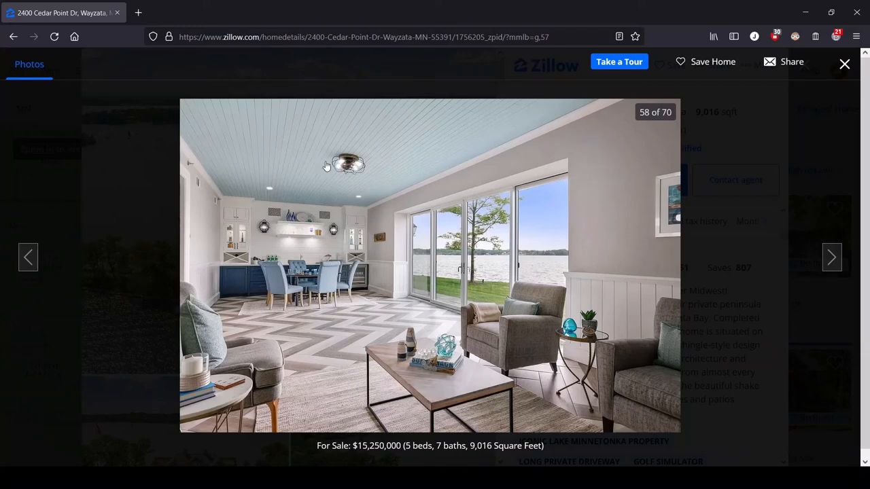
pyautogui.moveTo(600, 312)
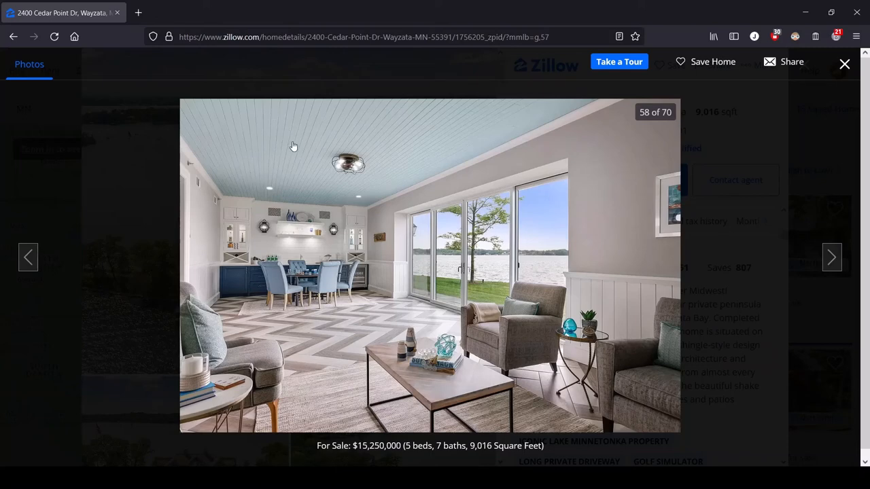
pyautogui.moveTo(302, 188)
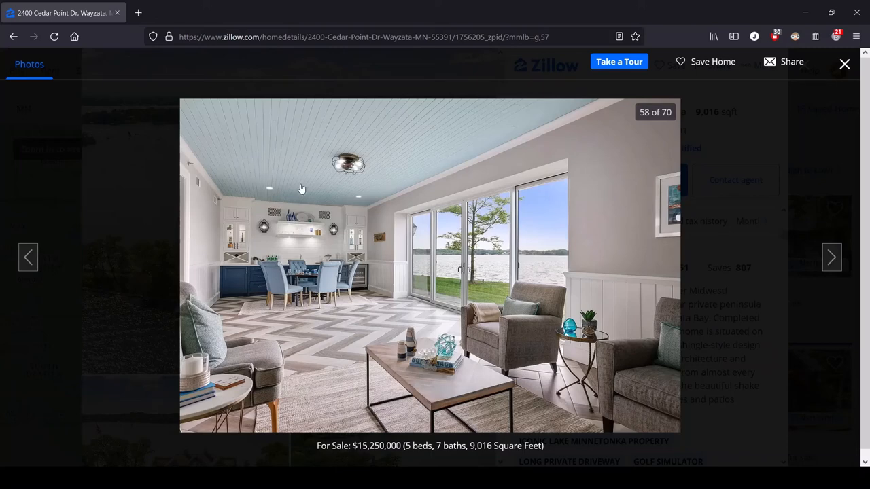
pyautogui.moveTo(313, 158)
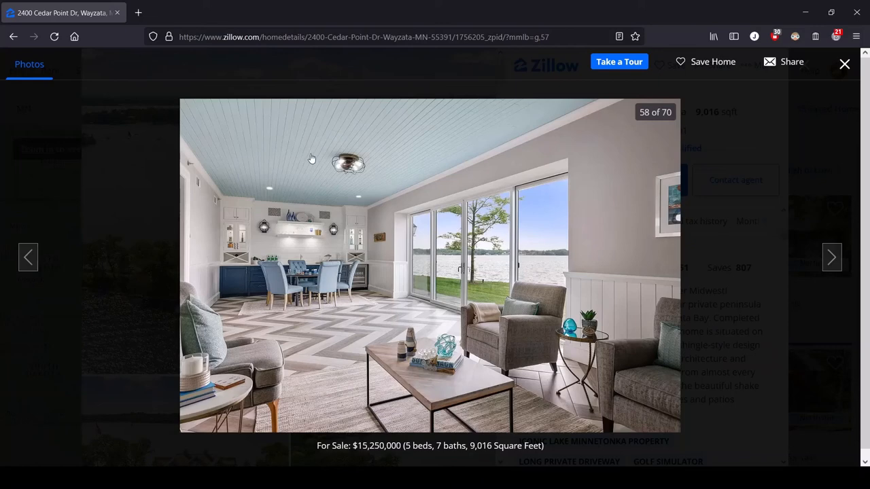
pyautogui.moveTo(286, 190)
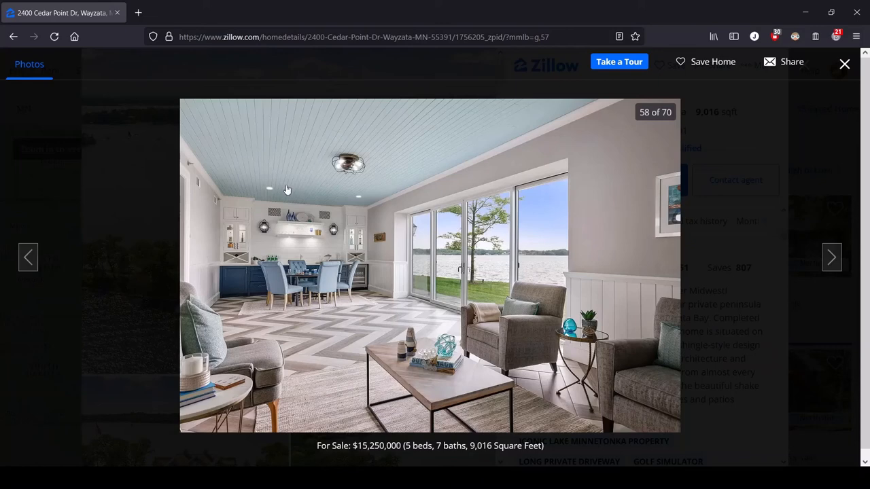
pyautogui.moveTo(391, 193)
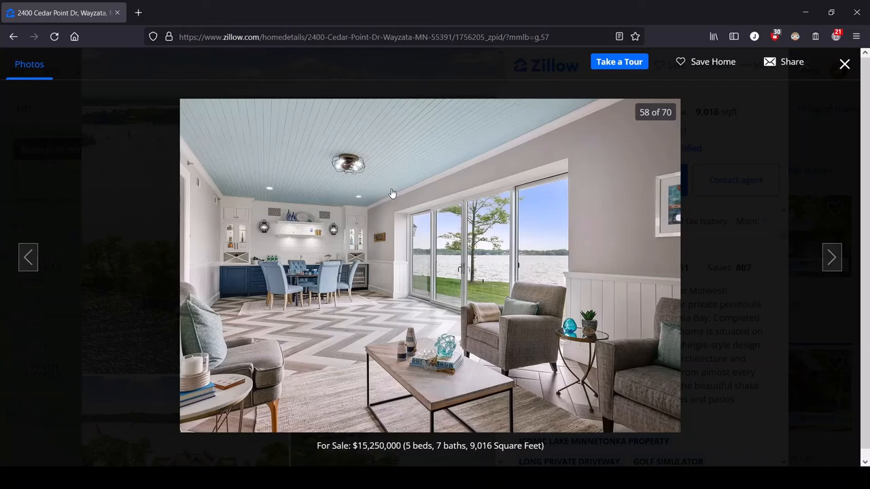
# Advance to photo 59 of 70, the home theater with cream recliners and popcorn machine
pyautogui.click(832, 256)
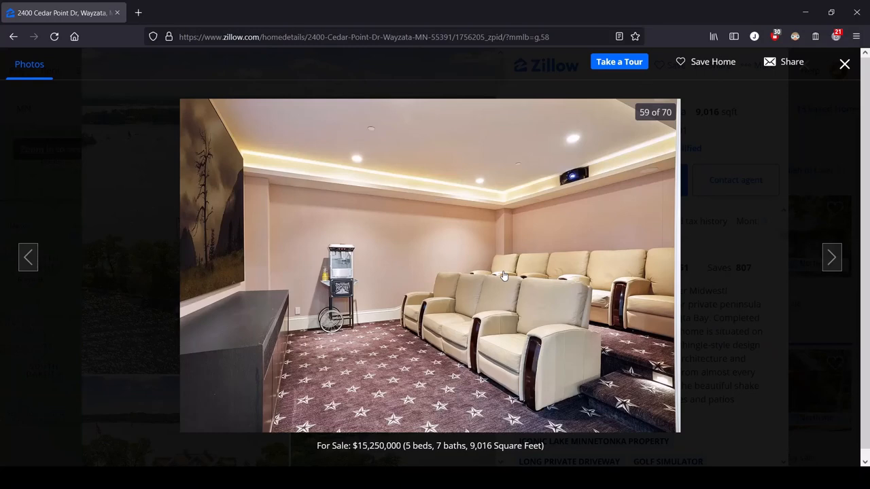
pyautogui.moveTo(402, 250)
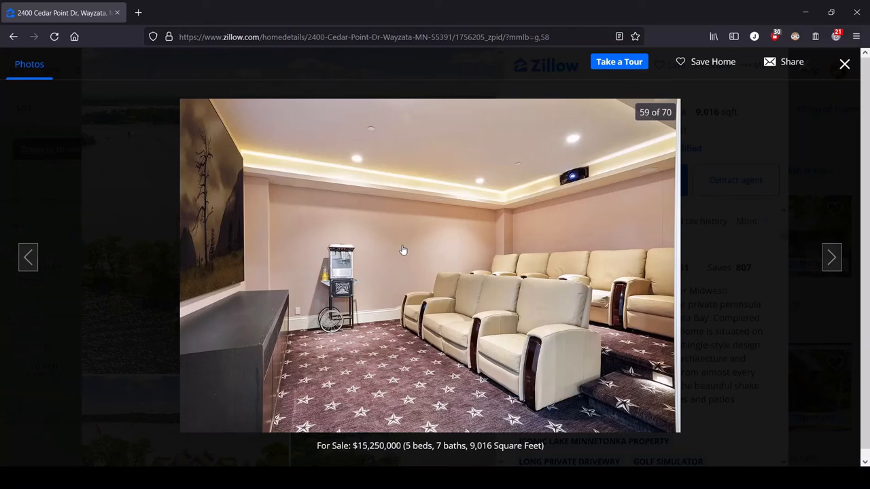
pyautogui.moveTo(500, 212)
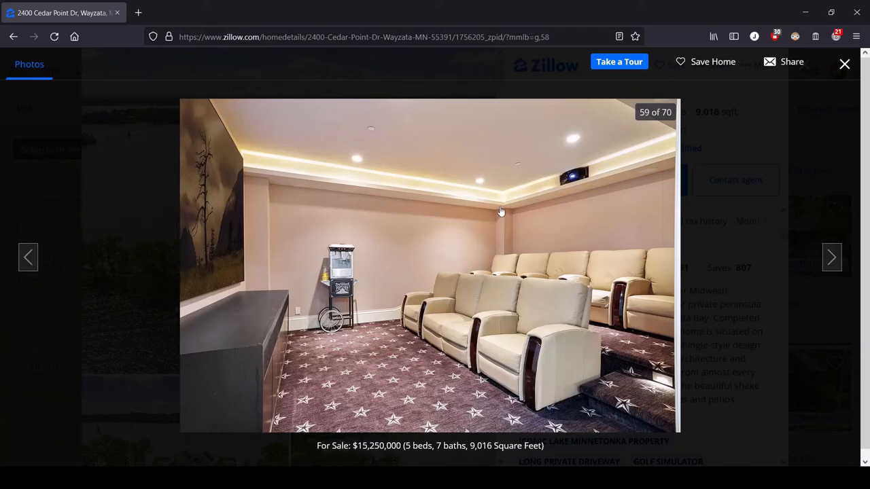
pyautogui.moveTo(486, 217)
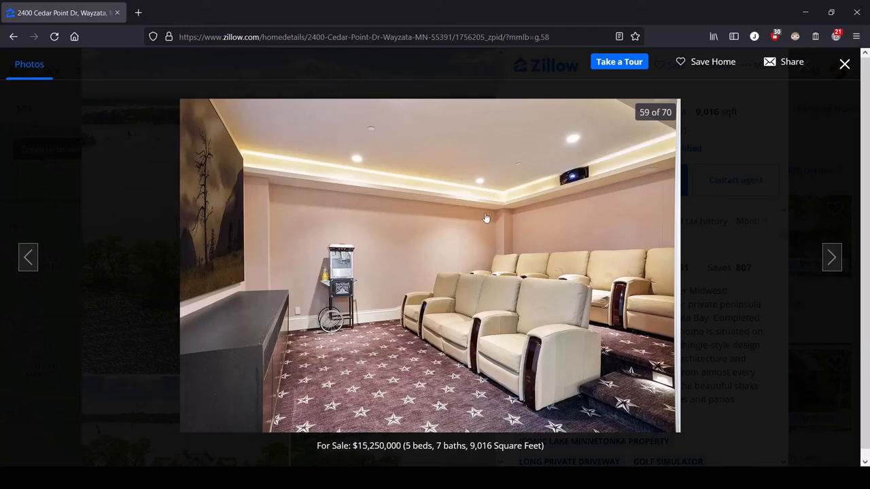
pyautogui.moveTo(475, 142)
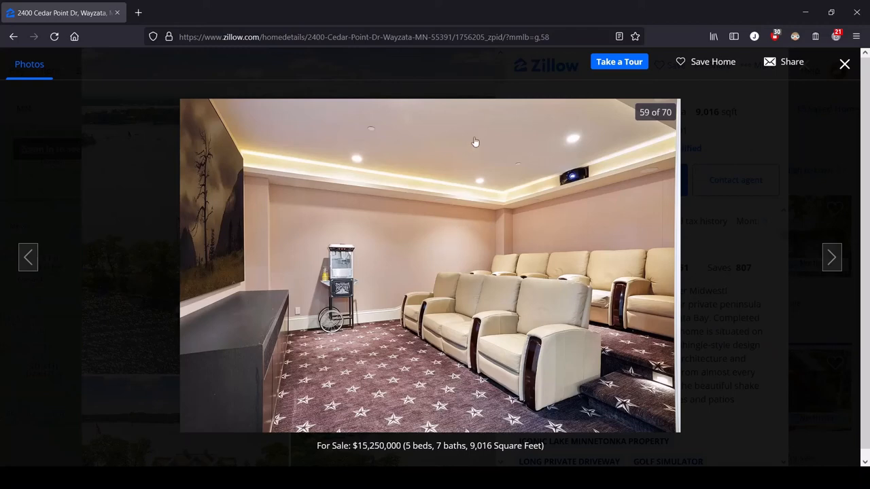
pyautogui.moveTo(402, 223)
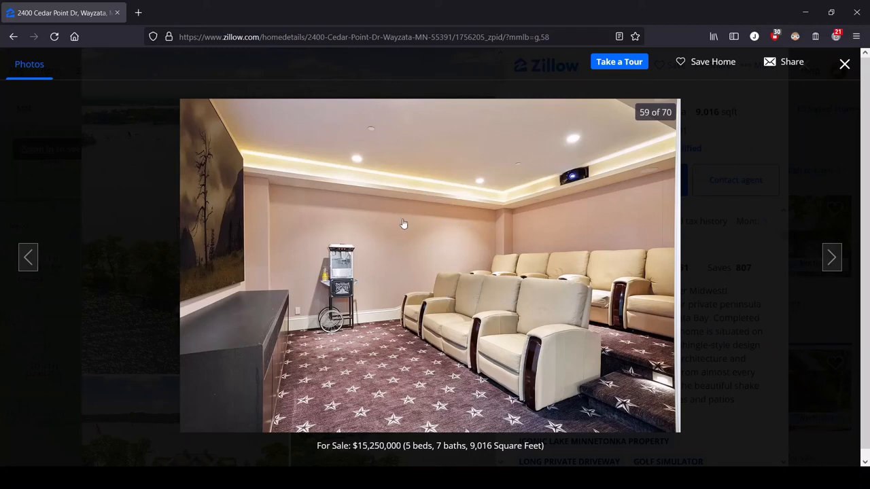
pyautogui.moveTo(387, 277)
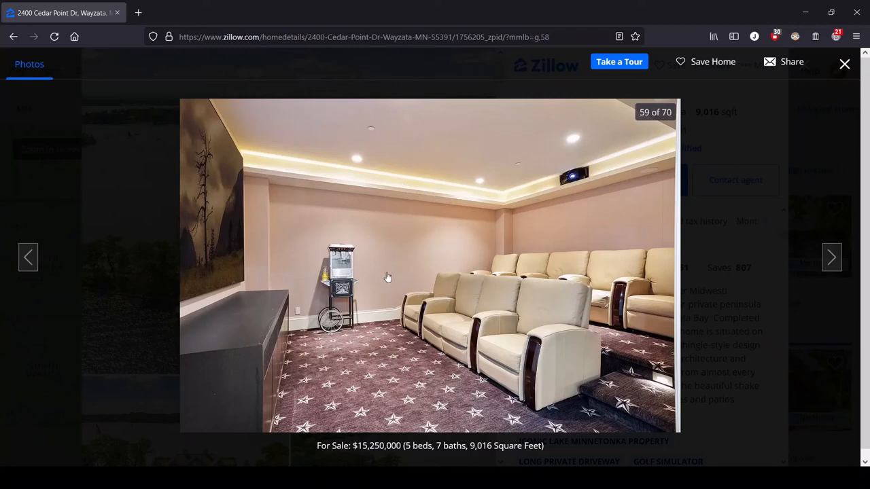
pyautogui.moveTo(447, 307)
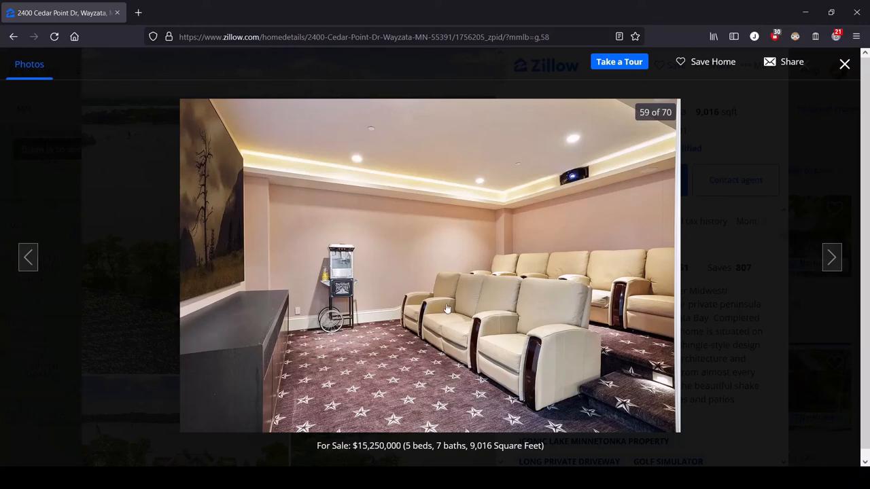
pyautogui.moveTo(267, 218)
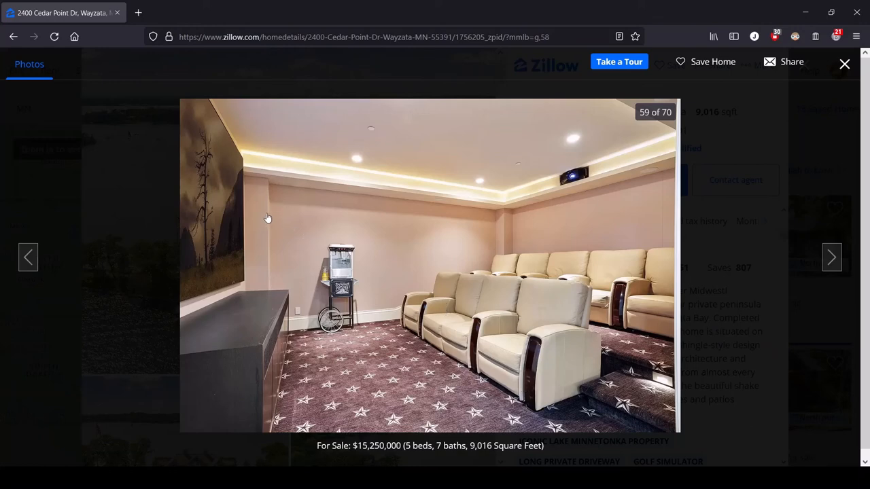
pyautogui.moveTo(131, 351)
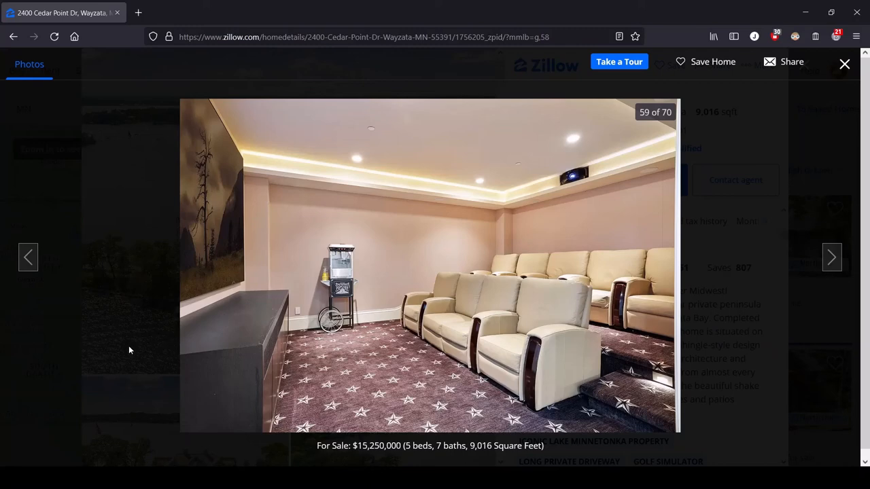
pyautogui.moveTo(506, 264)
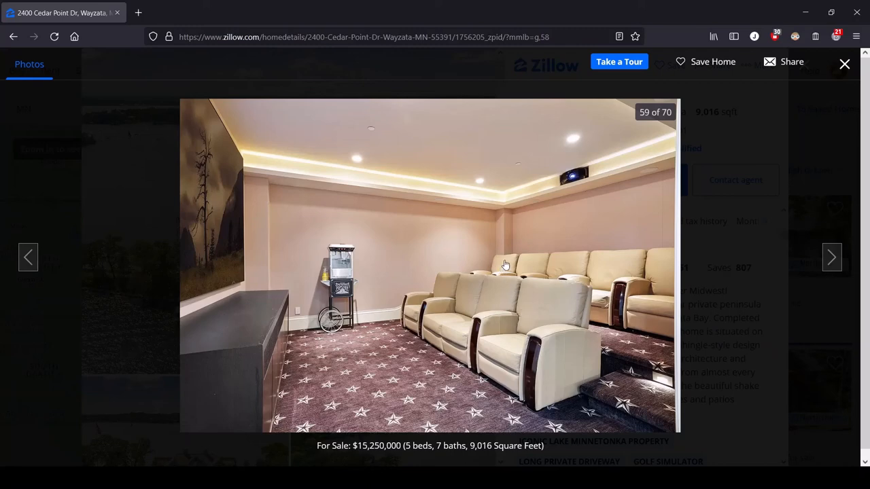
# Step past photo 60, the golf simulator room, to photo 61, the dusk aerial of the lakefront peninsula
pyautogui.click(832, 257)
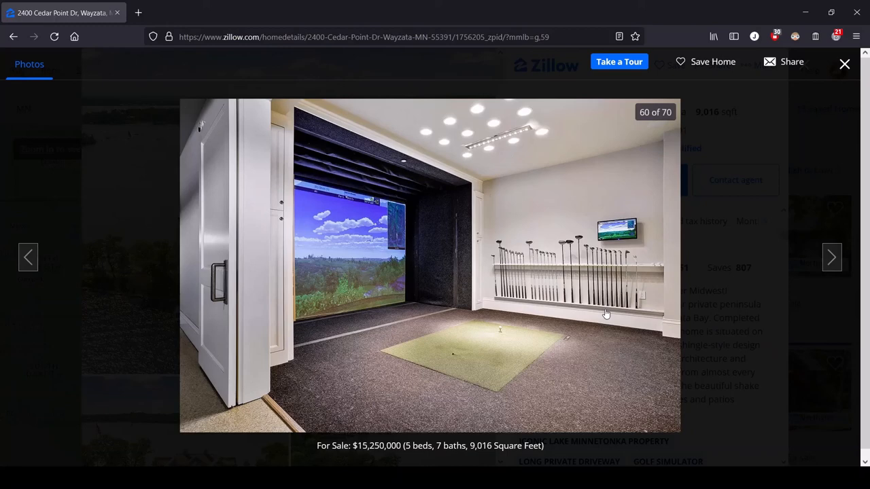
pyautogui.moveTo(543, 241)
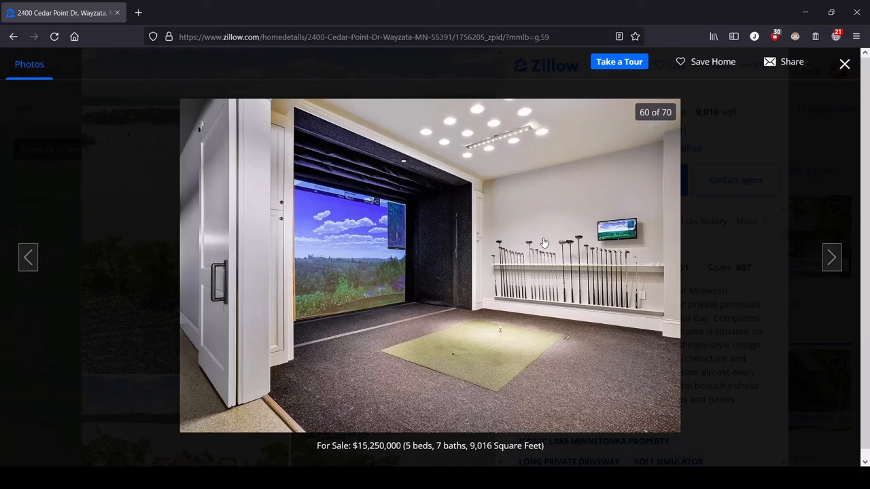
pyautogui.click(832, 256)
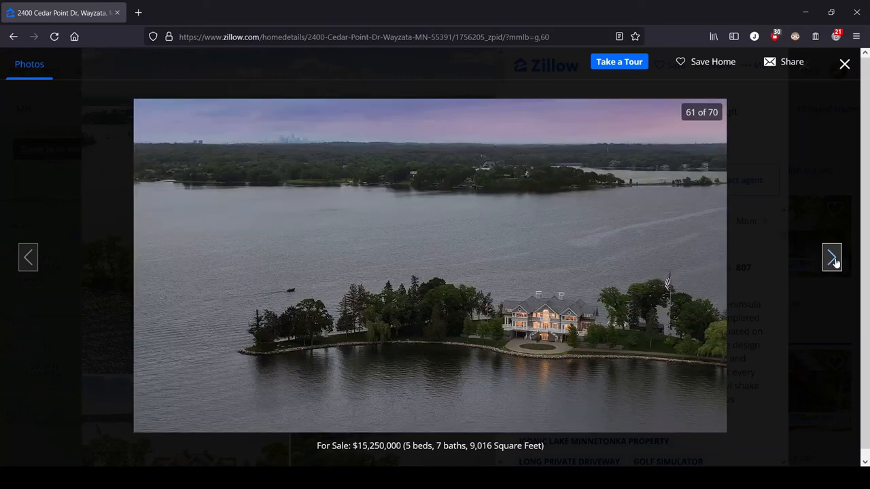
# Step forward through the dusk exteriors and fire-pit deck, photos 62–66, to the Wayzata depot at 67
pyautogui.click(831, 257)
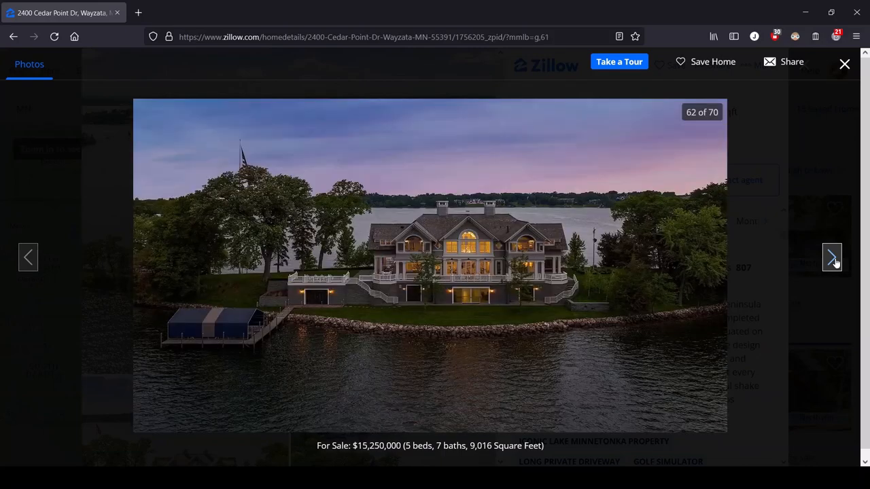
pyautogui.click(831, 255)
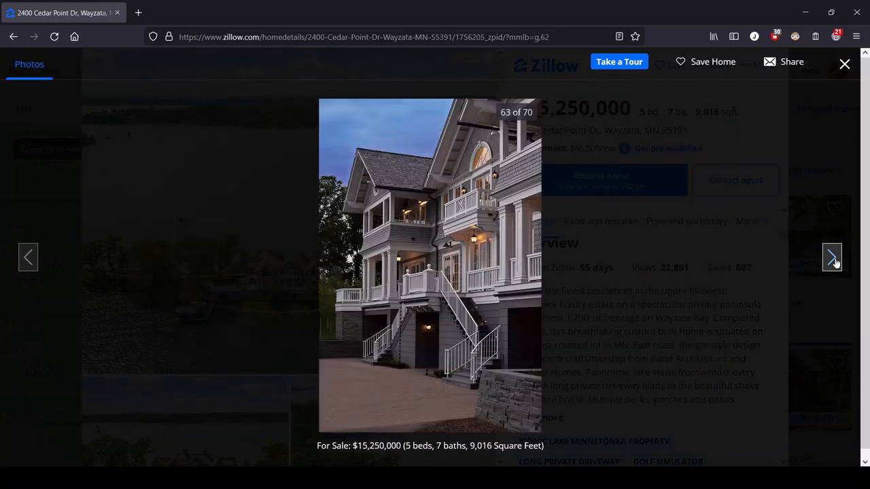
pyautogui.click(831, 256)
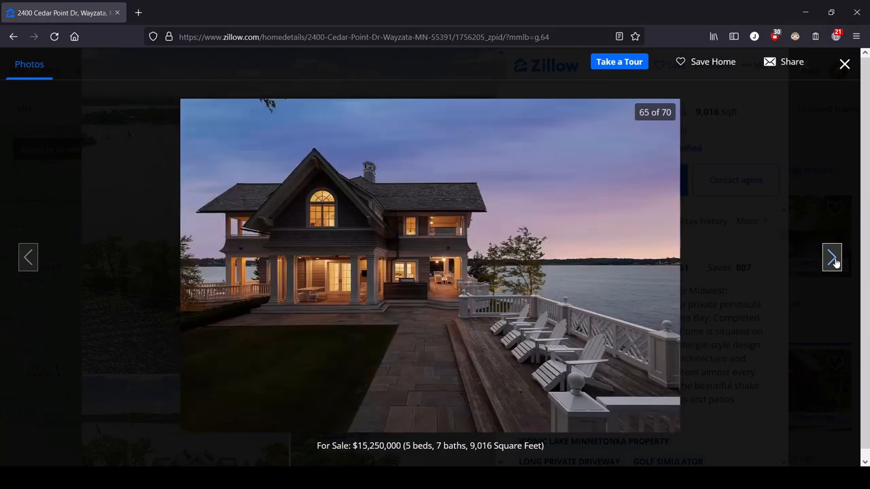
pyautogui.click(832, 257)
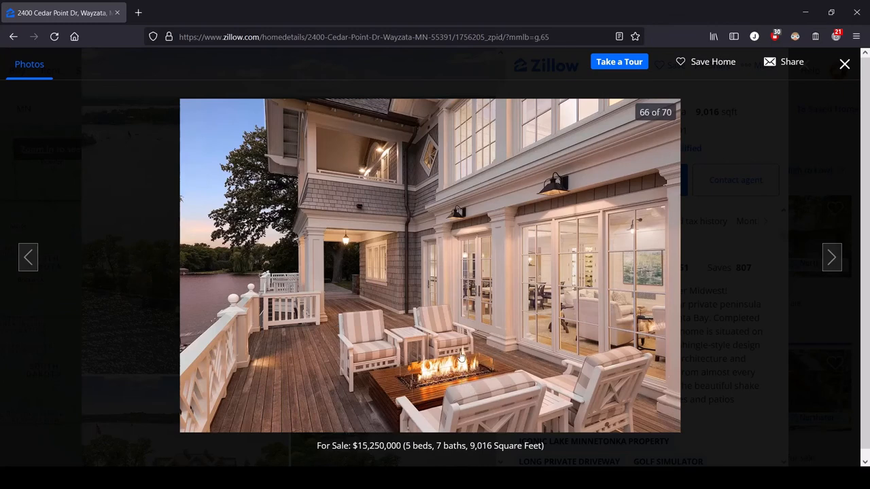
pyautogui.moveTo(443, 386)
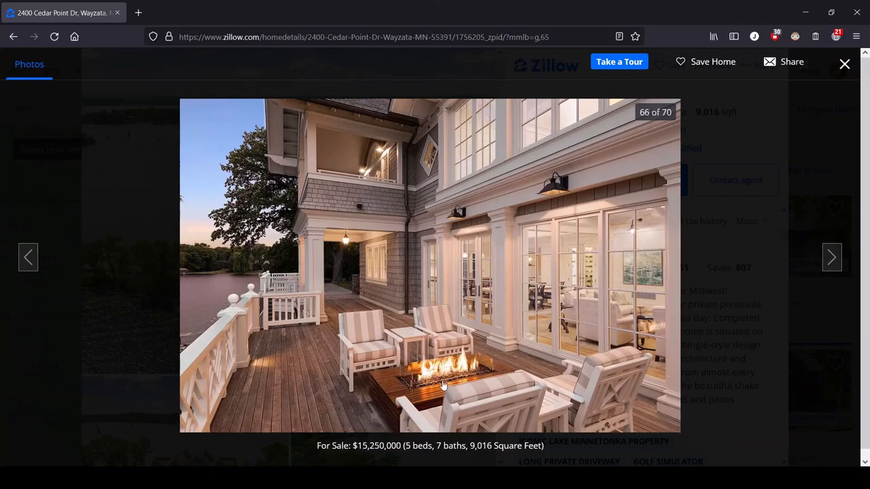
pyautogui.moveTo(443, 404)
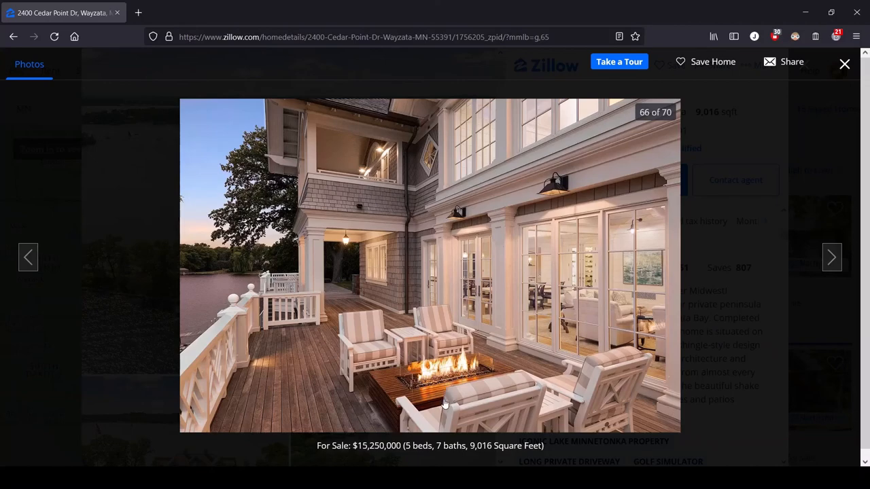
pyautogui.click(831, 257)
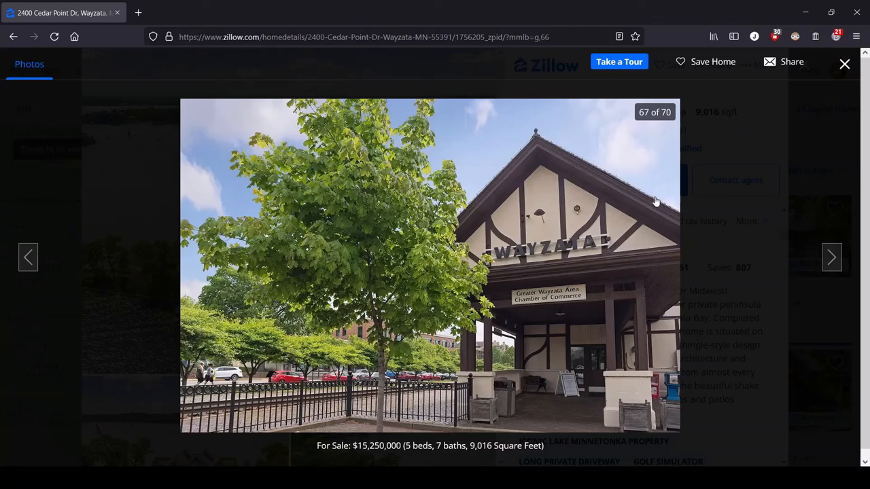
# Advance past the lake pier (68) and town building (69) to the final lakeside restaurant photo, 70 of 70
pyautogui.click(831, 257)
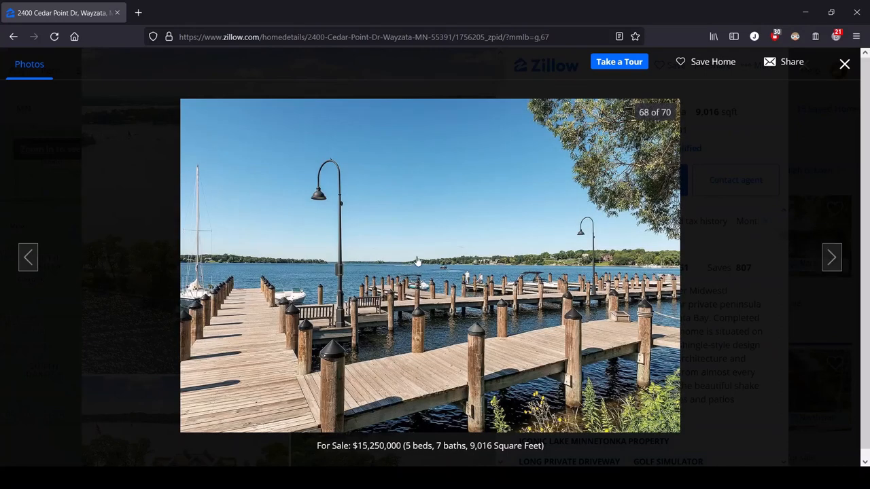
pyautogui.moveTo(304, 266)
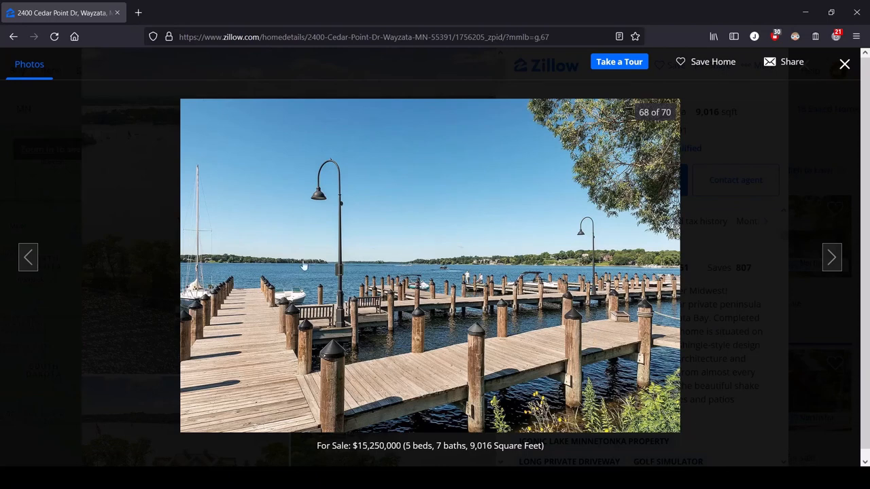
pyautogui.moveTo(761, 275)
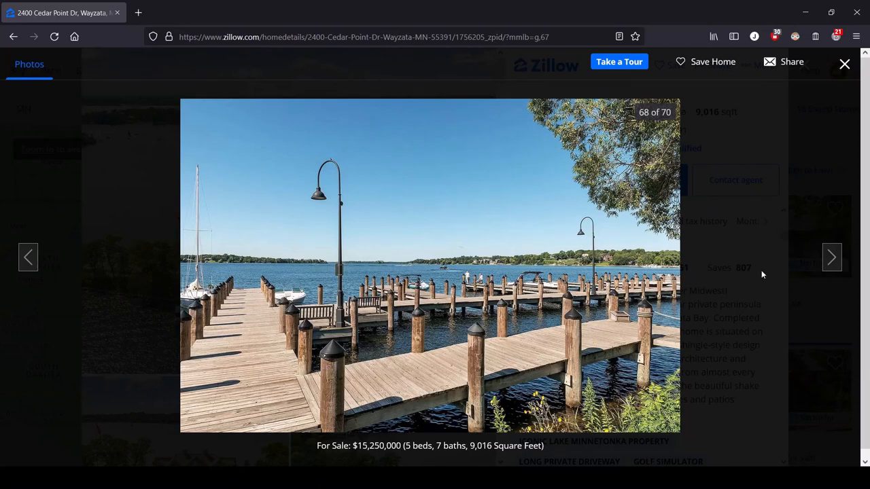
pyautogui.click(832, 257)
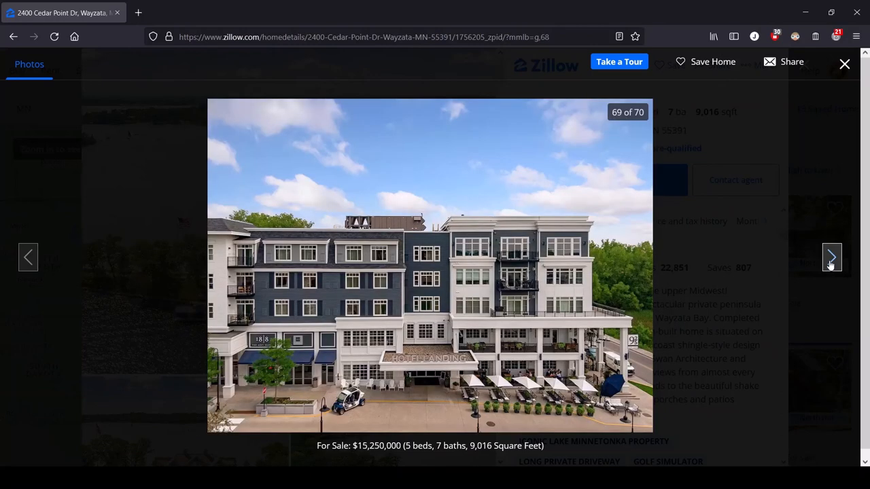
pyautogui.click(832, 256)
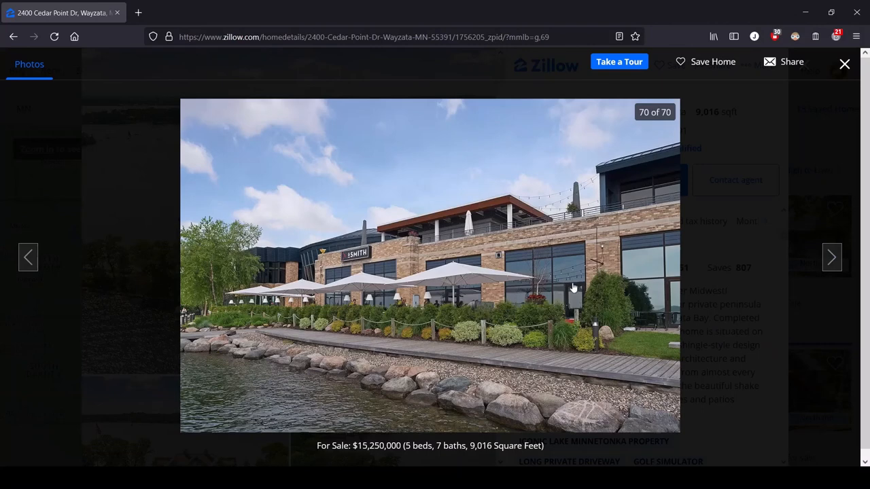
pyautogui.moveTo(179, 247)
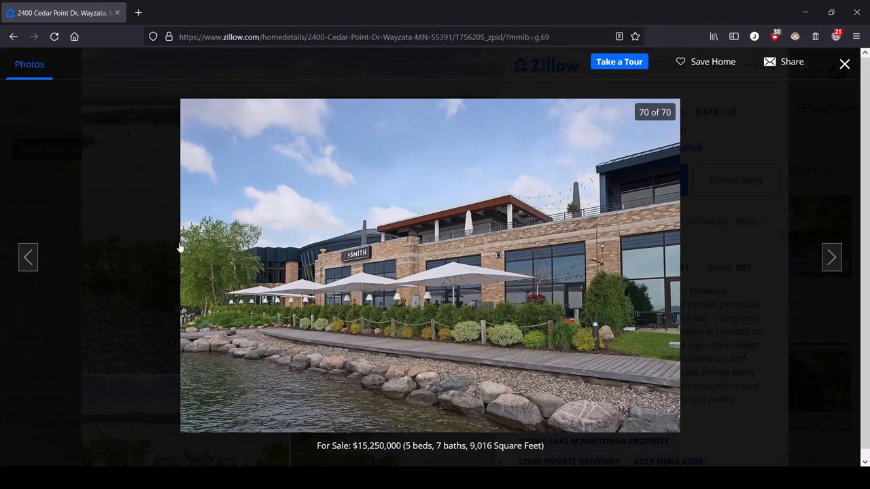
pyautogui.moveTo(29, 257)
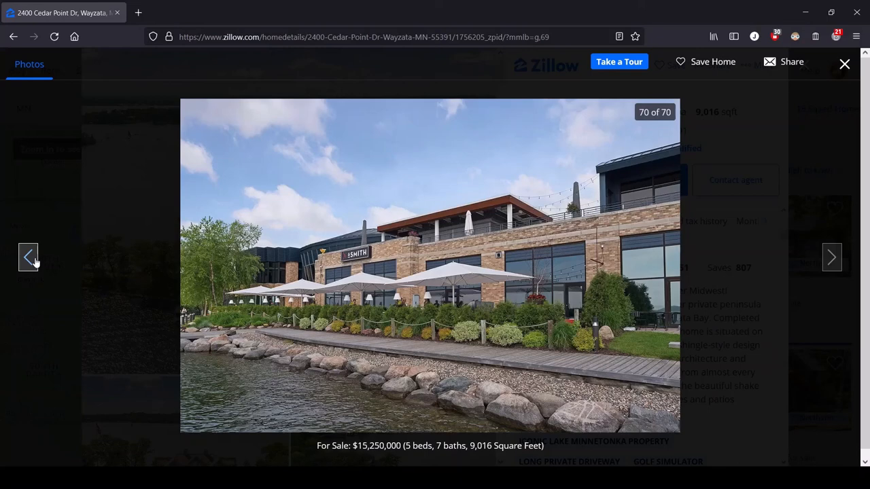
# Step backward from photo 69 past the depot, fire-pit deck and dusk exteriors to the golf simulator room at 60
pyautogui.click(27, 257)
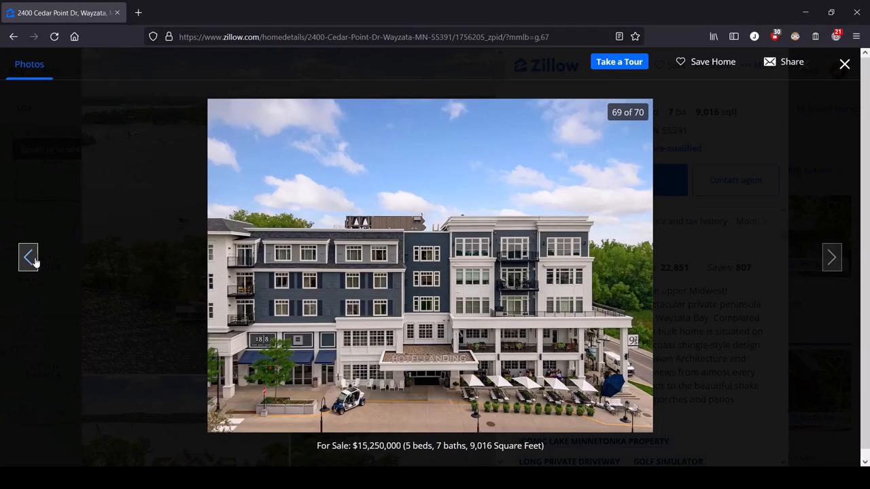
pyautogui.click(29, 257)
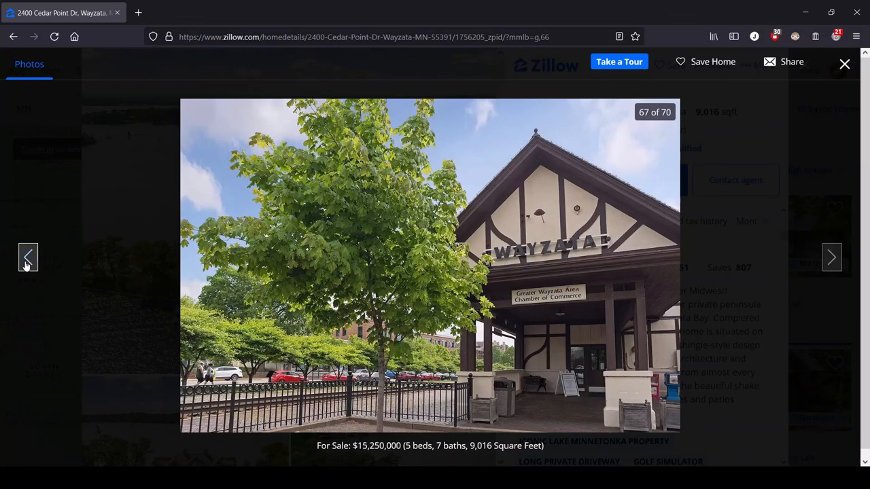
pyautogui.click(27, 256)
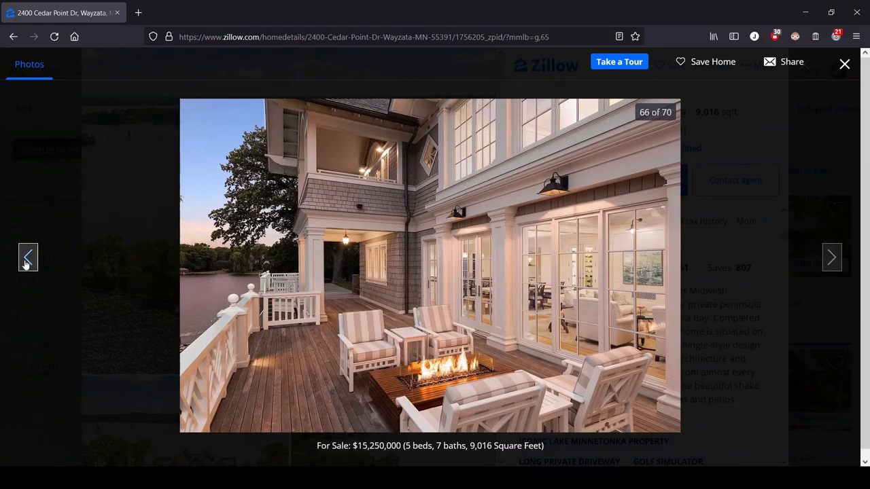
pyautogui.moveTo(28, 257)
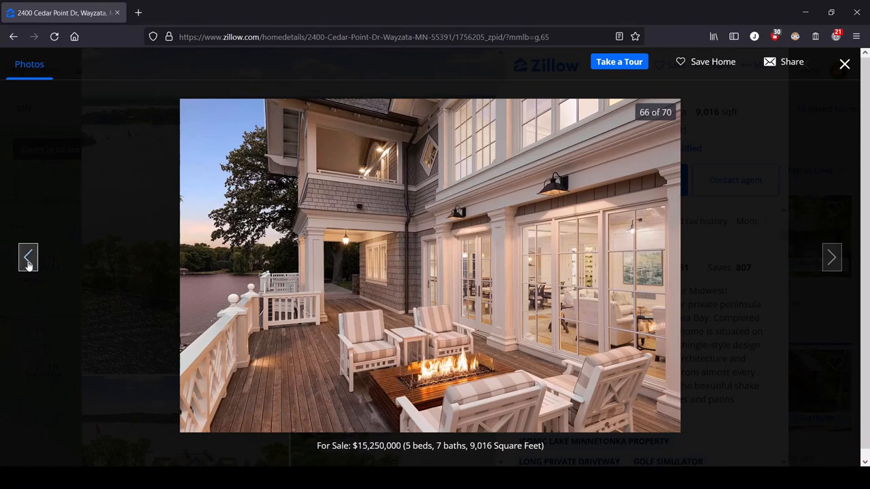
pyautogui.click(27, 257)
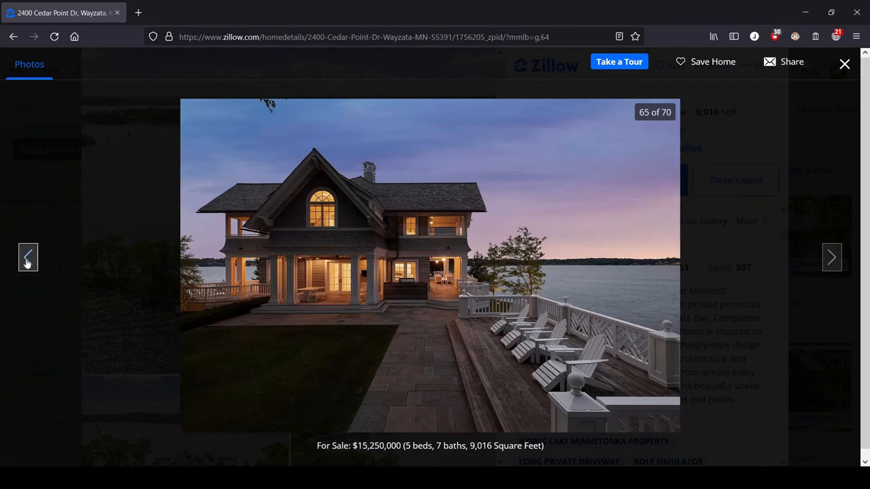
pyautogui.click(27, 257)
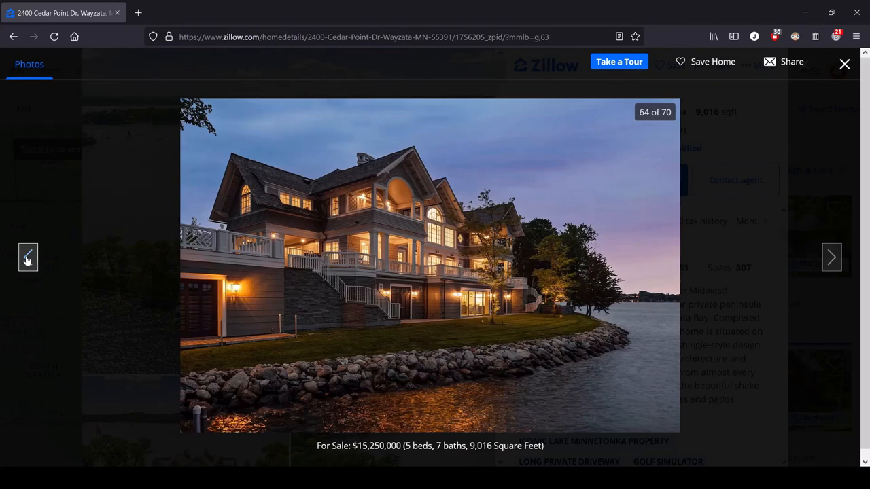
pyautogui.click(27, 256)
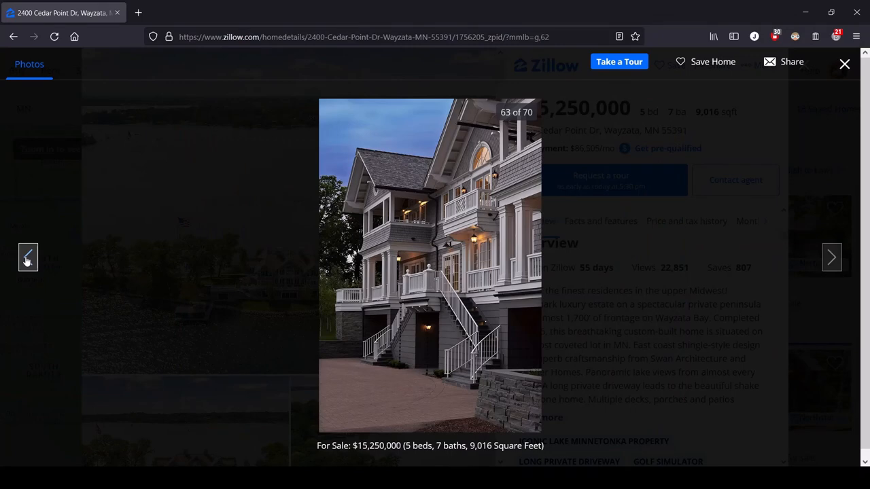
pyautogui.click(27, 257)
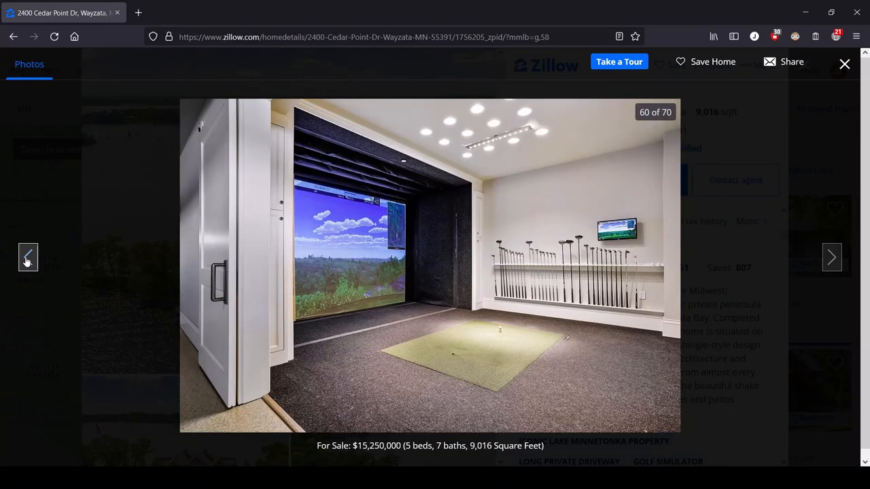
# Go back past the home theater, lake-view family room and basement hallways to the motorcycle hallway
pyautogui.click(27, 256)
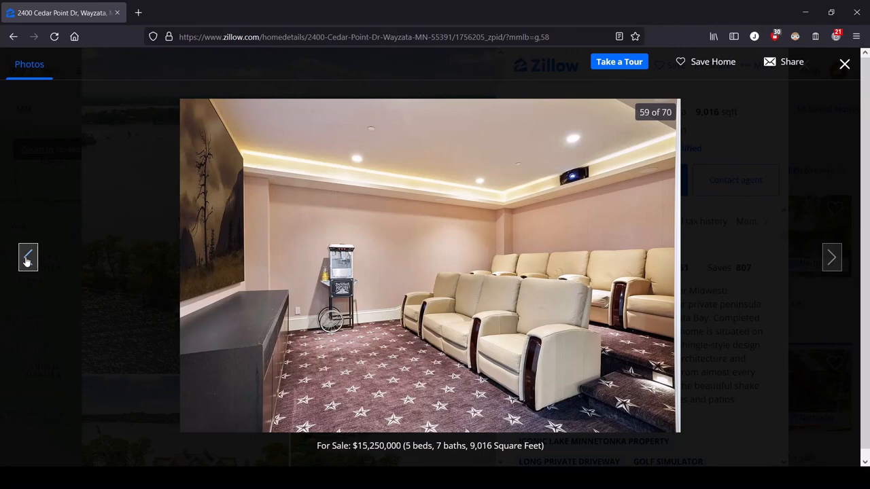
pyautogui.click(28, 257)
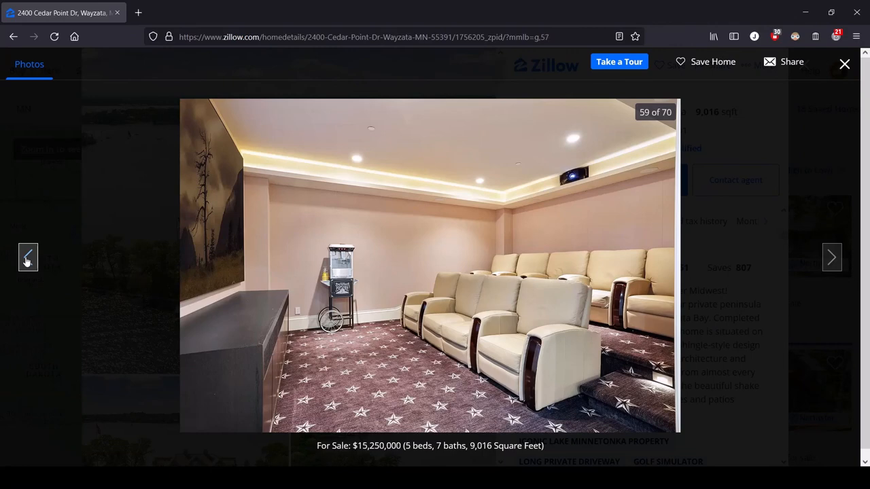
pyautogui.click(27, 257)
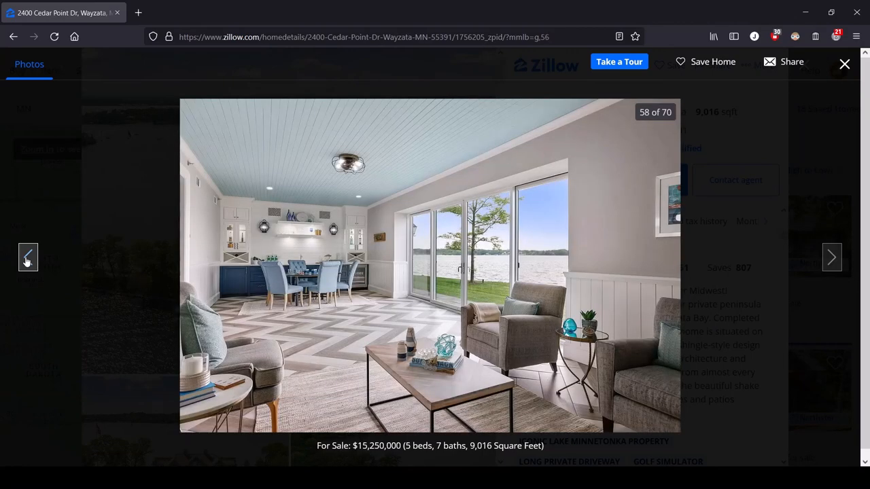
pyautogui.click(27, 257)
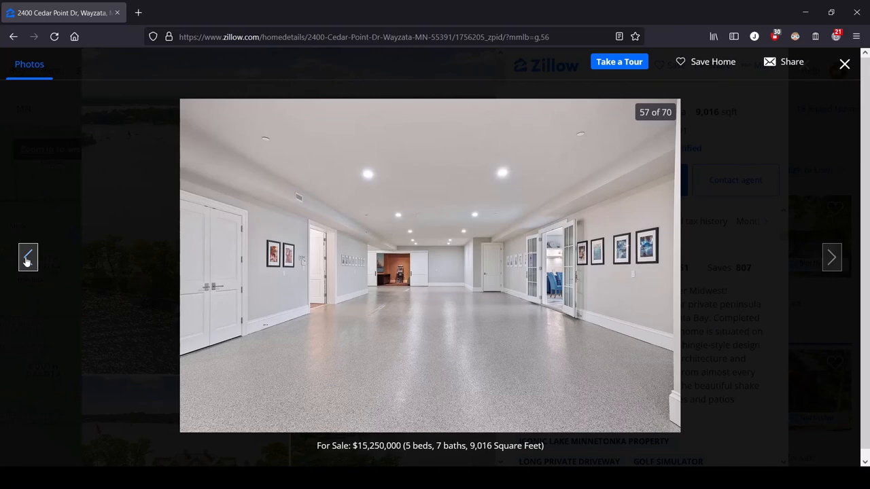
pyautogui.click(29, 257)
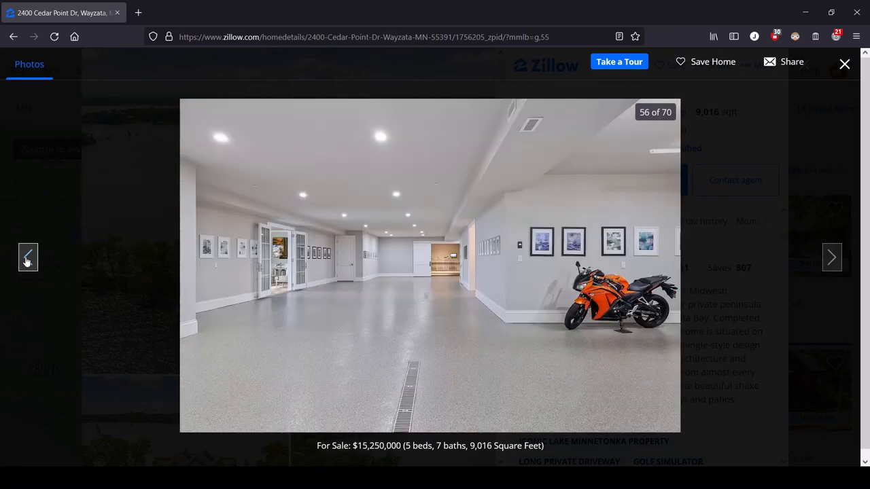
# Continue back past the cabinet handles, wall hooks, mudroom and rope railing to the wallpapered vanity at 51
pyautogui.click(27, 257)
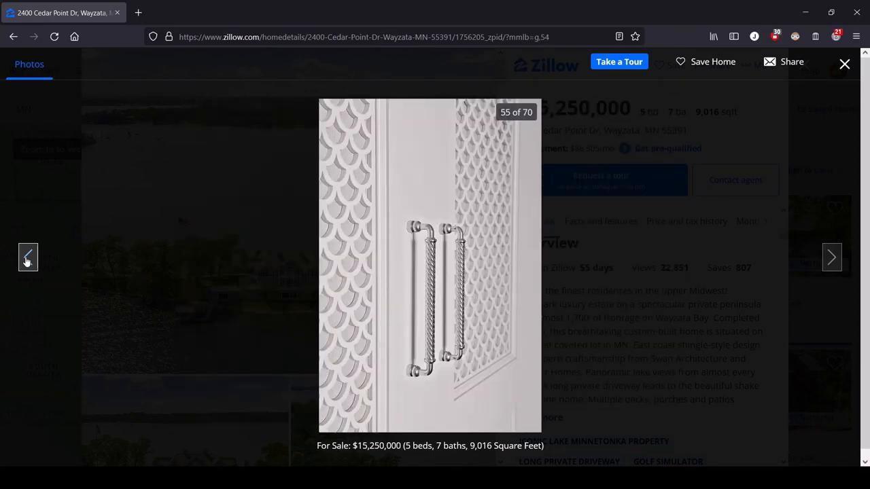
pyautogui.click(27, 257)
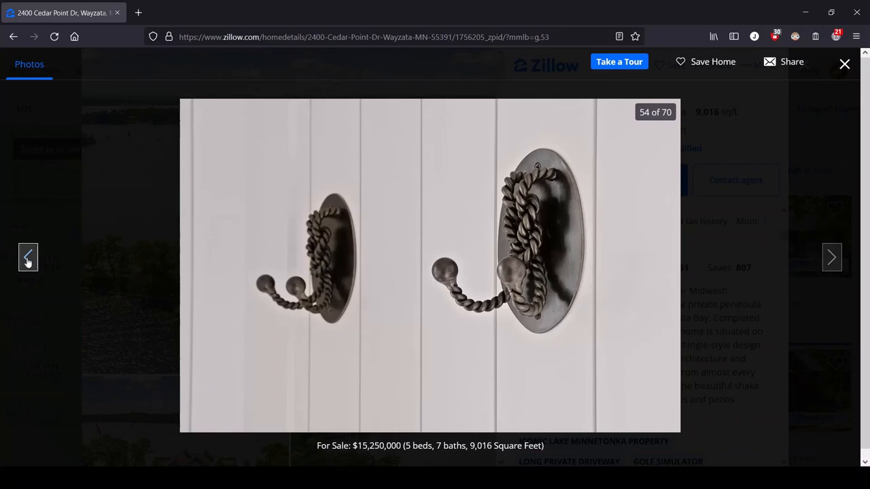
pyautogui.click(28, 257)
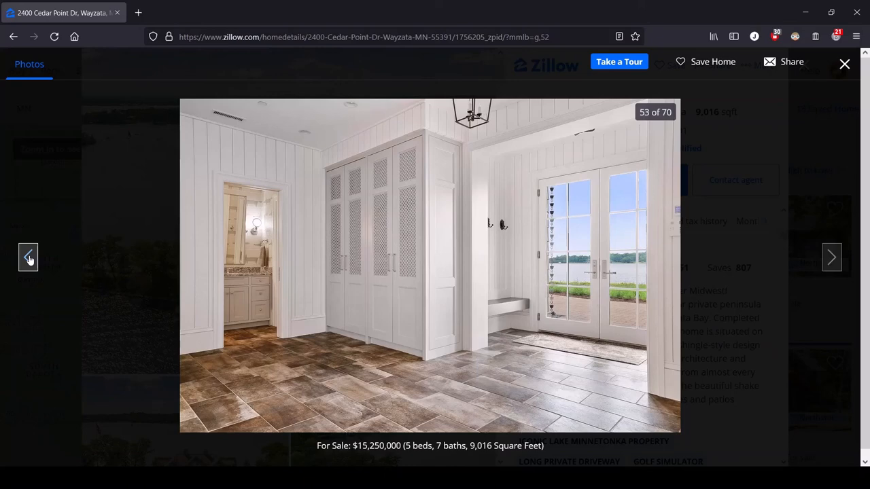
pyautogui.click(29, 256)
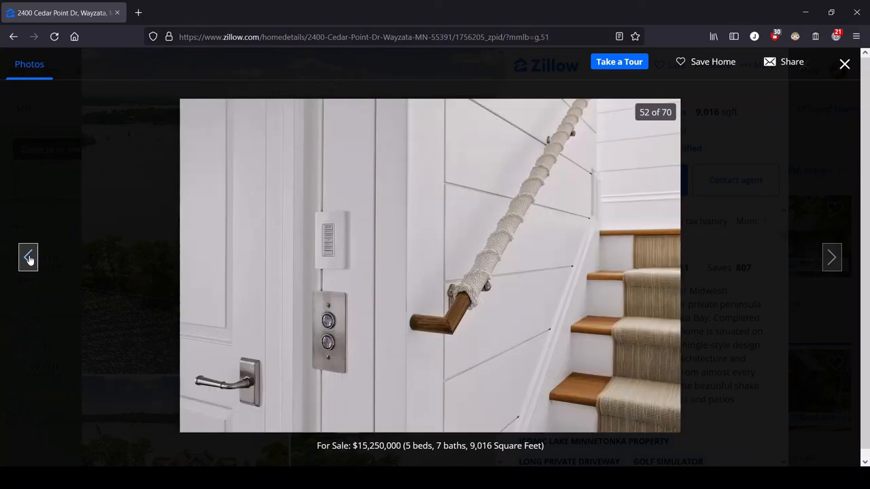
pyautogui.click(28, 257)
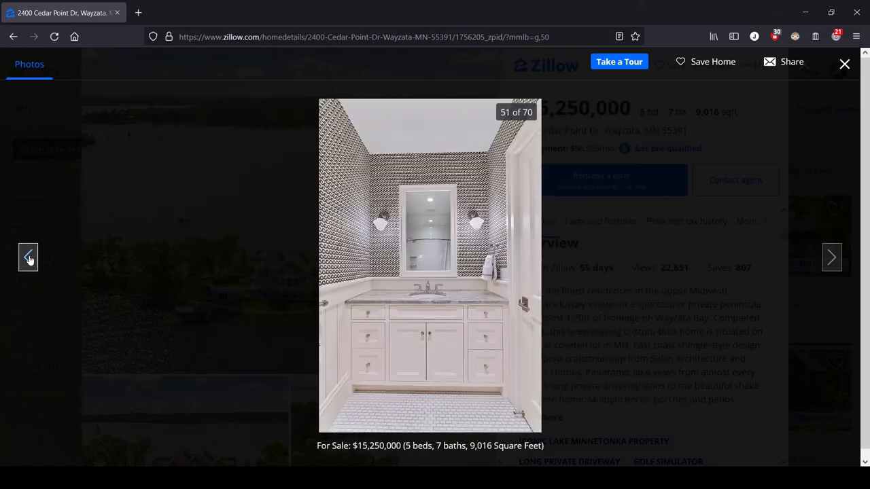